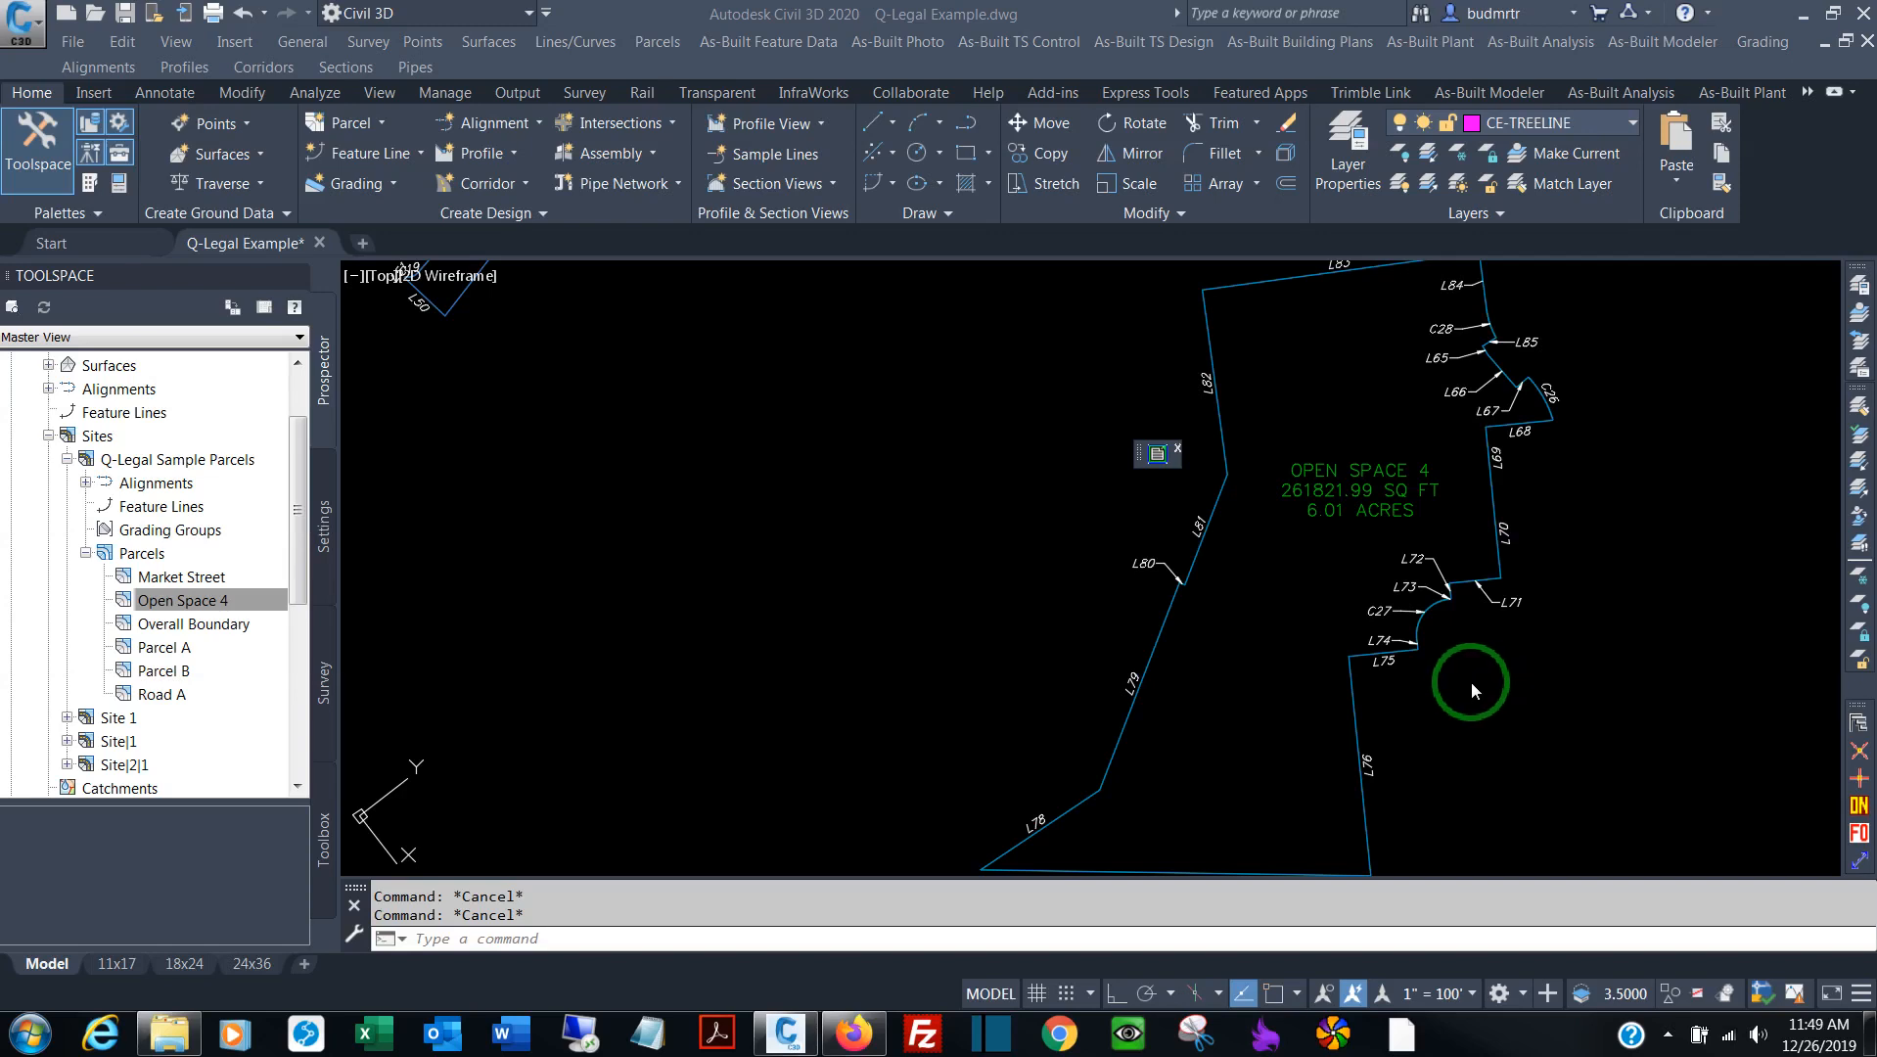
pyautogui.moveTo(1440, 701)
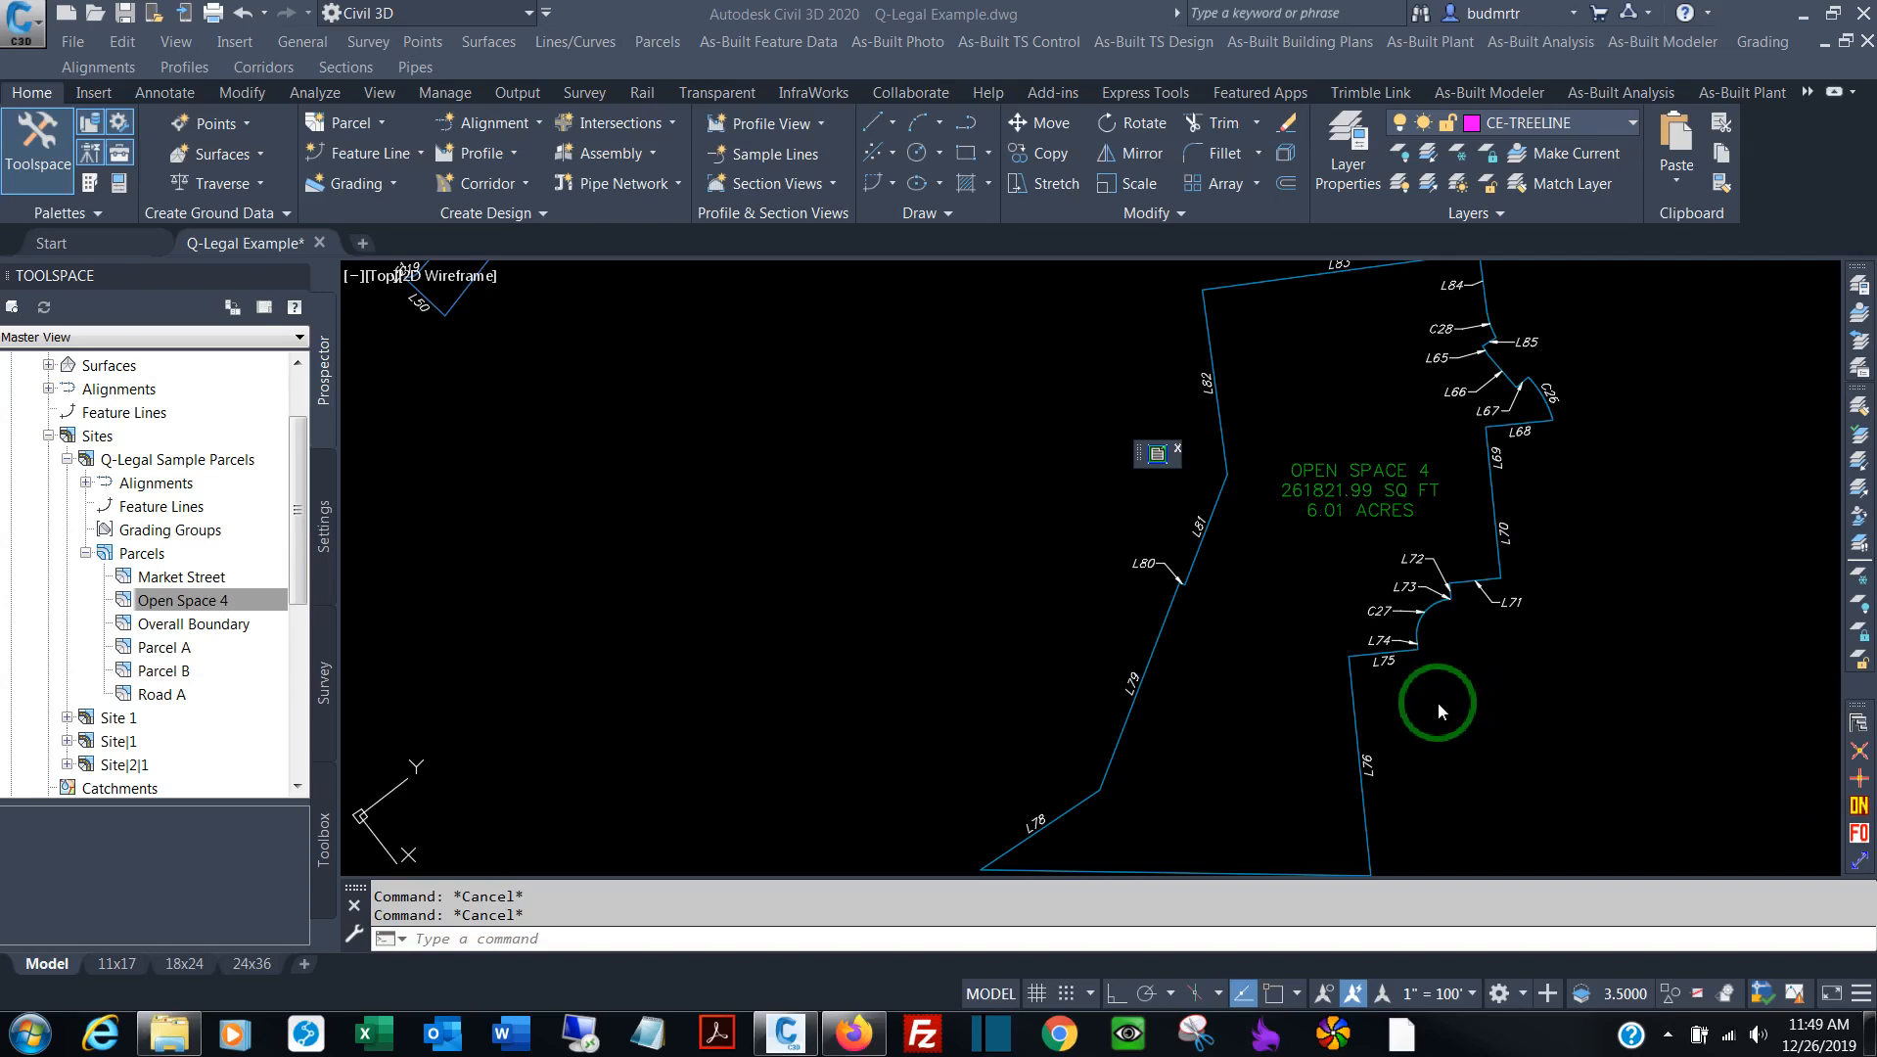
pyautogui.moveTo(1440, 712)
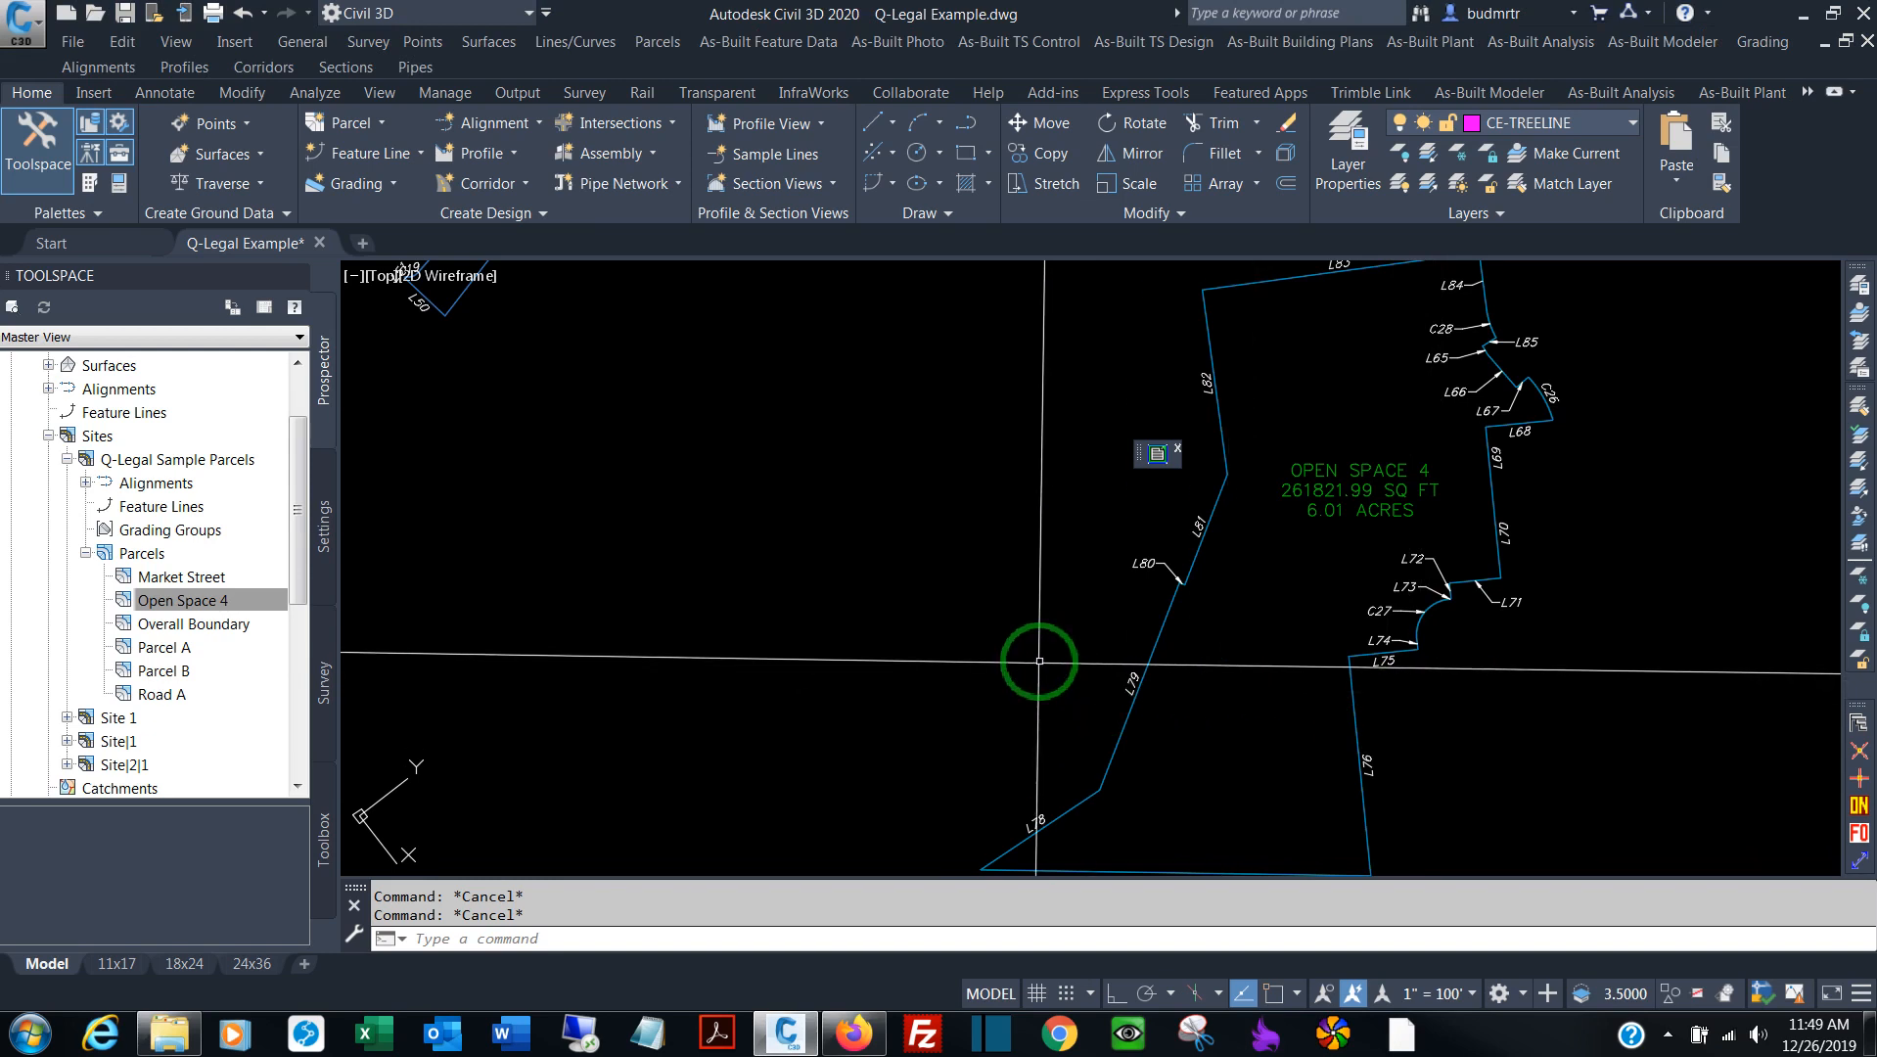
pyautogui.moveTo(887, 655)
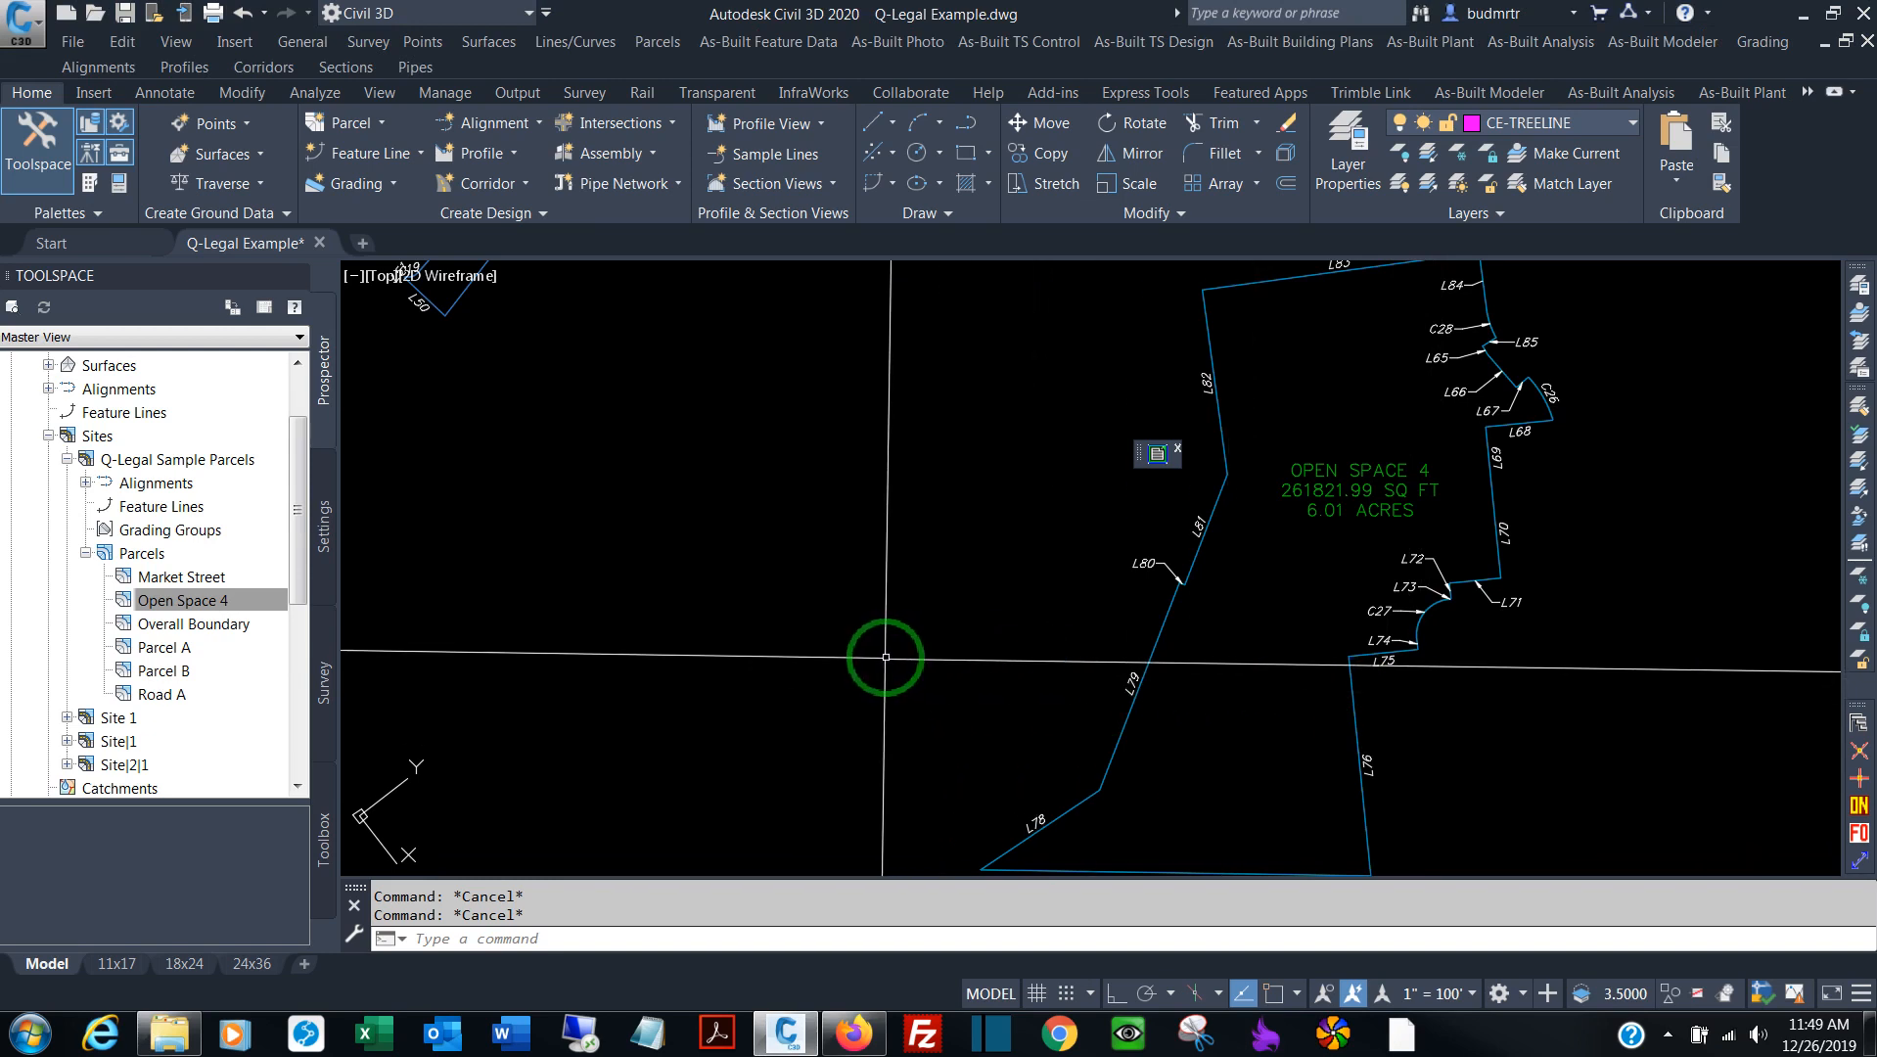
pyautogui.moveTo(1154, 454)
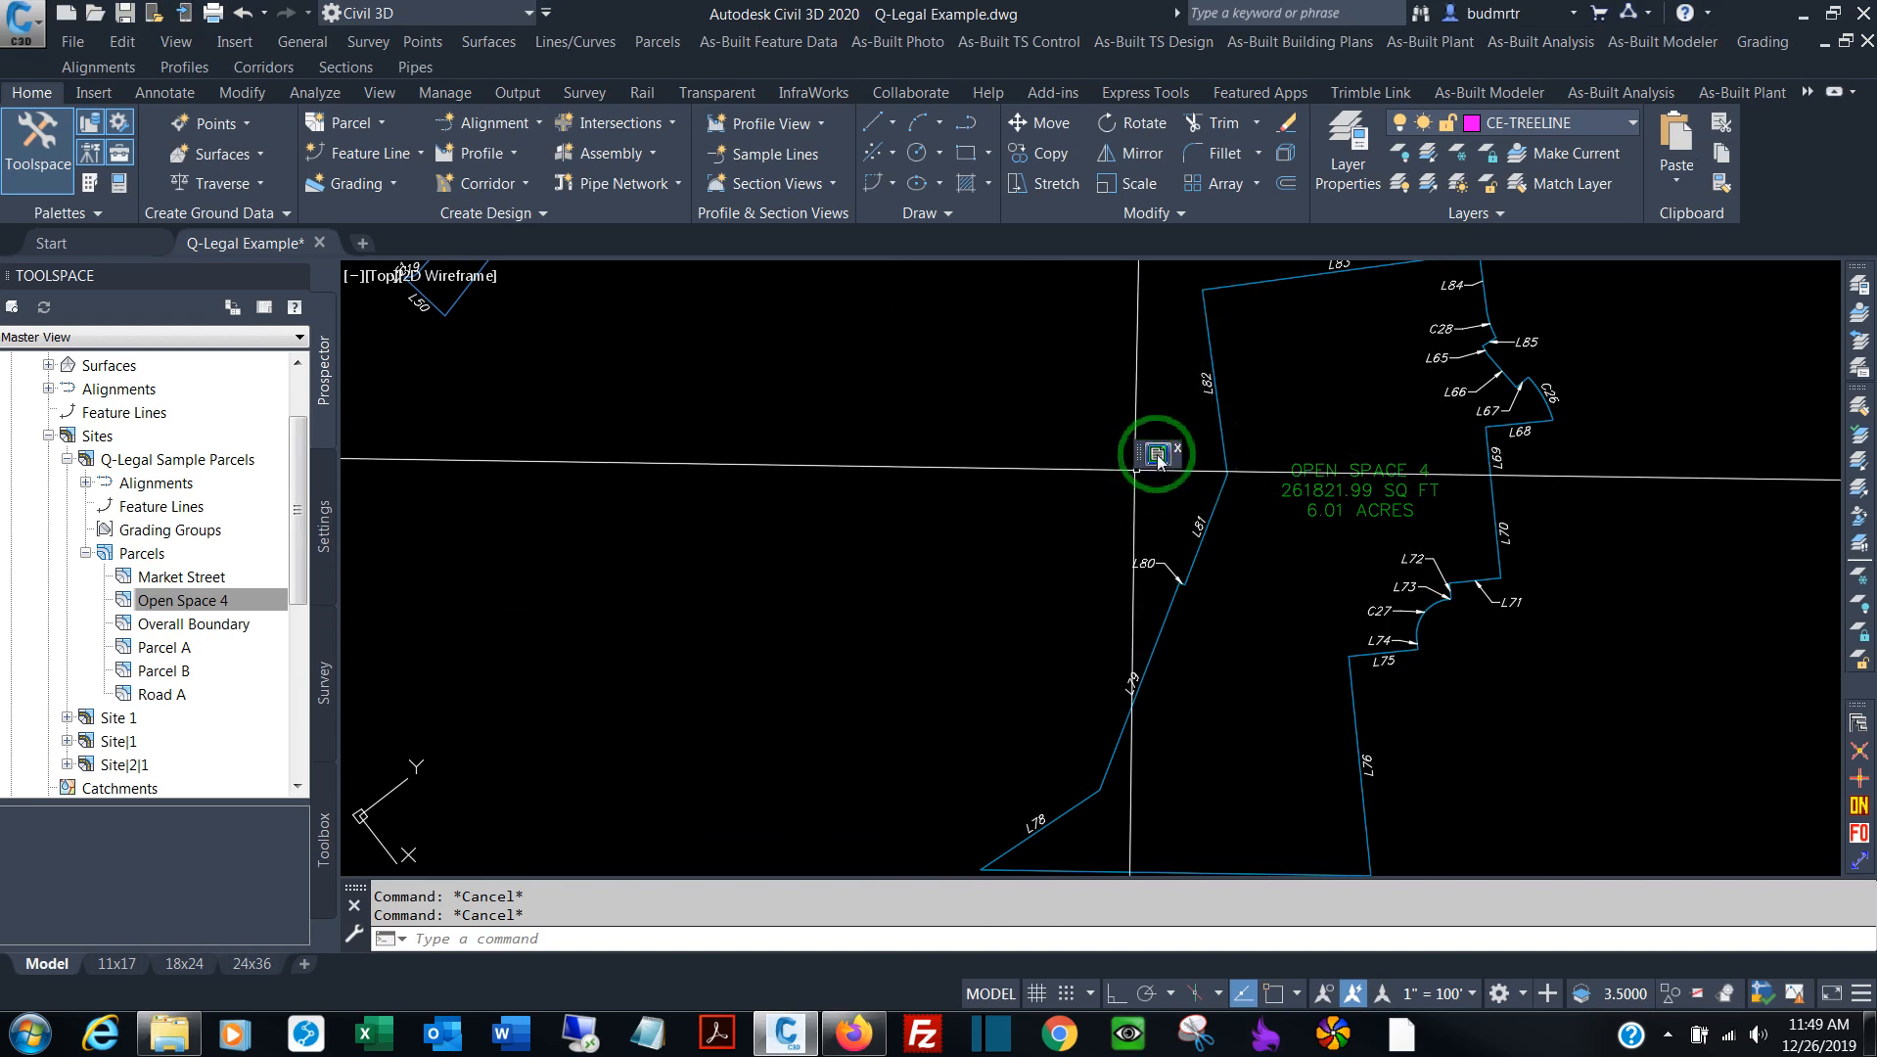
pyautogui.moveTo(1153, 454)
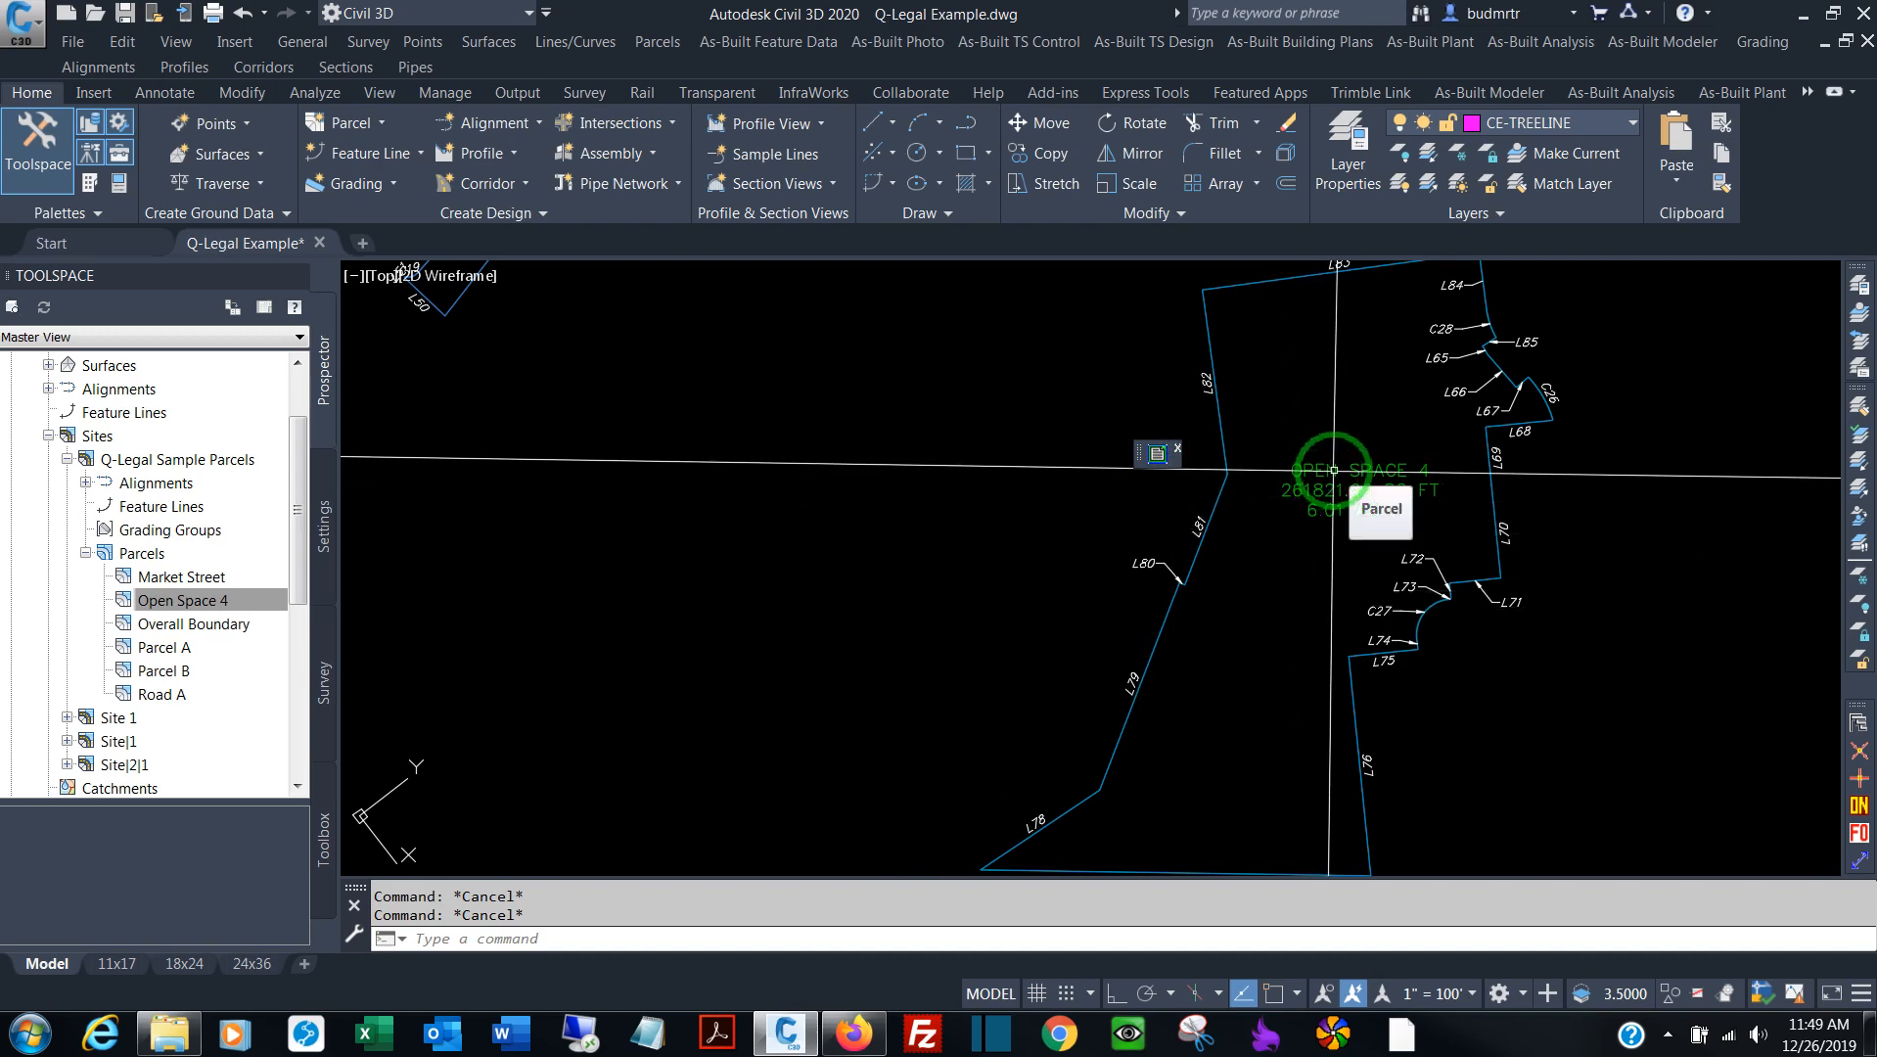
# Select the Open Space 4 parcel in Civil 3D and review its parcel properties
pyautogui.click(1340, 487)
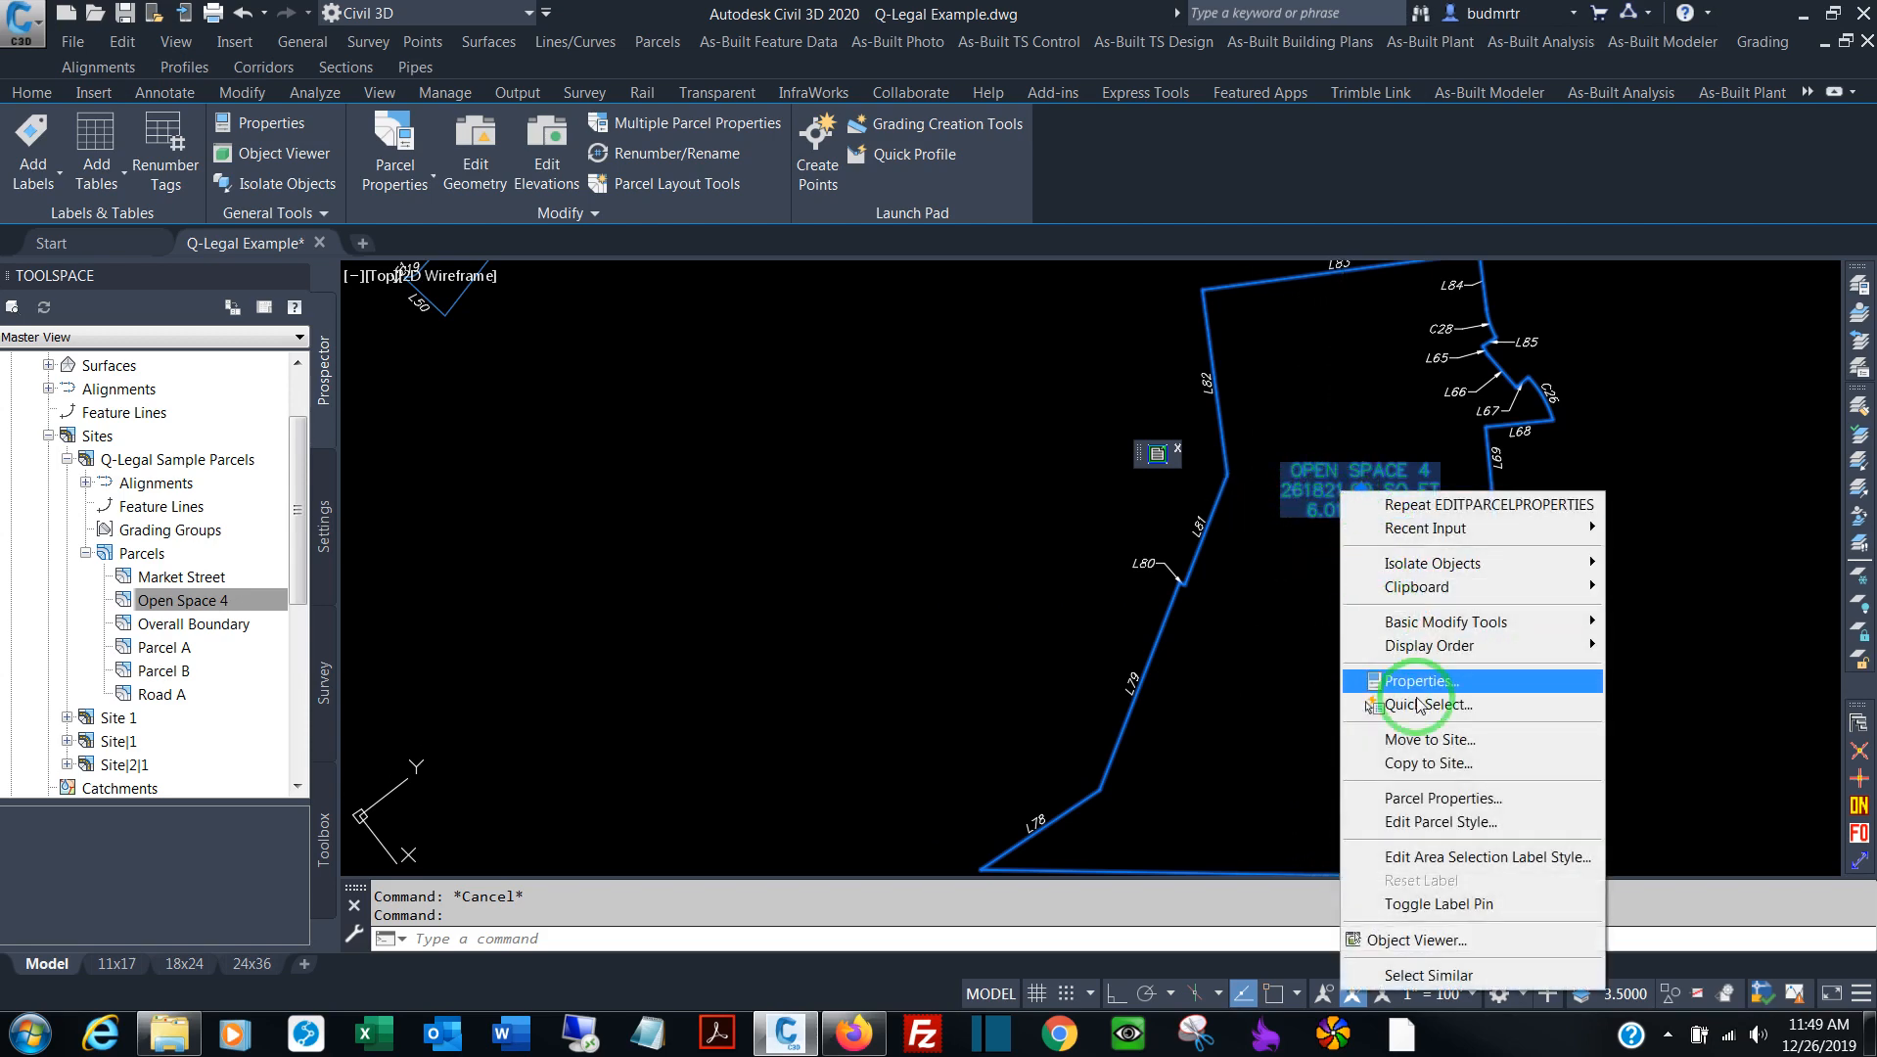
pyautogui.click(1440, 798)
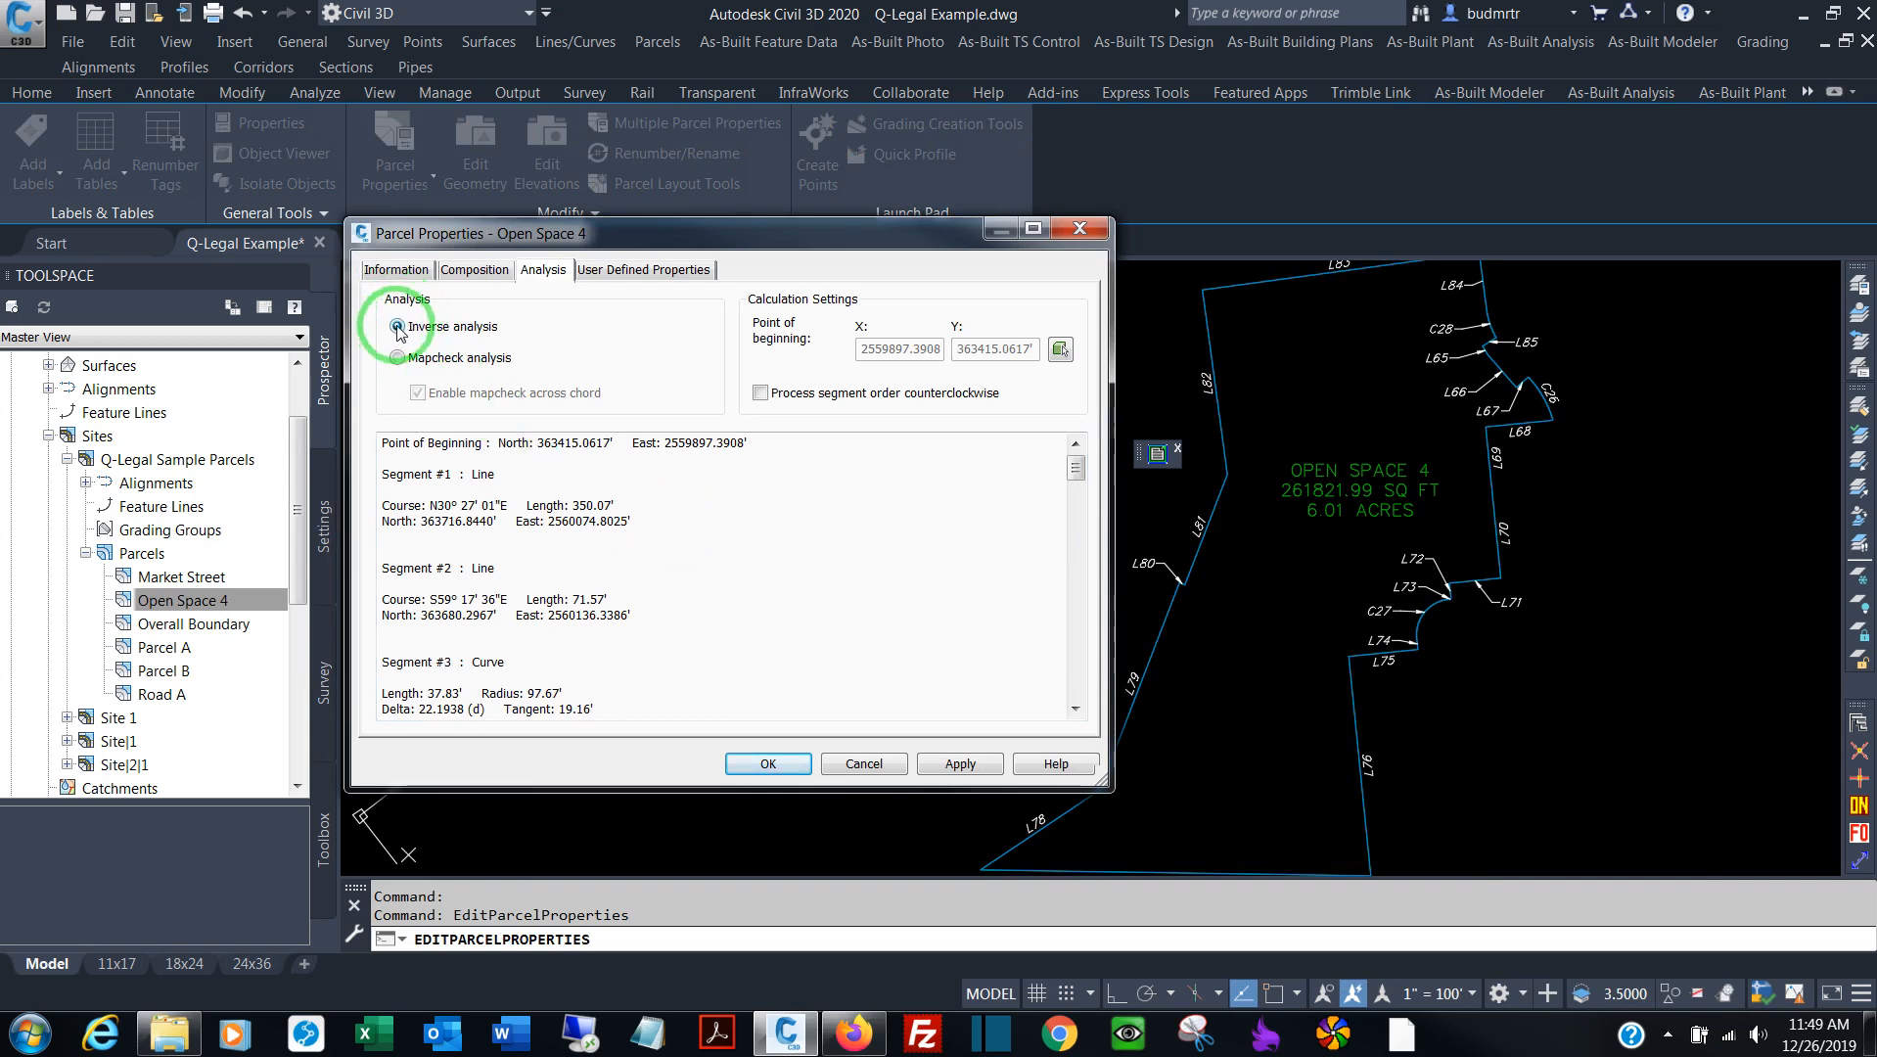
pyautogui.rightClick(581, 542)
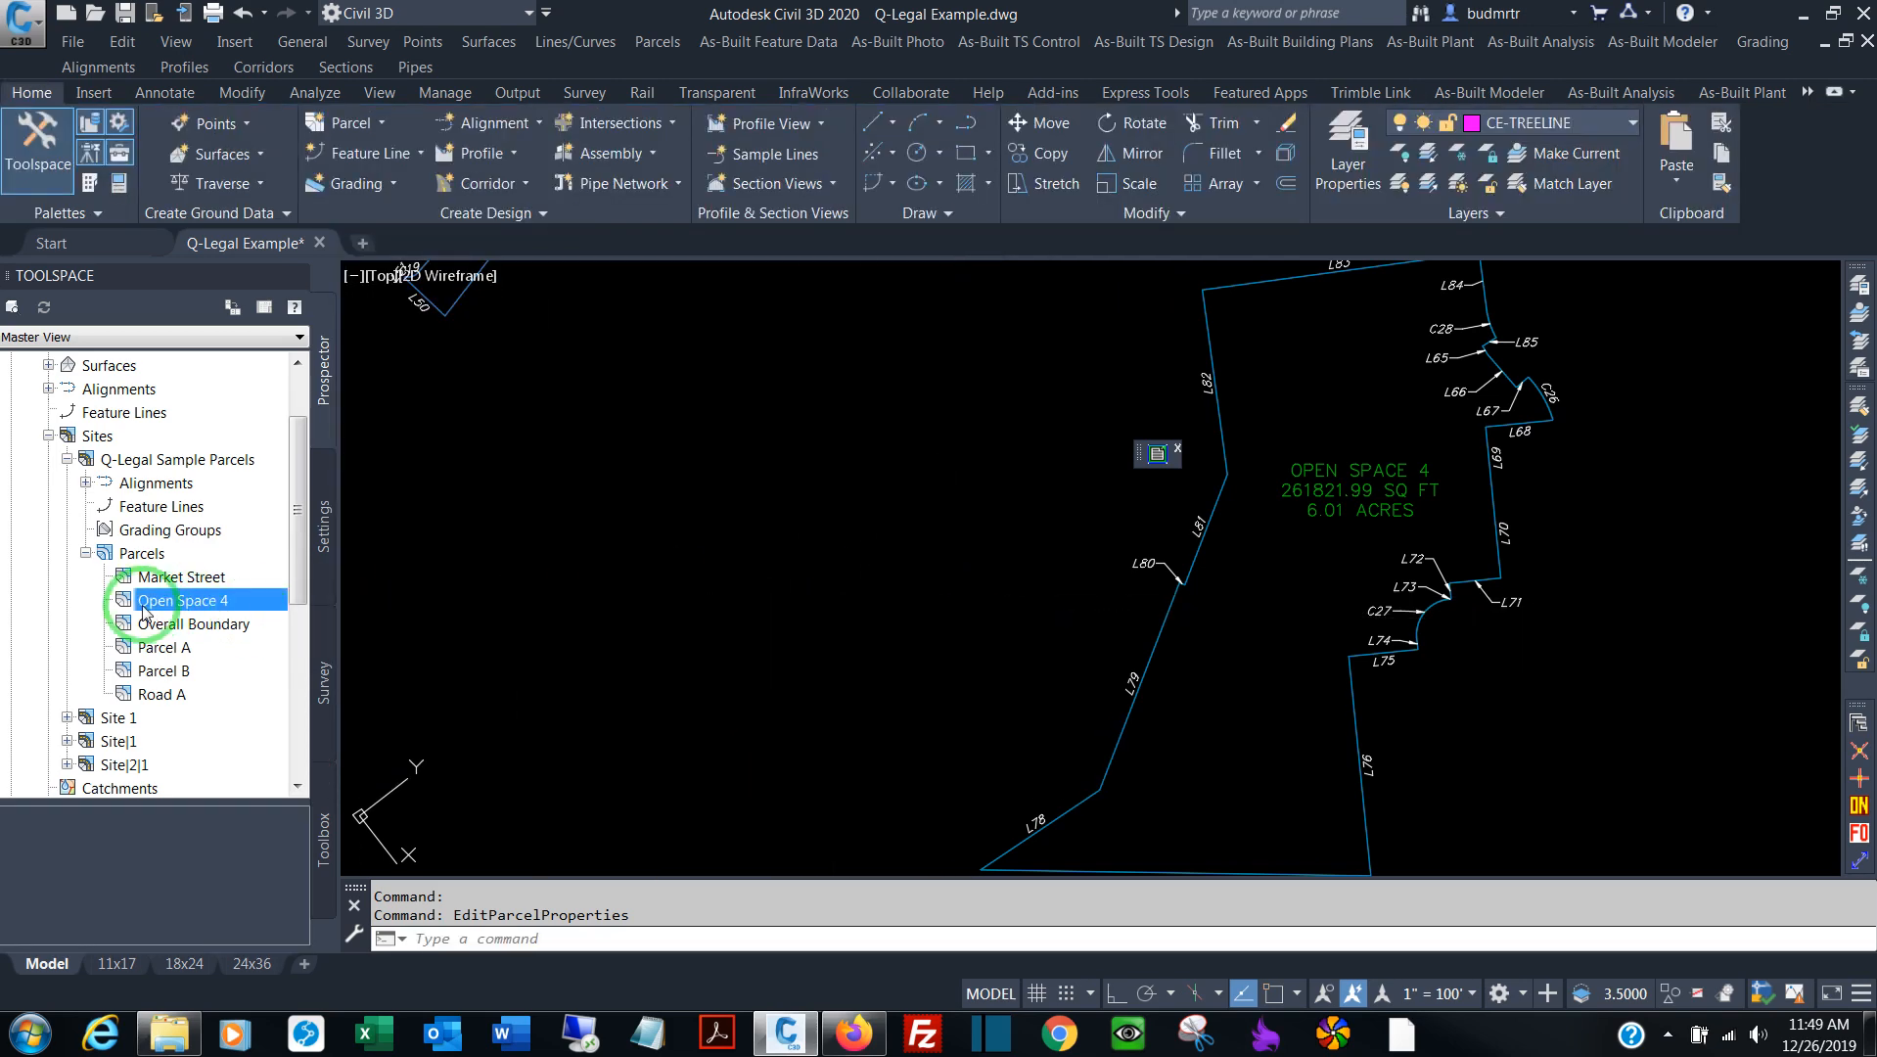
pyautogui.rightClick(156, 599)
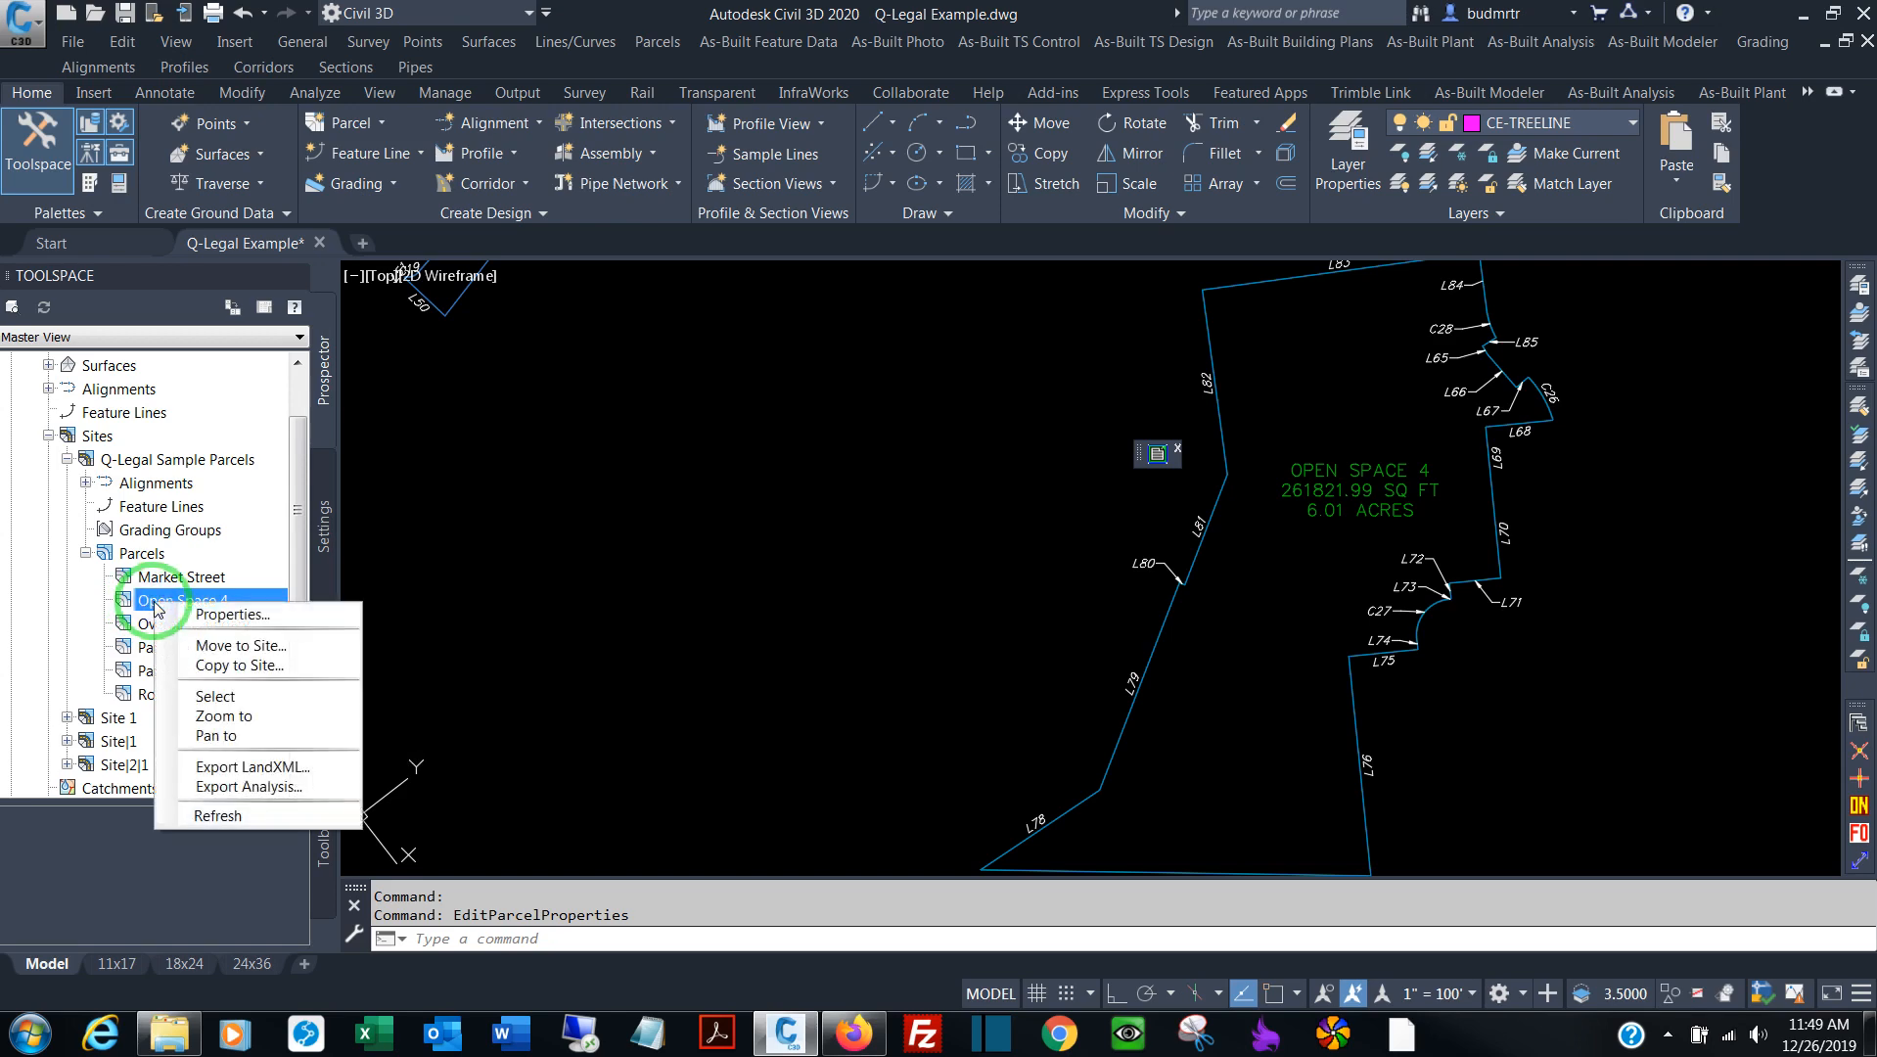
pyautogui.click(228, 614)
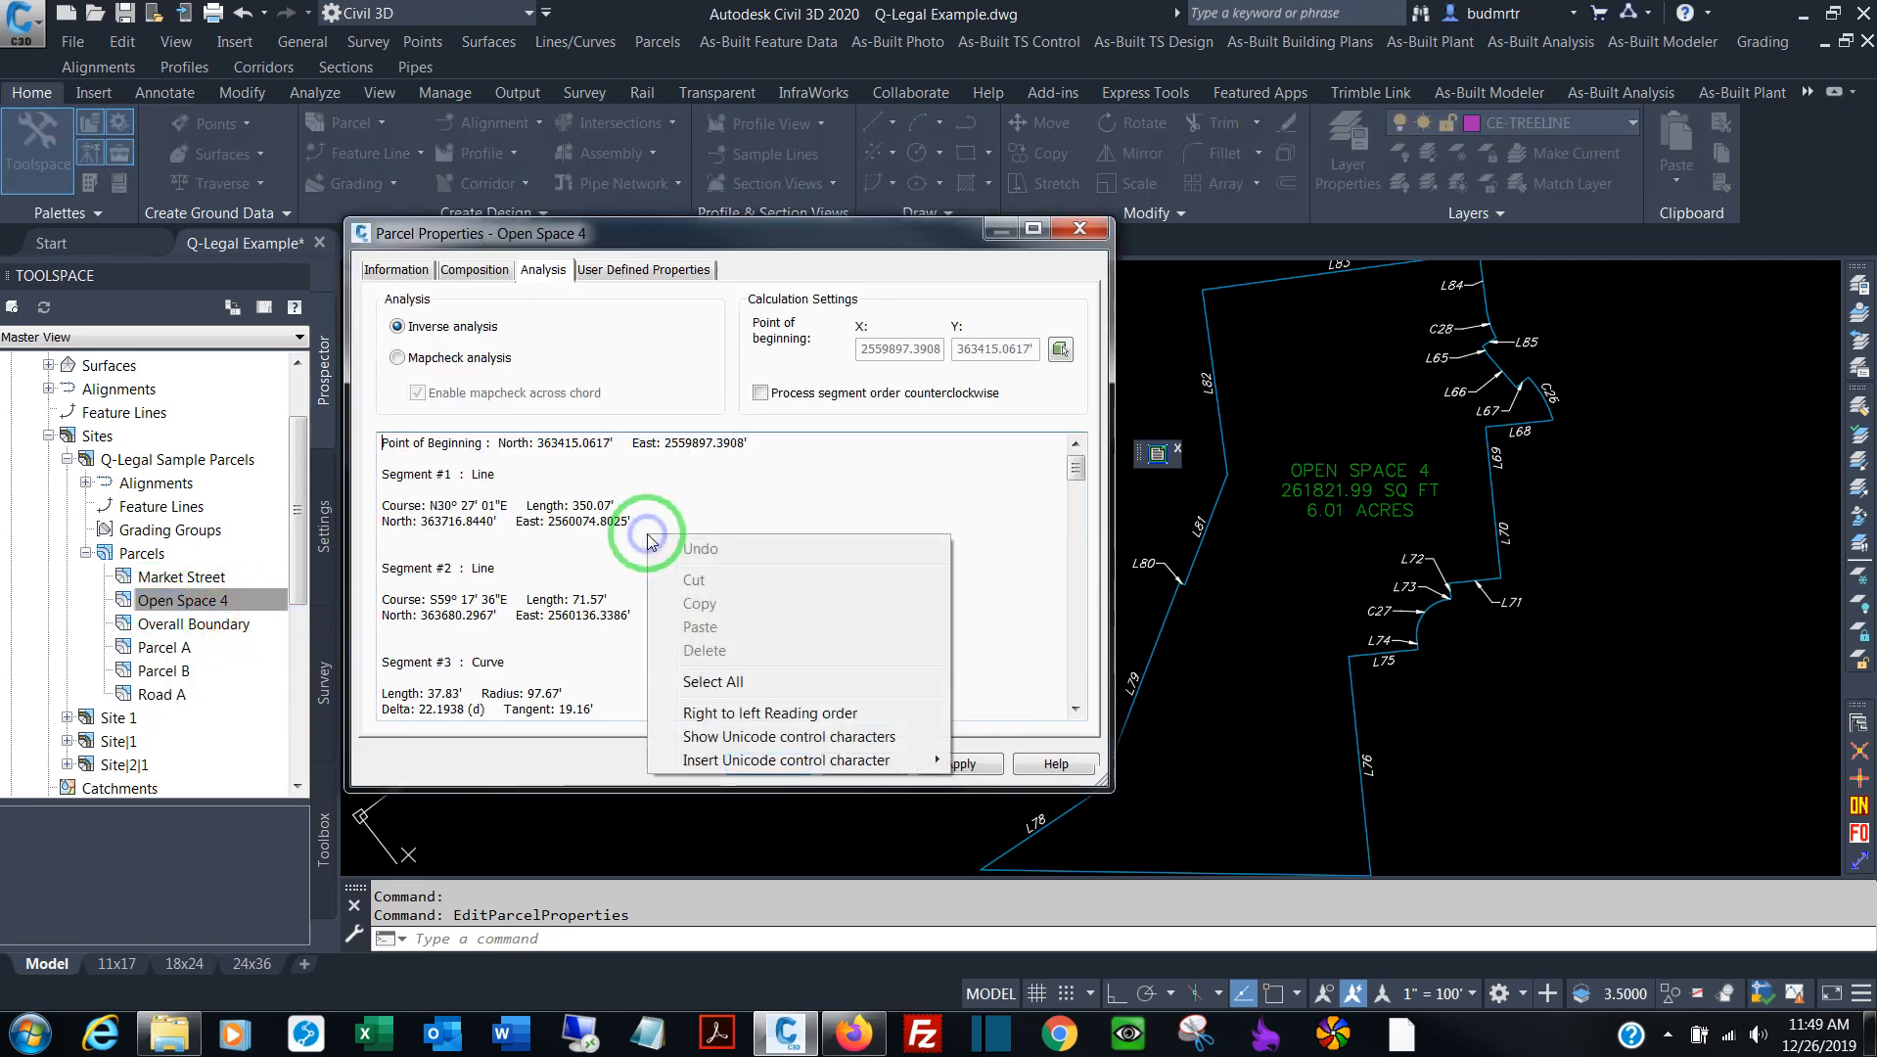
pyautogui.click(713, 681)
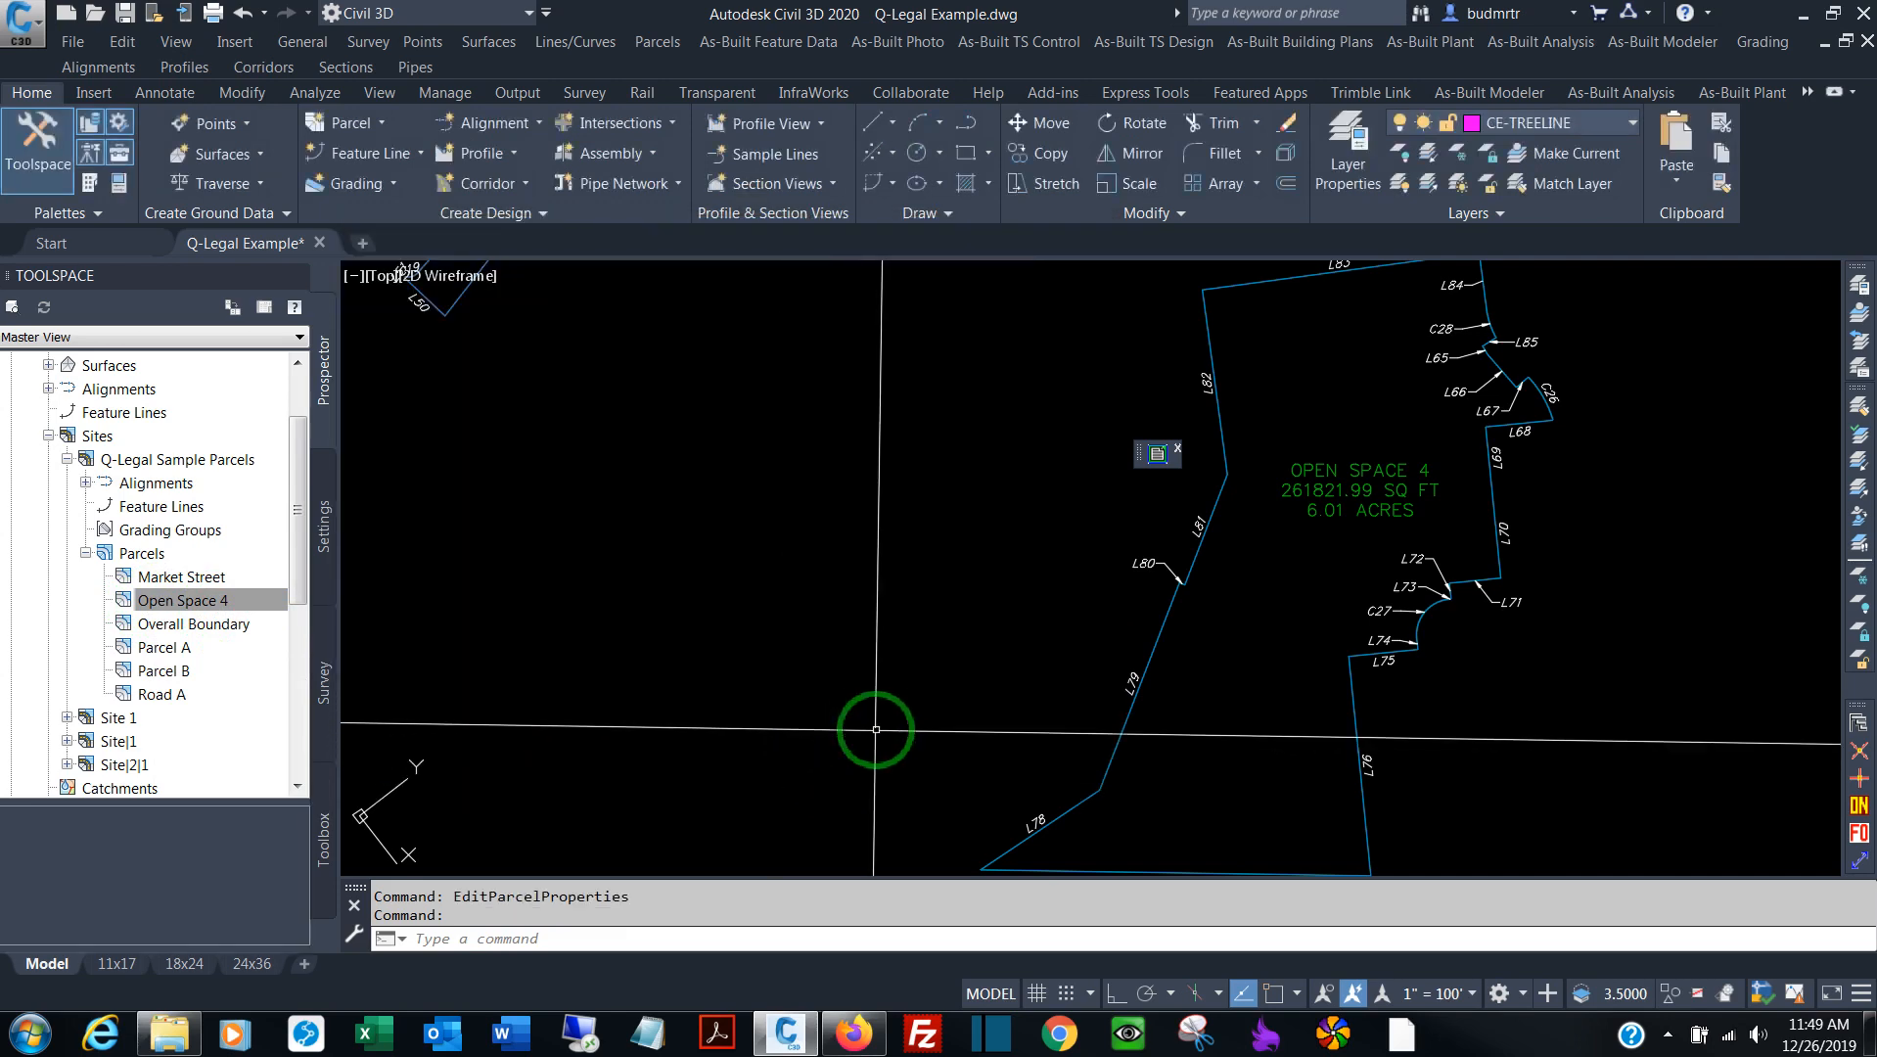
pyautogui.moveTo(883, 716)
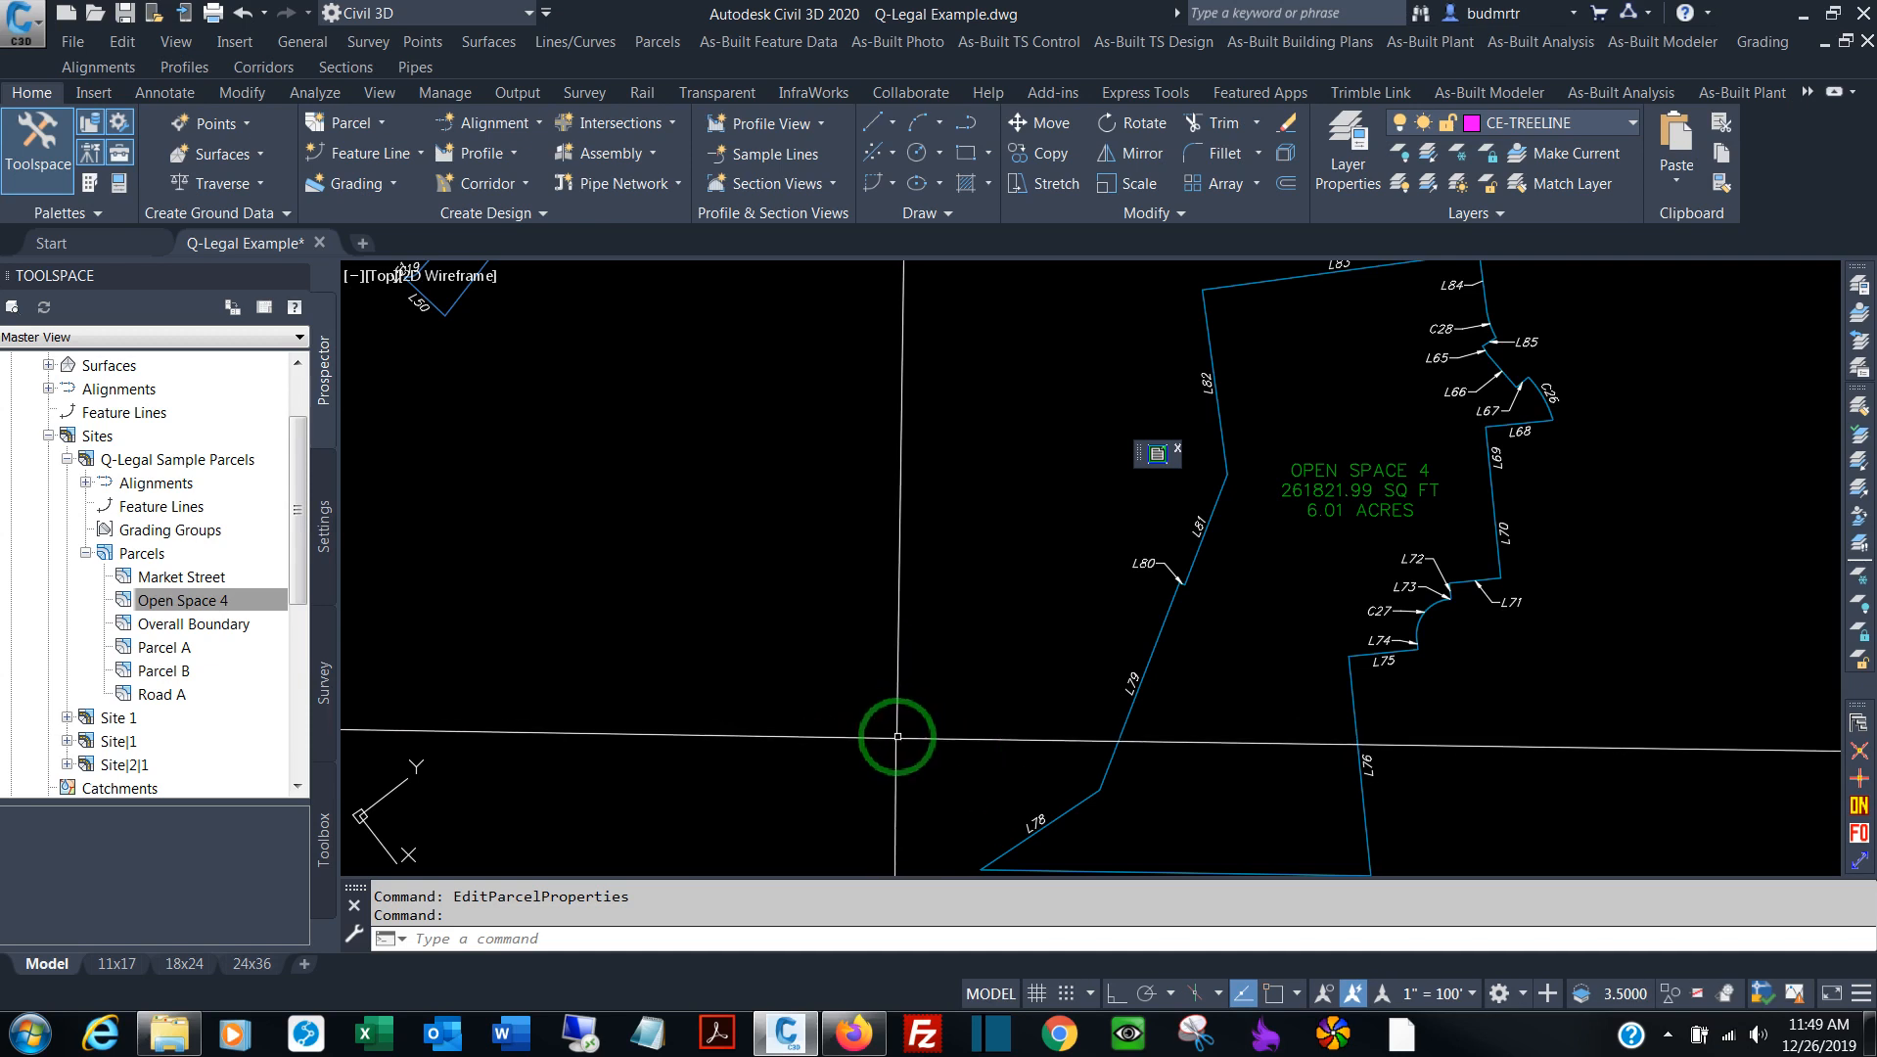
pyautogui.moveTo(1198, 508)
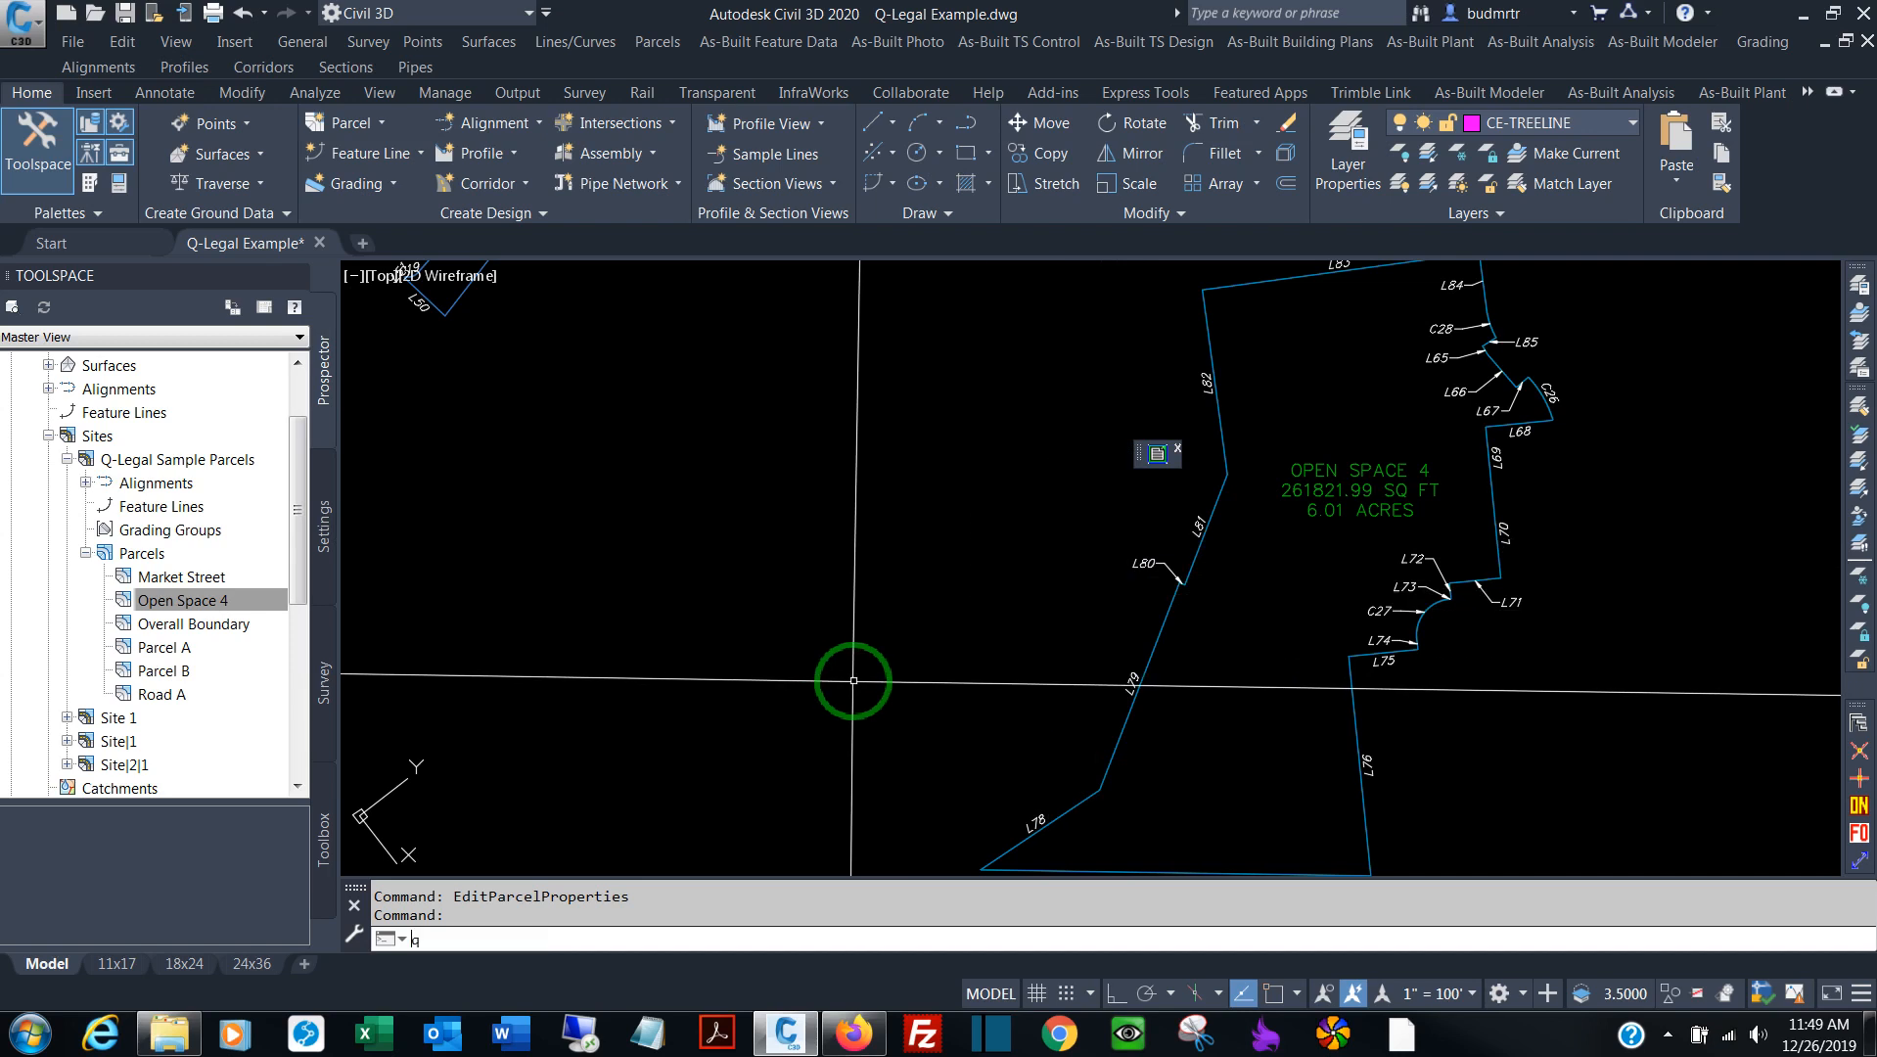
# Launch the legal description writer with QLEGAL3D and pick in the drawing to start Word
pyautogui.write('QLEGAL3D')
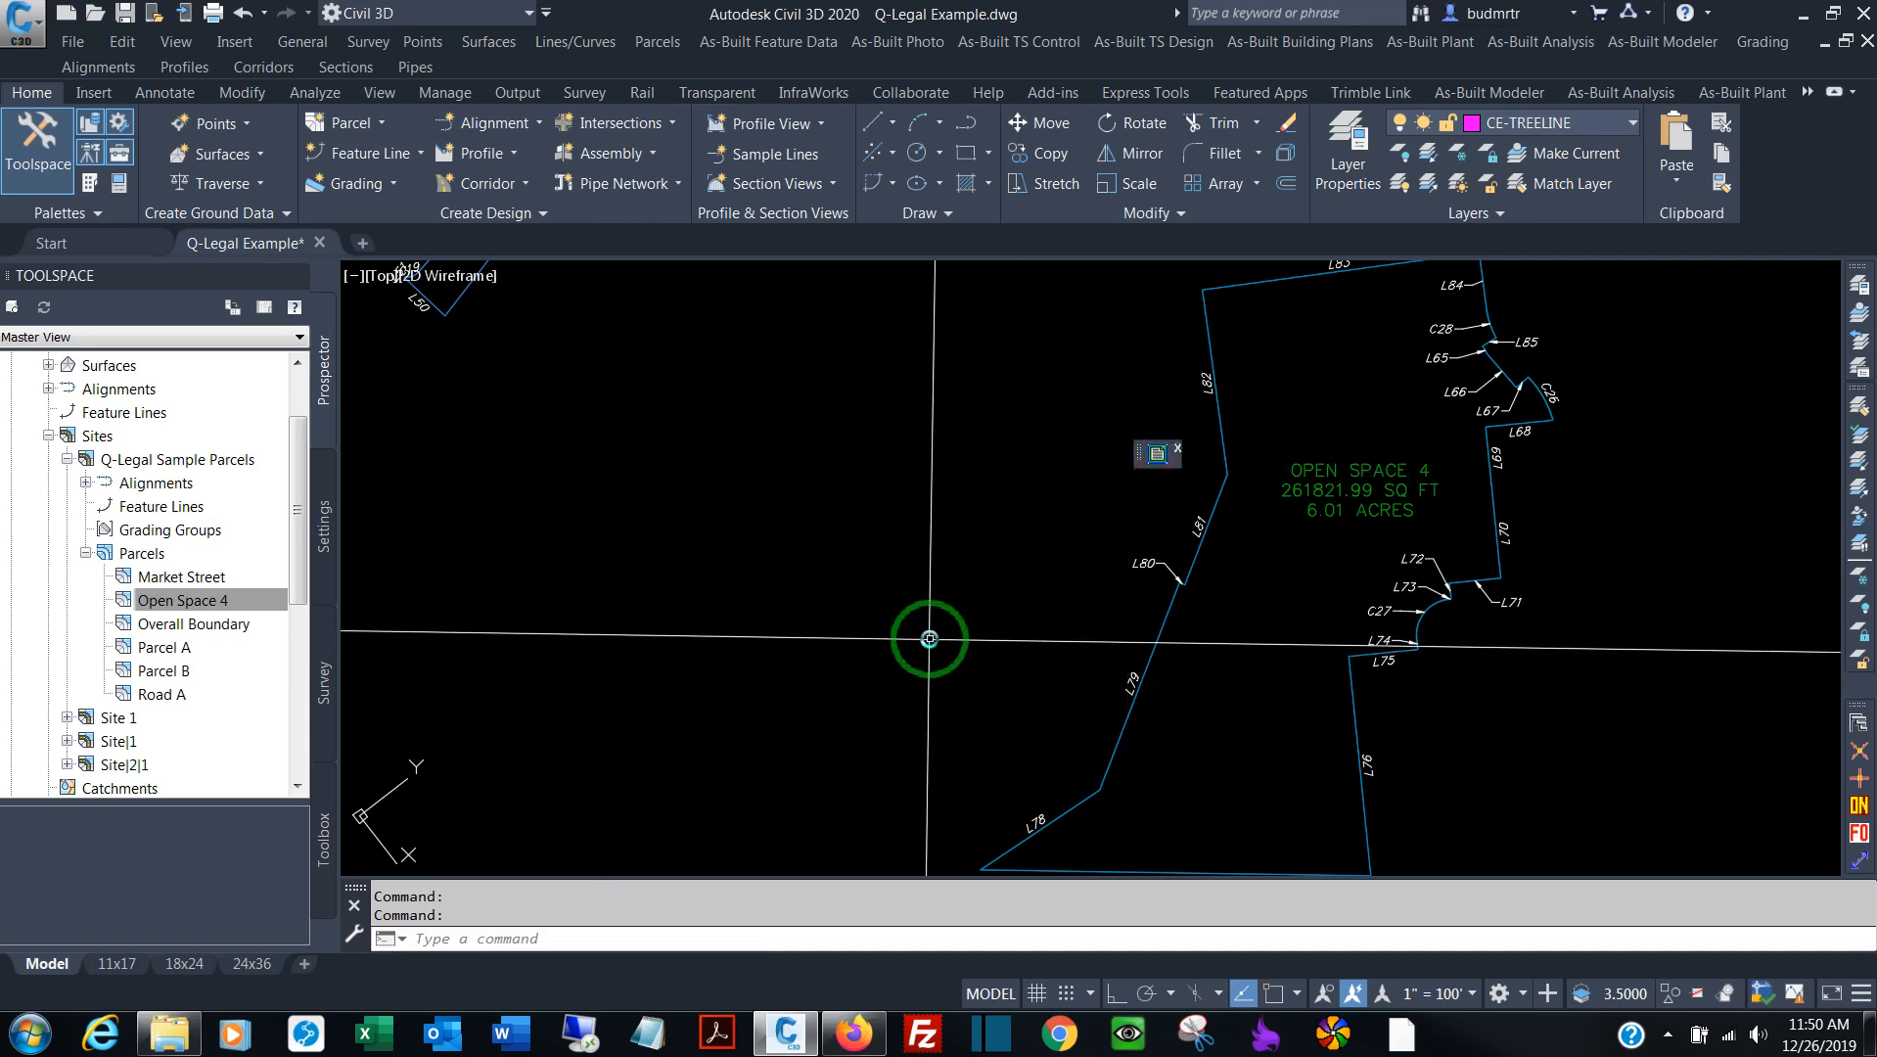
pyautogui.click(511, 1031)
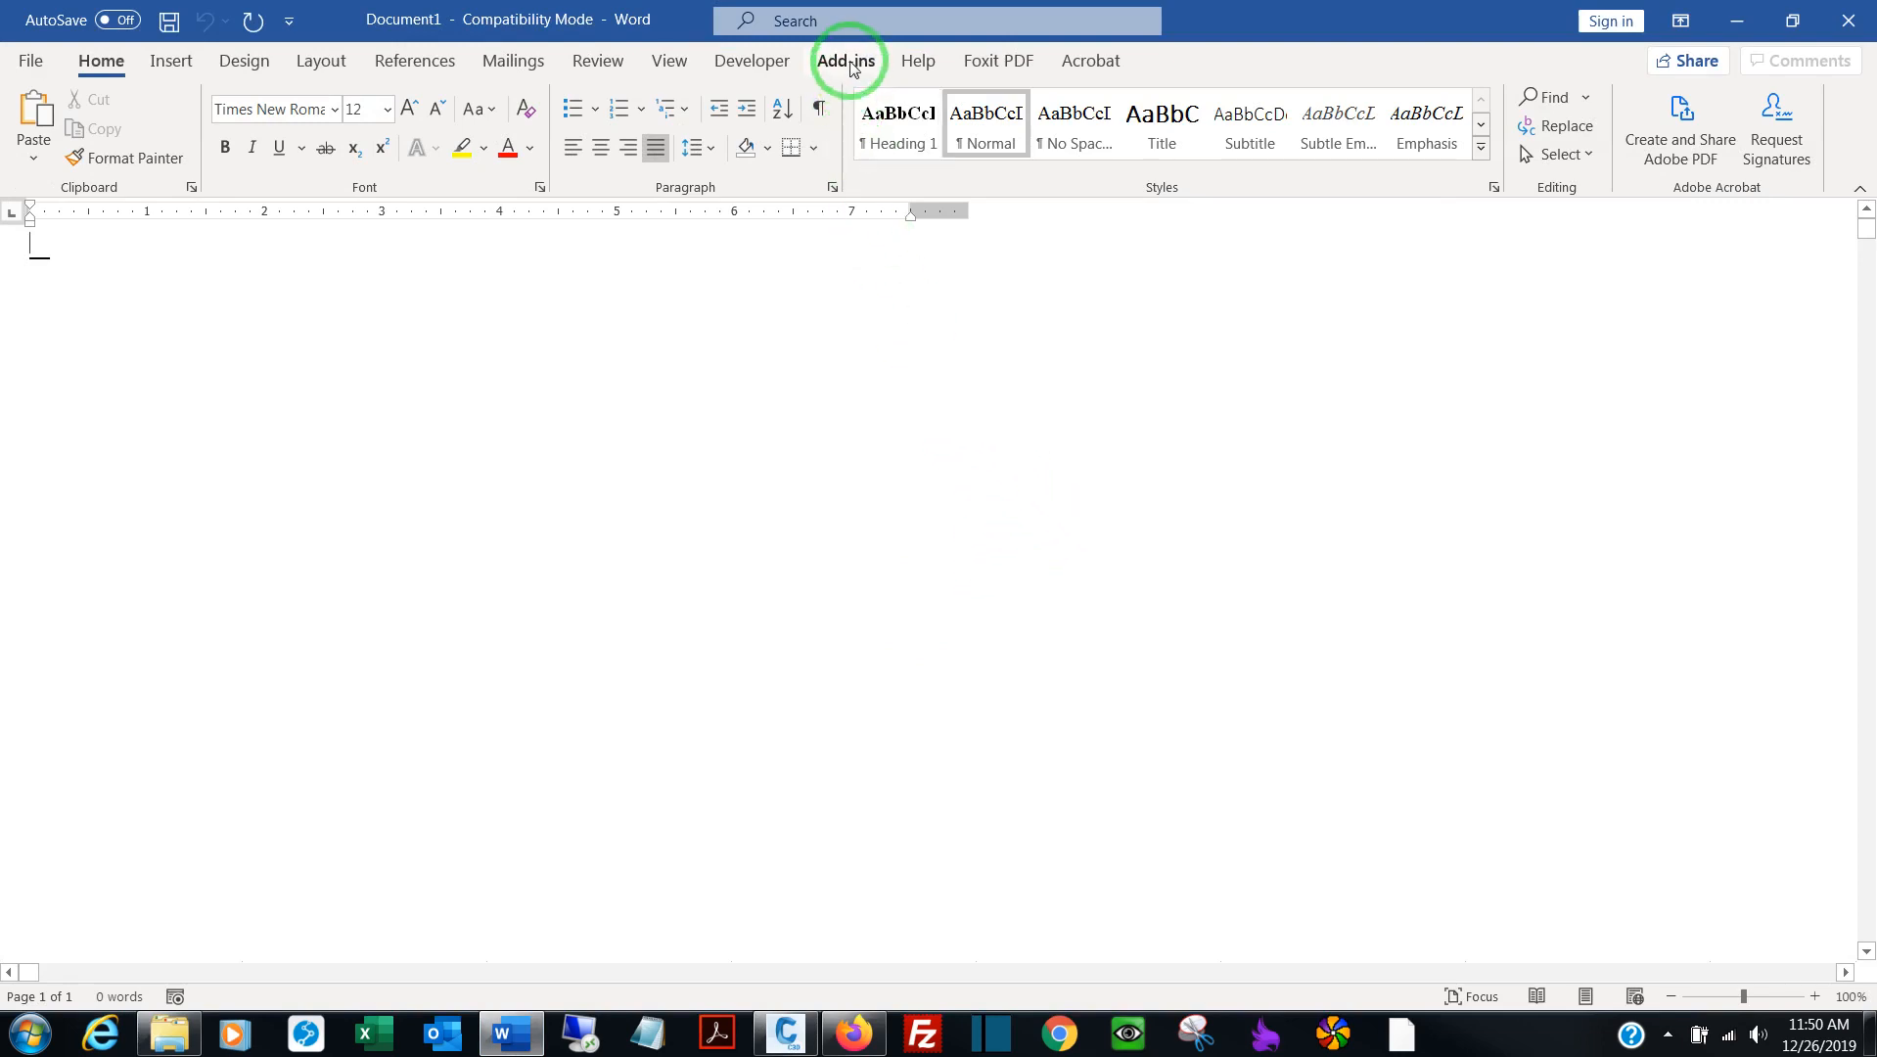
# Show the Q-Legal preferences from Add-ins and set the 'Thence,' line prefix to bold
pyautogui.click(846, 61)
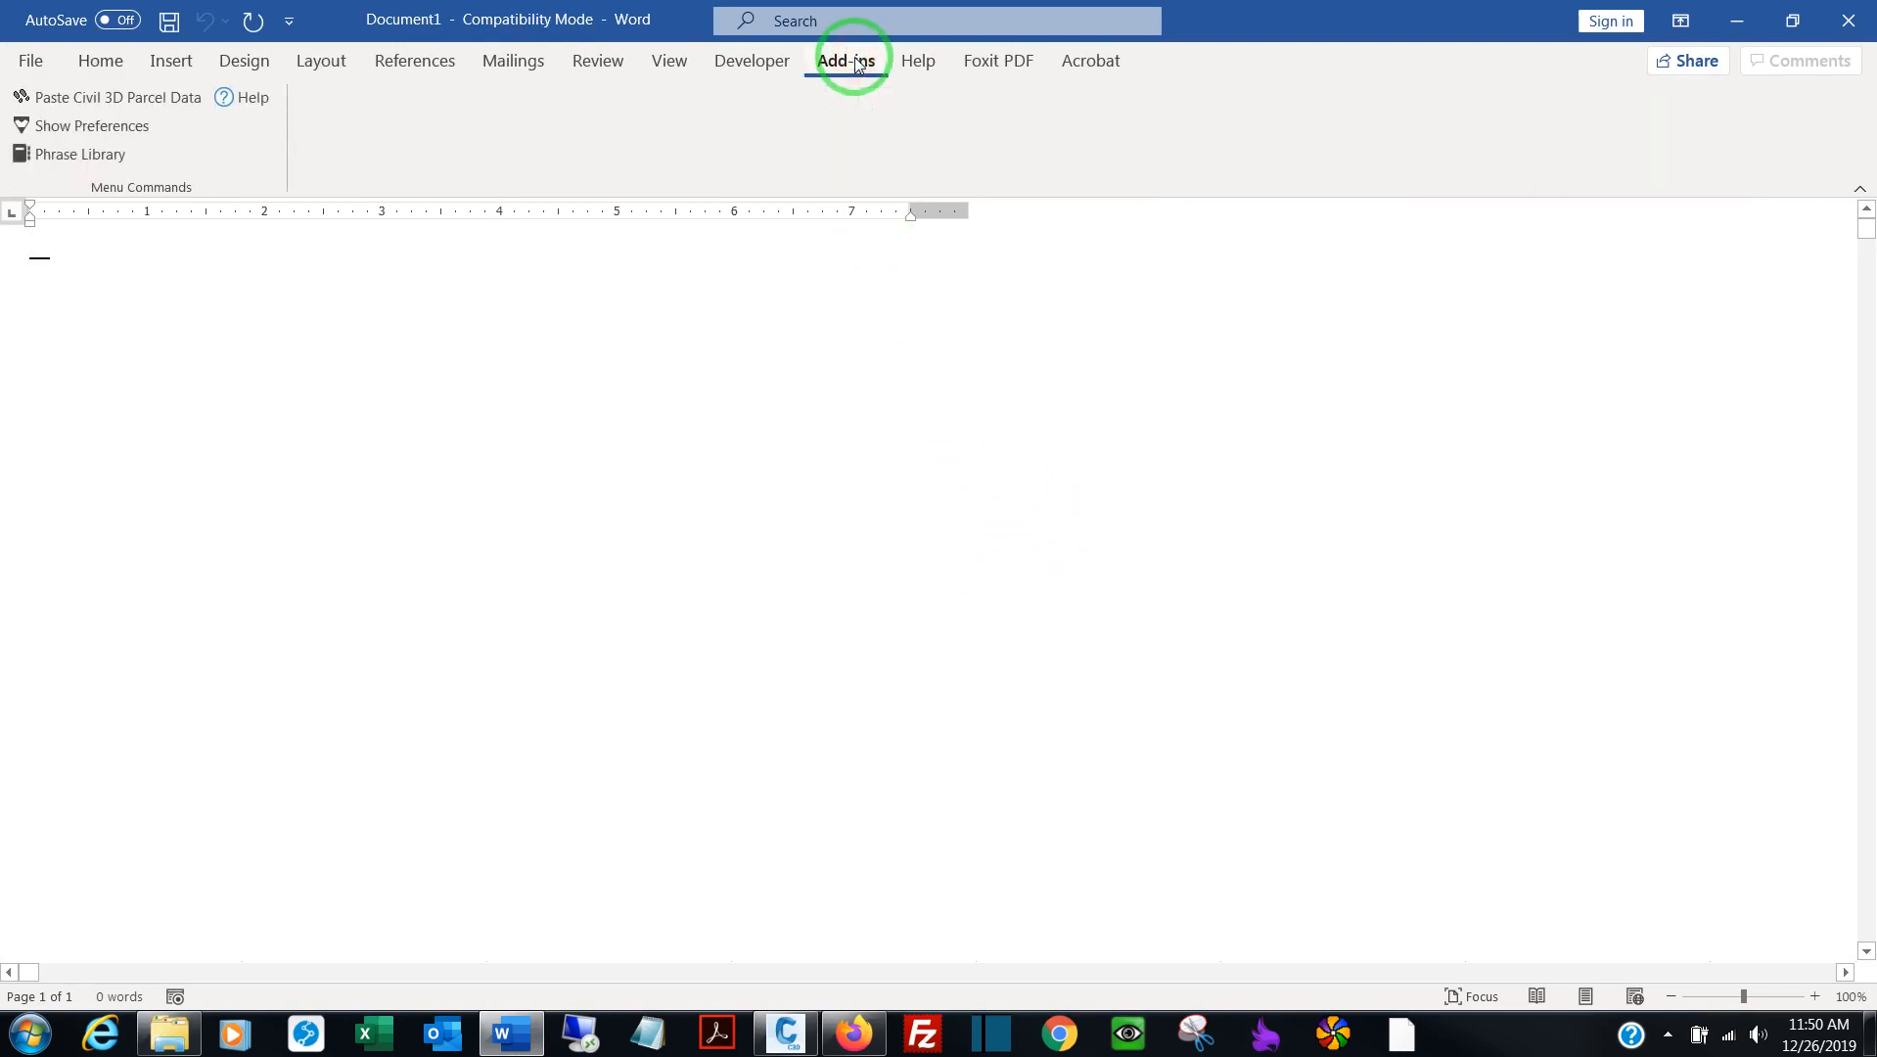
pyautogui.moveTo(159, 147)
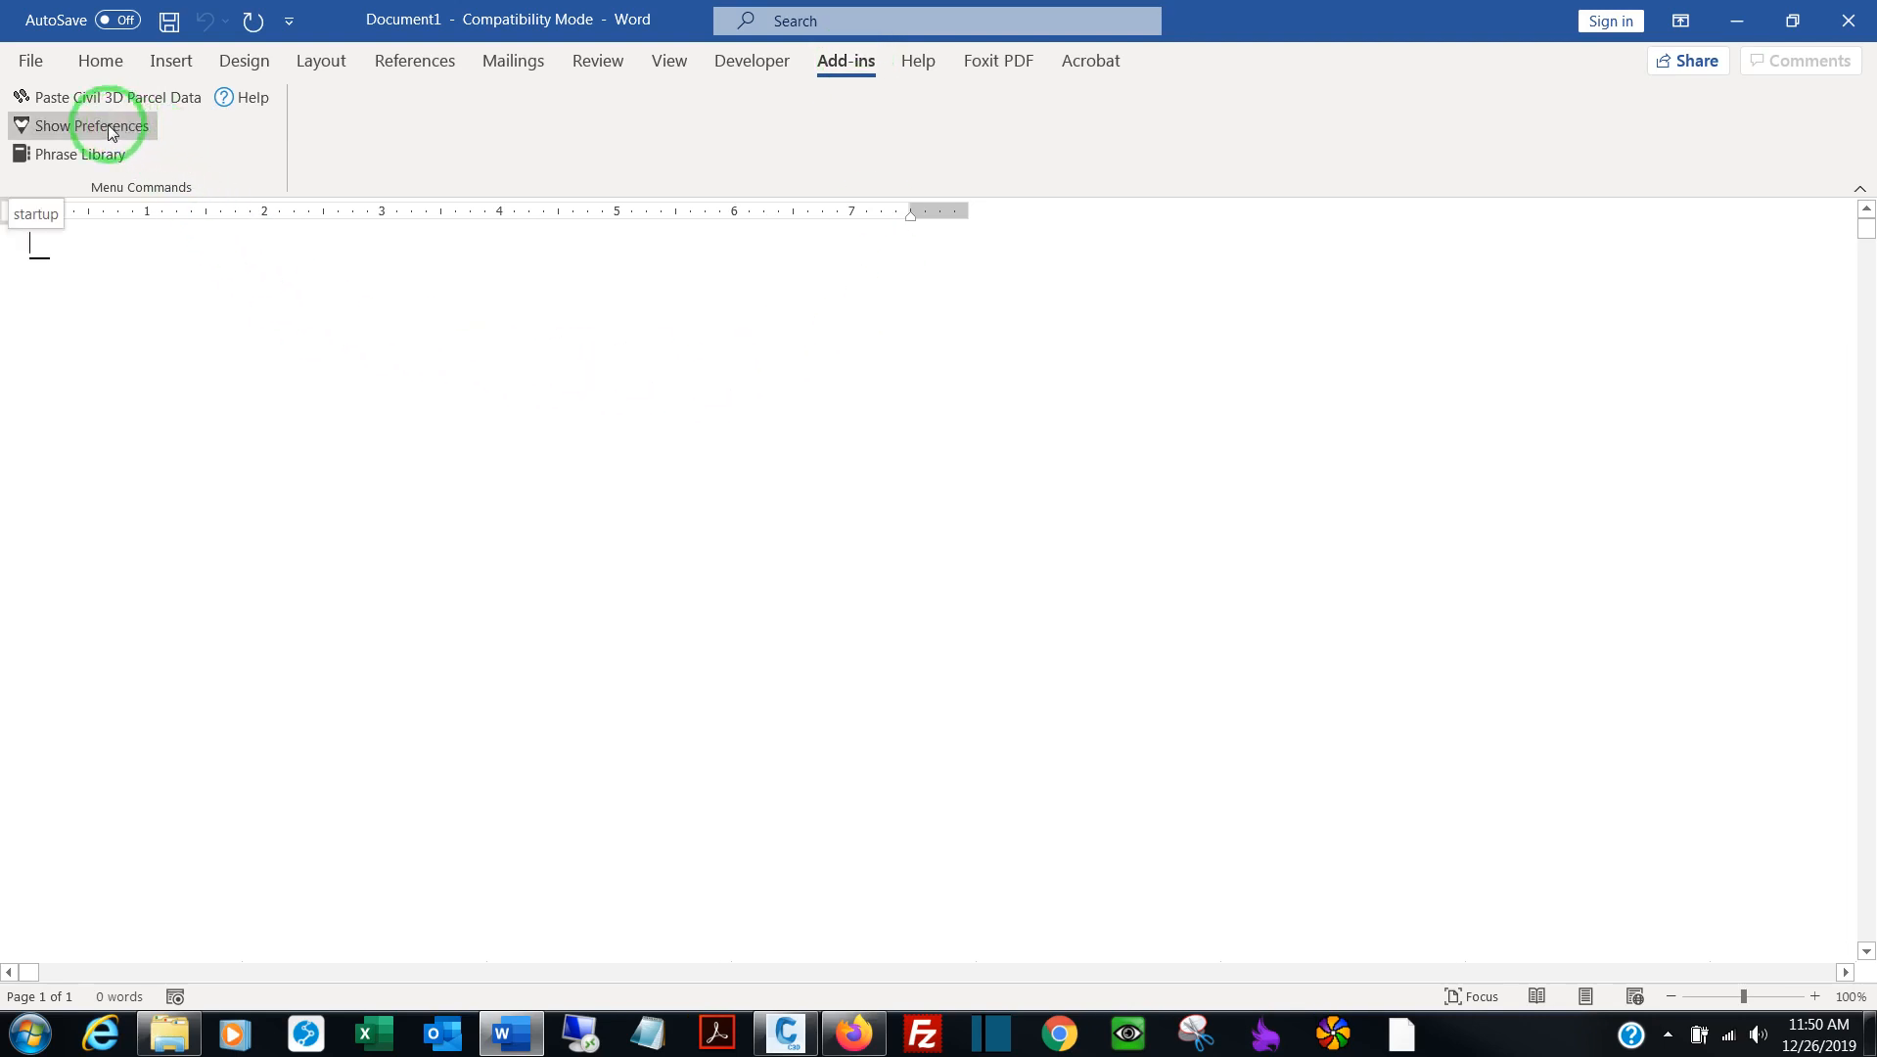
pyautogui.click(90, 125)
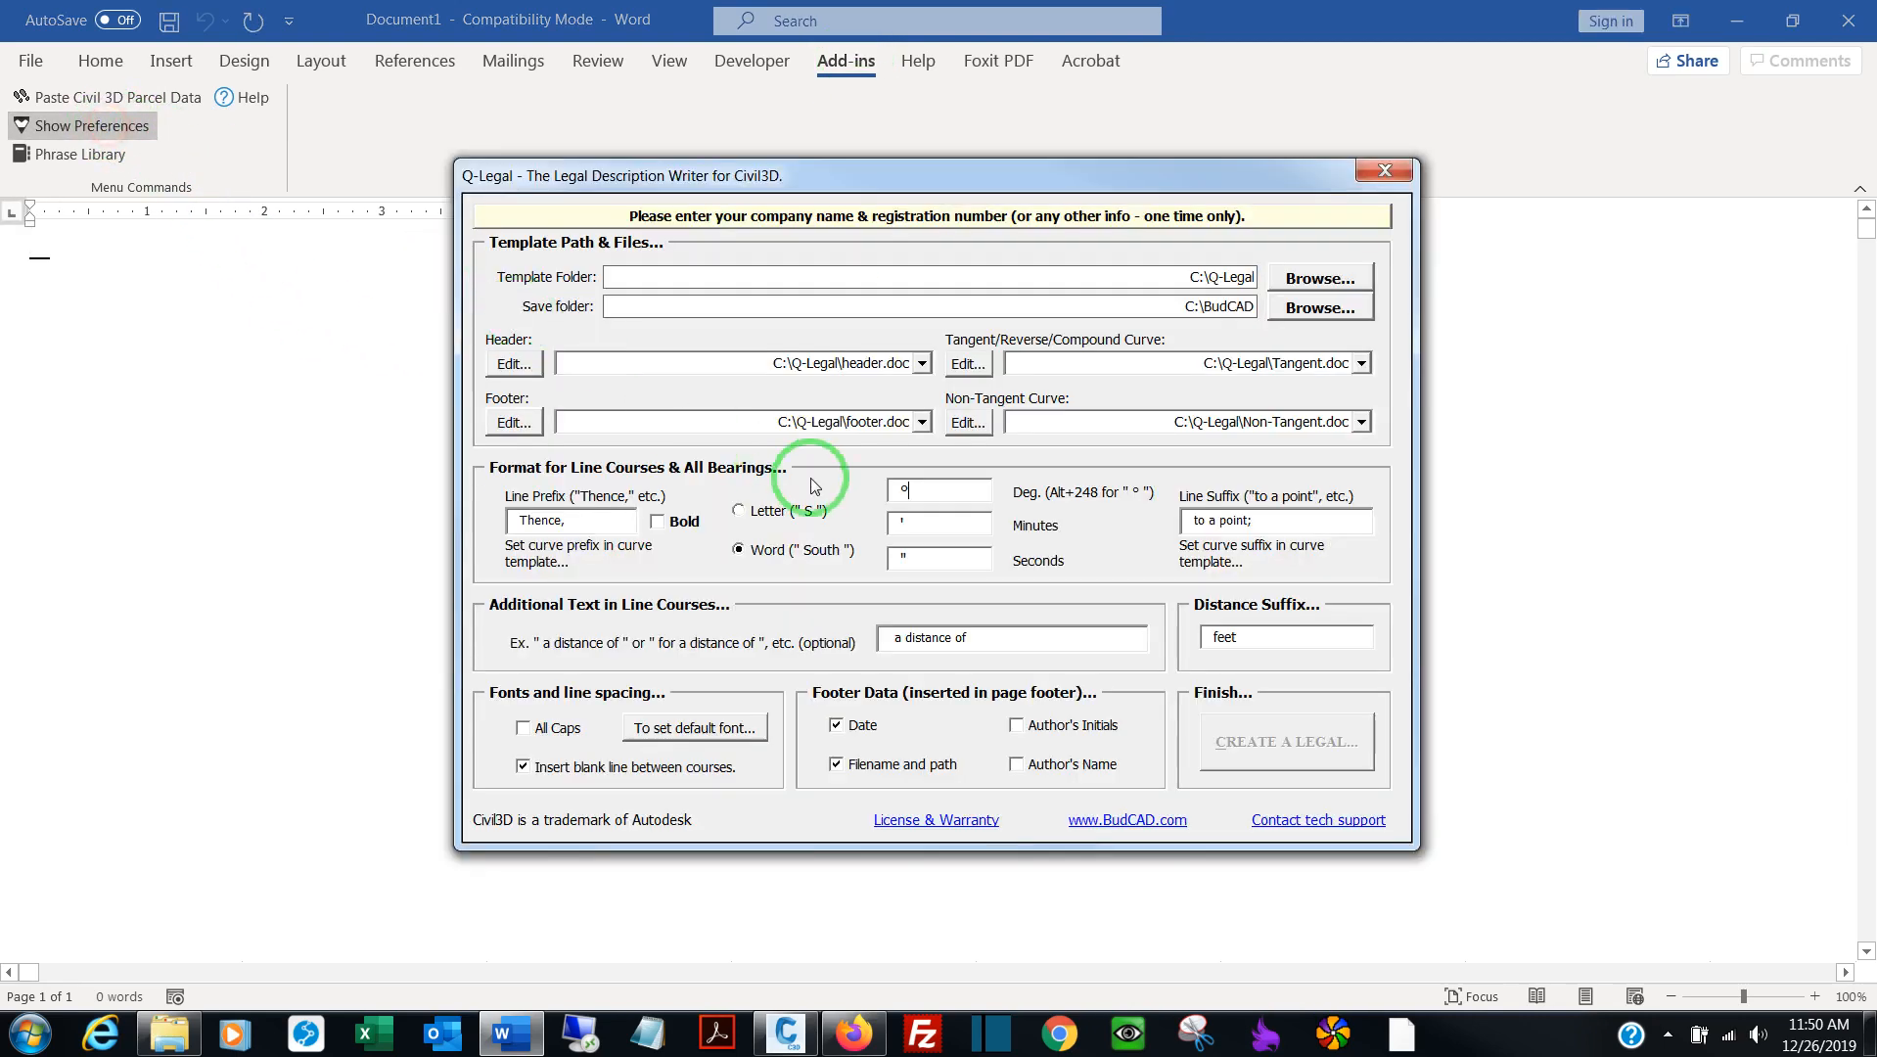
pyautogui.moveTo(927, 491)
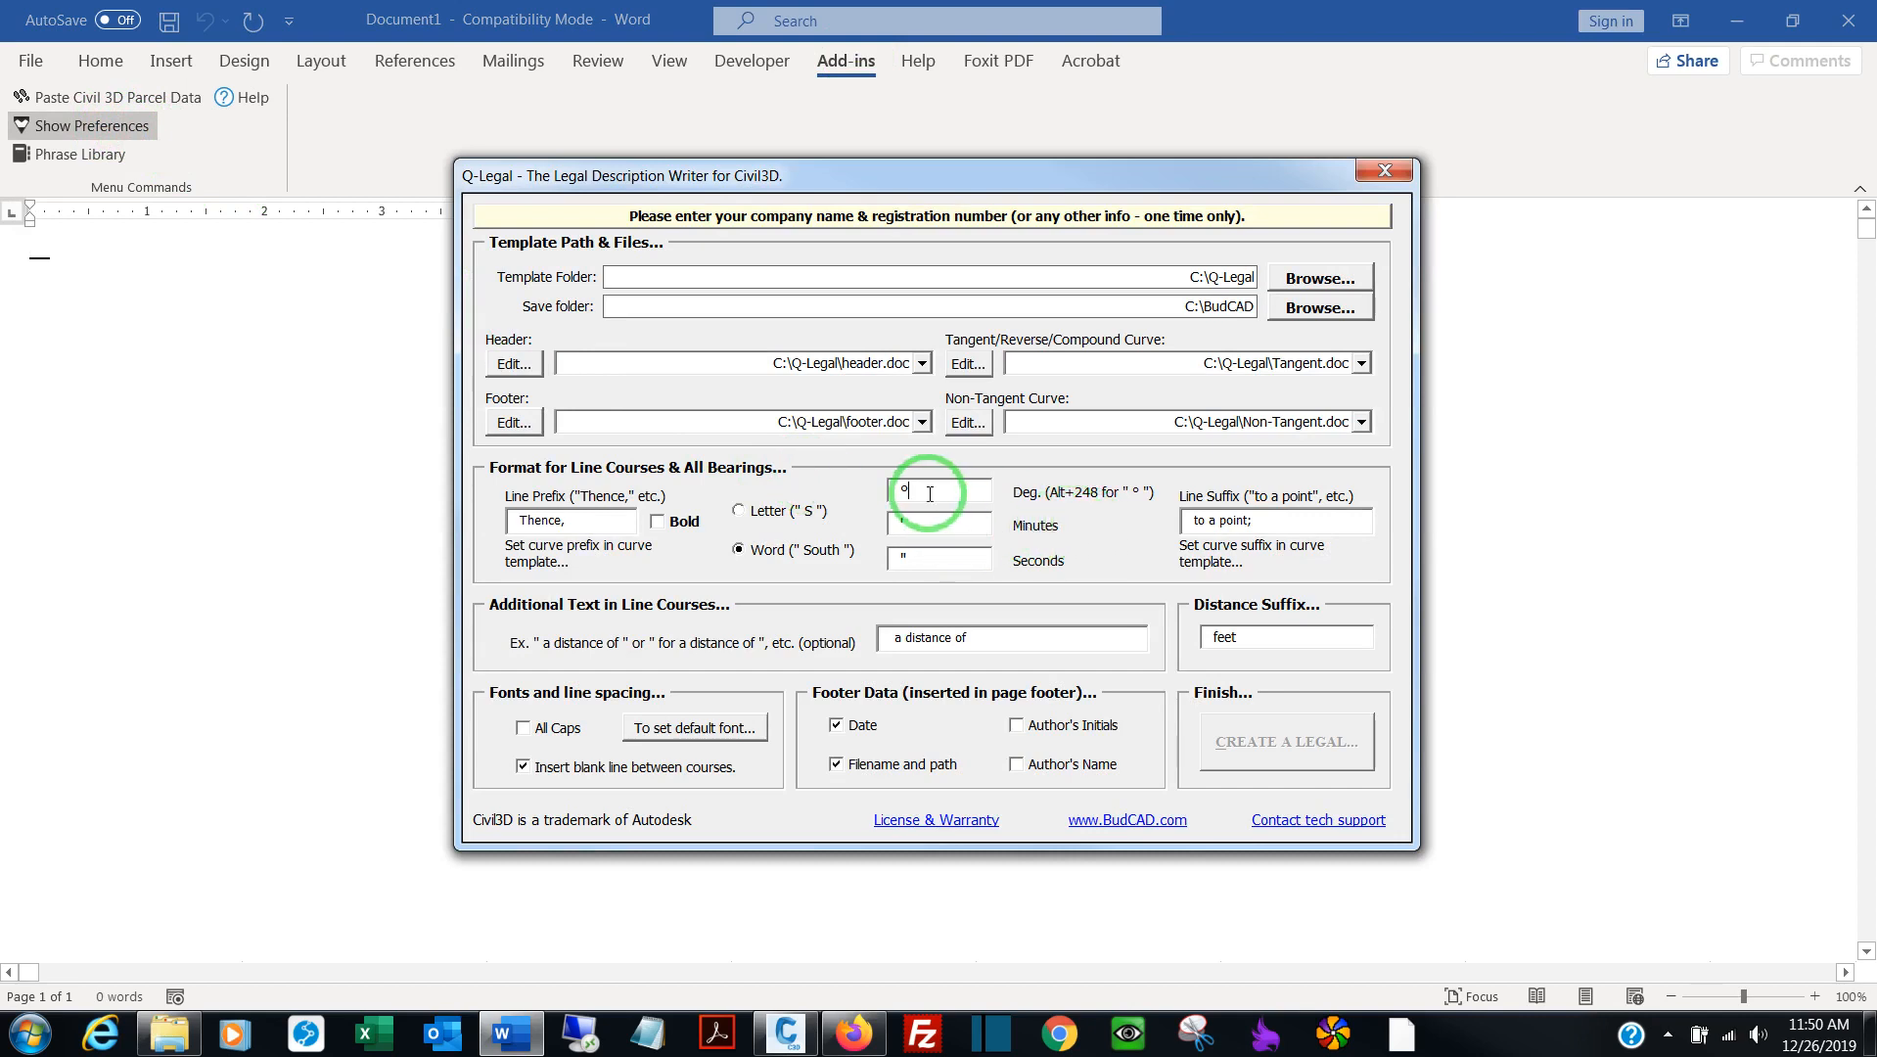
pyautogui.click(601, 520)
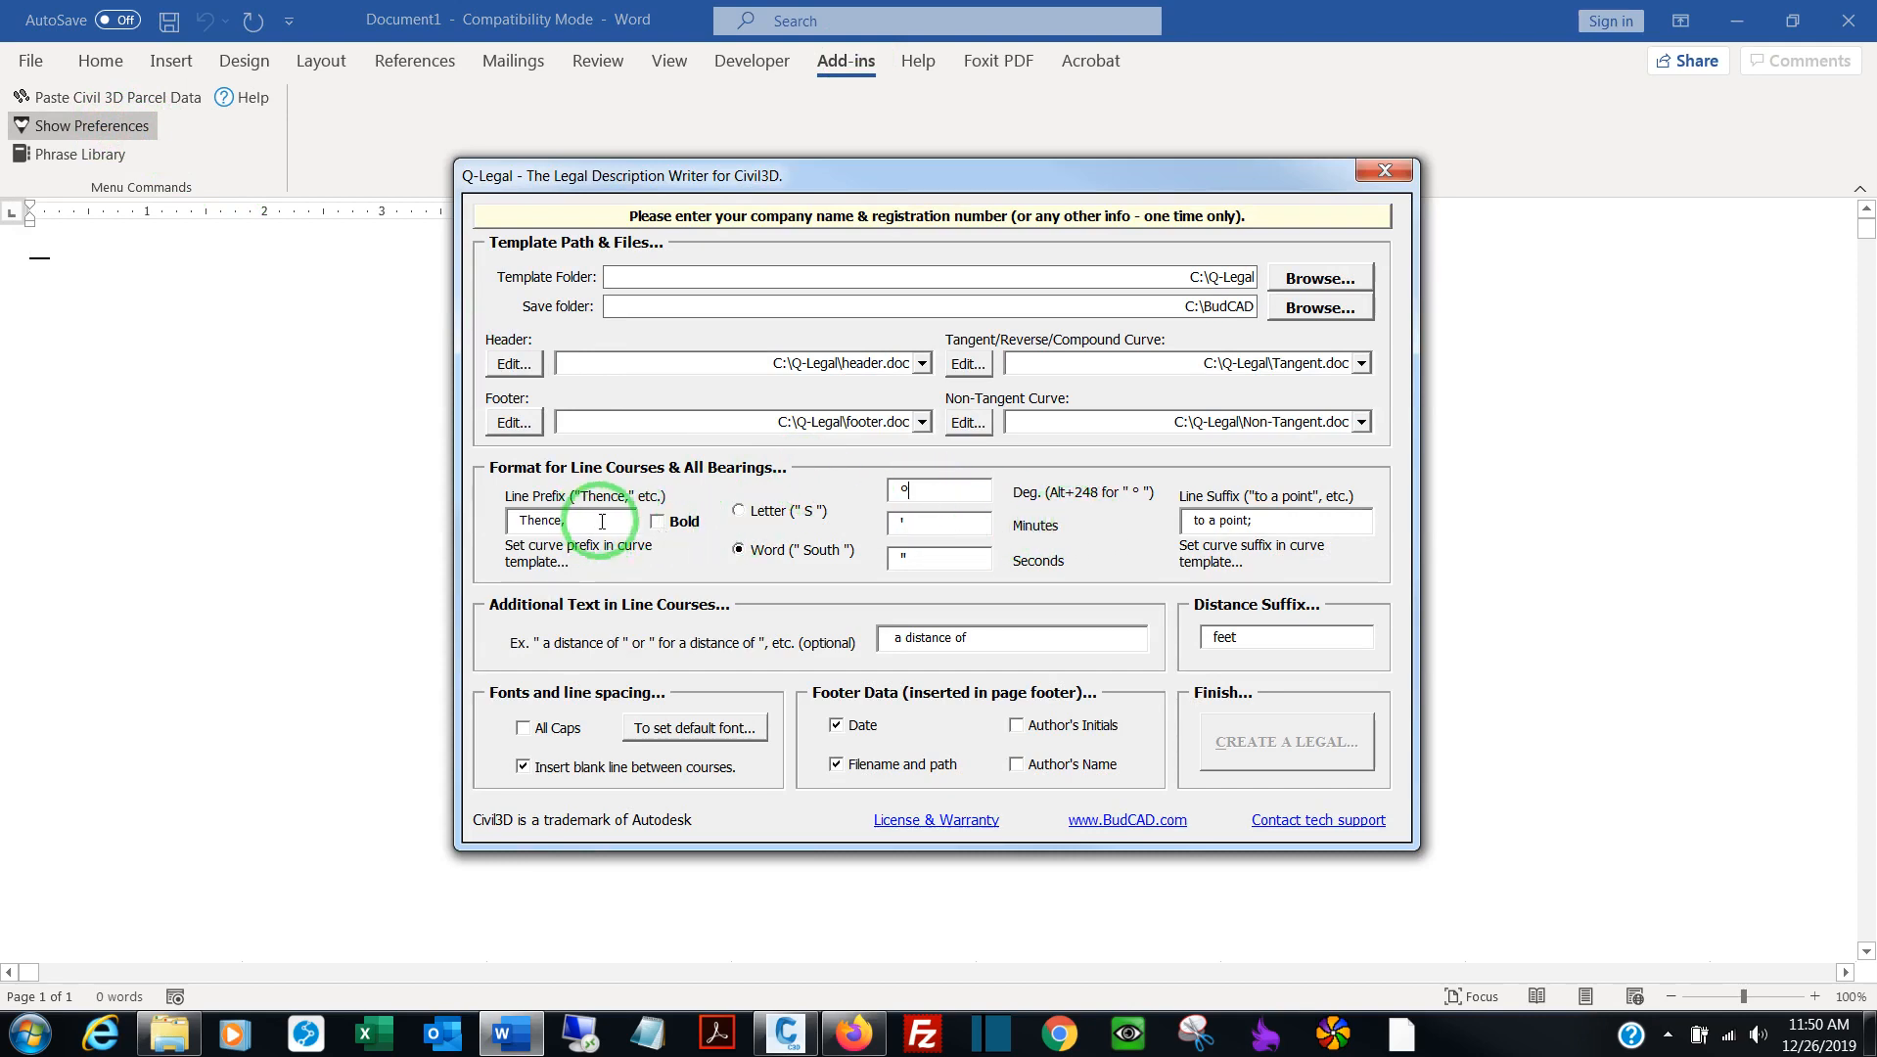
pyautogui.tripleClick(1011, 636)
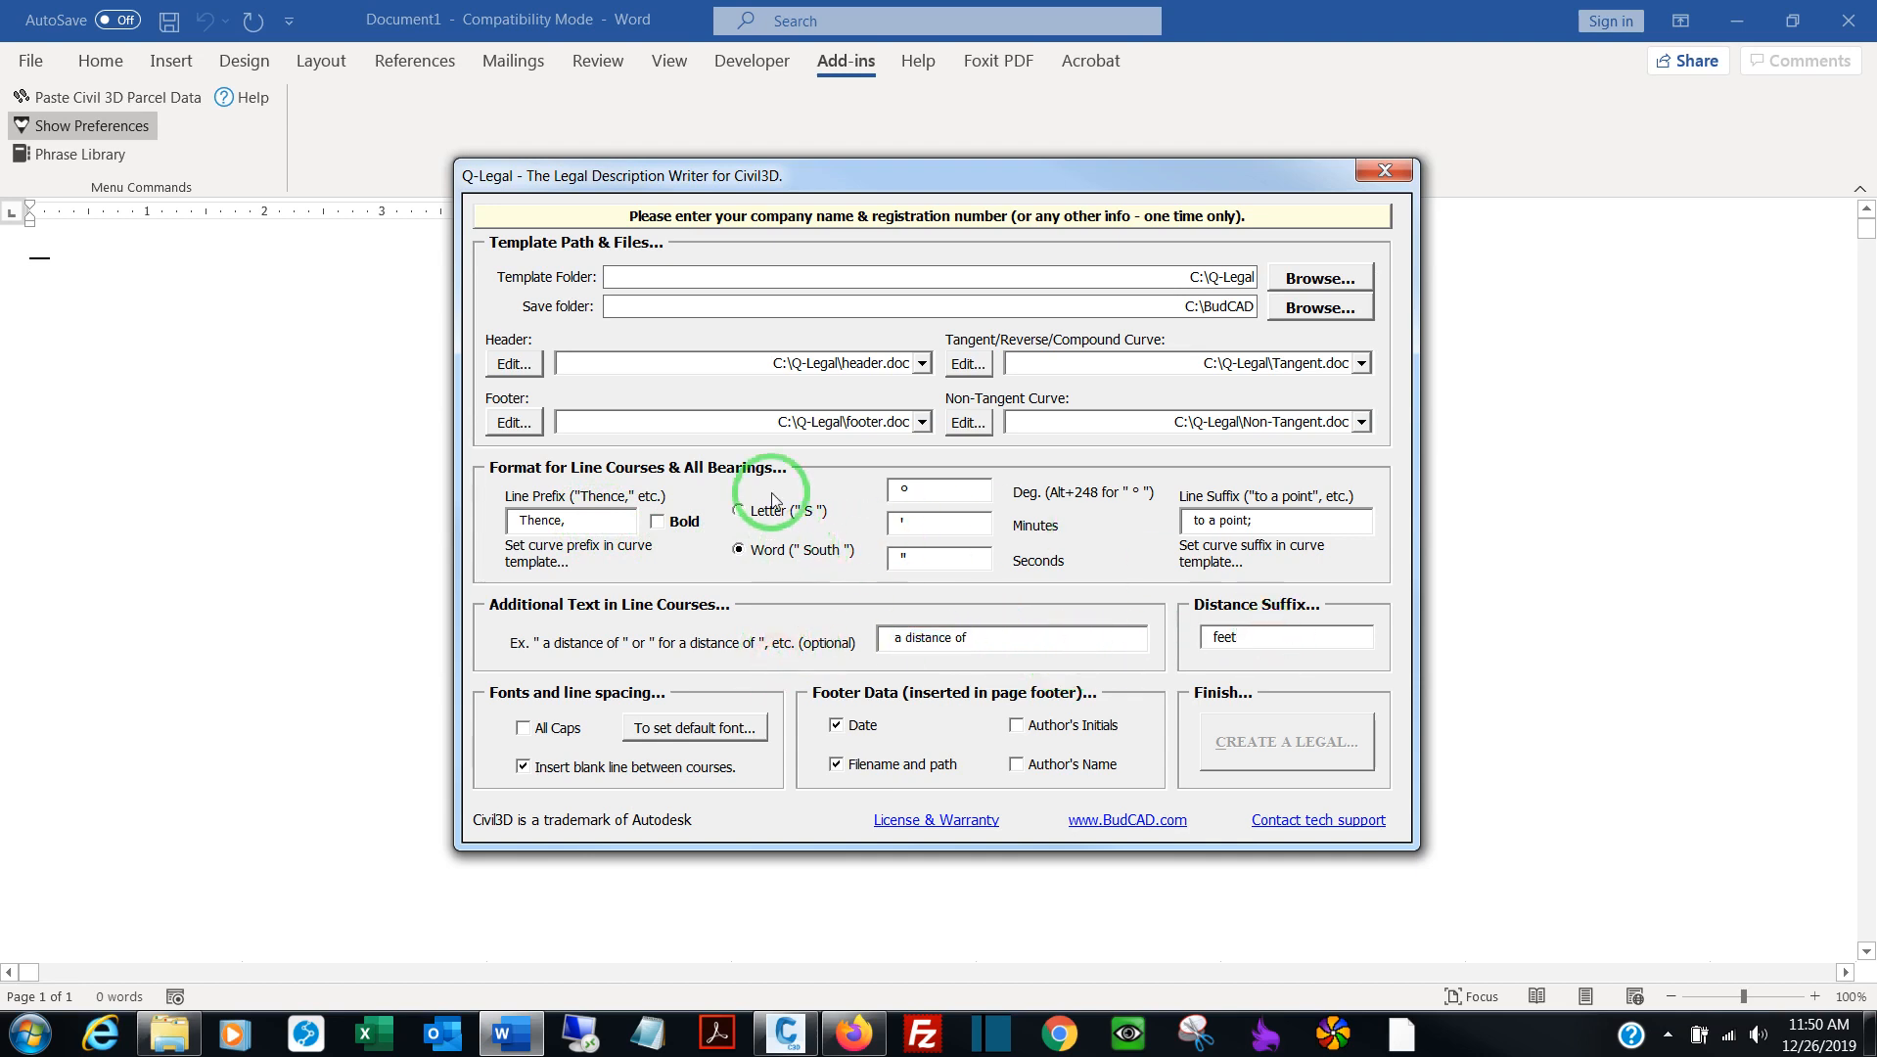
pyautogui.click(737, 511)
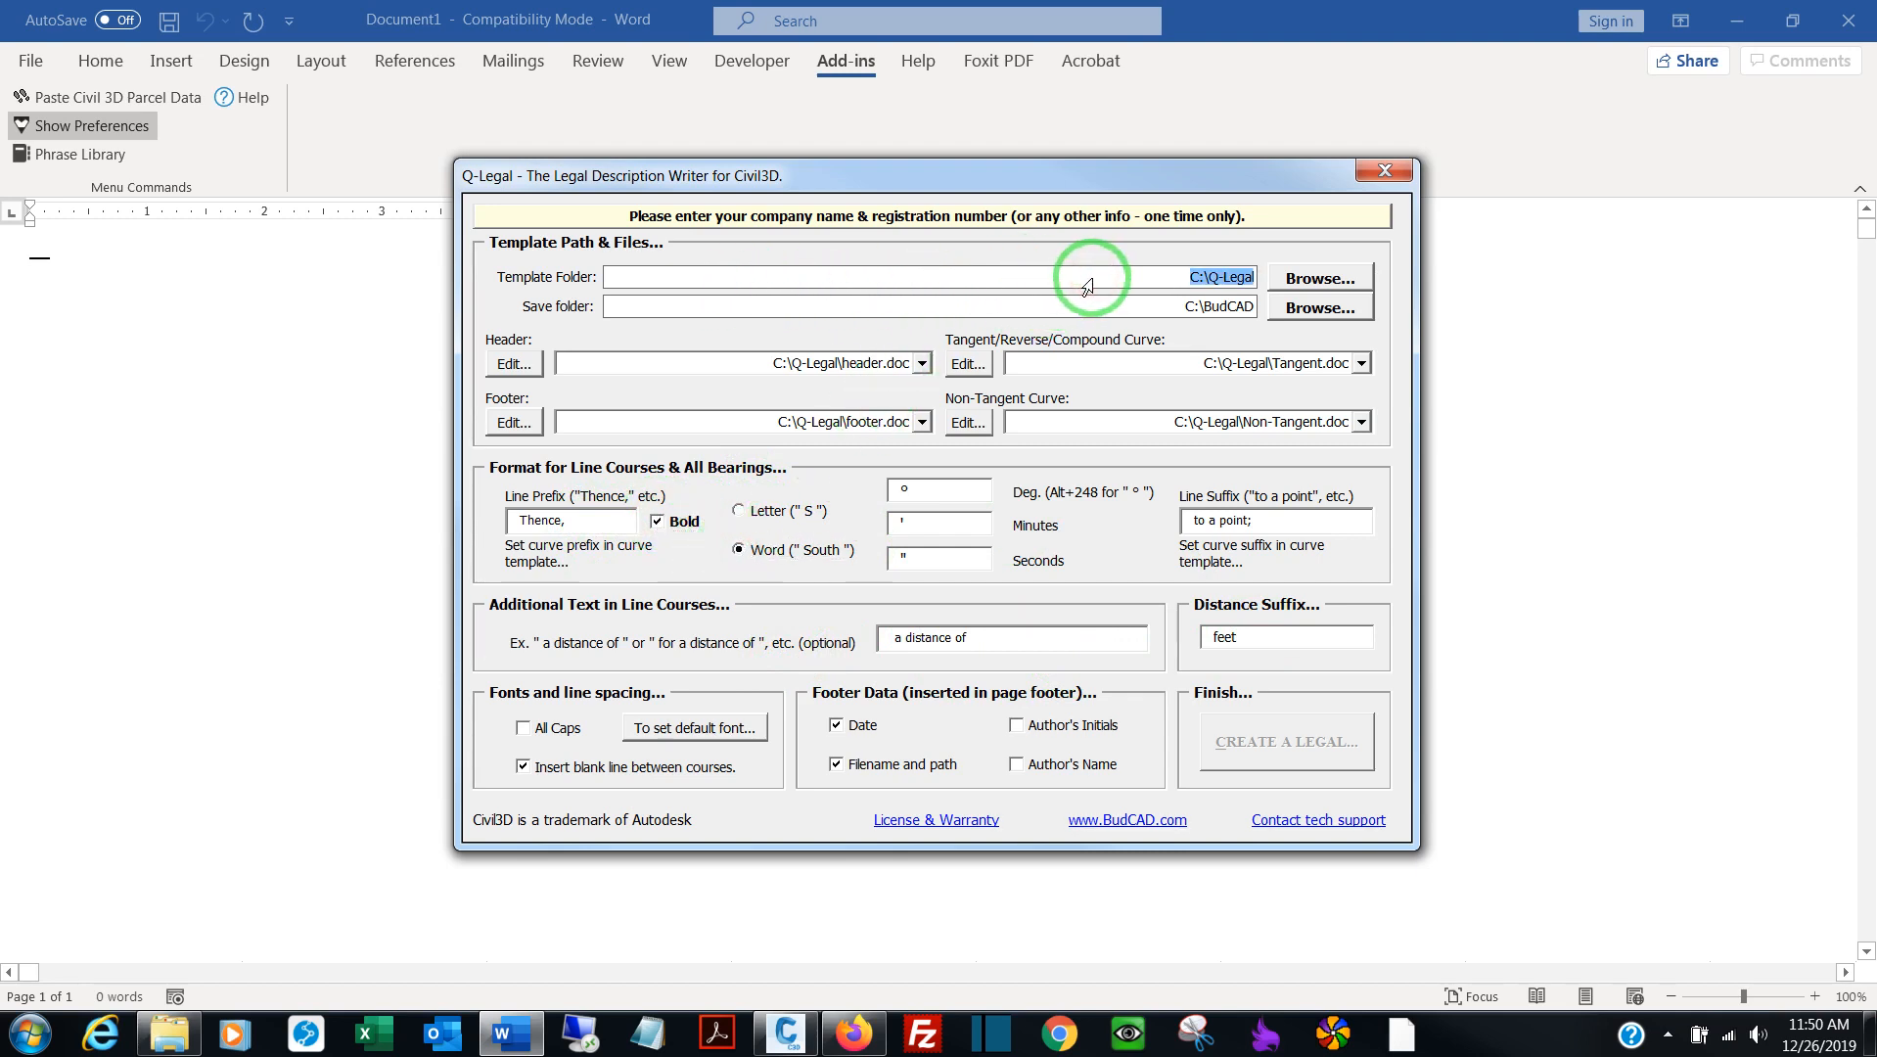
pyautogui.moveTo(1086, 288)
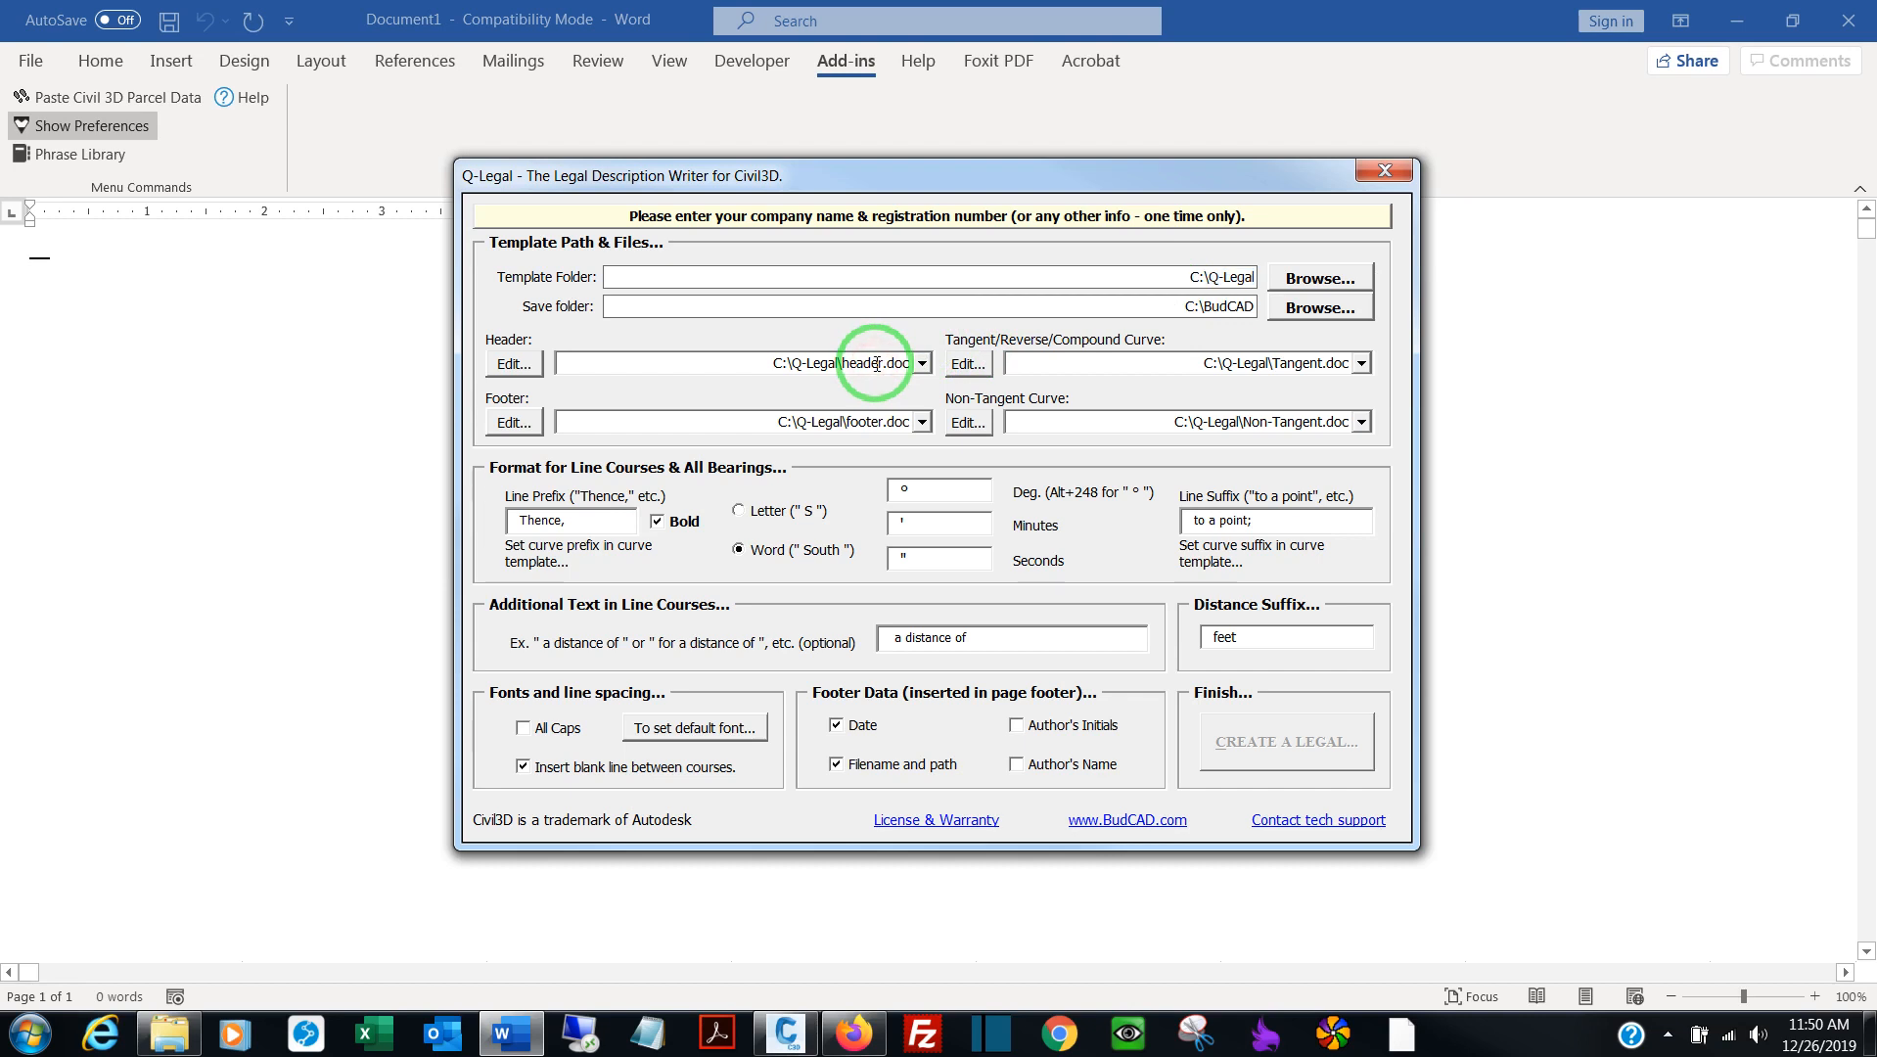
pyautogui.click(920, 362)
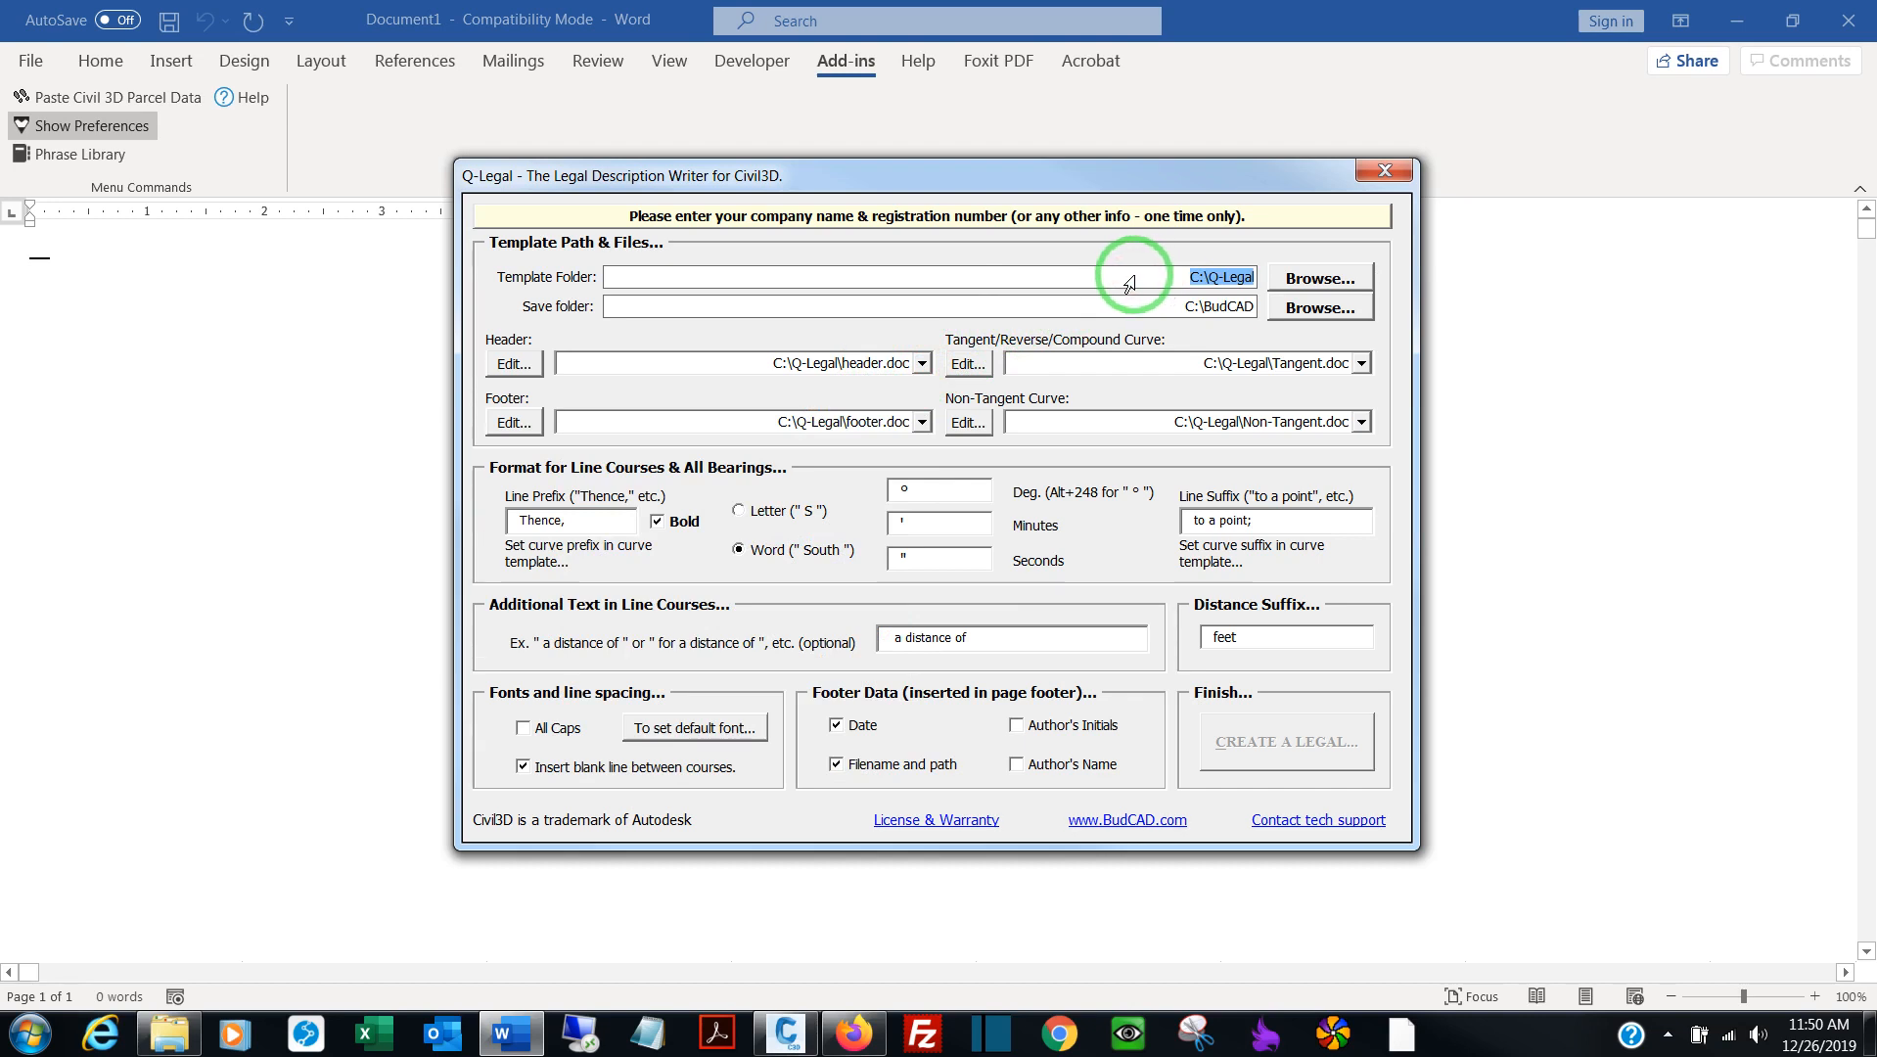
pyautogui.moveTo(1317, 278)
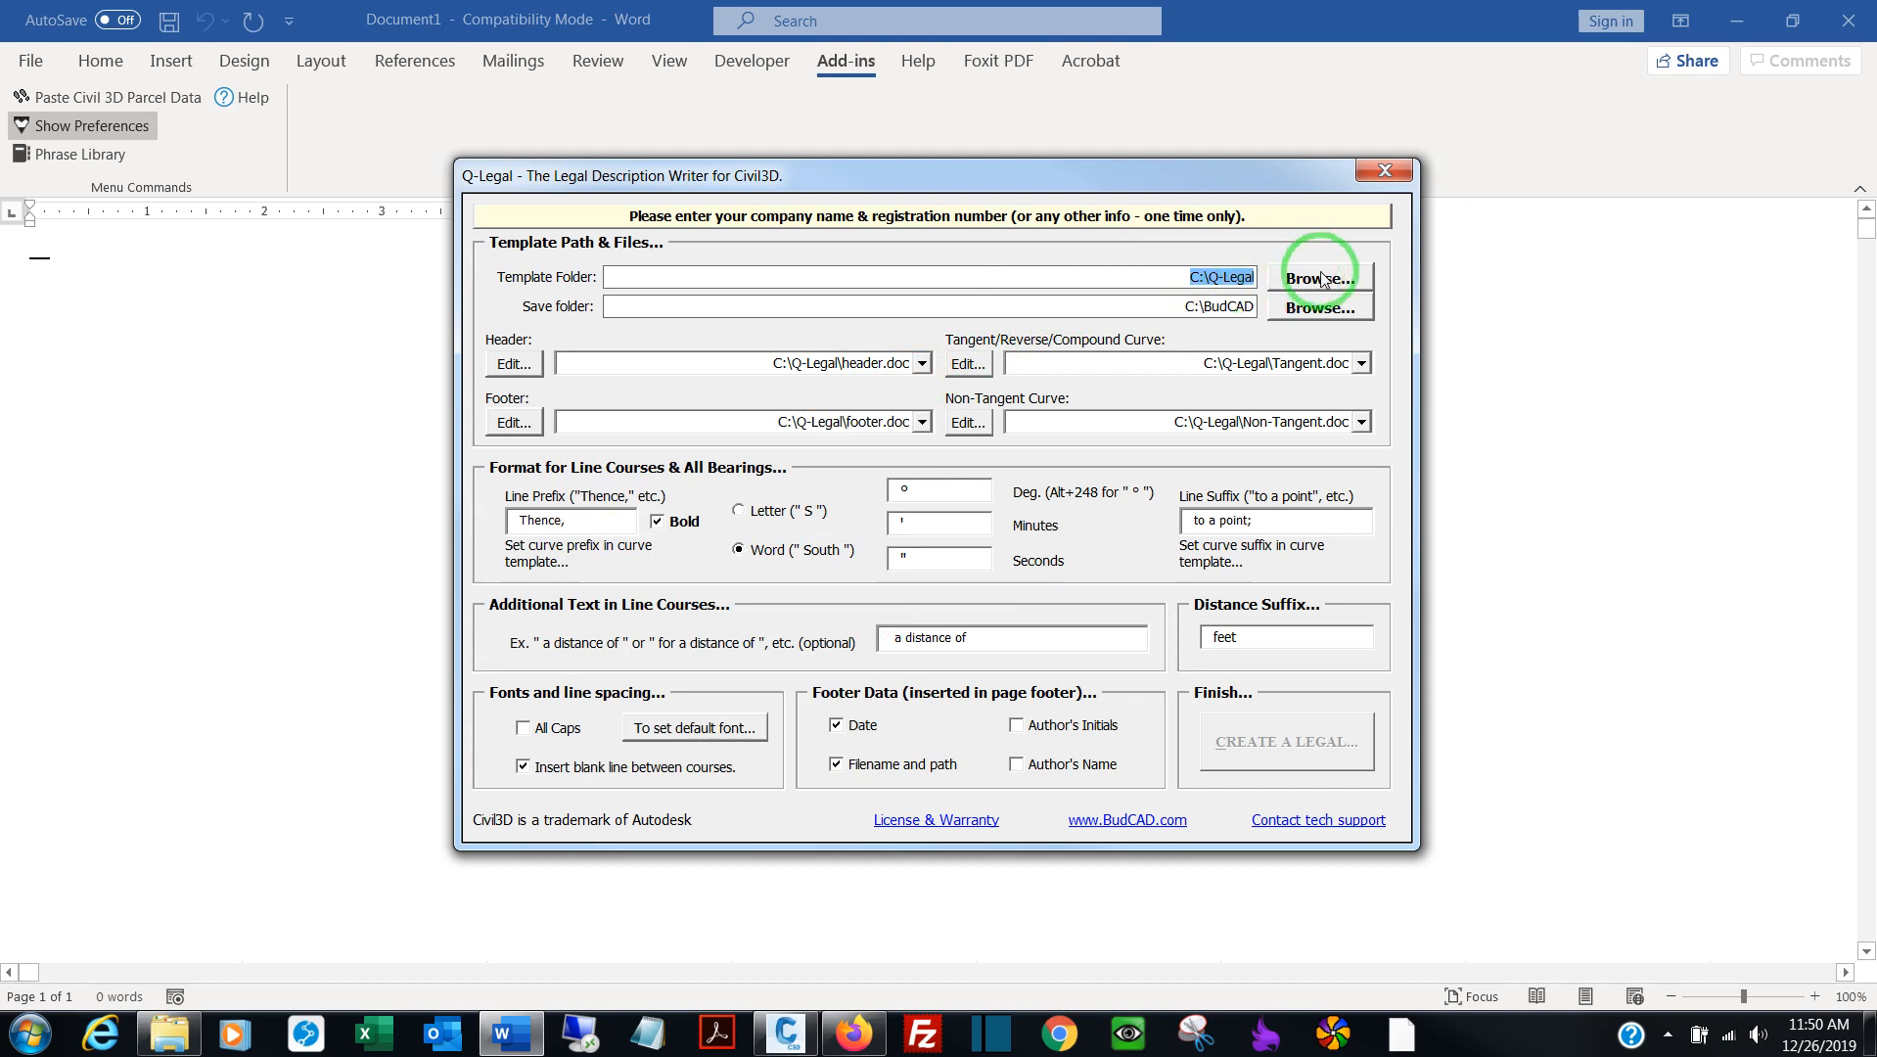
# Set the Q-Legal template folder to F:\Survey Dept Misc\Qlegal Templates on the Cadserver drive
pyautogui.click(1317, 278)
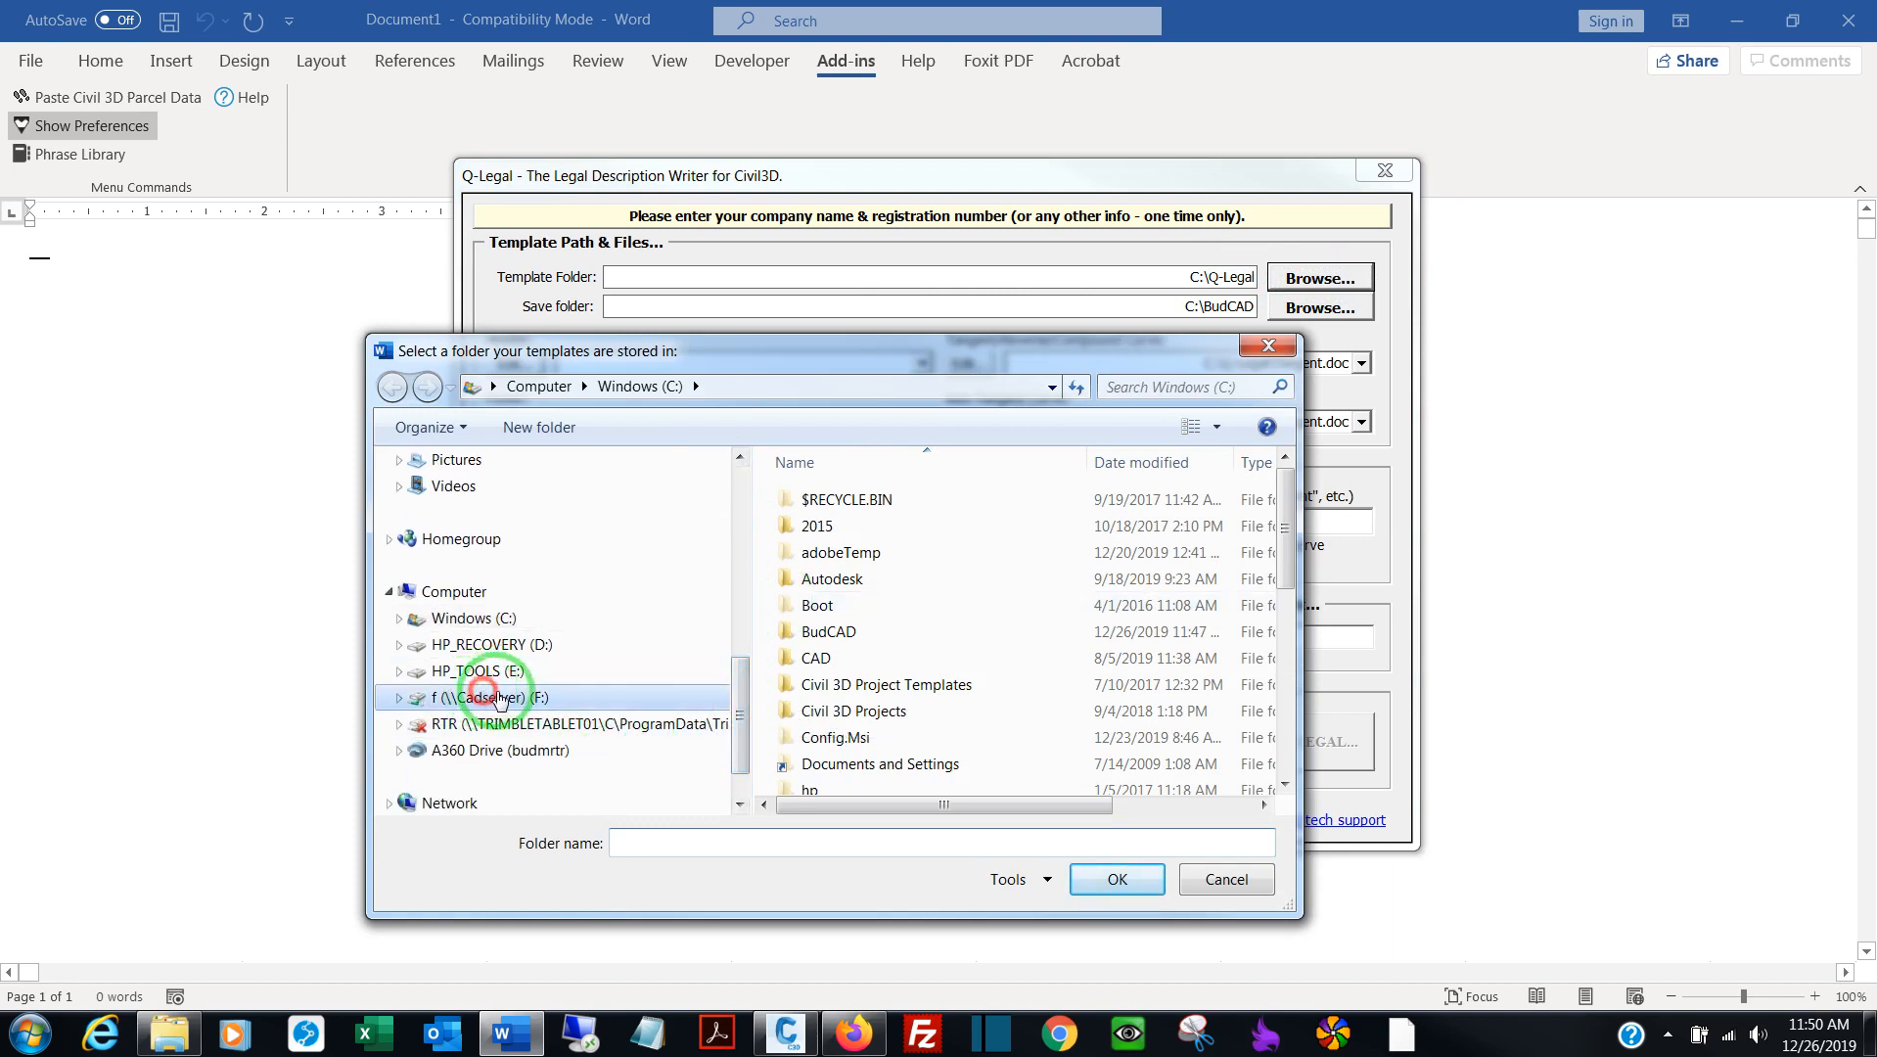
pyautogui.click(487, 699)
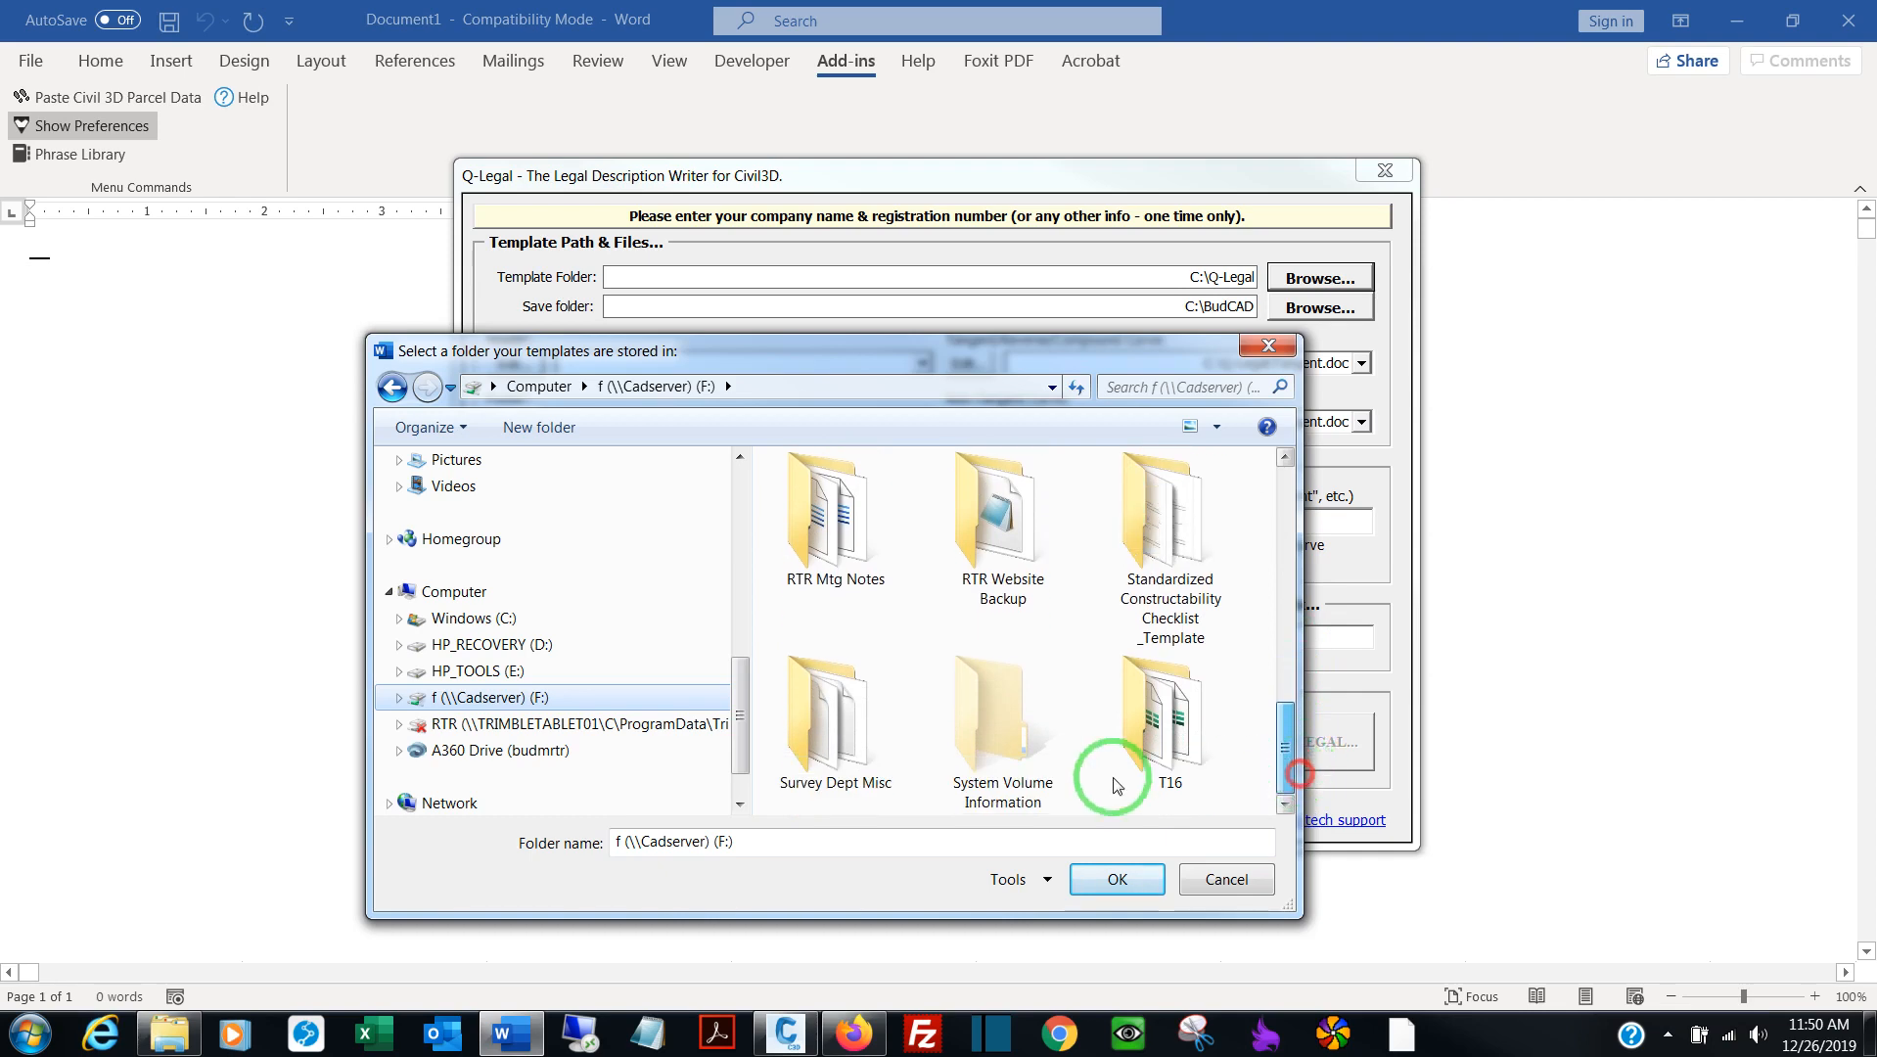
pyautogui.doubleClick(833, 712)
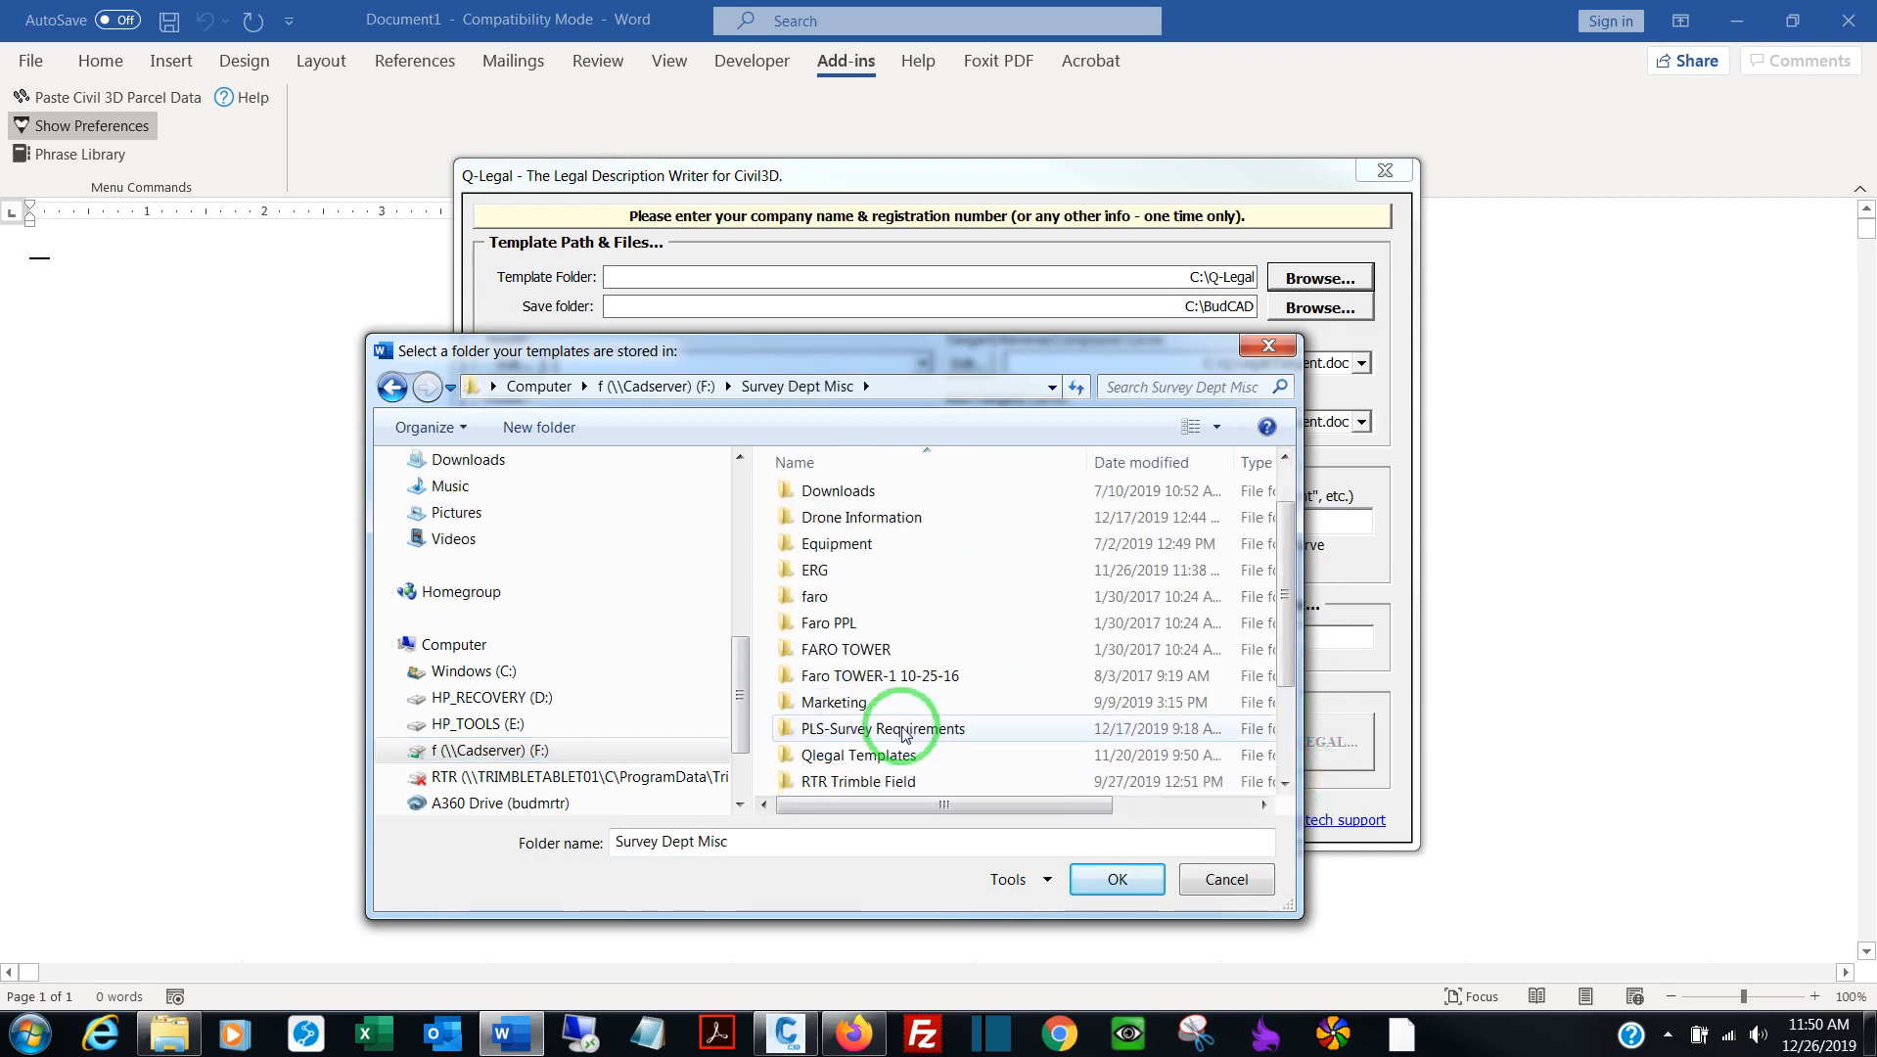
pyautogui.click(857, 676)
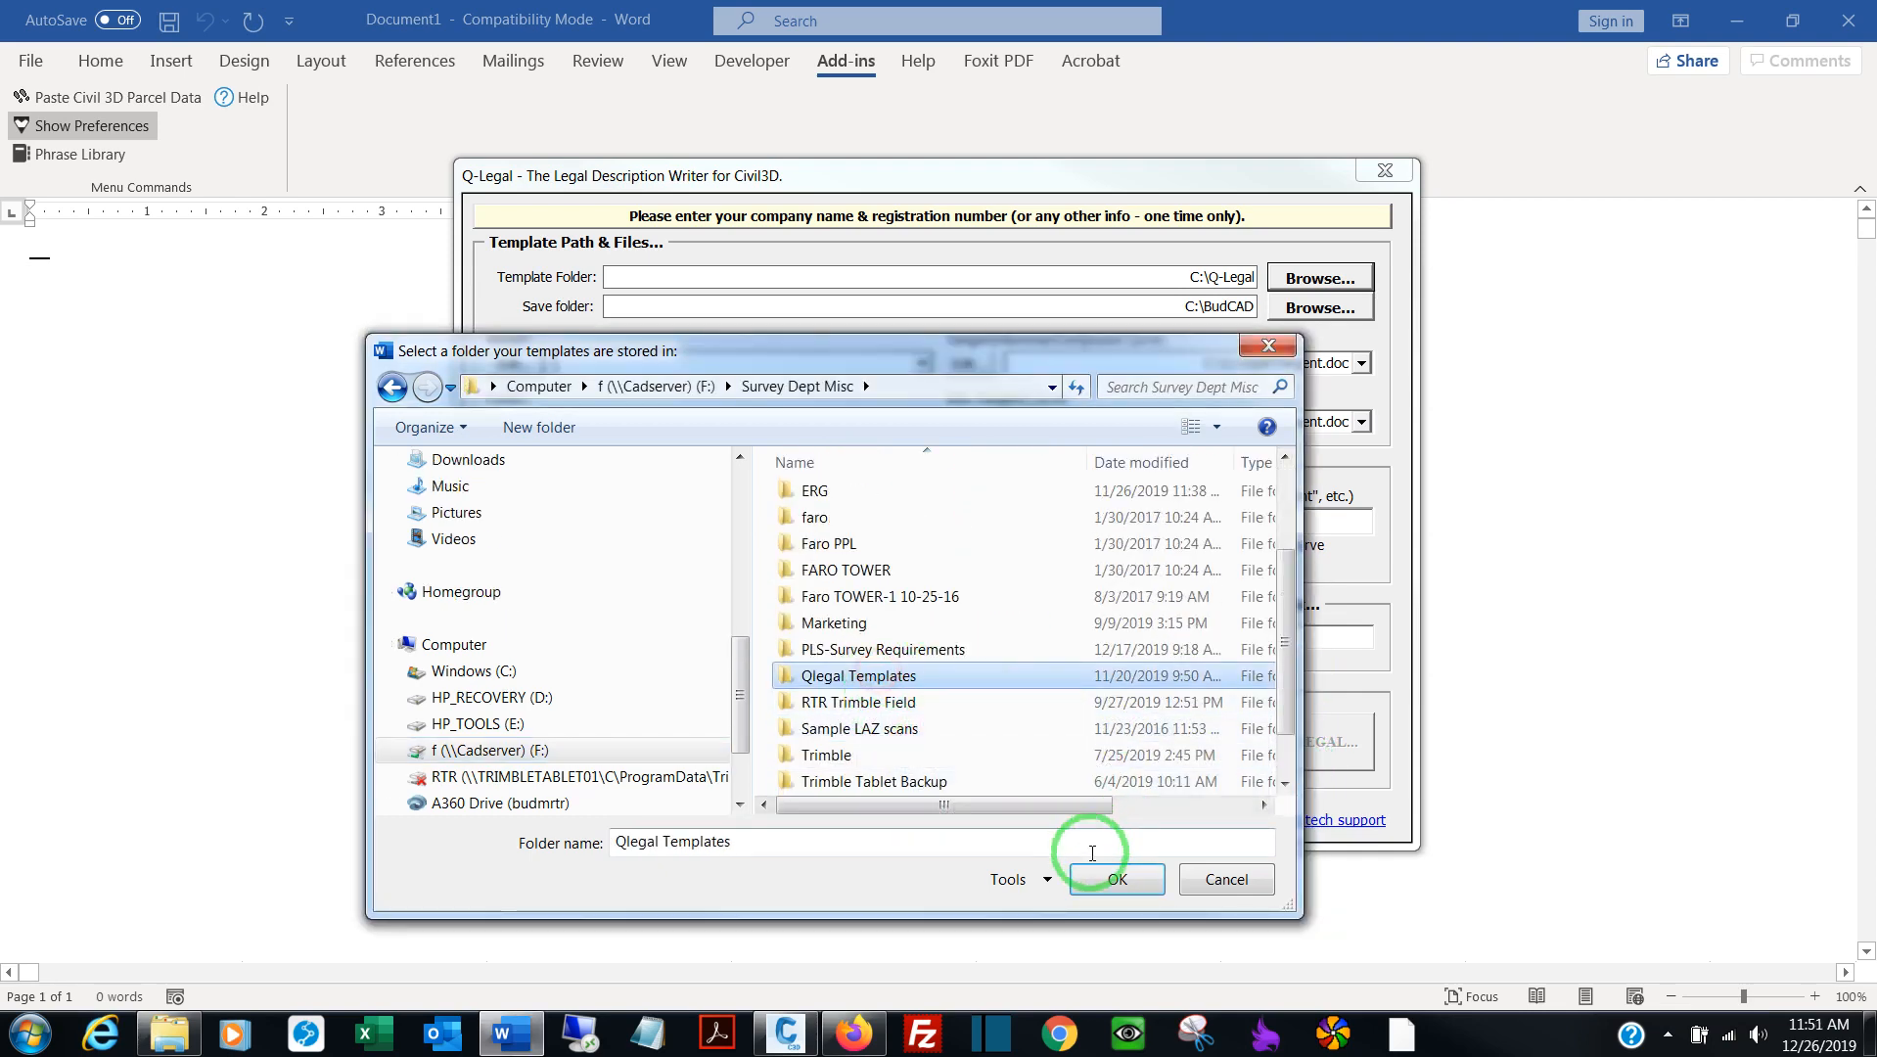
pyautogui.click(1116, 879)
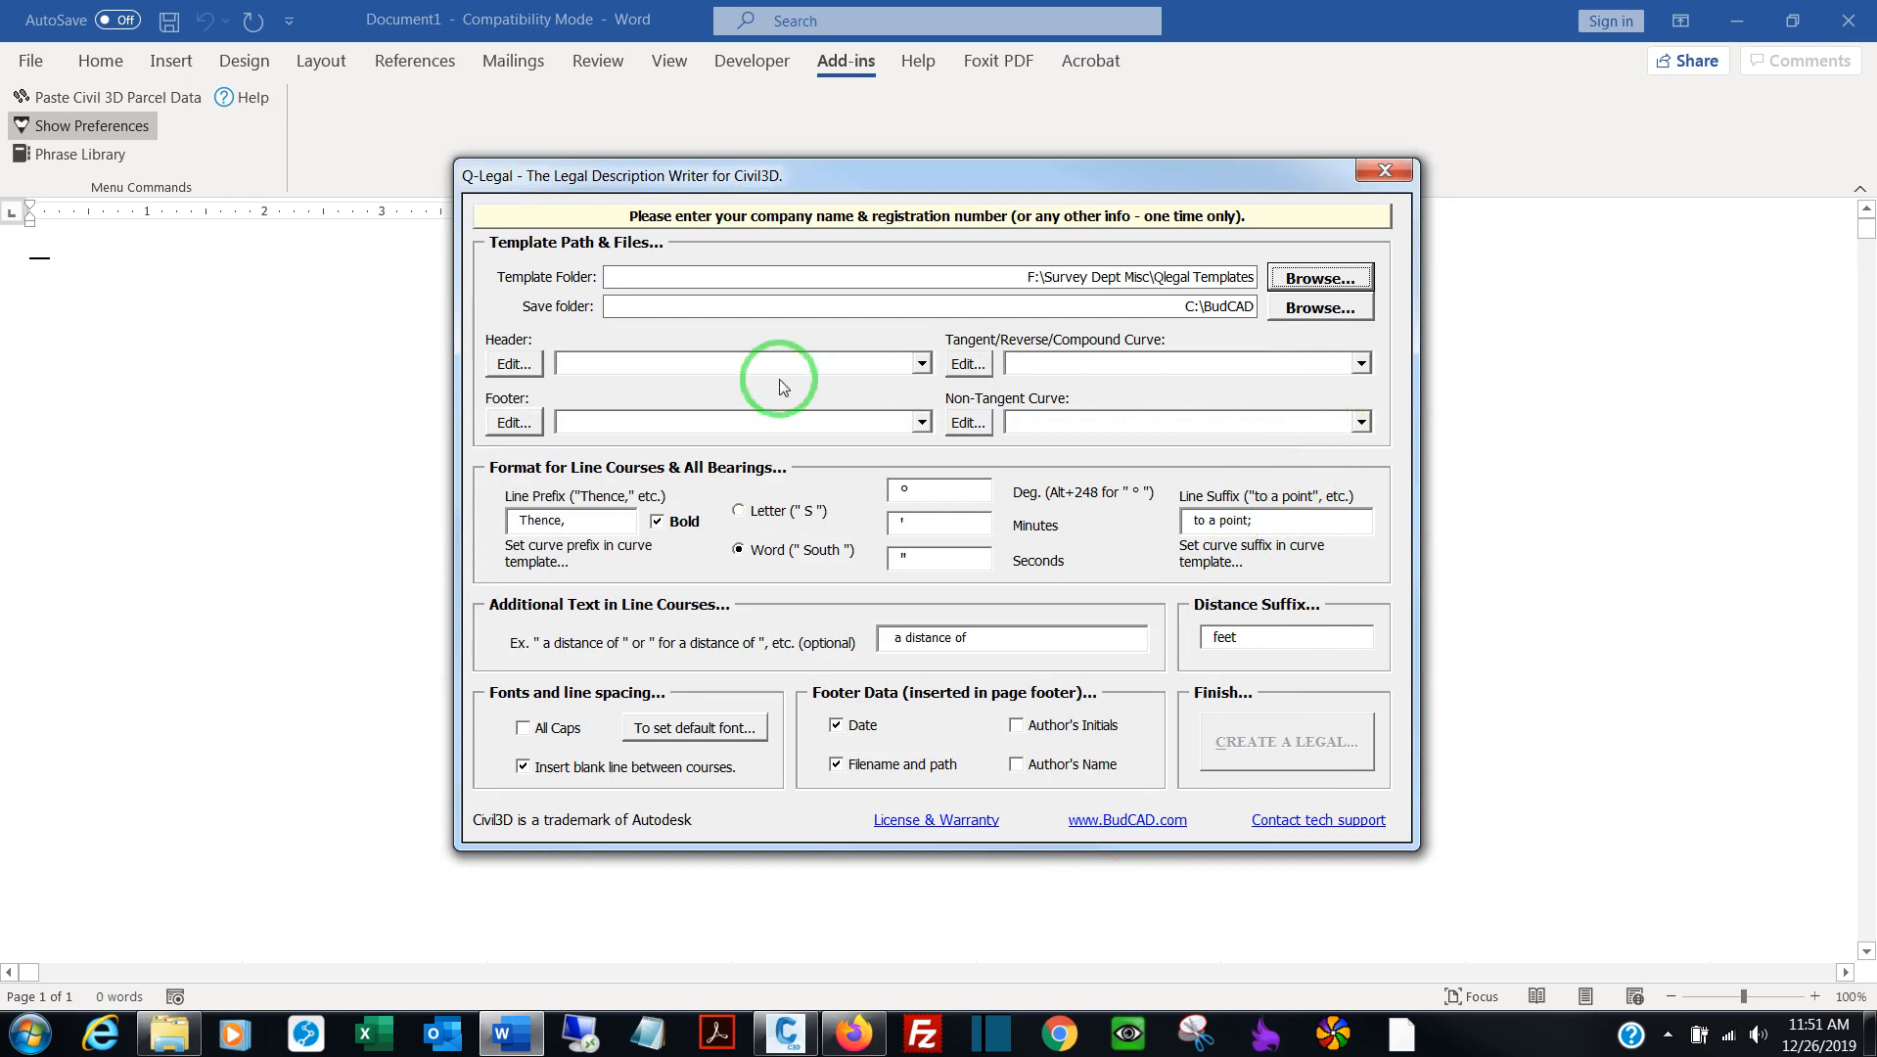
# Assign header_RTR, footer_RTR, Tangent_RTR and Non-Tangent_RTR as the Q-Legal templates
pyautogui.click(916, 362)
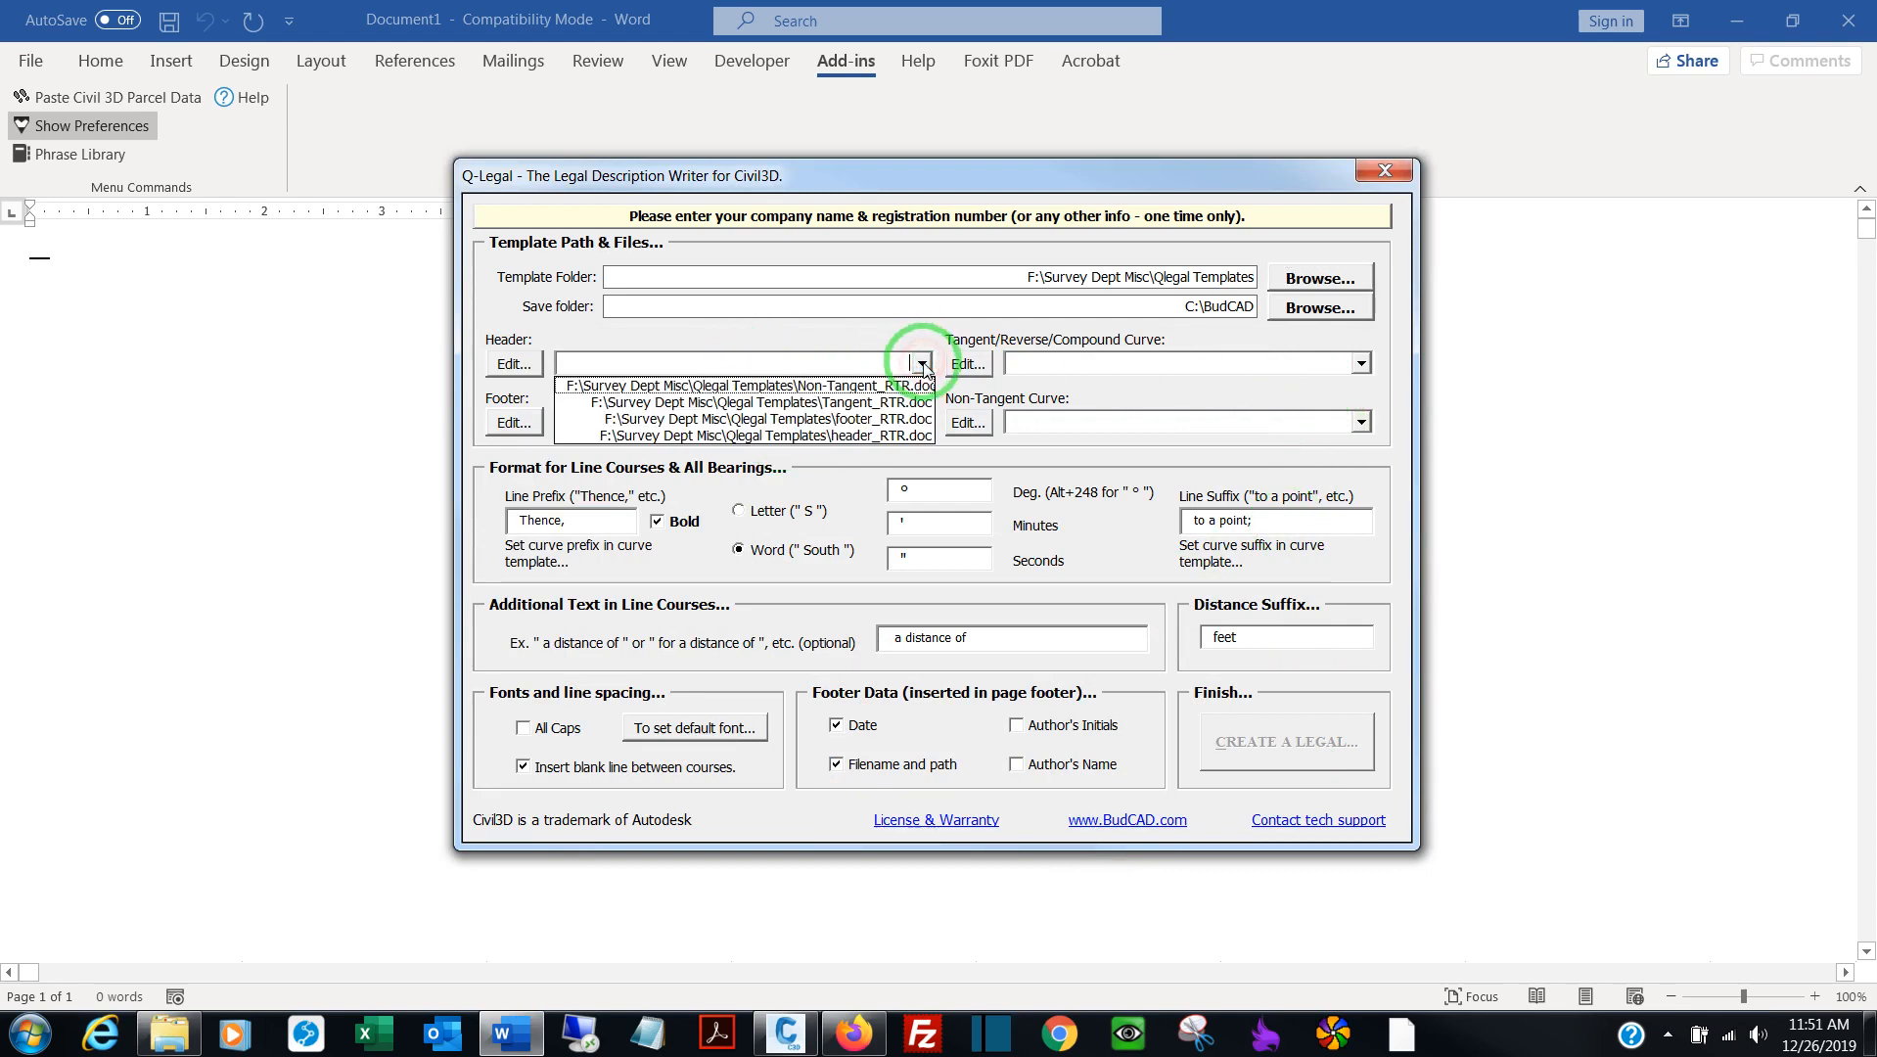
pyautogui.click(759, 436)
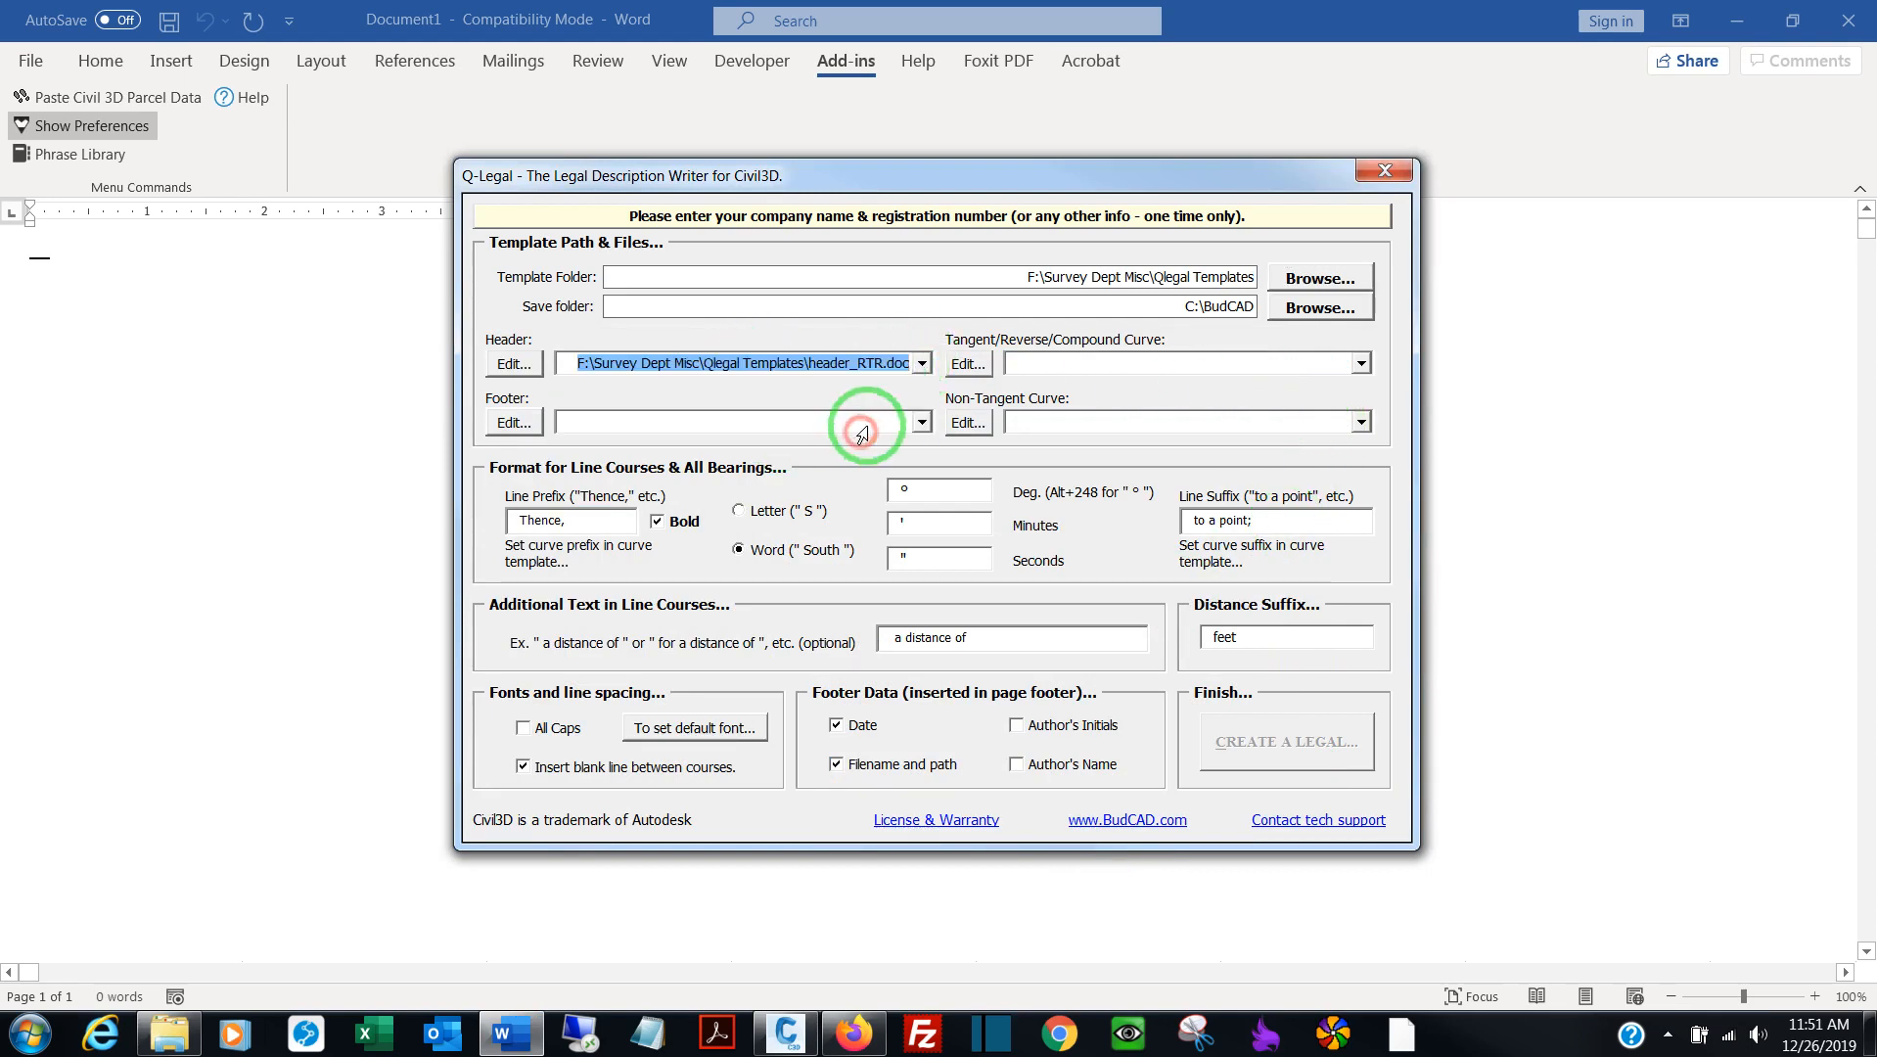
pyautogui.click(916, 421)
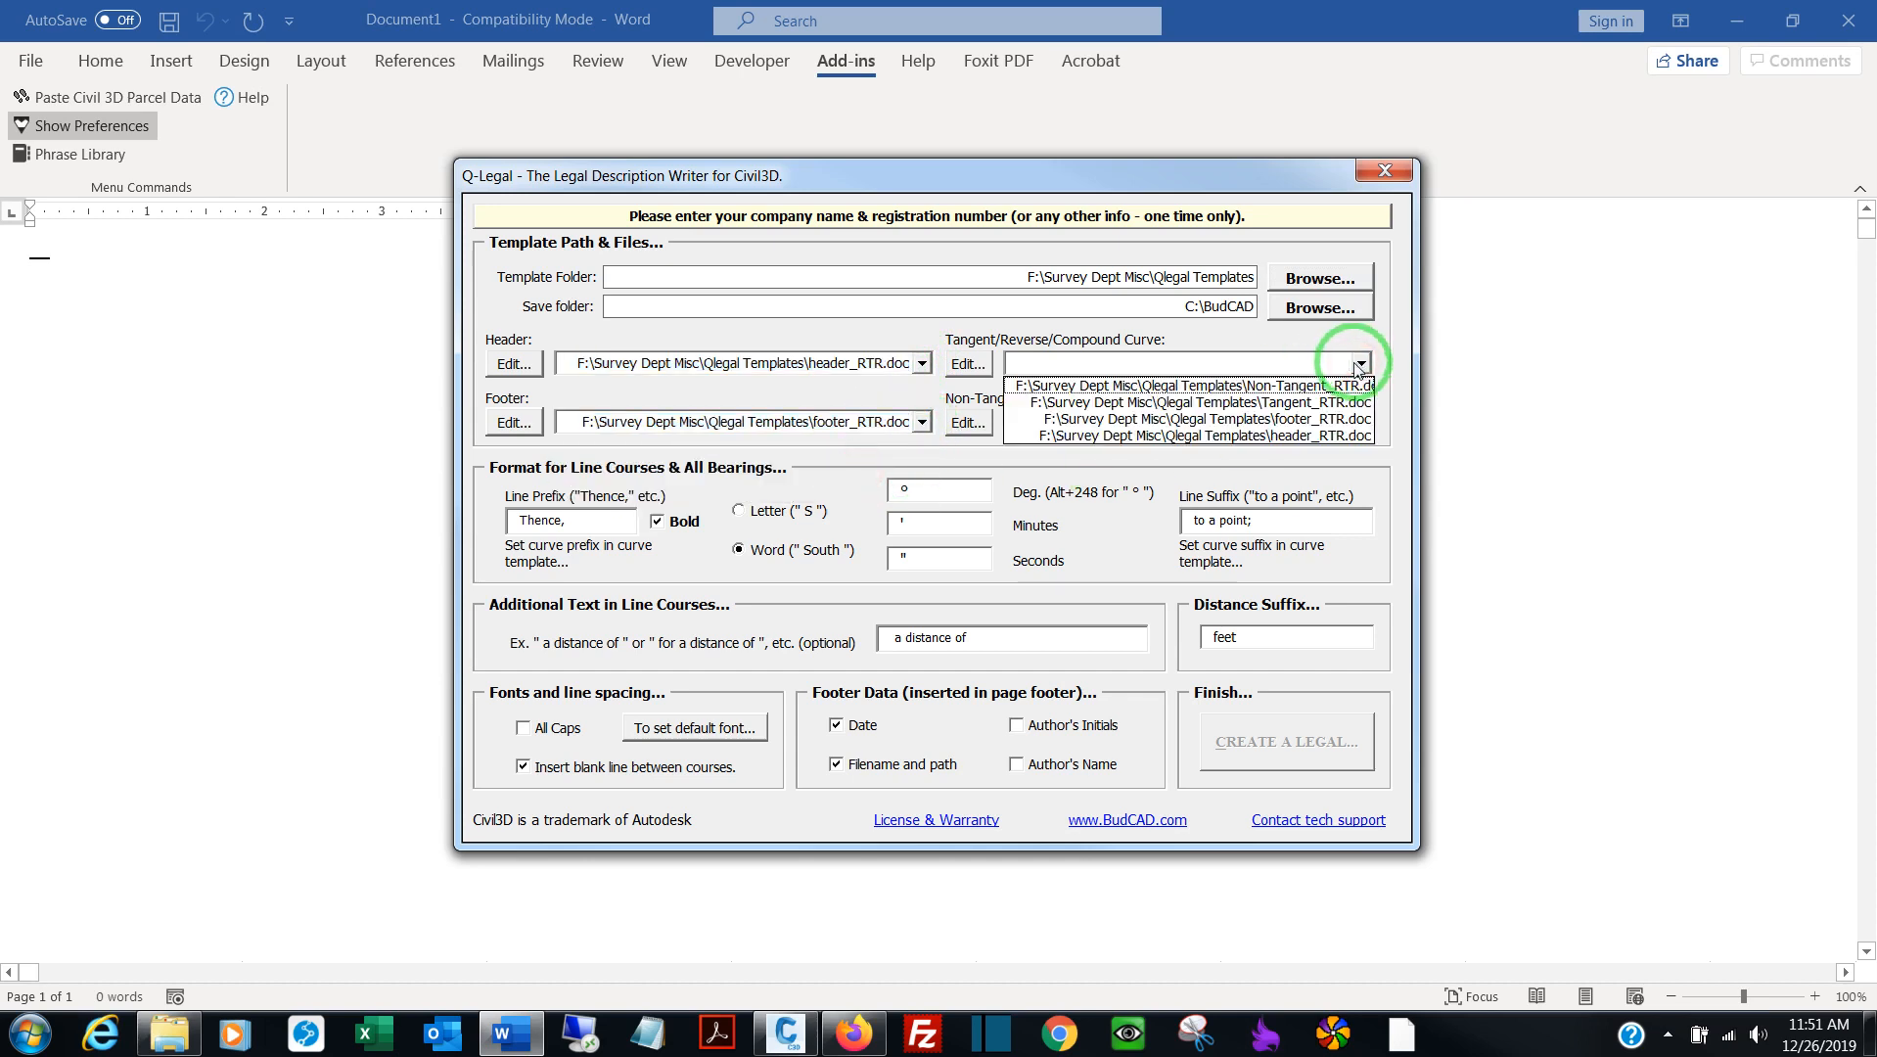
pyautogui.click(1188, 401)
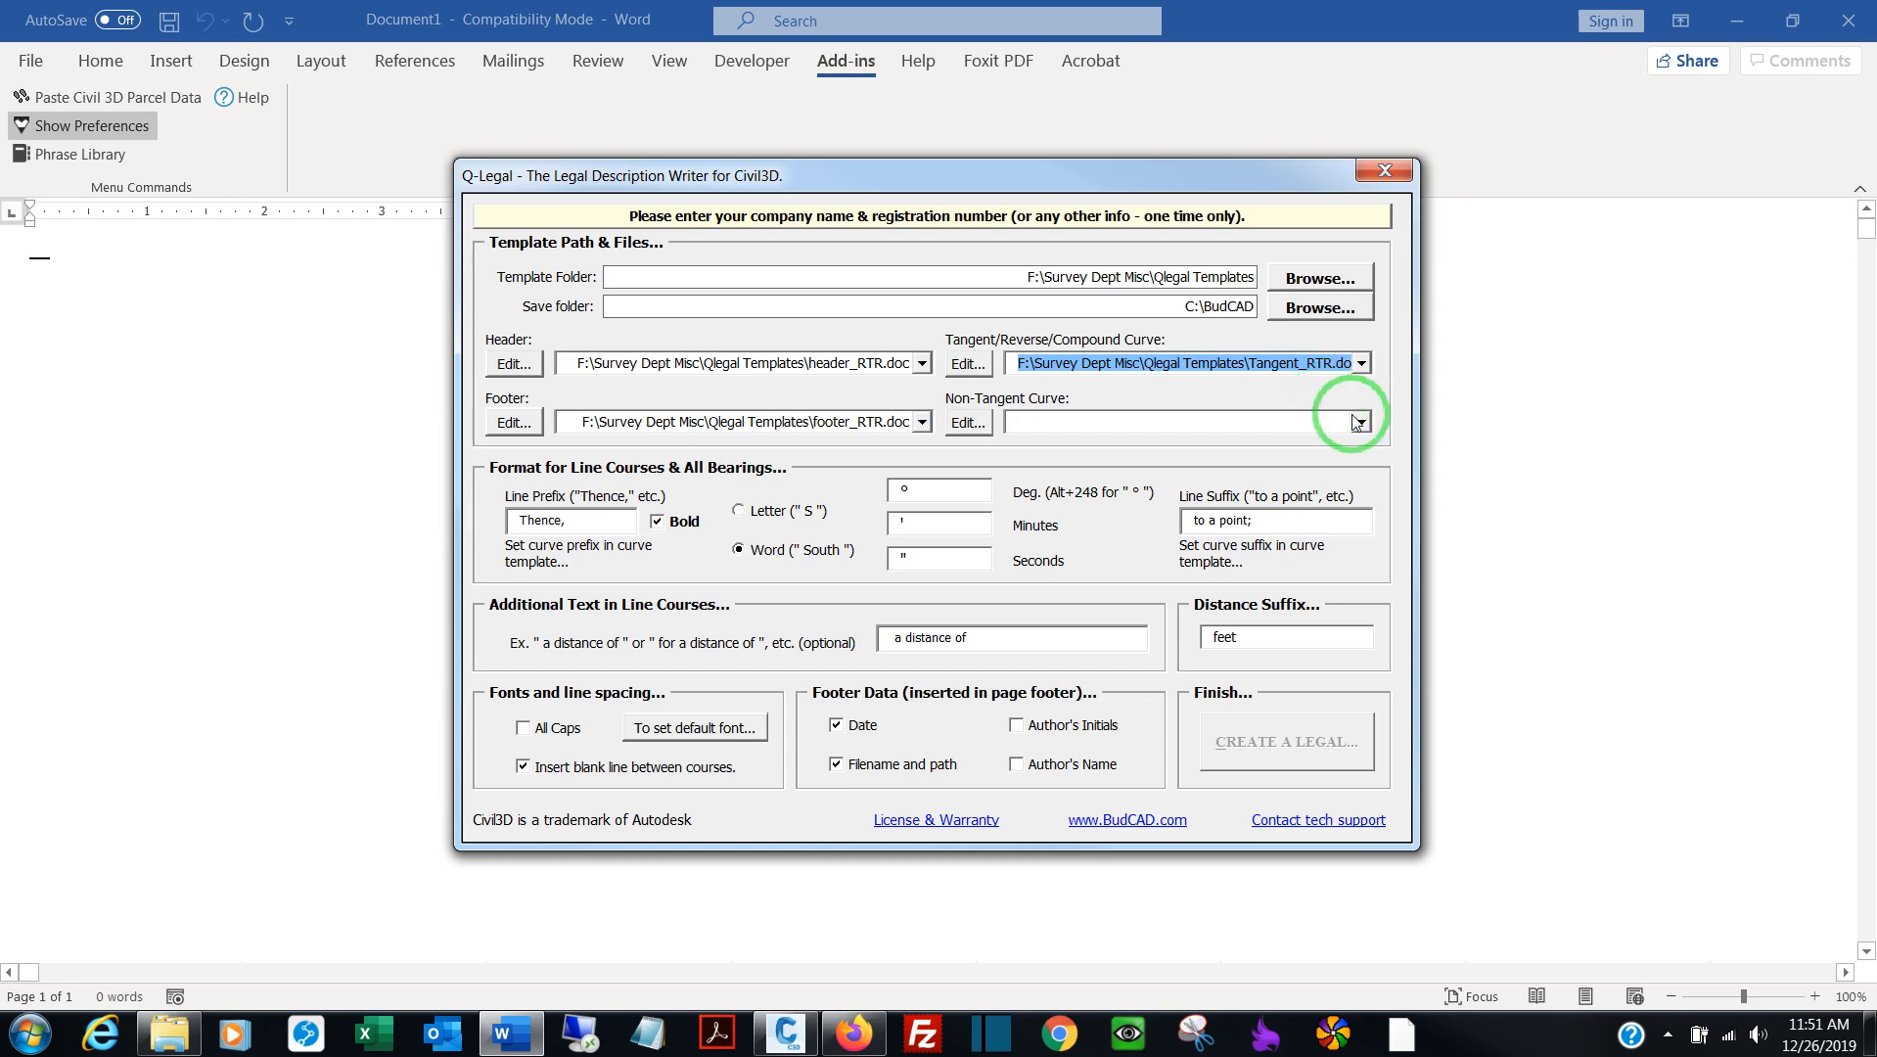
pyautogui.click(1358, 420)
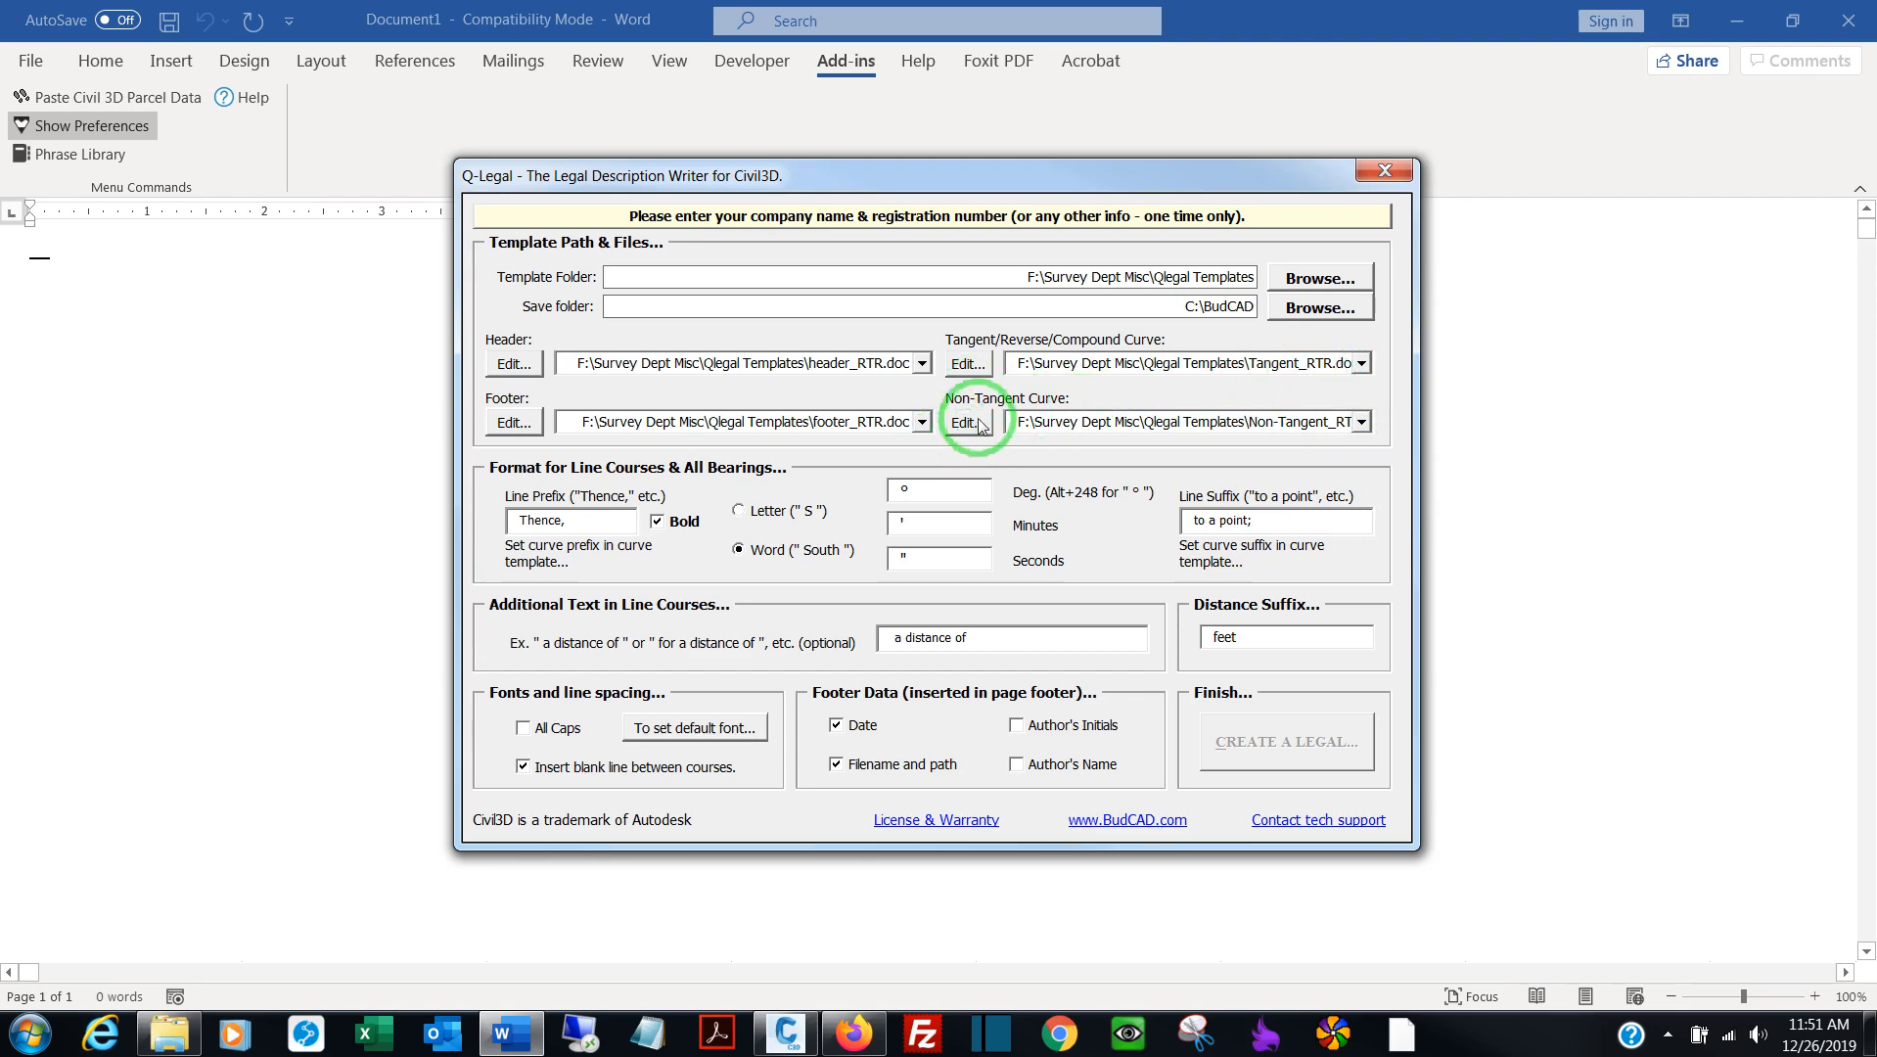
# Edit the Non-Tangent_RTR curve template and review its Curve Variable List
pyautogui.click(965, 423)
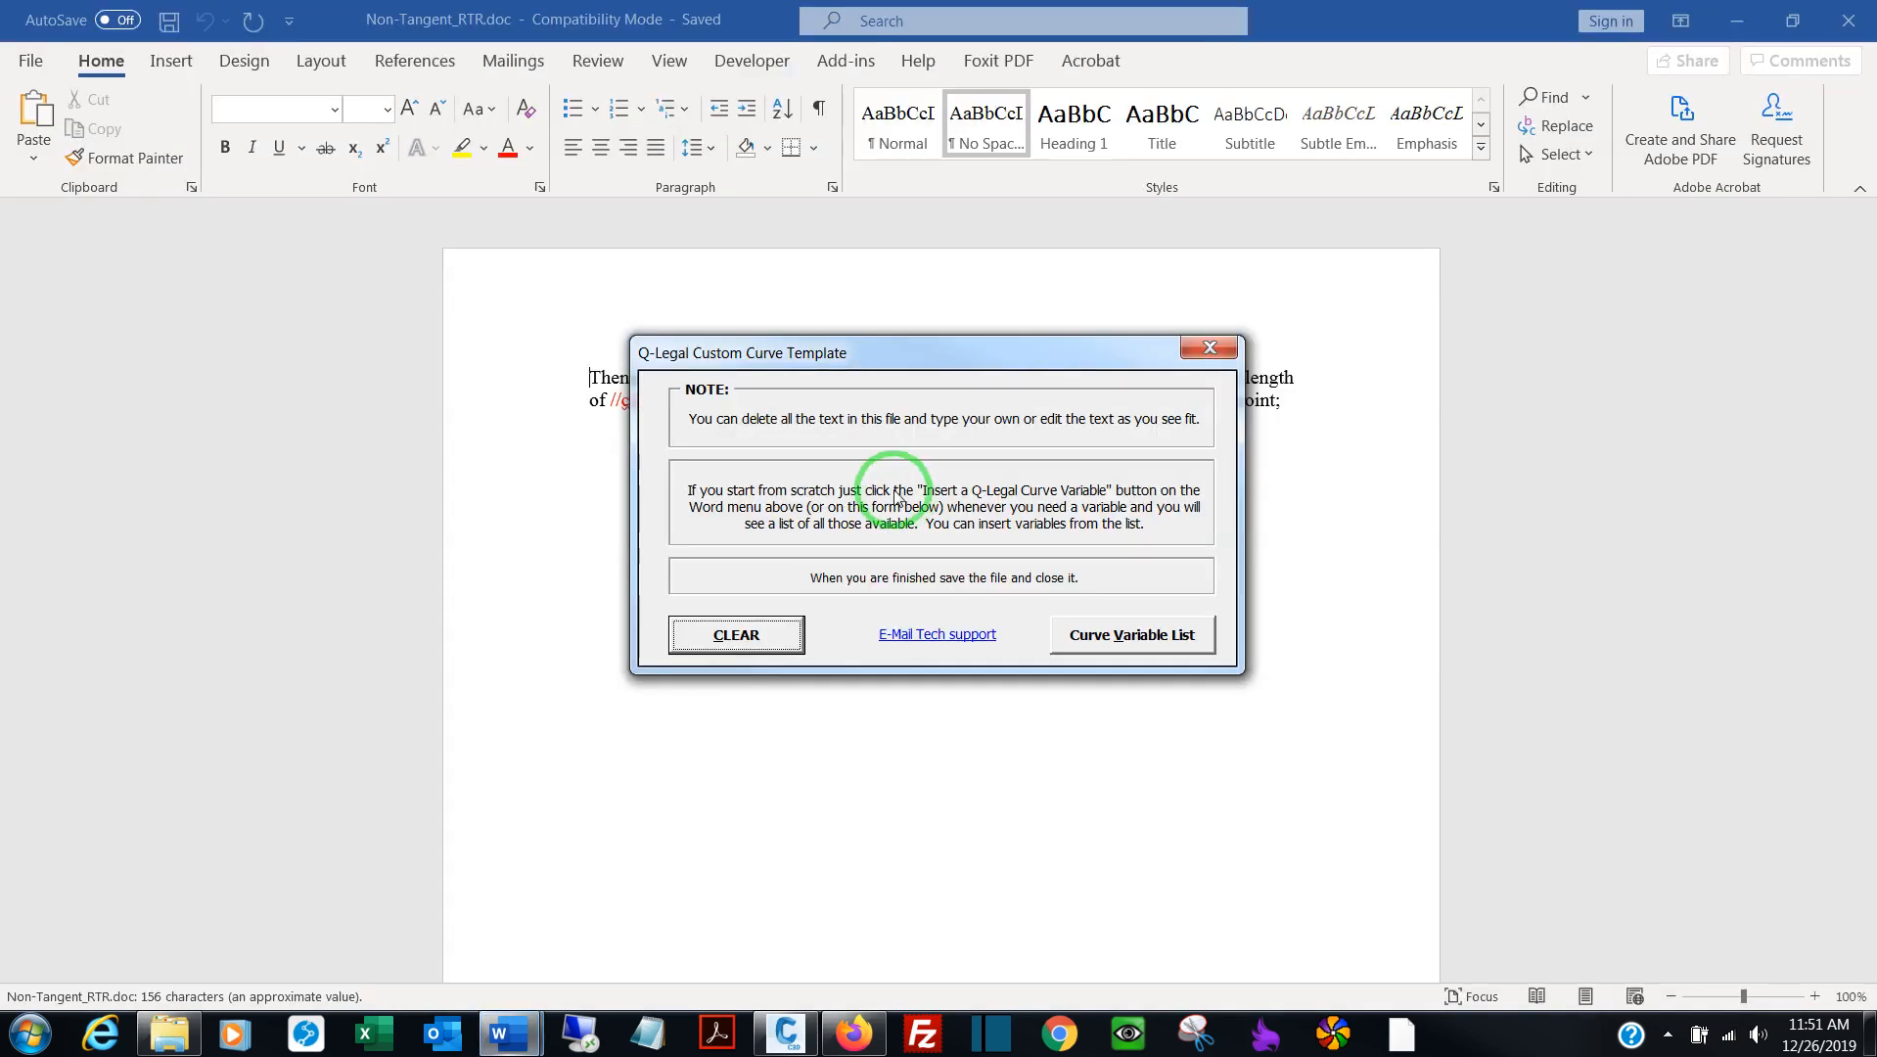
pyautogui.click(1129, 634)
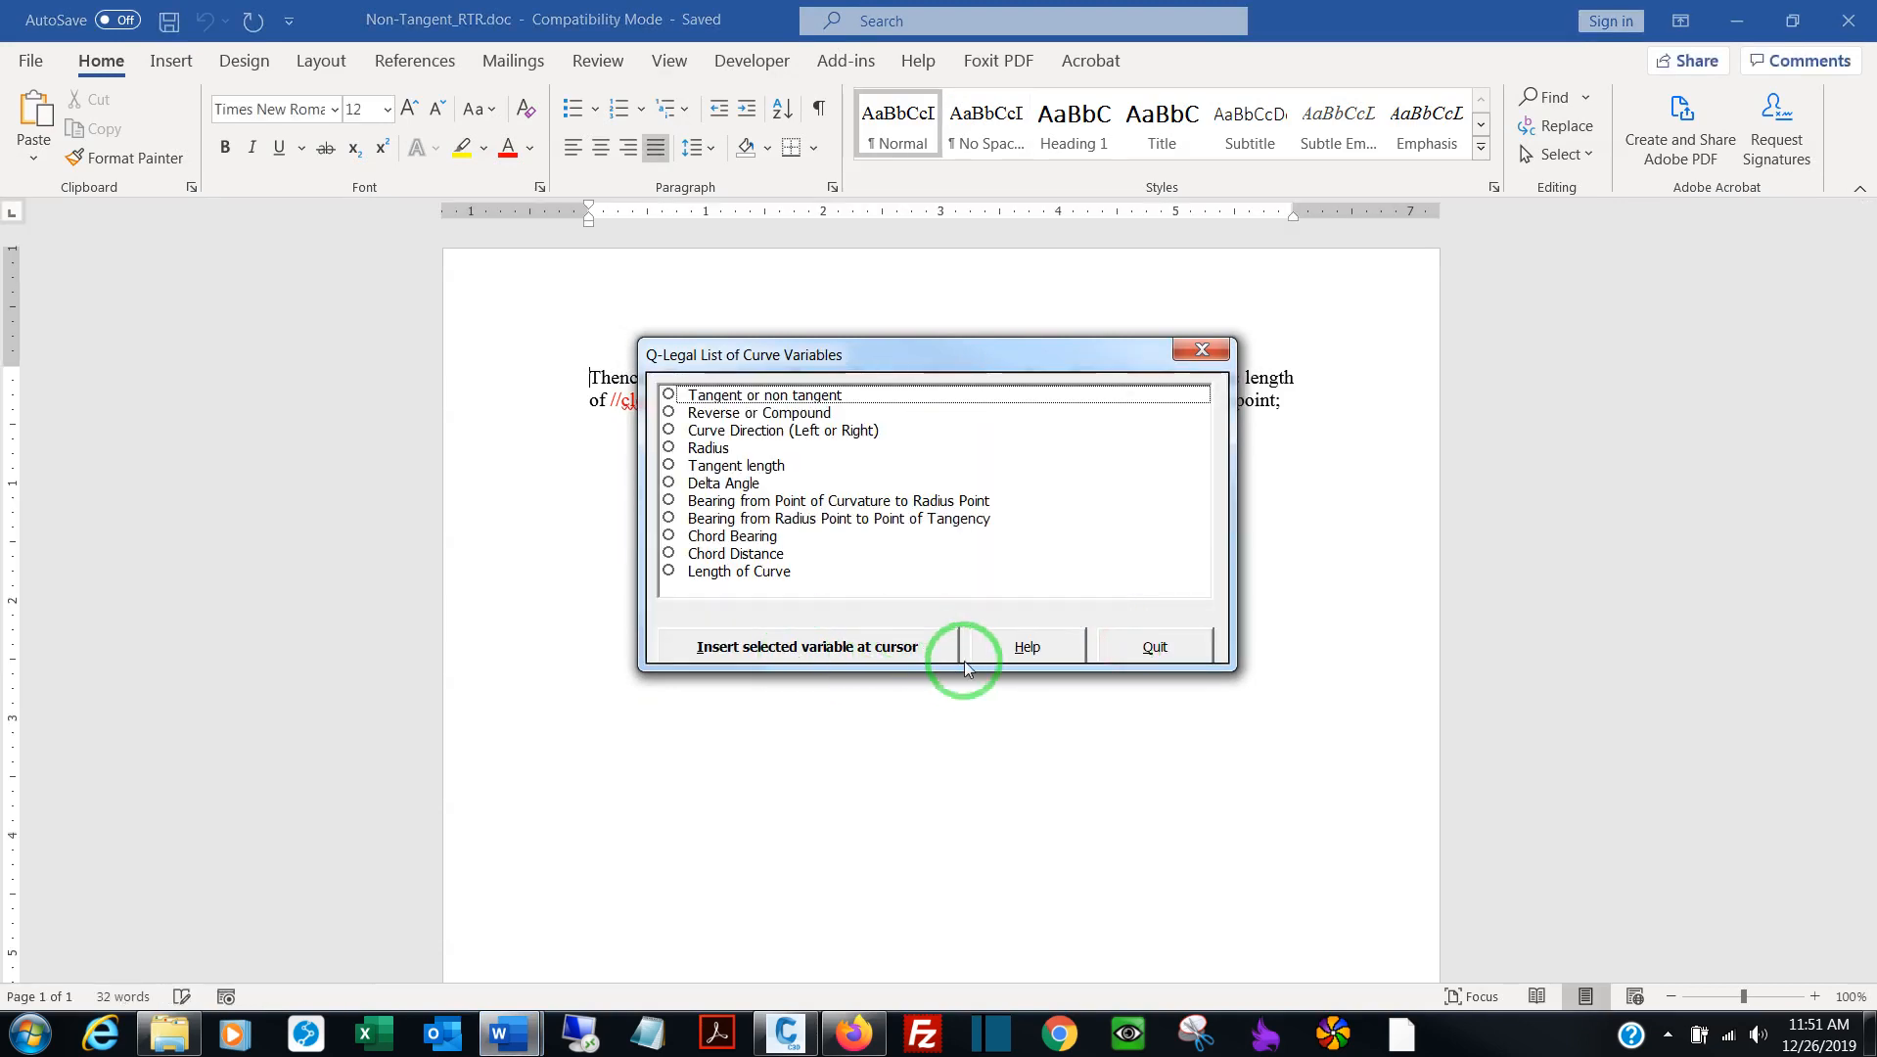
pyautogui.click(1153, 646)
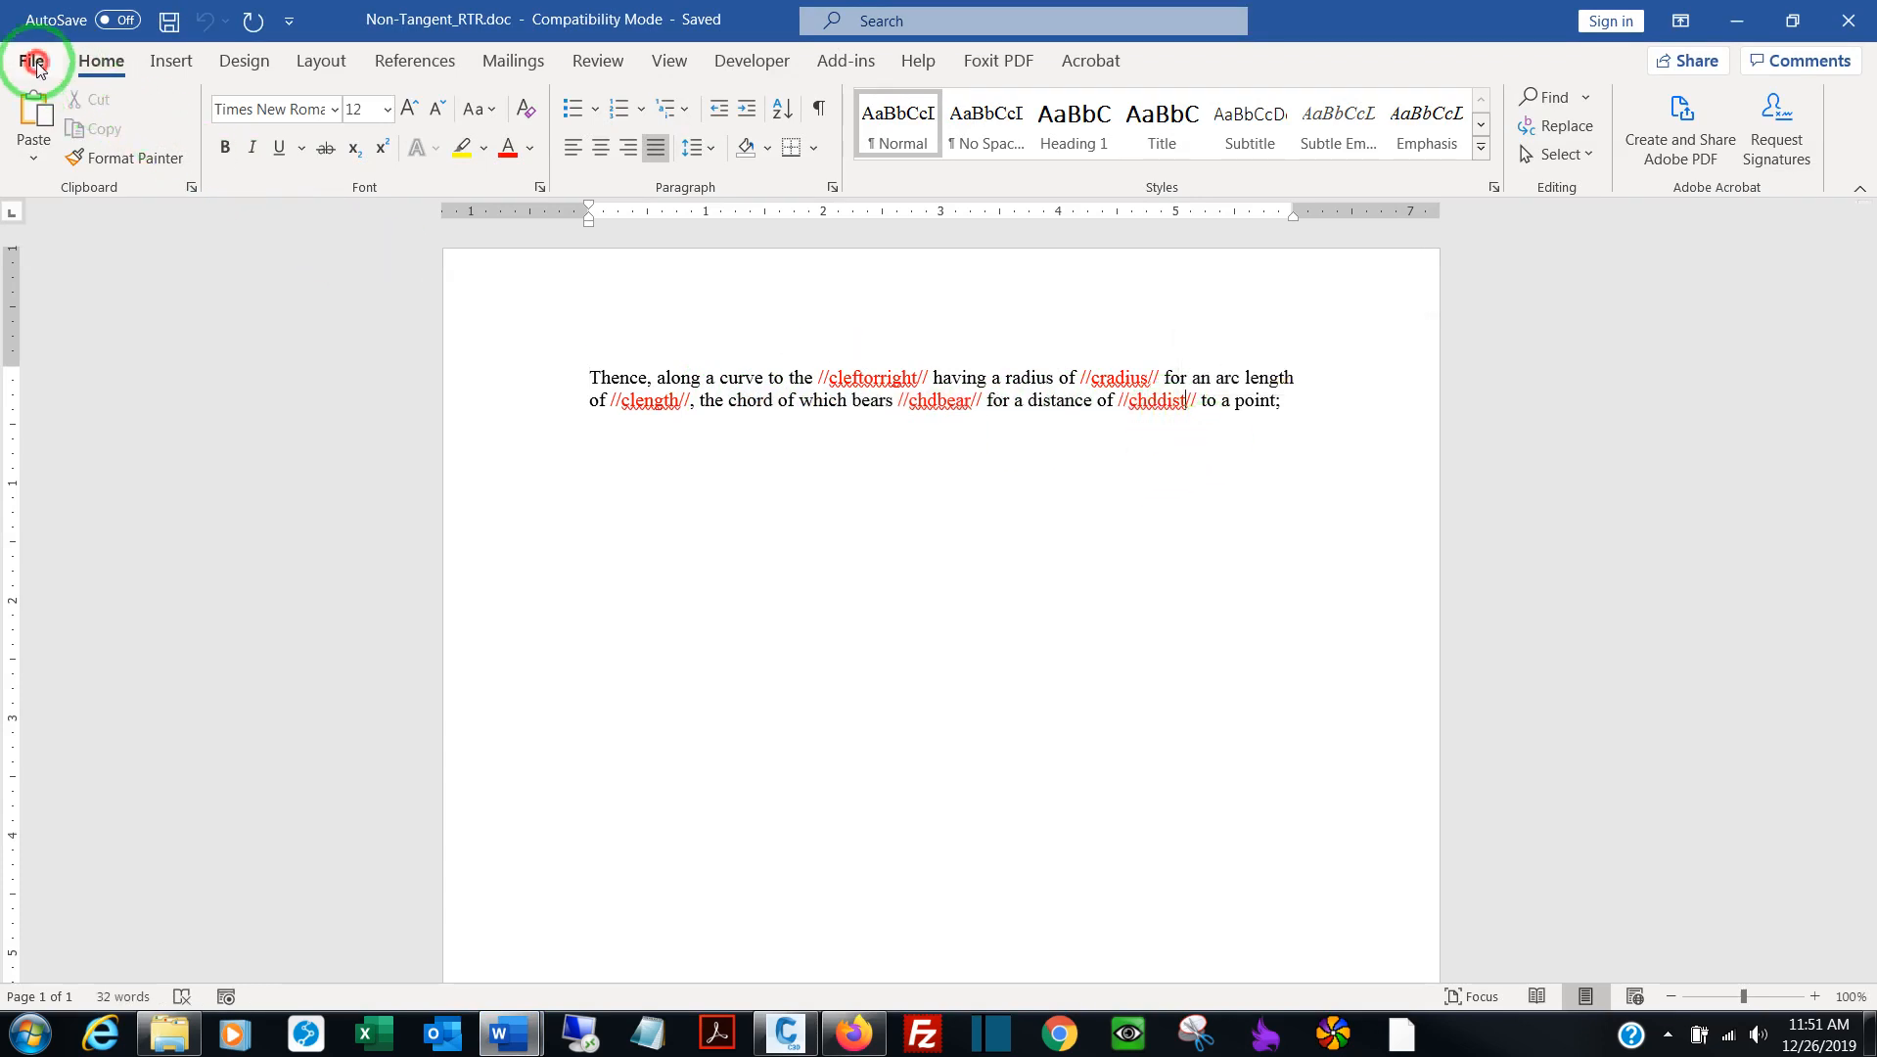
# Close the Non-Tangent_RTR document and show the Q-Legal preferences again
pyautogui.click(33, 61)
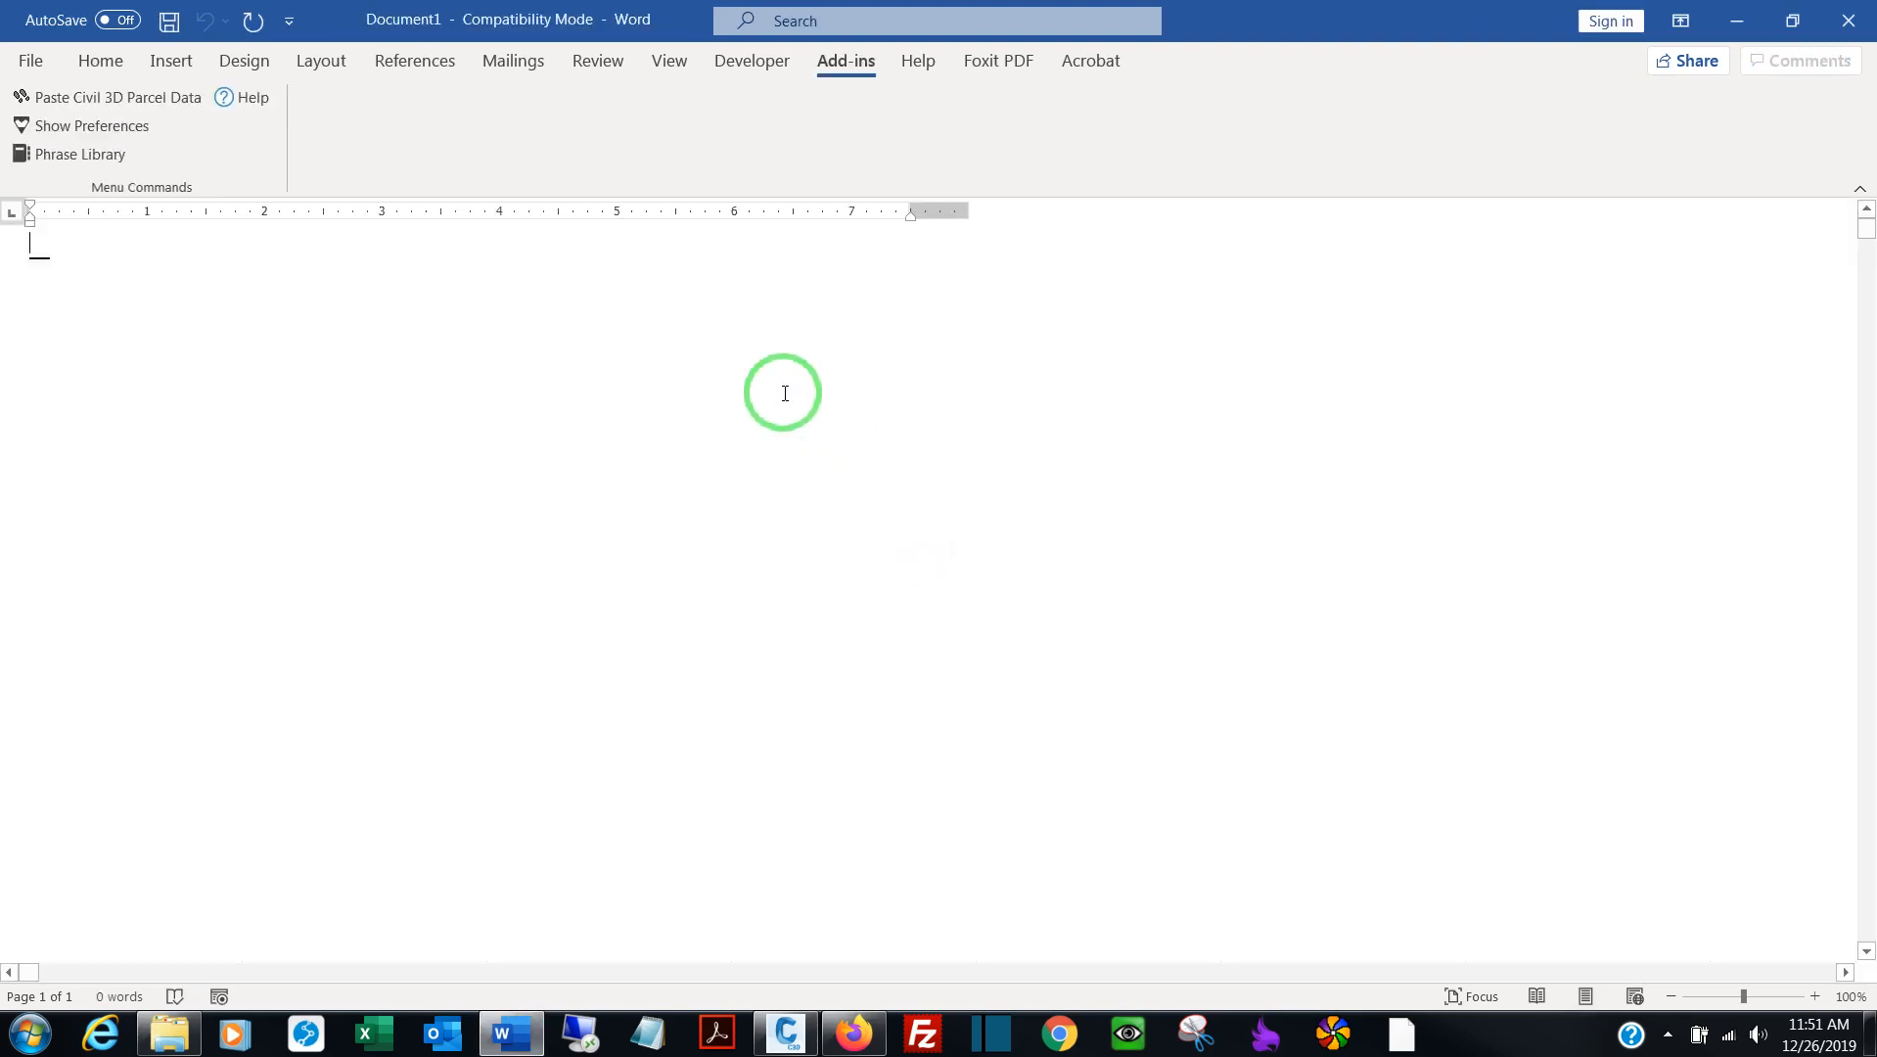
pyautogui.click(90, 127)
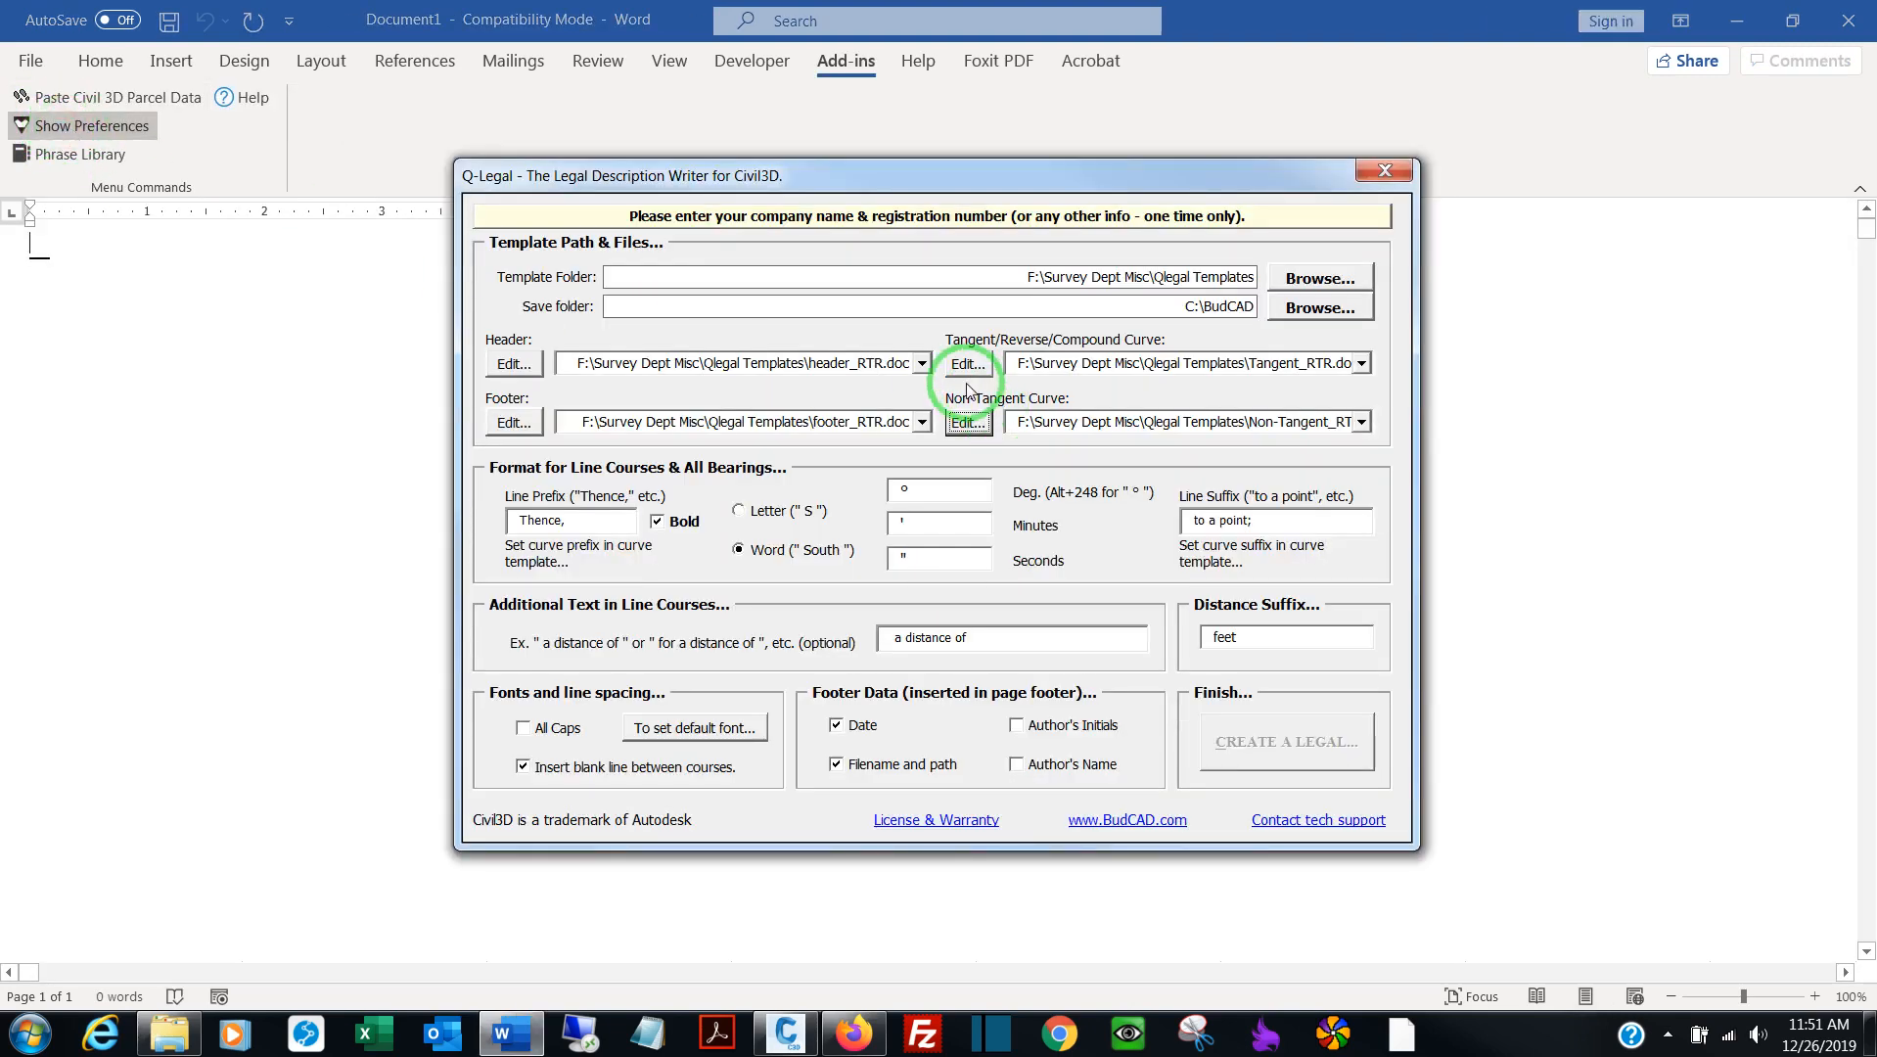
pyautogui.moveTo(1328, 362)
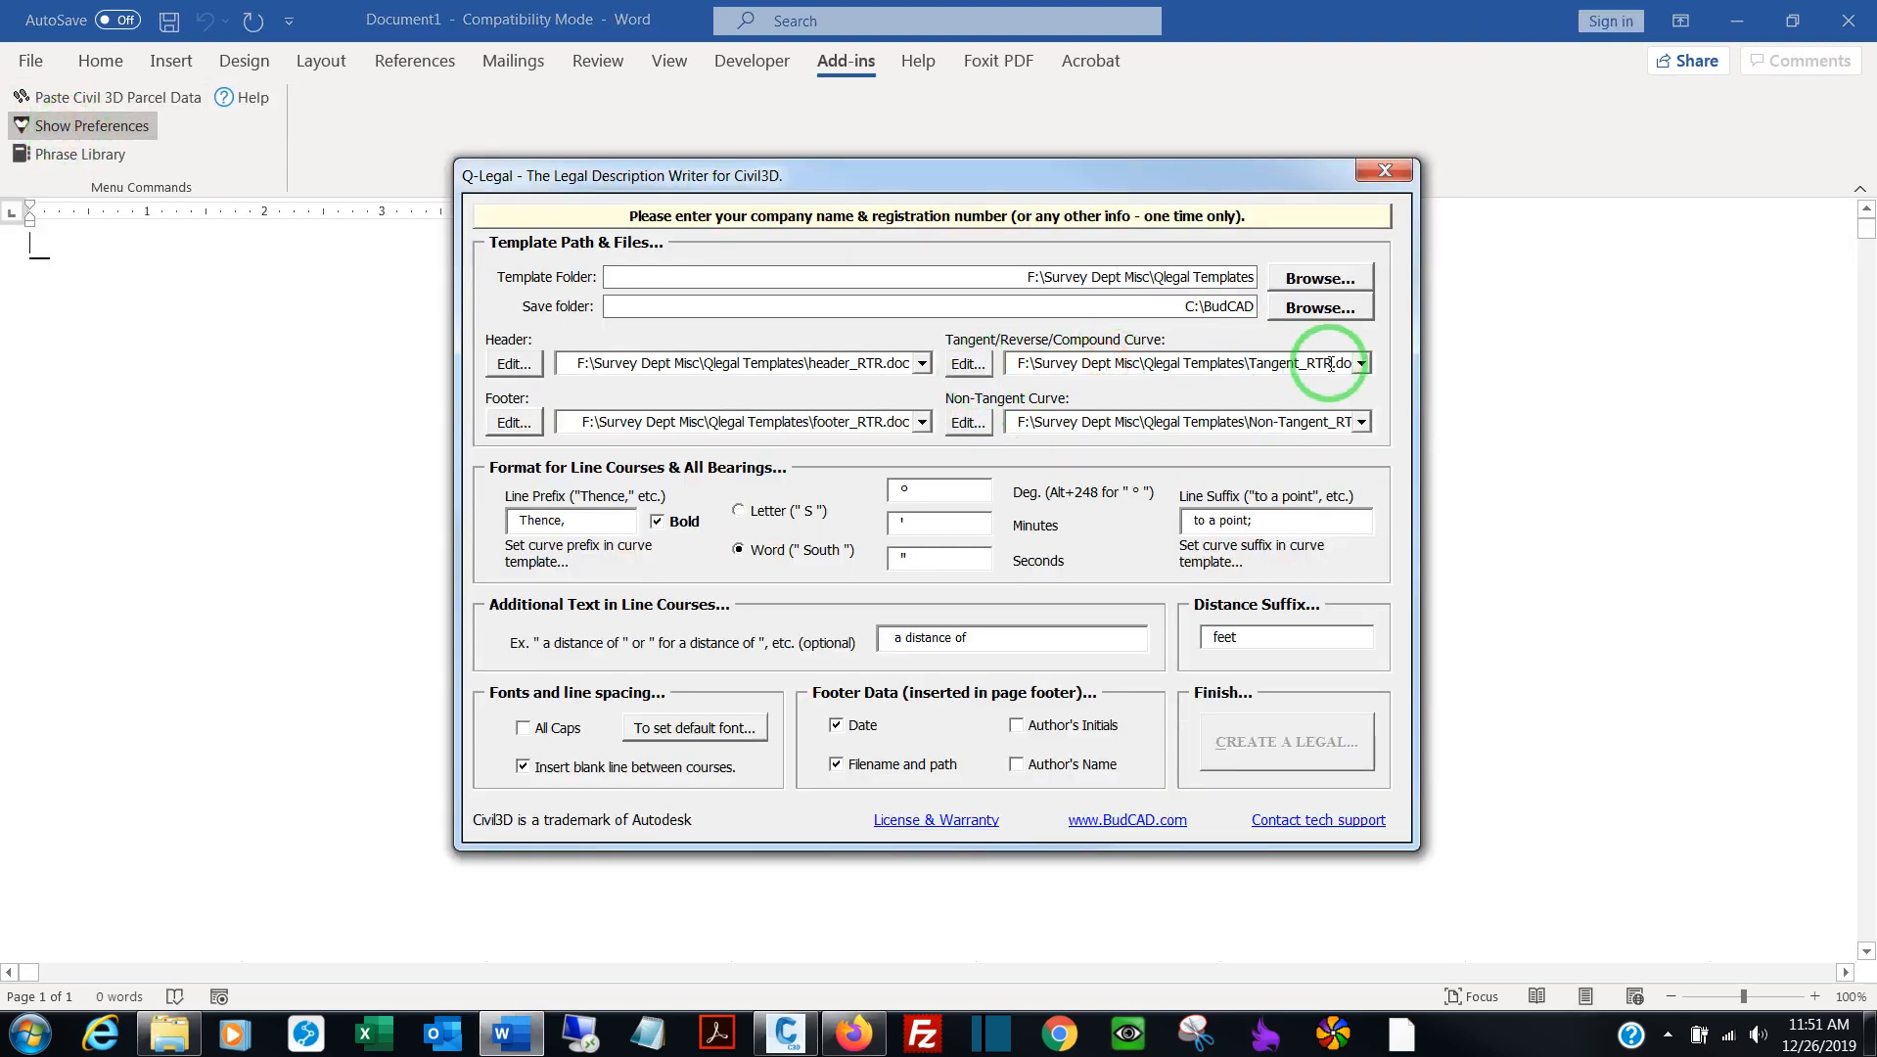
pyautogui.moveTo(560, 362)
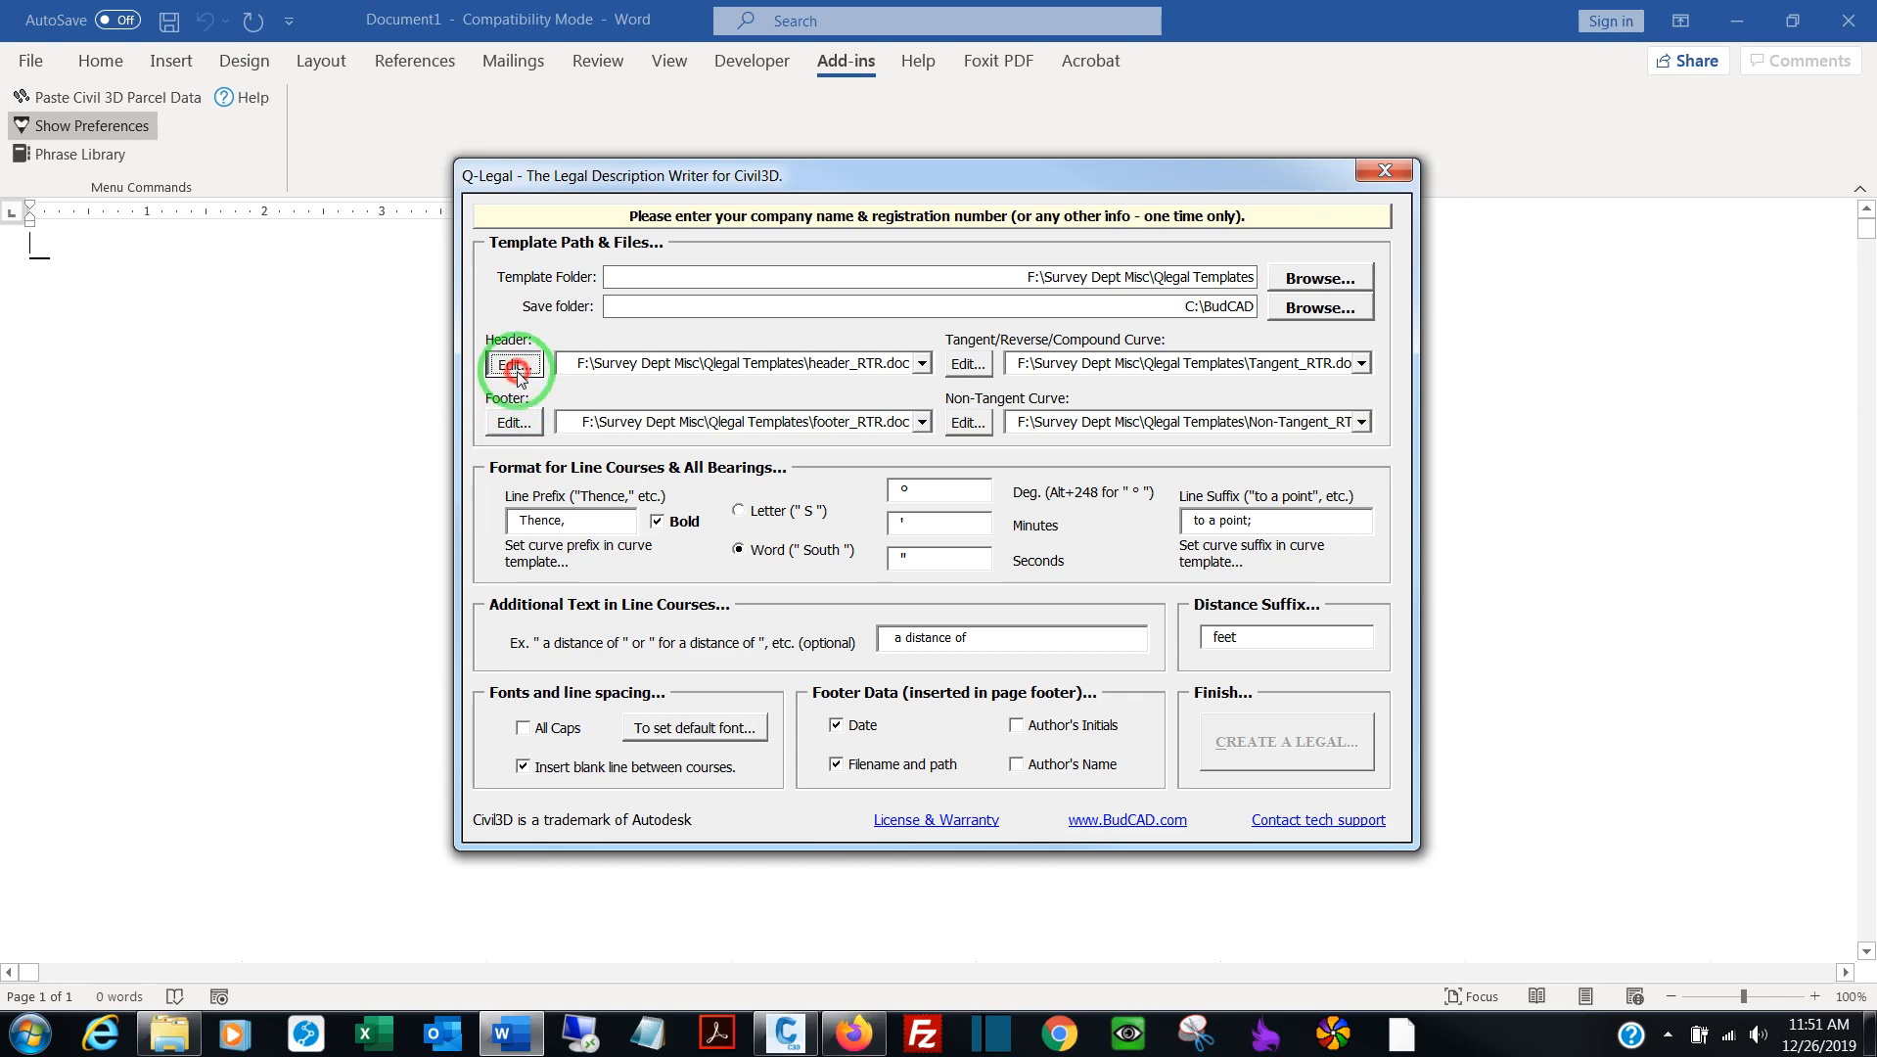
# Review the header_RTR template text, close it and clear the header template note
pyautogui.click(513, 364)
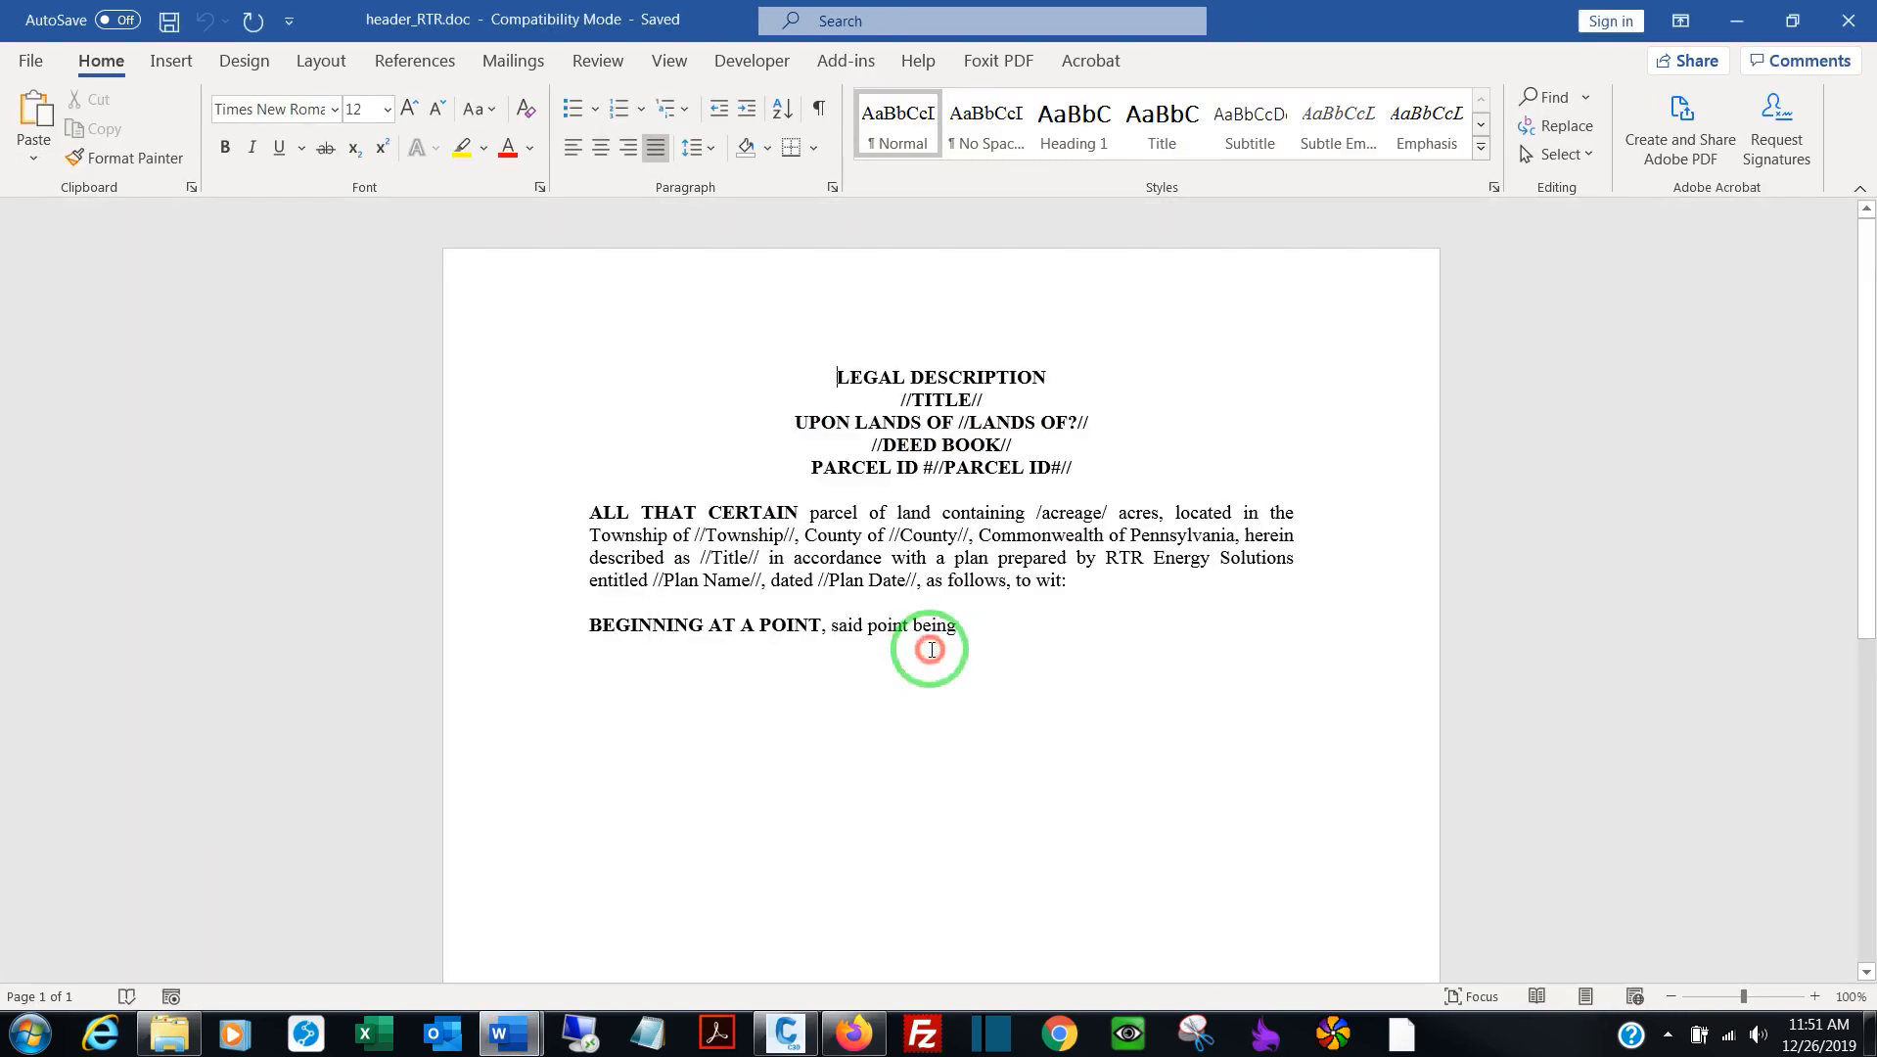
pyautogui.click(820, 581)
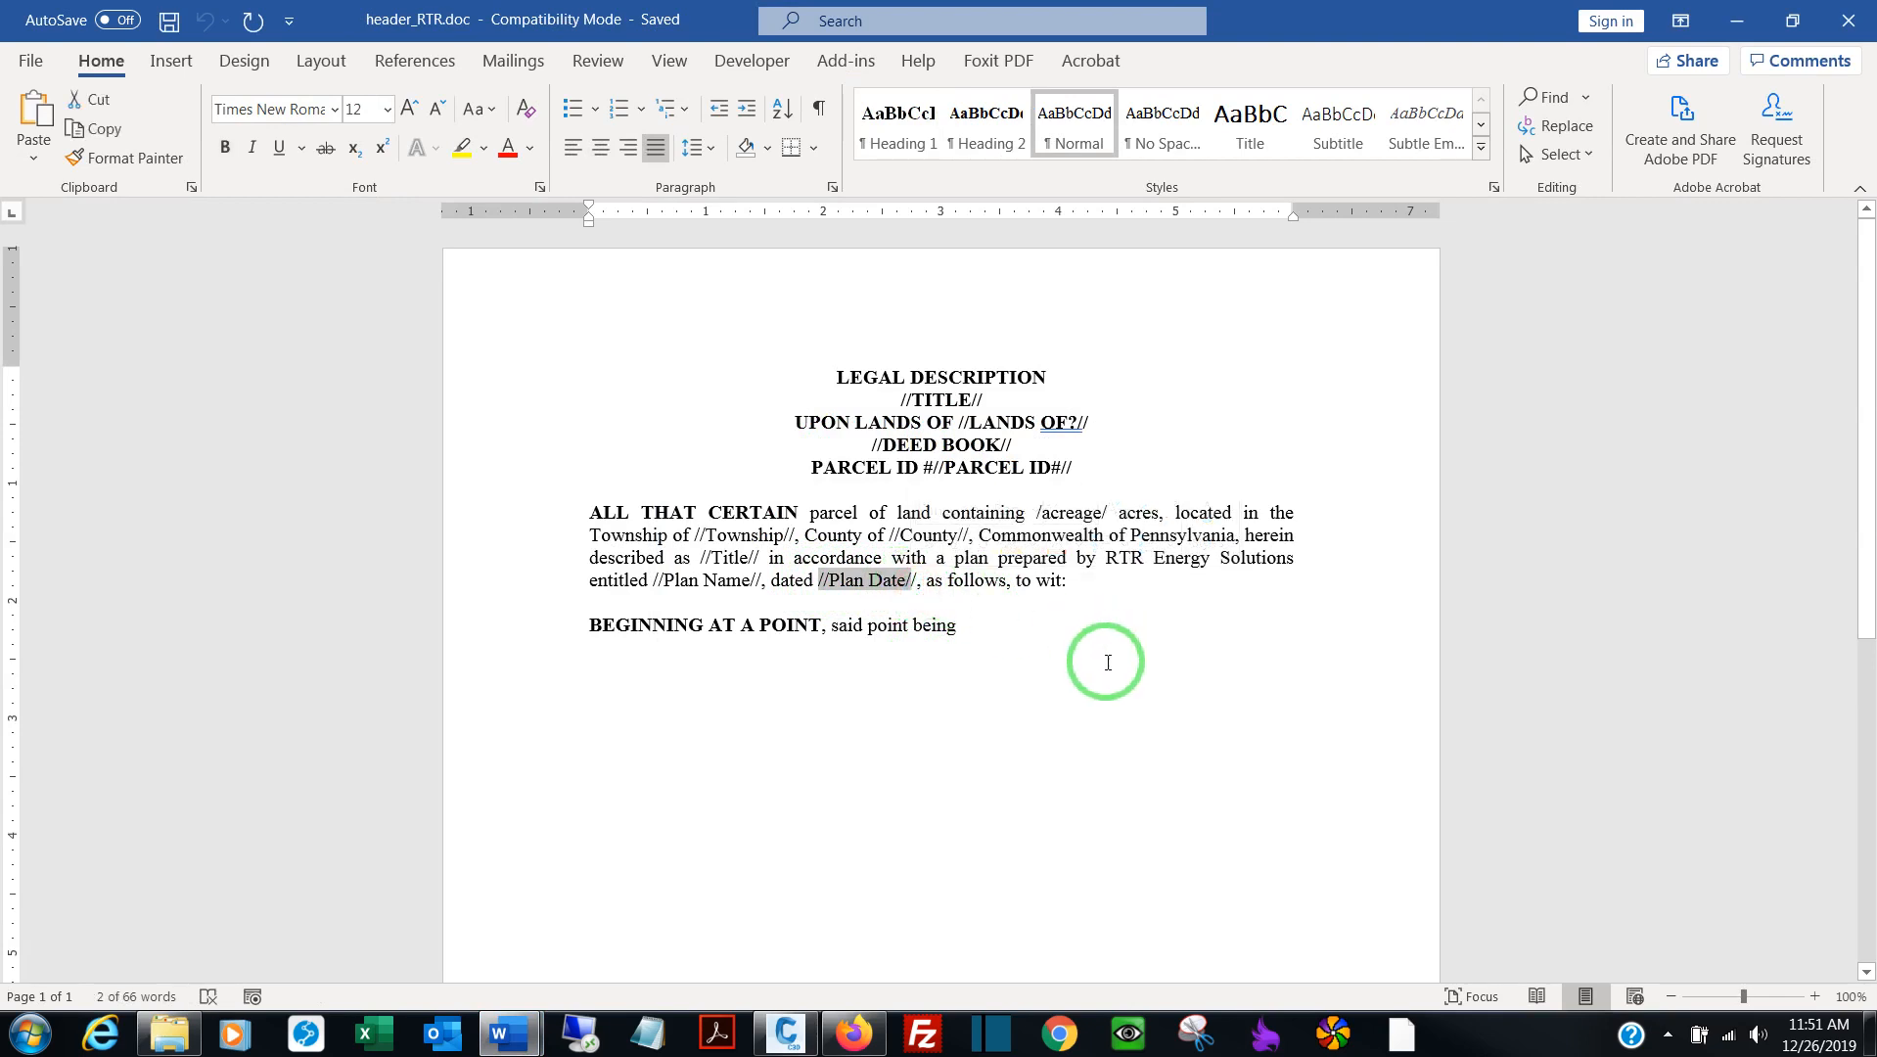
pyautogui.click(955, 624)
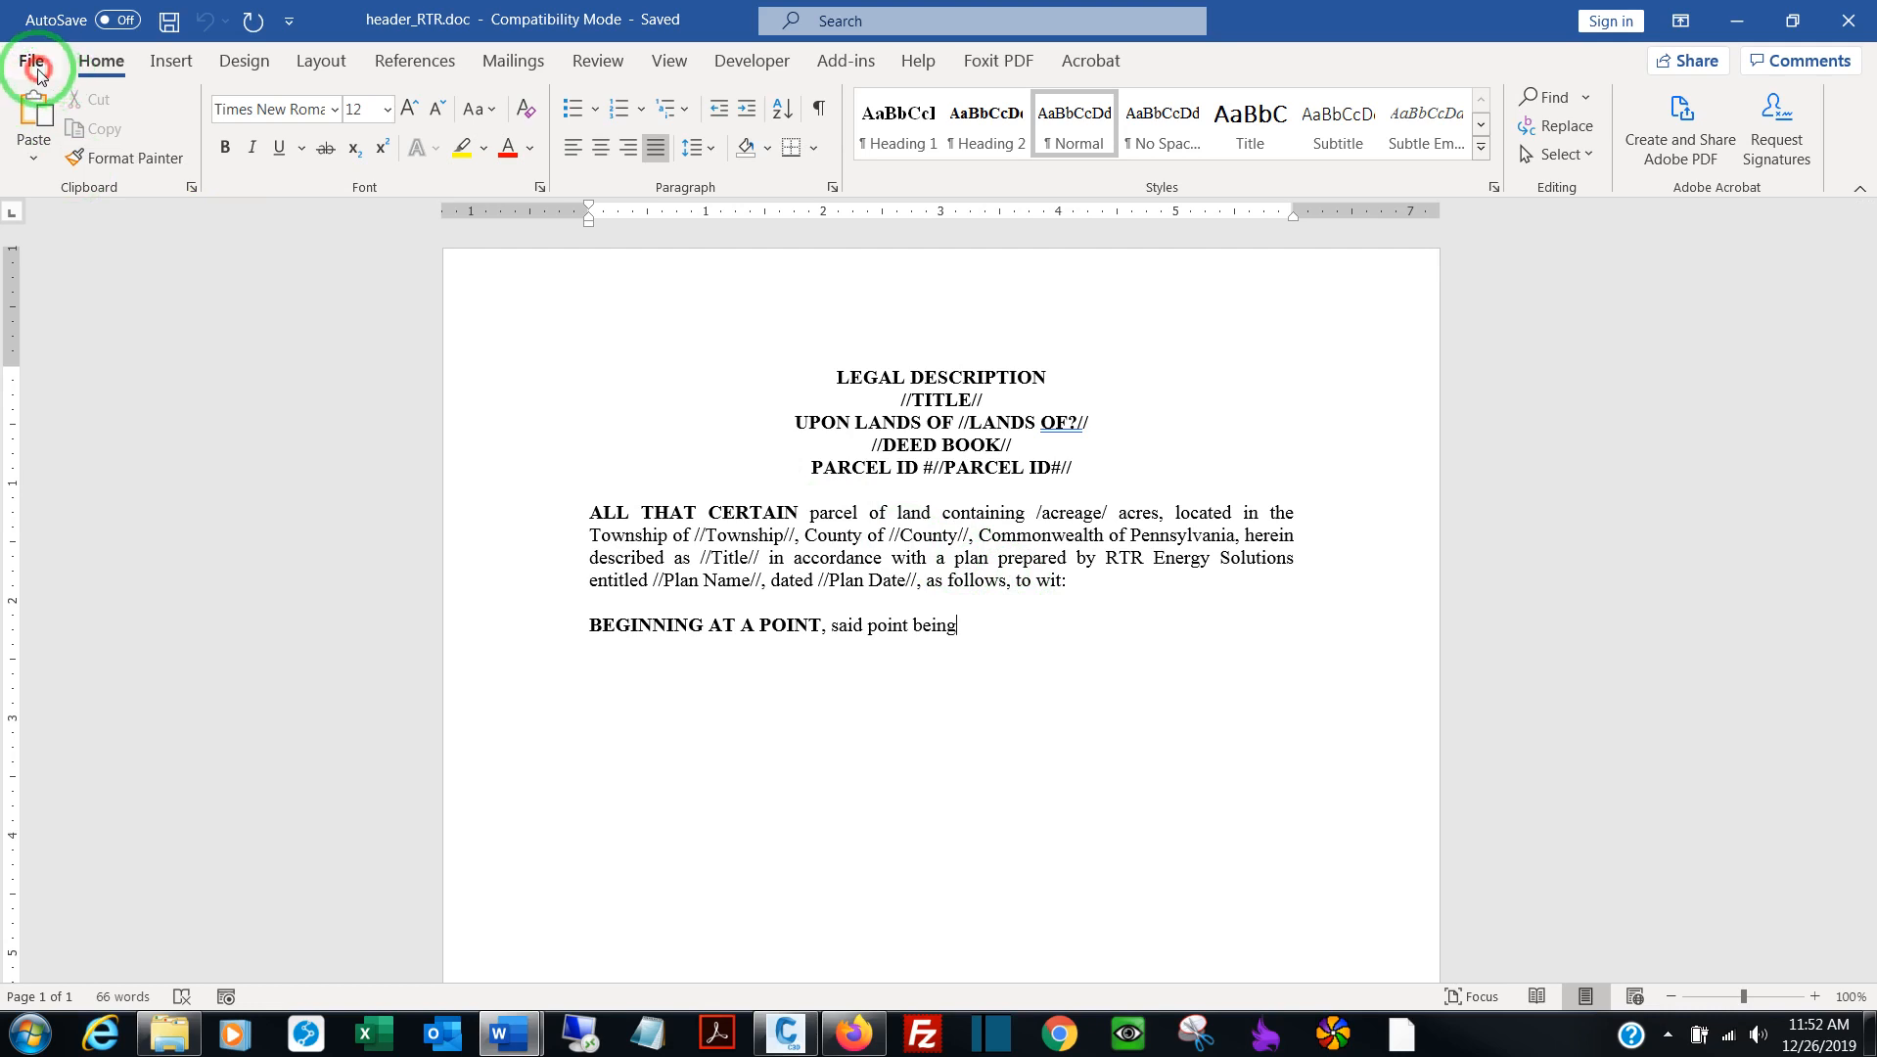
pyautogui.click(31, 61)
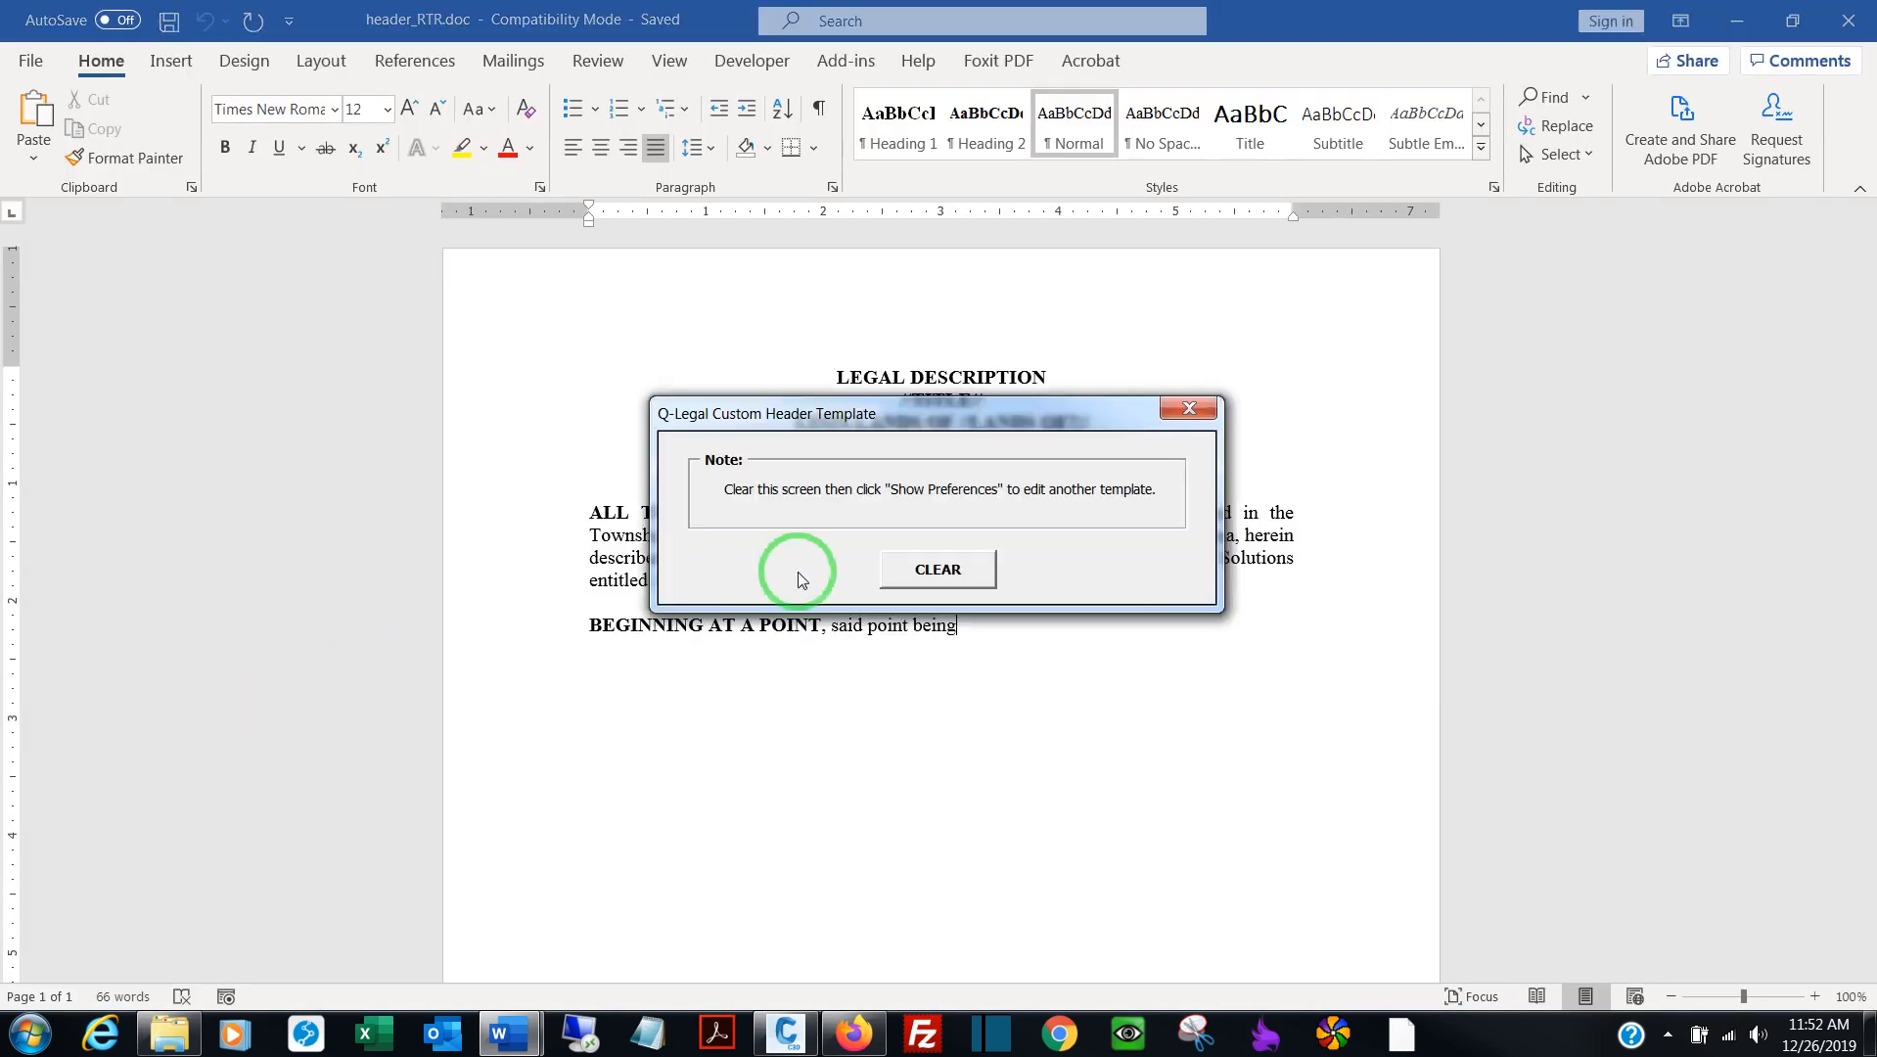
pyautogui.click(937, 567)
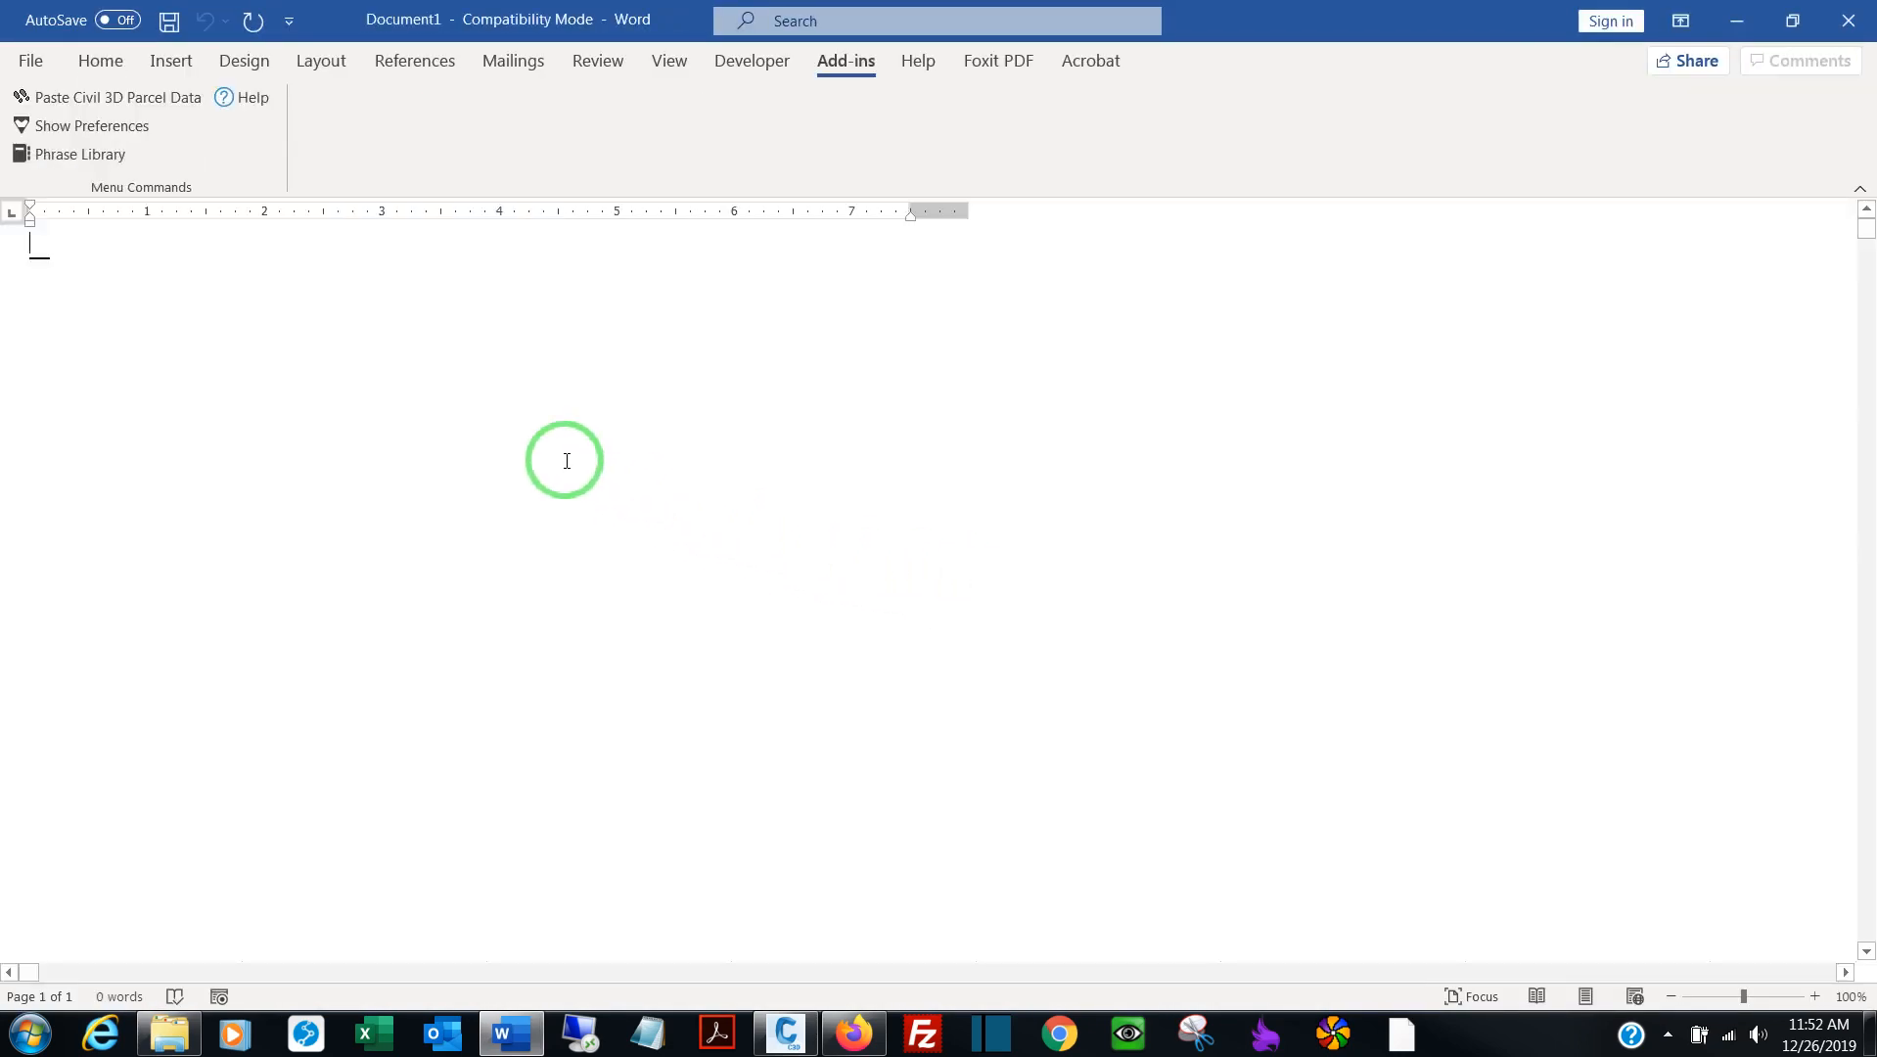
# Show the Q-Legal preferences again with all four RTR templates assigned
pyautogui.click(90, 125)
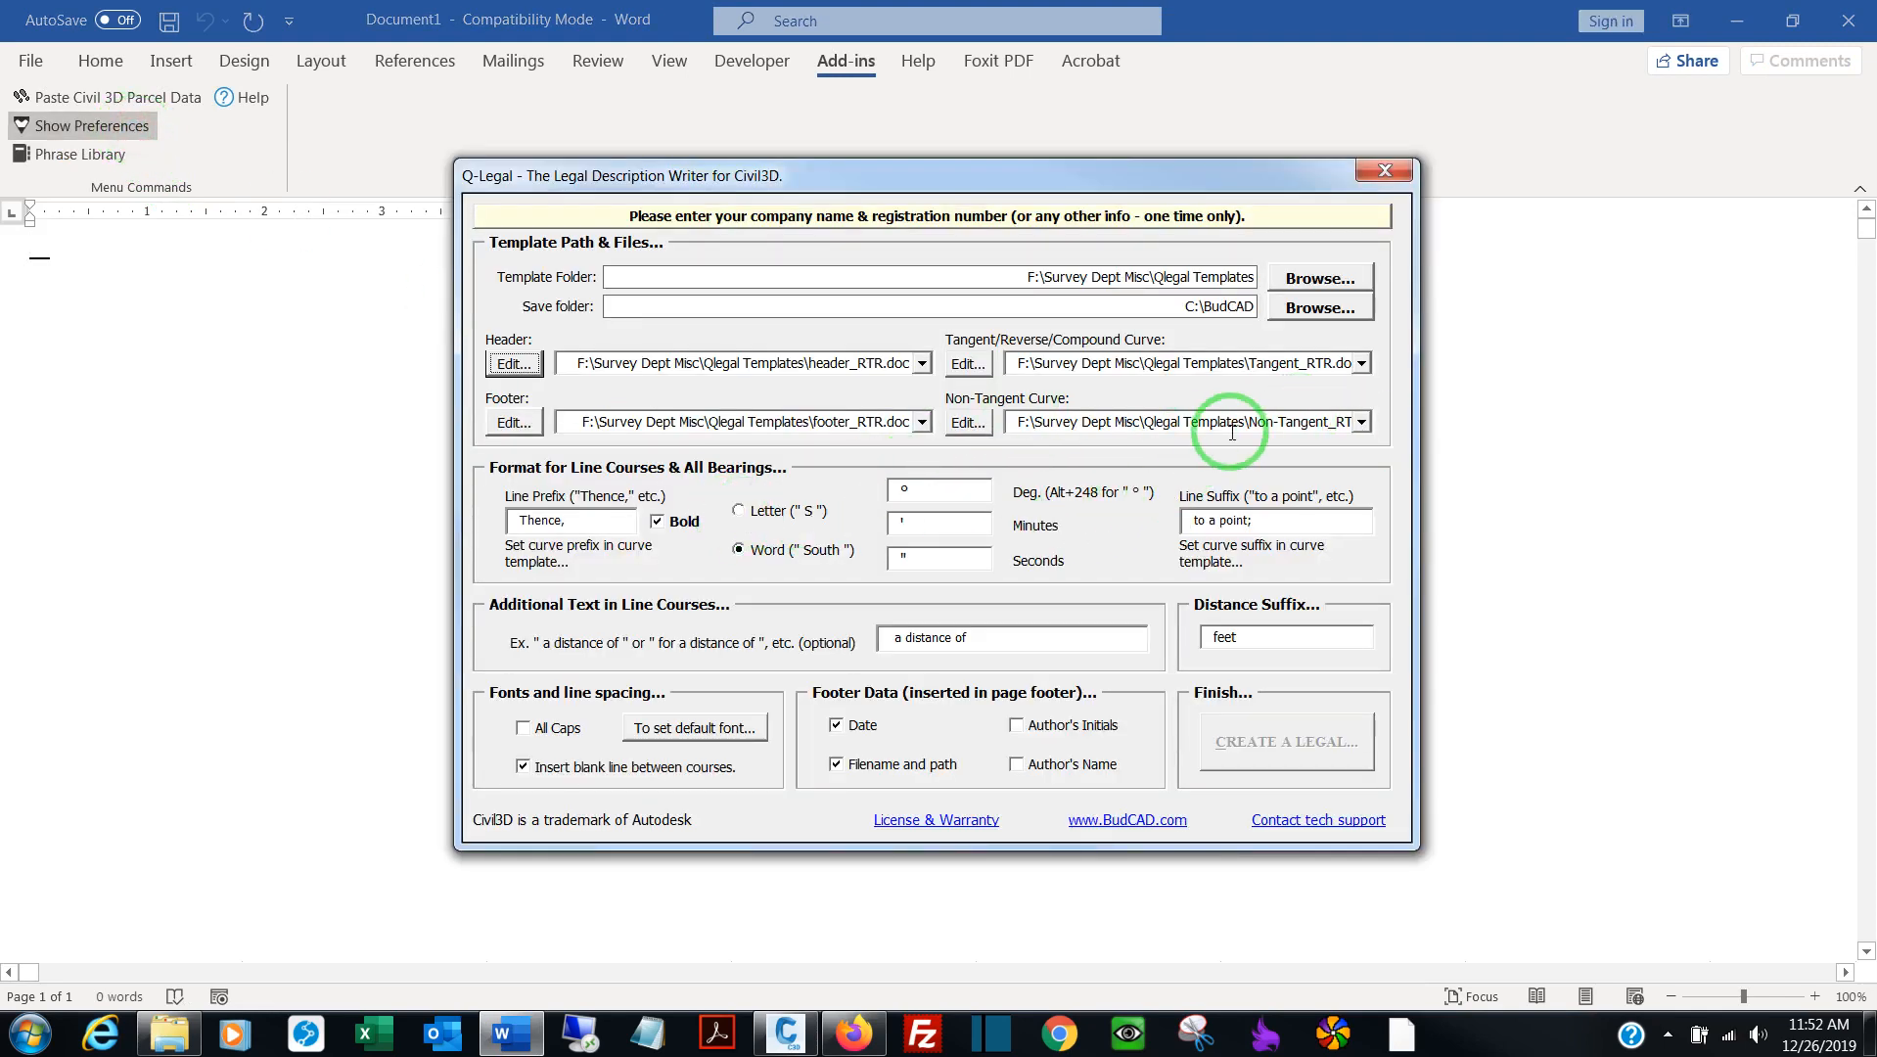
pyautogui.moveTo(1244, 752)
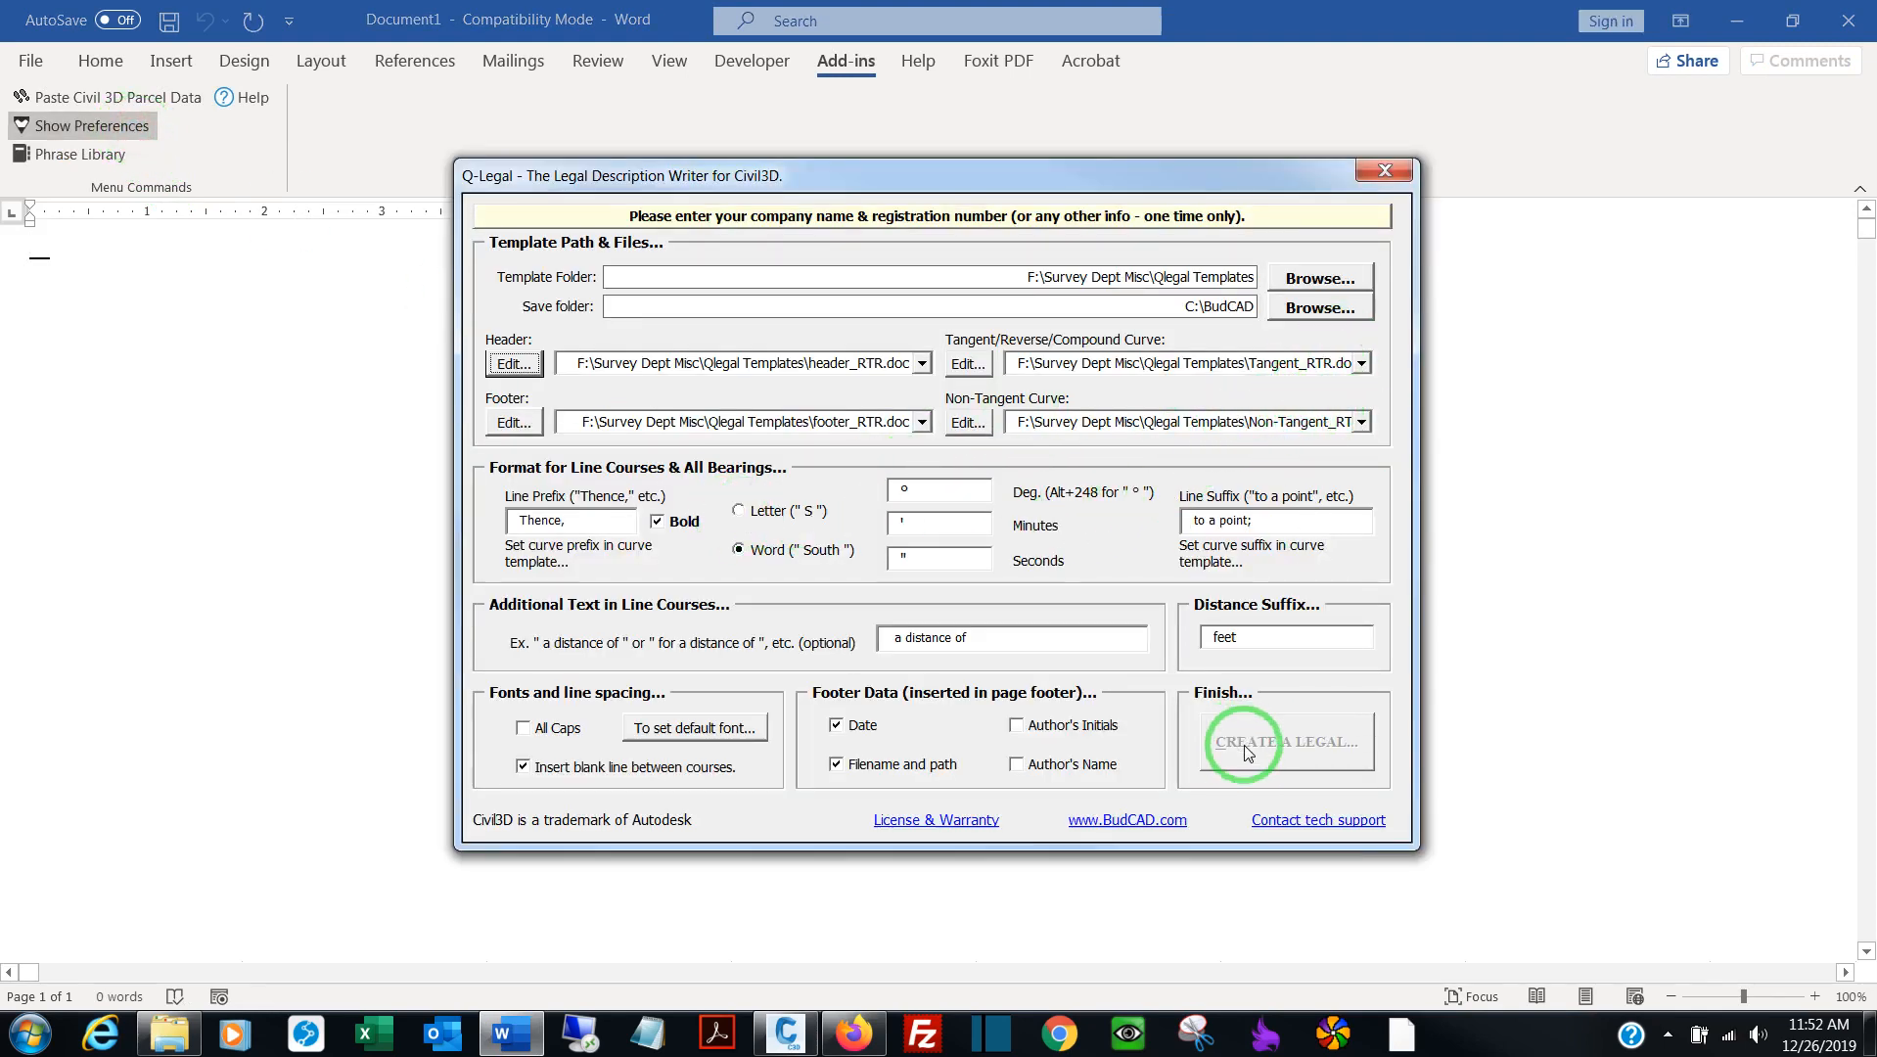
pyautogui.moveTo(1274, 779)
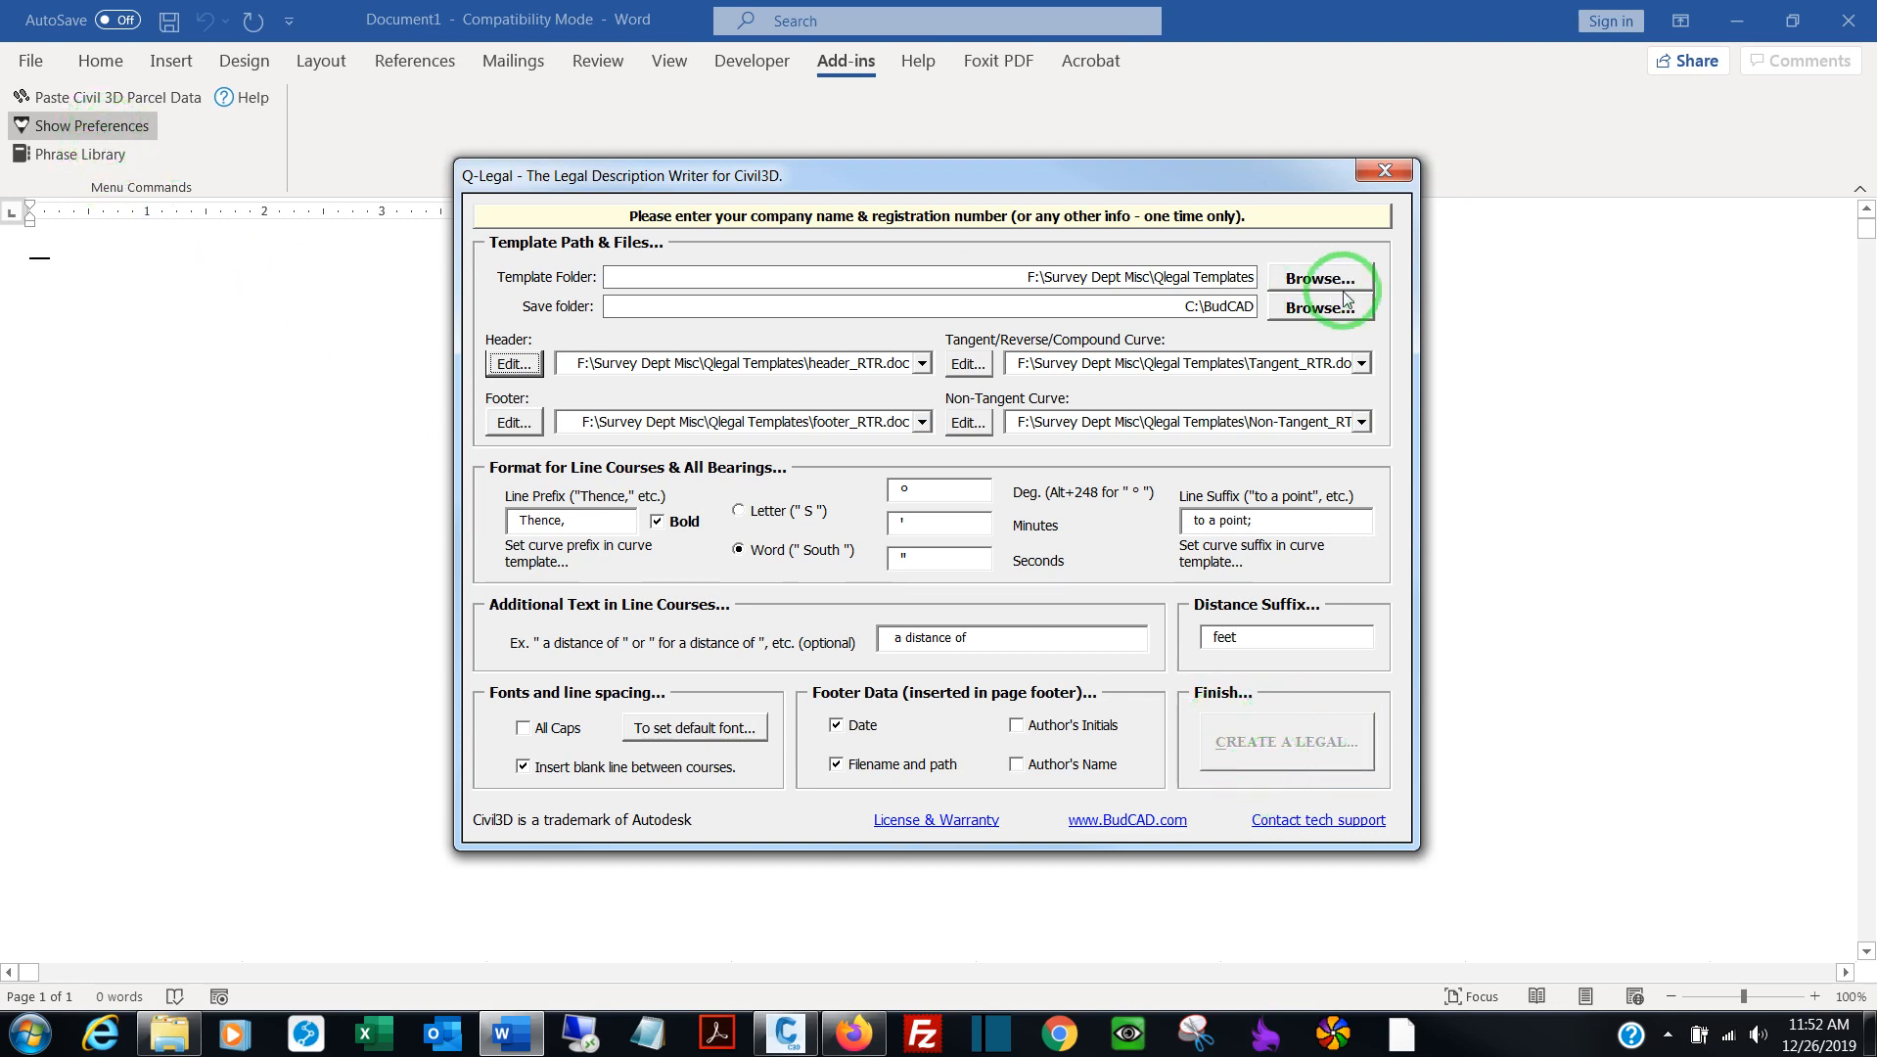
pyautogui.moveTo(1382, 175)
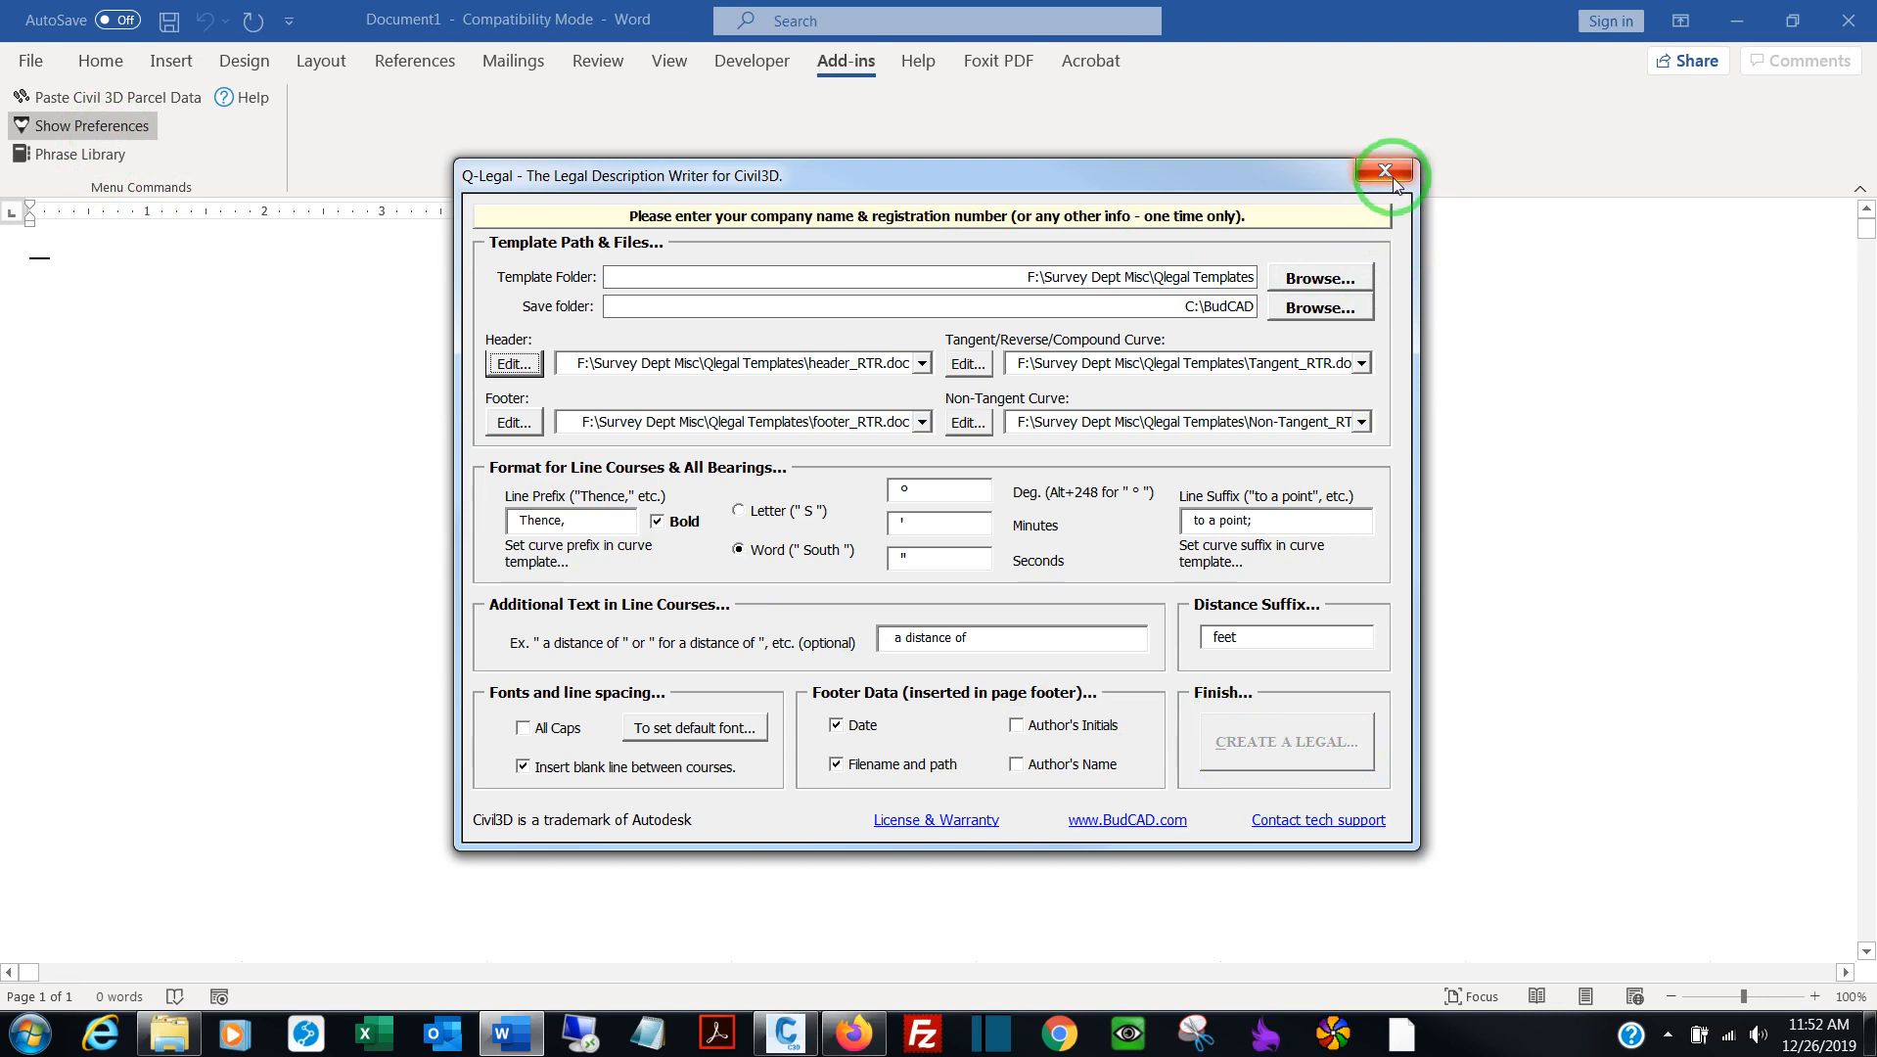
pyautogui.click(1386, 175)
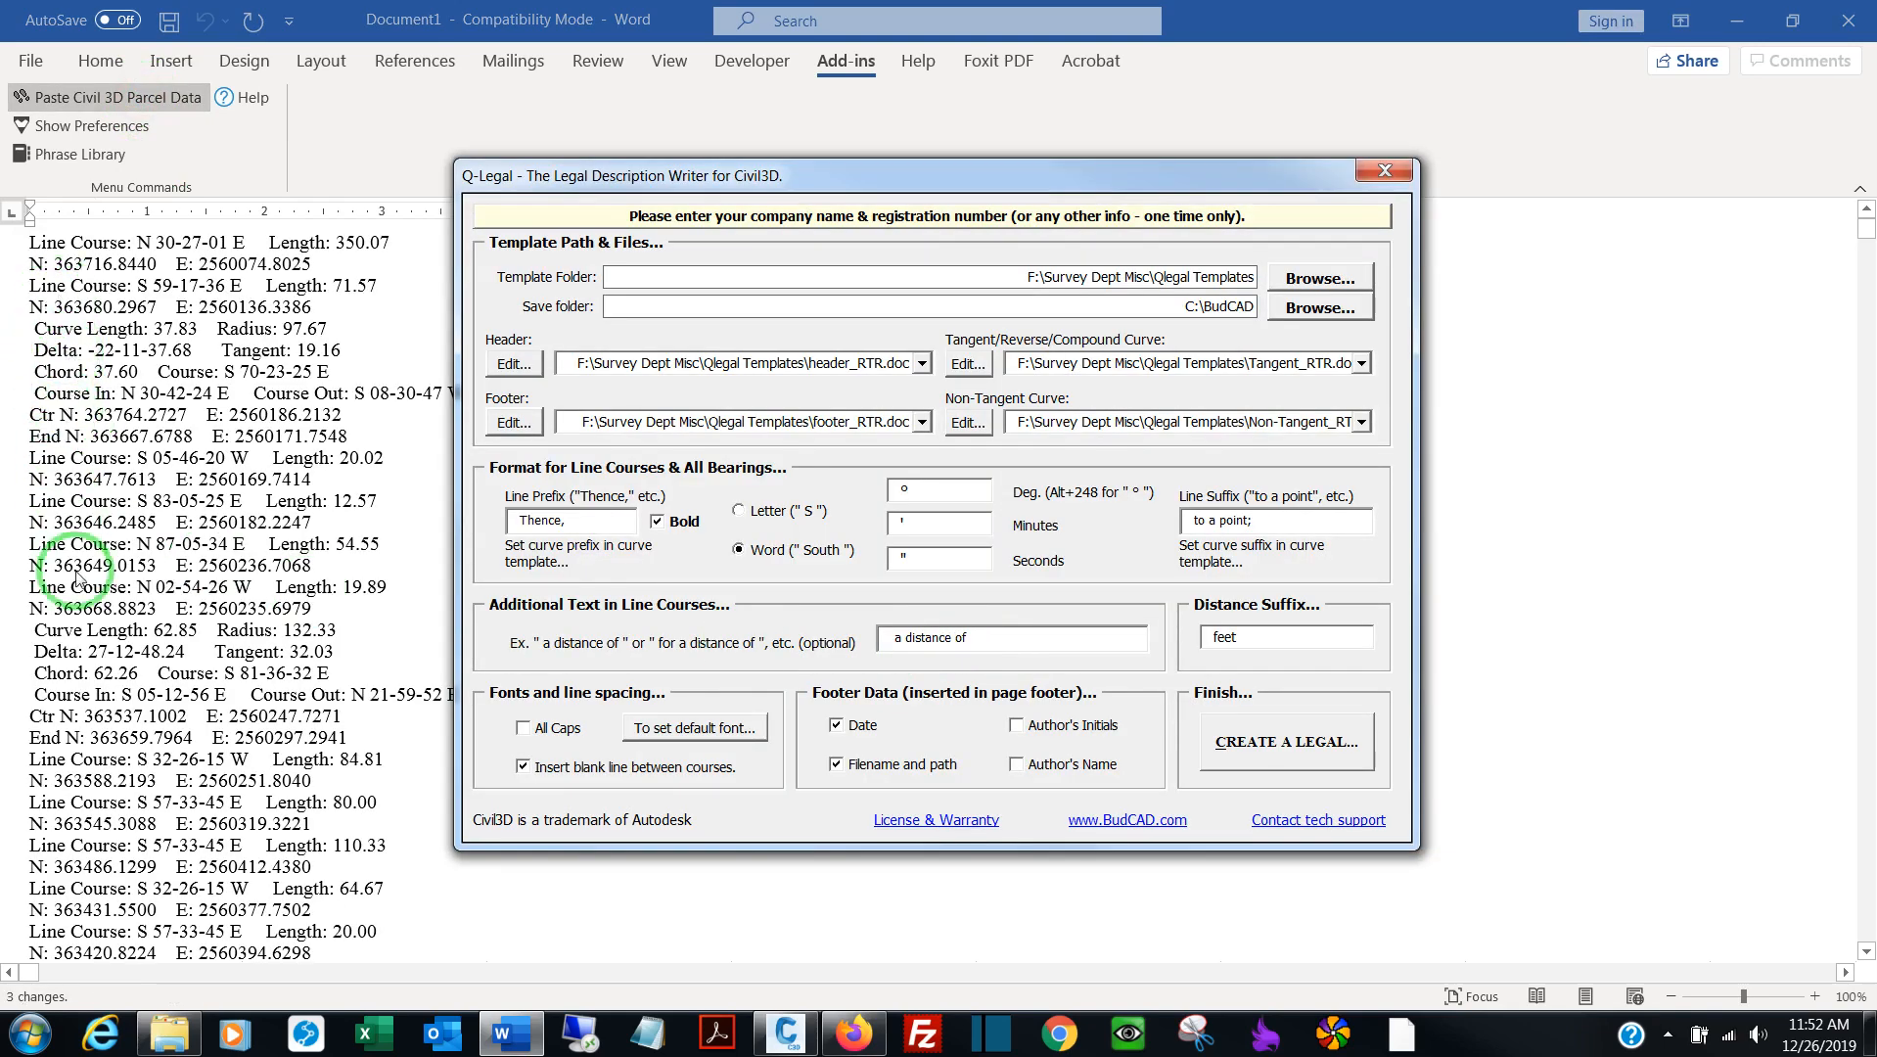
pyautogui.moveTo(105, 938)
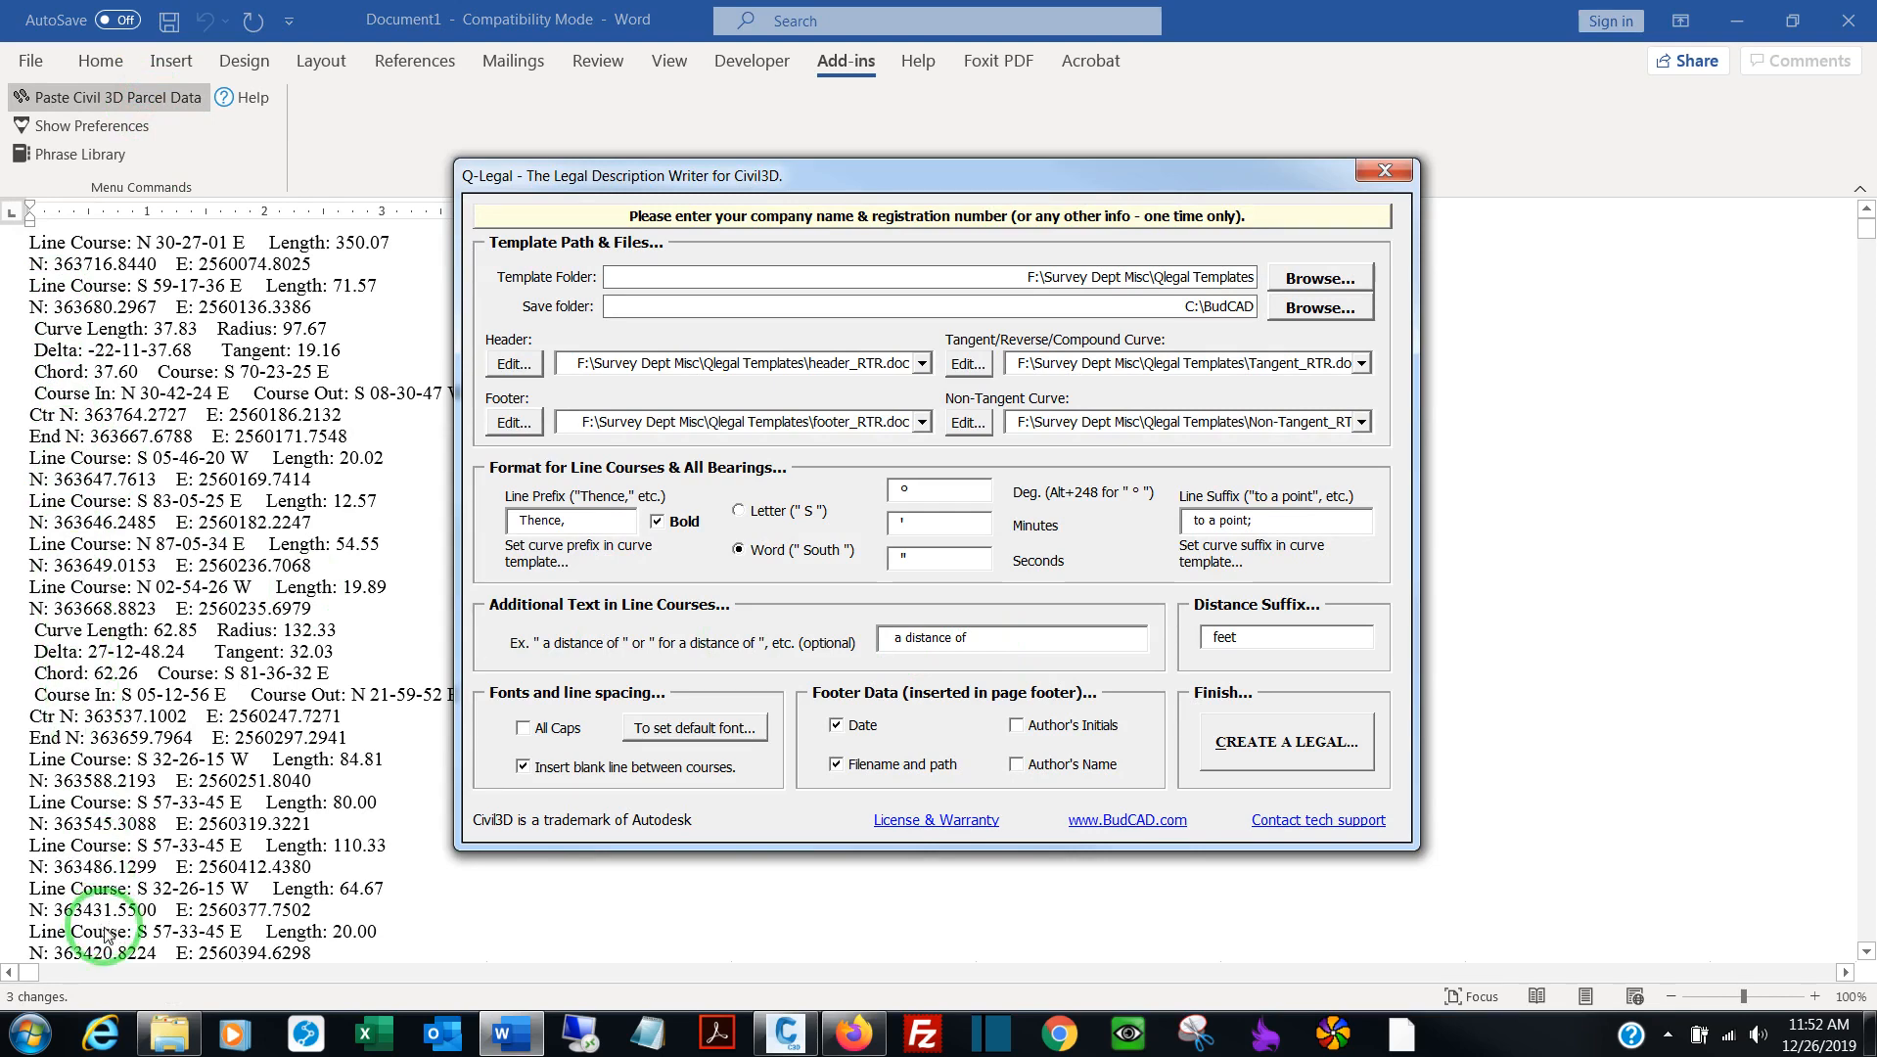
pyautogui.click(939, 489)
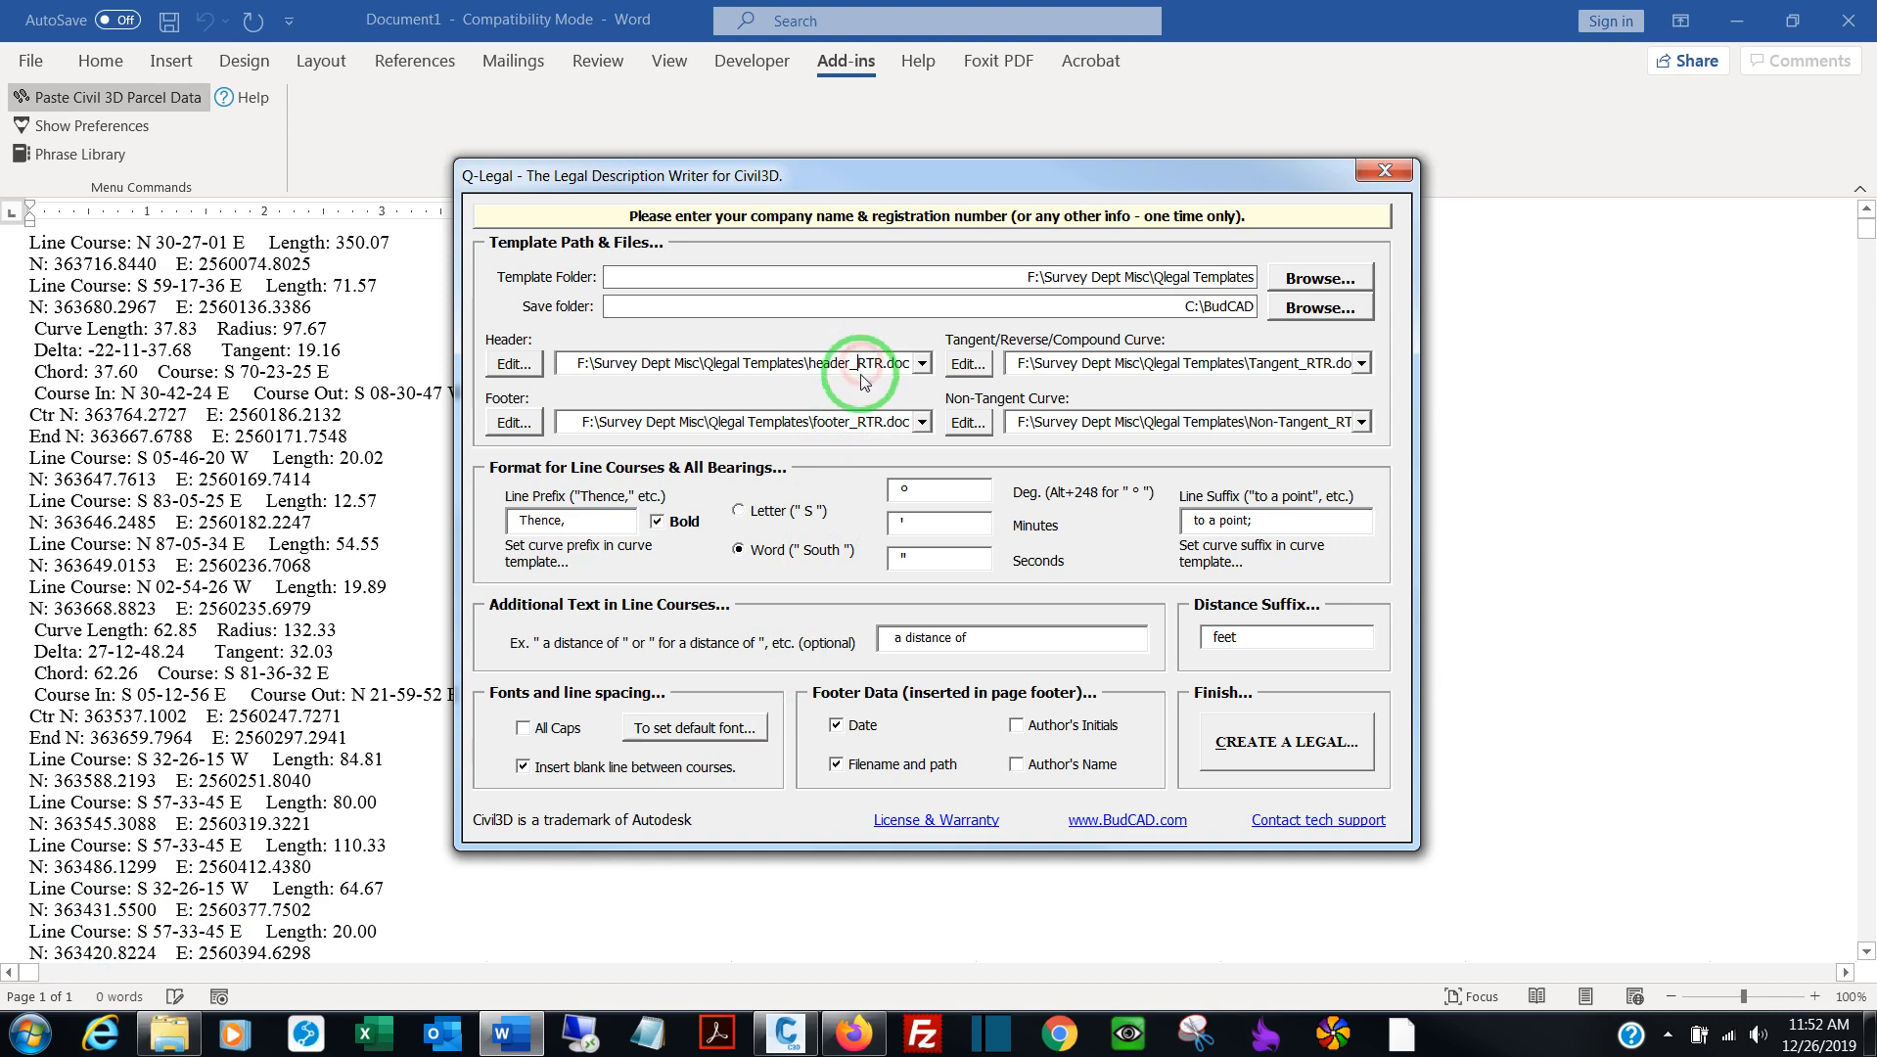
pyautogui.moveTo(857, 424)
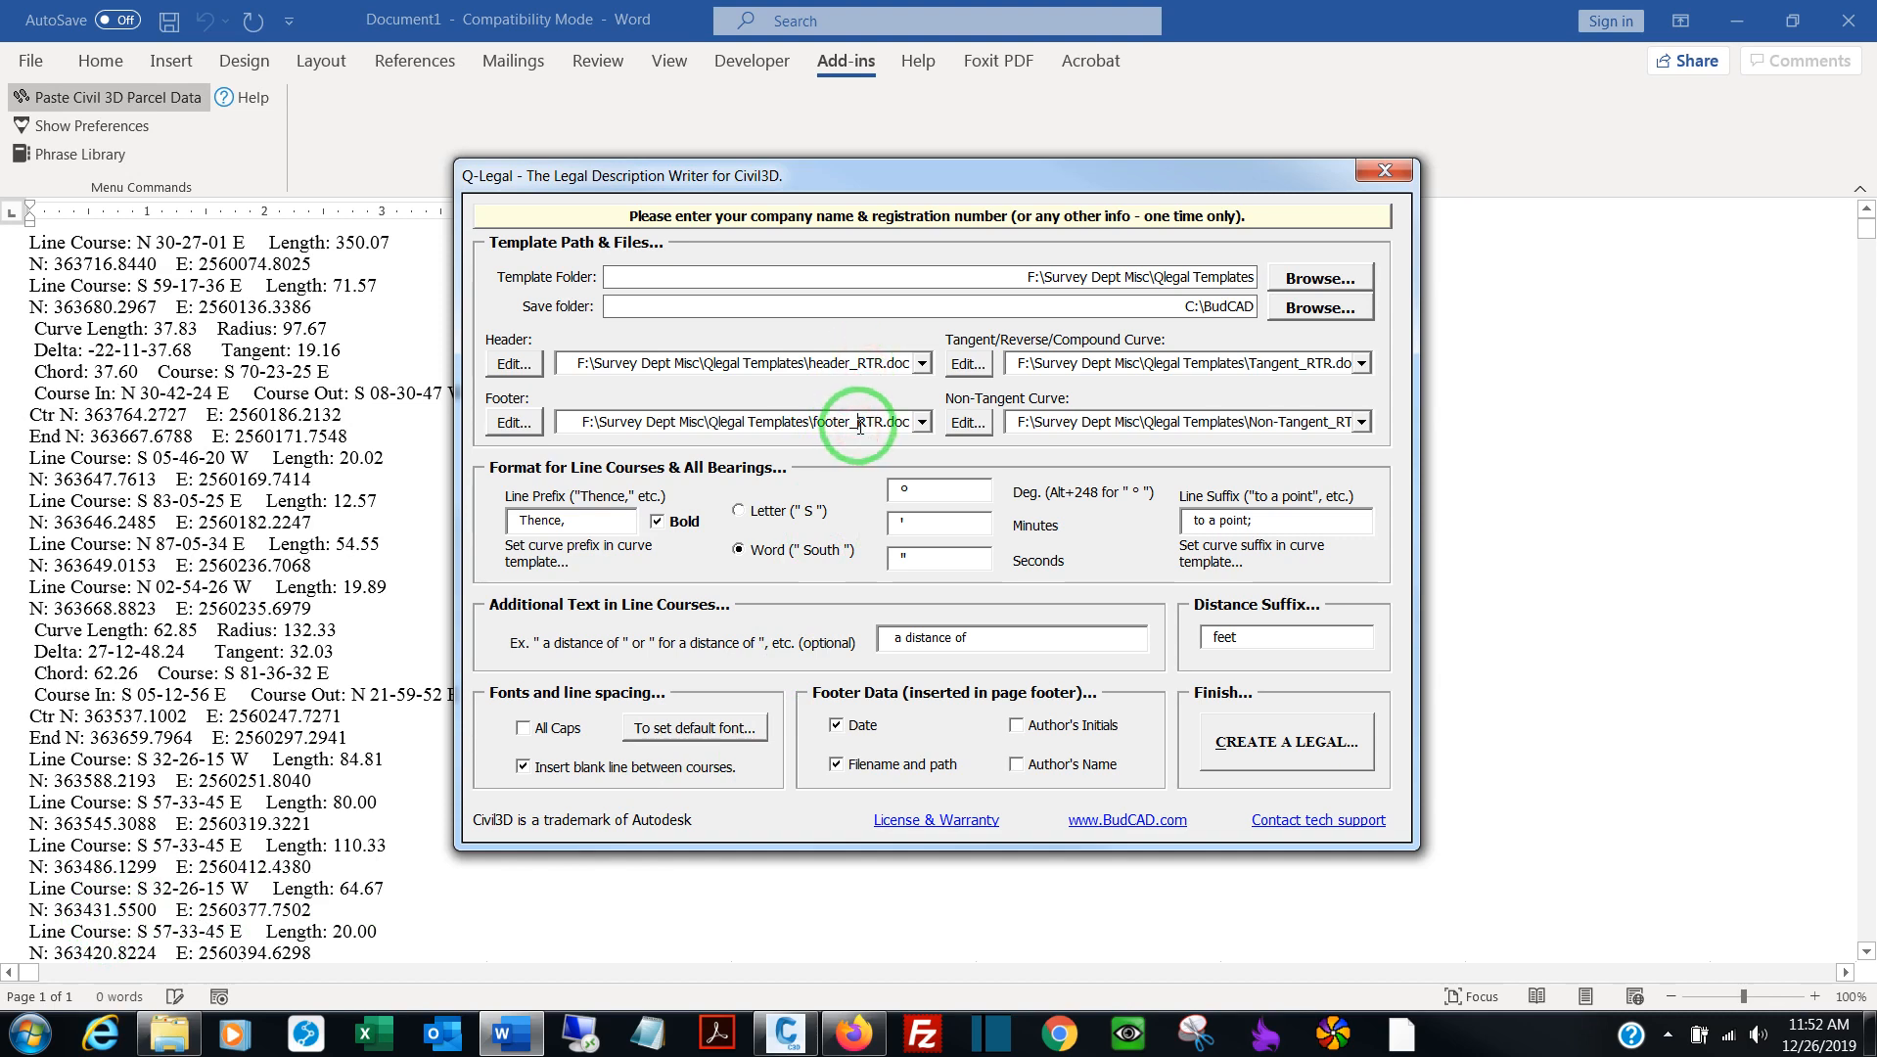
pyautogui.moveTo(1309, 624)
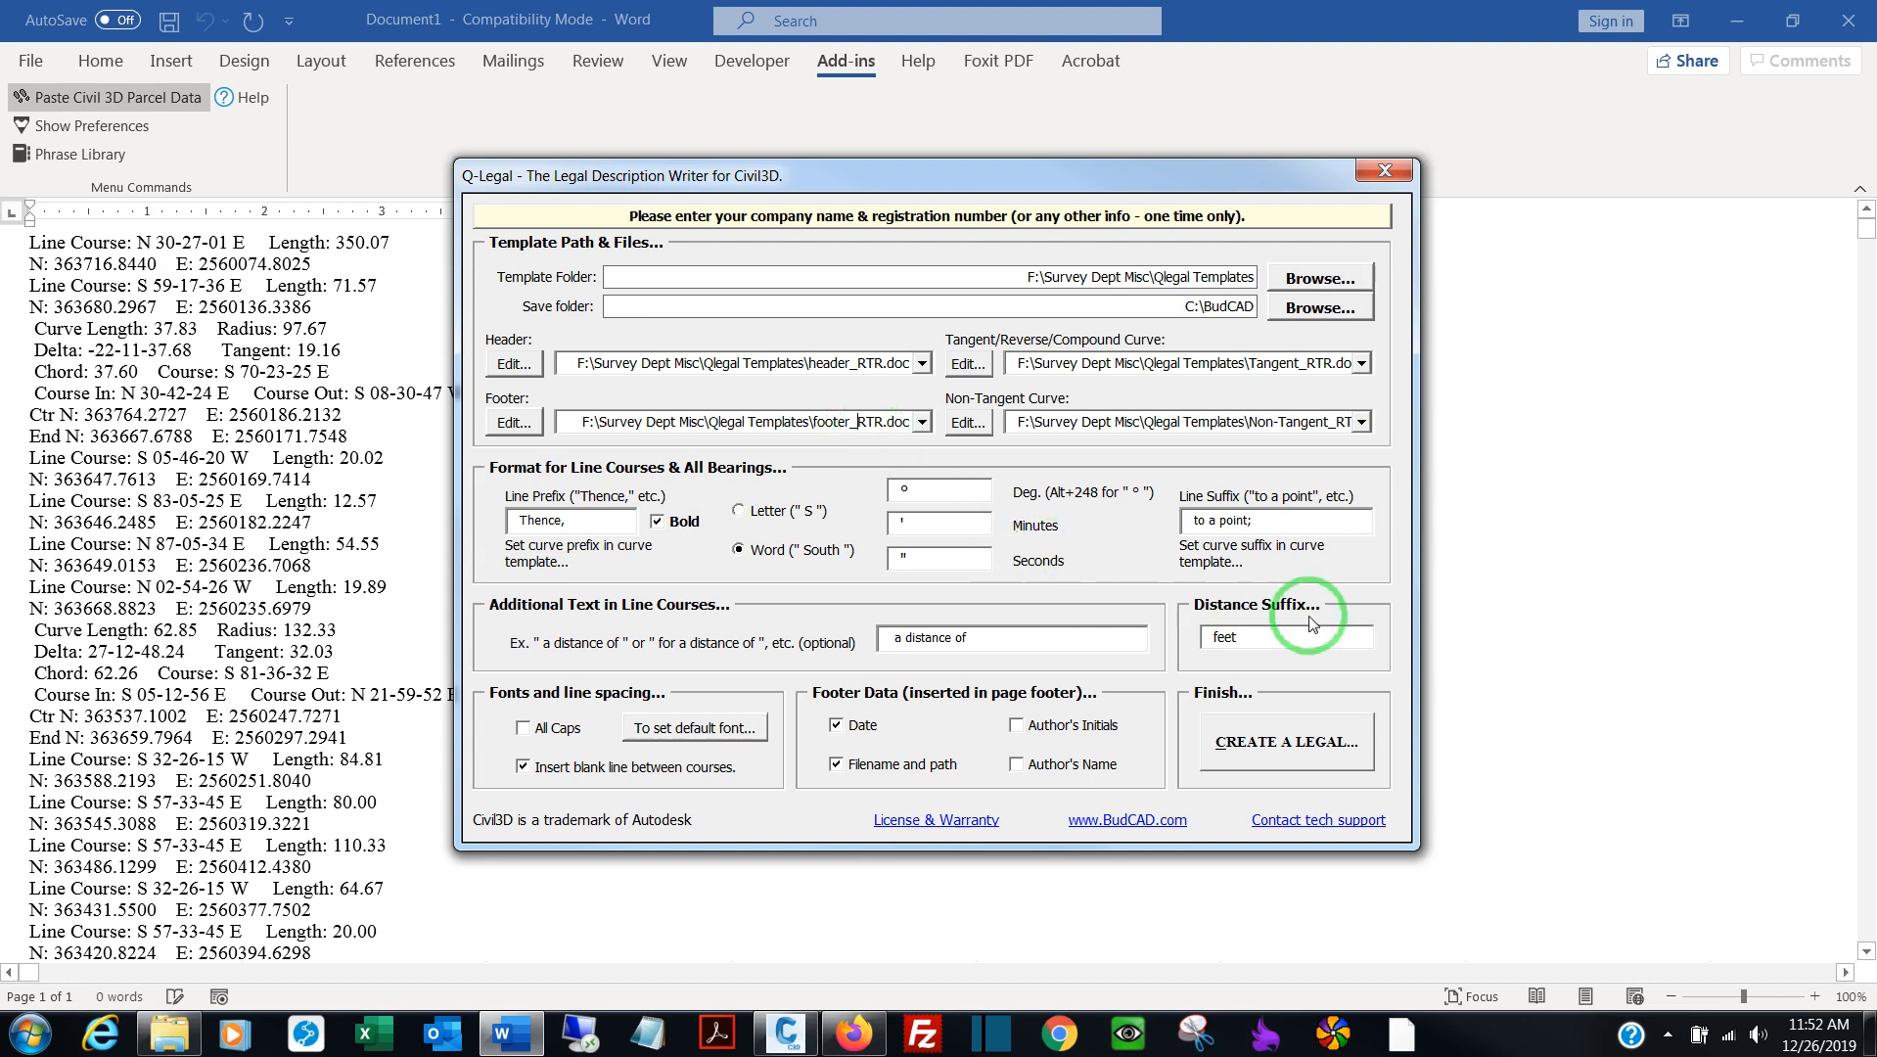
pyautogui.moveTo(1278, 626)
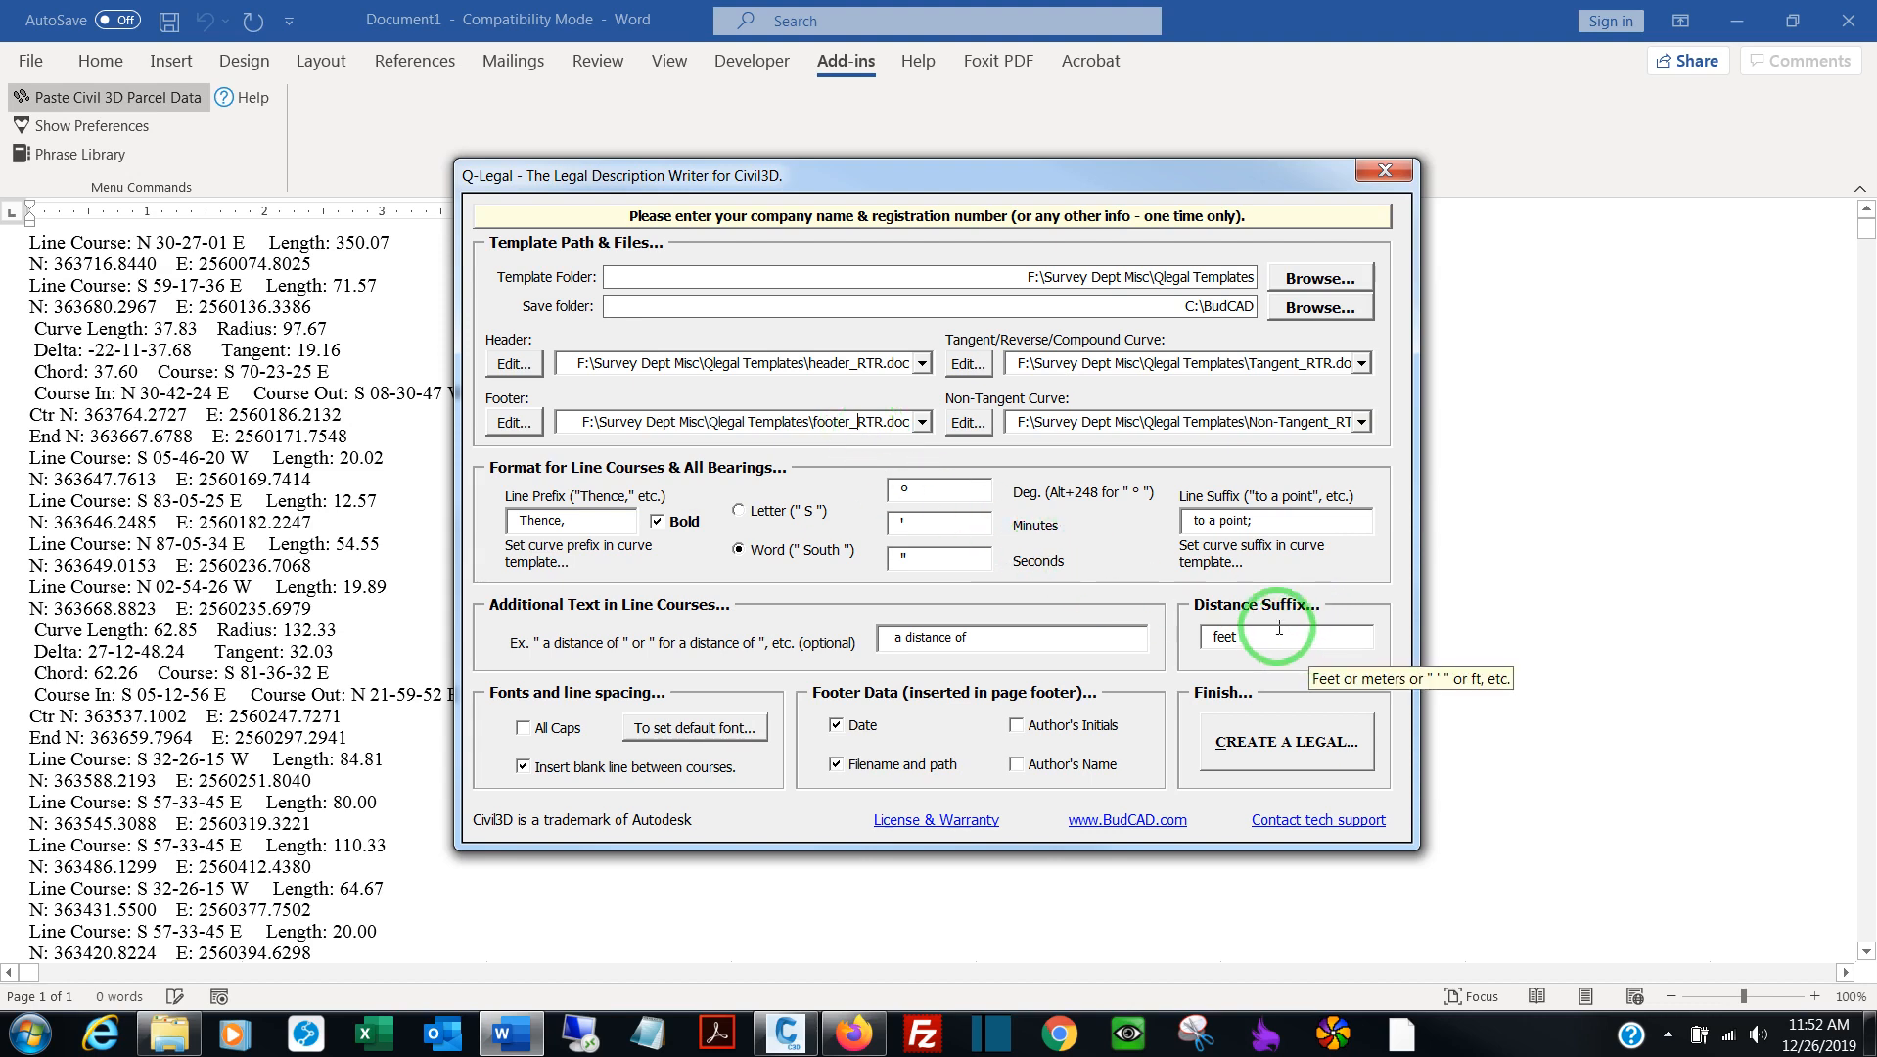
pyautogui.moveTo(1045, 295)
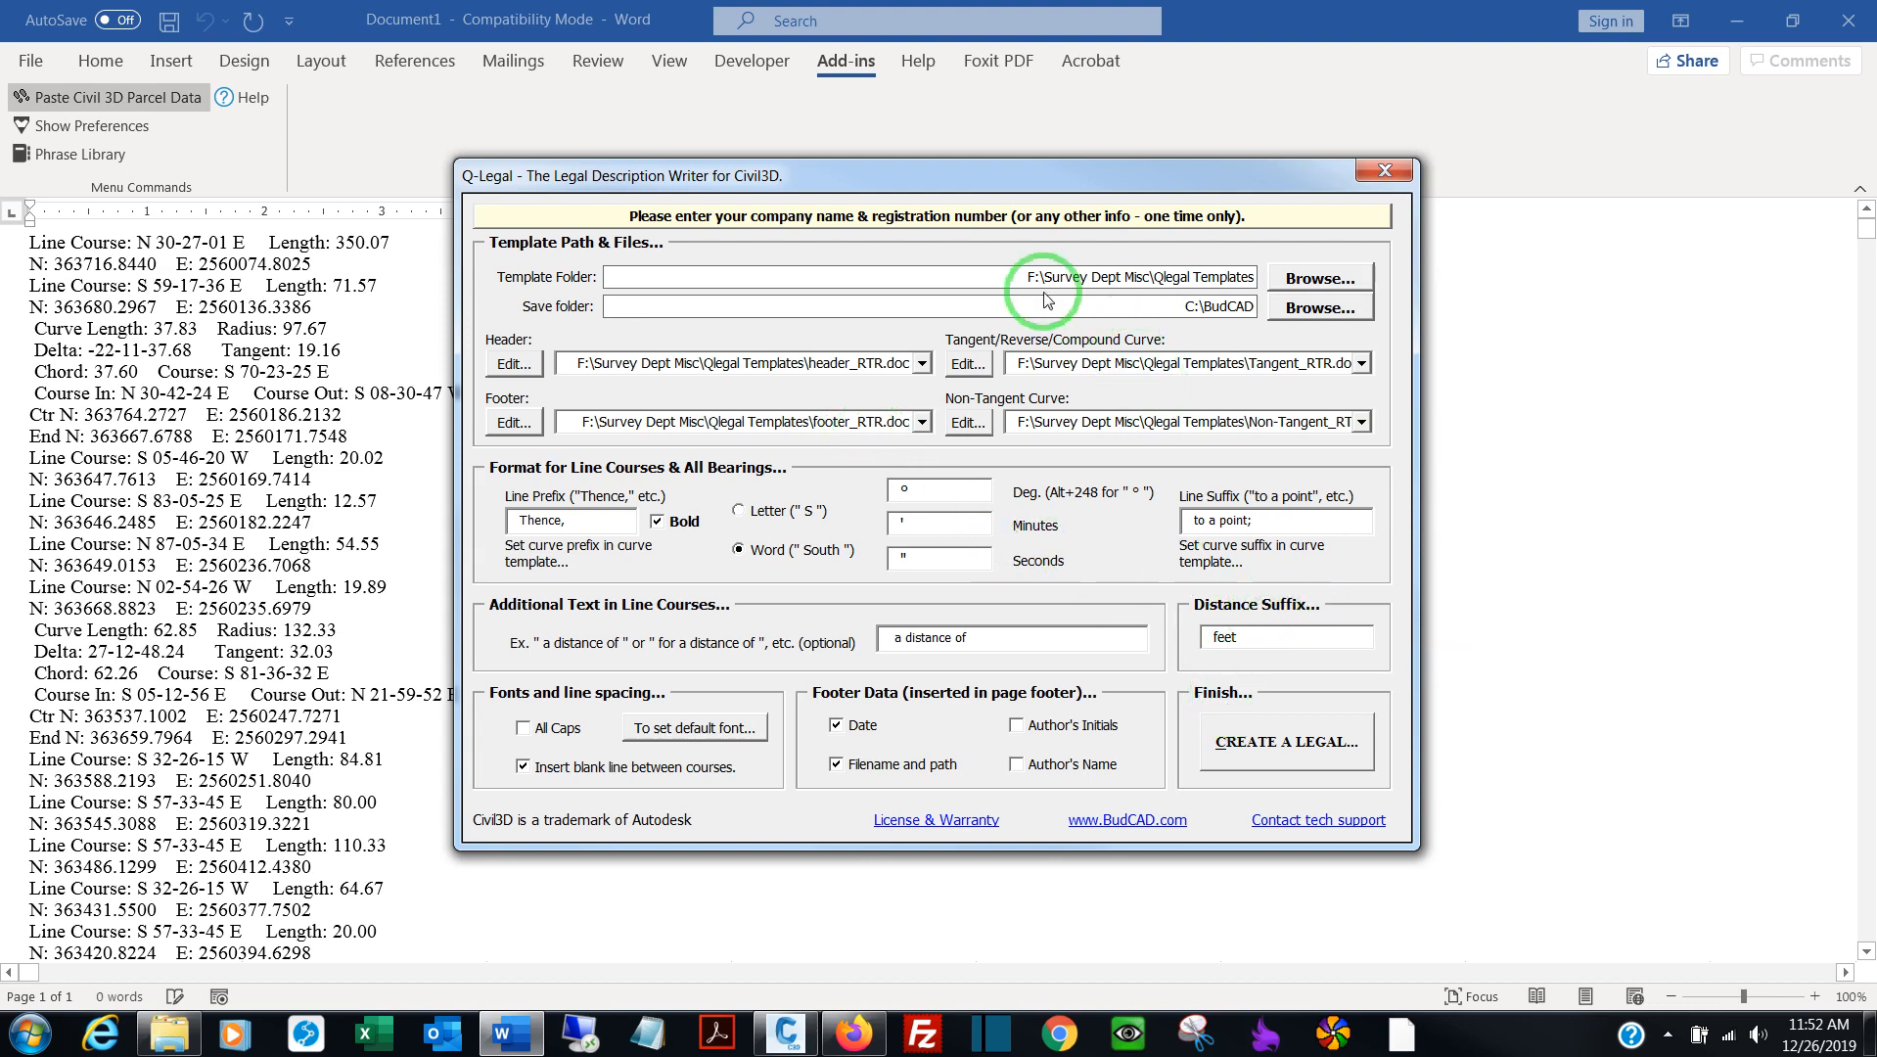
pyautogui.moveTo(1286, 742)
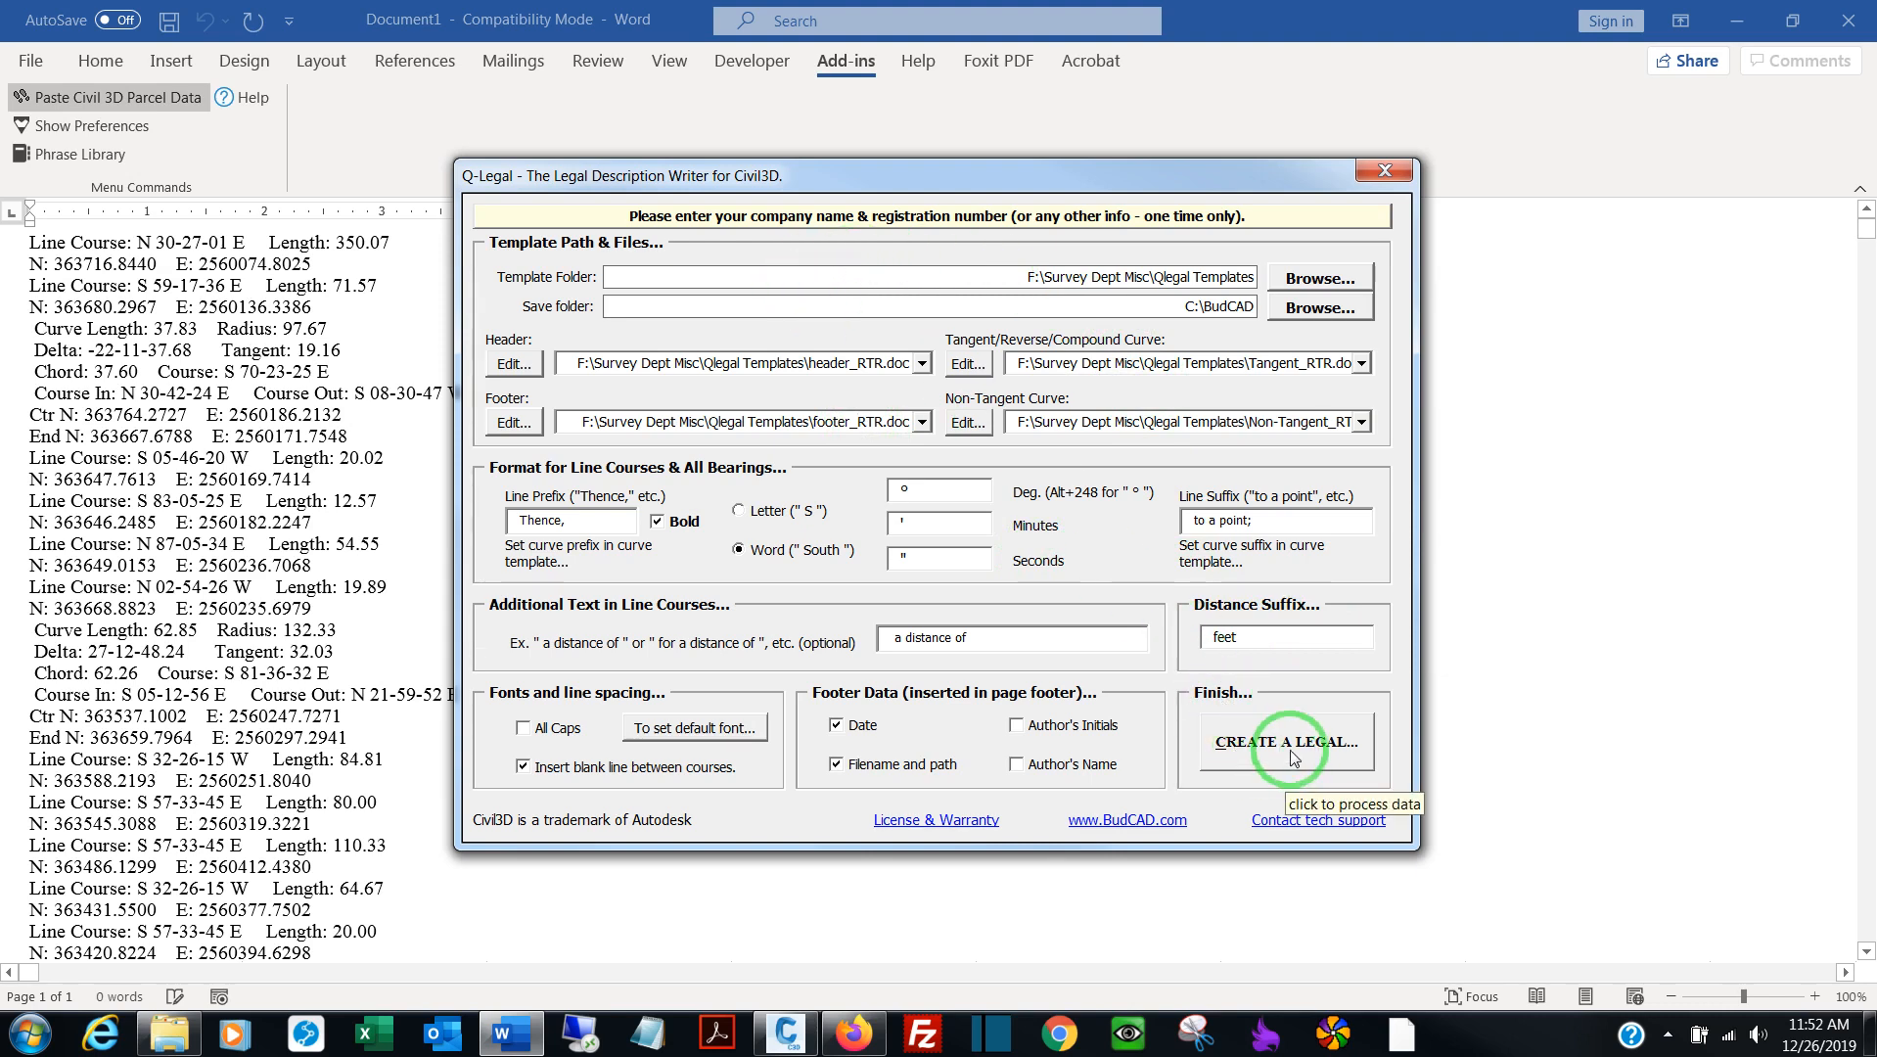
# Create the legal description, accepting the title, landowner, deed book DBV 12345 PG 6789, parcel ID and county header values
pyautogui.click(1285, 741)
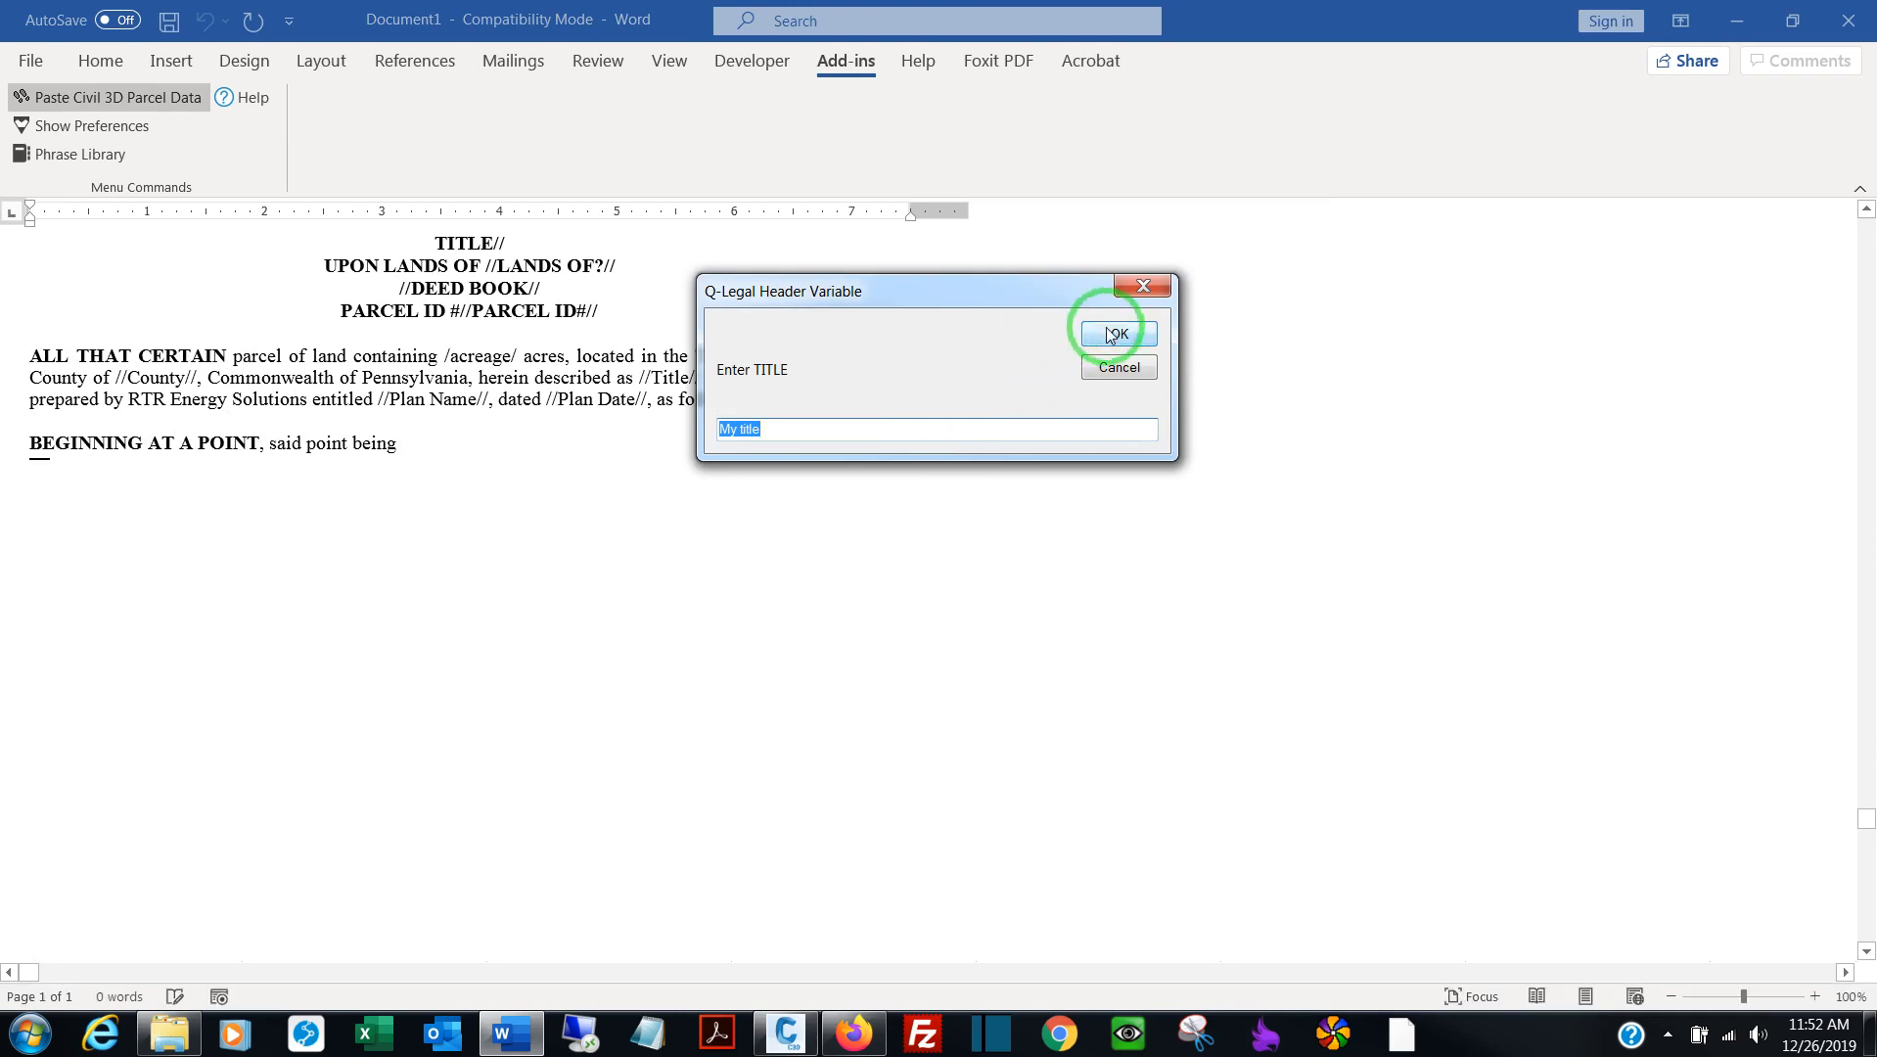
pyautogui.click(1112, 331)
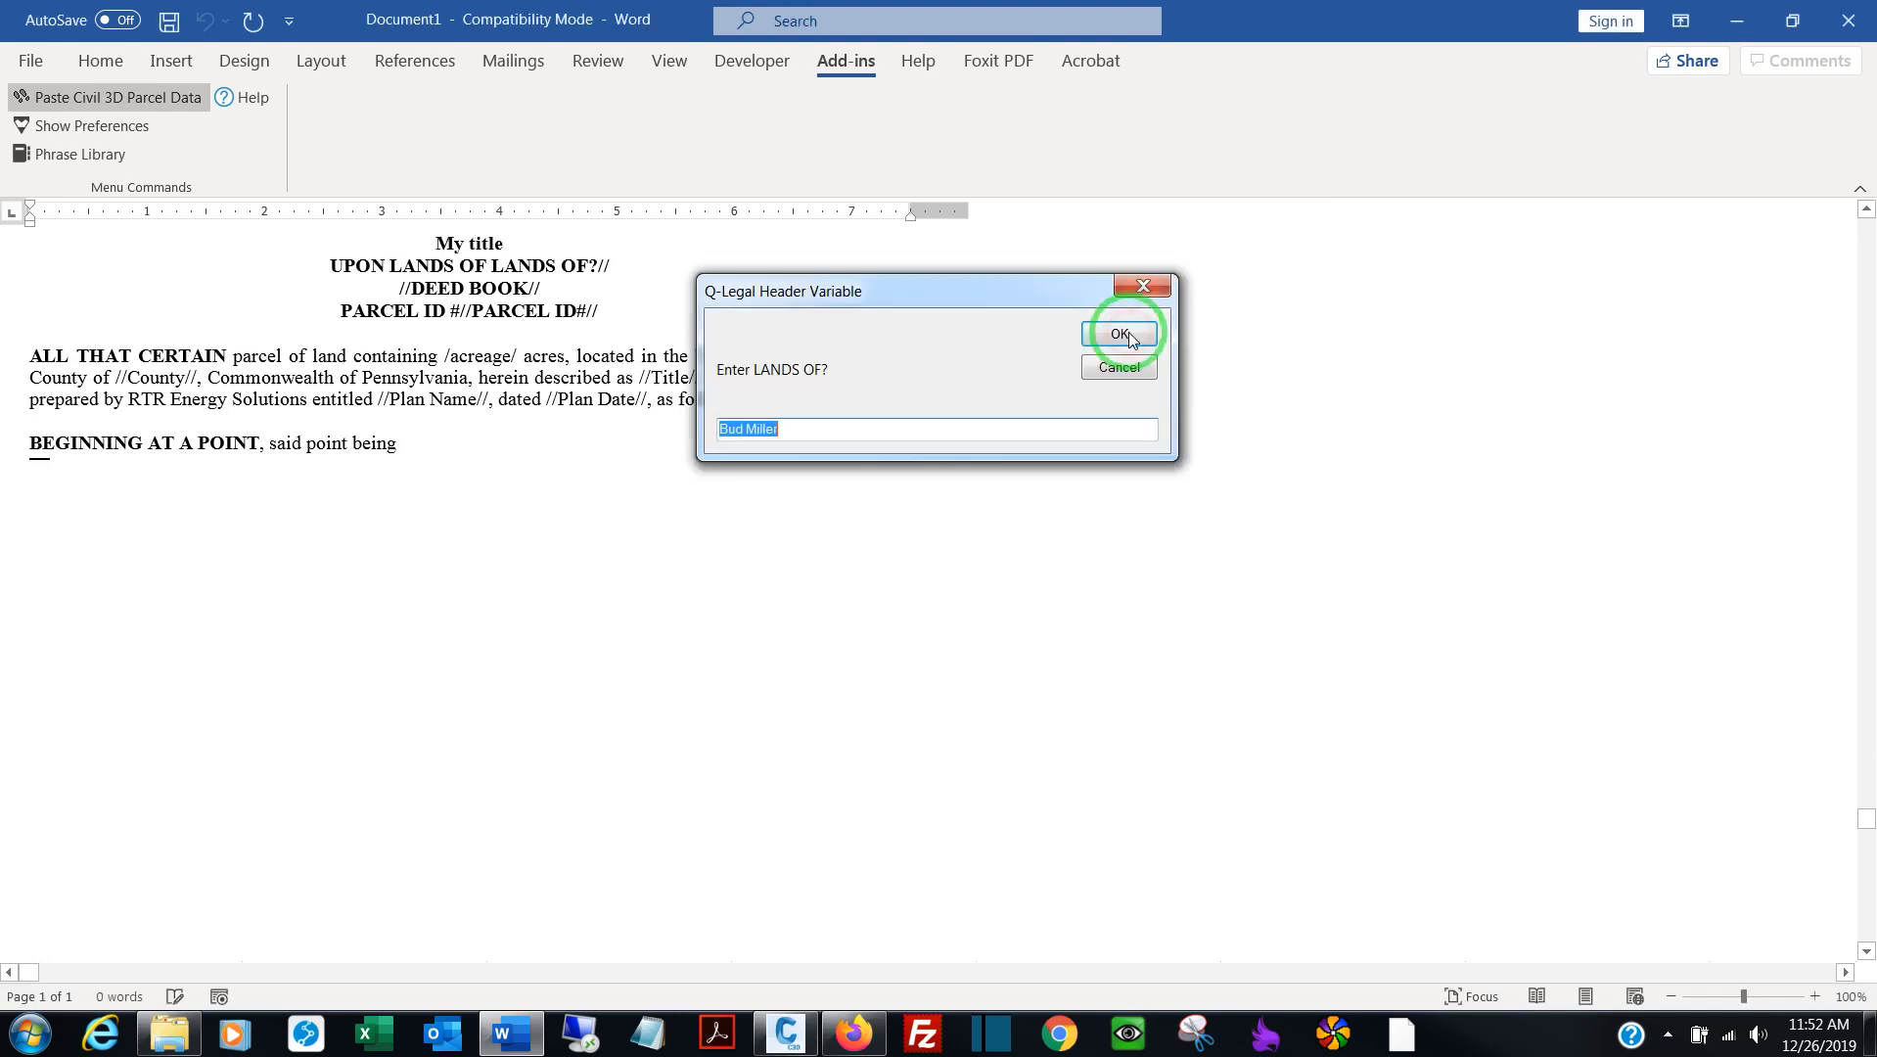
pyautogui.moveTo(734, 379)
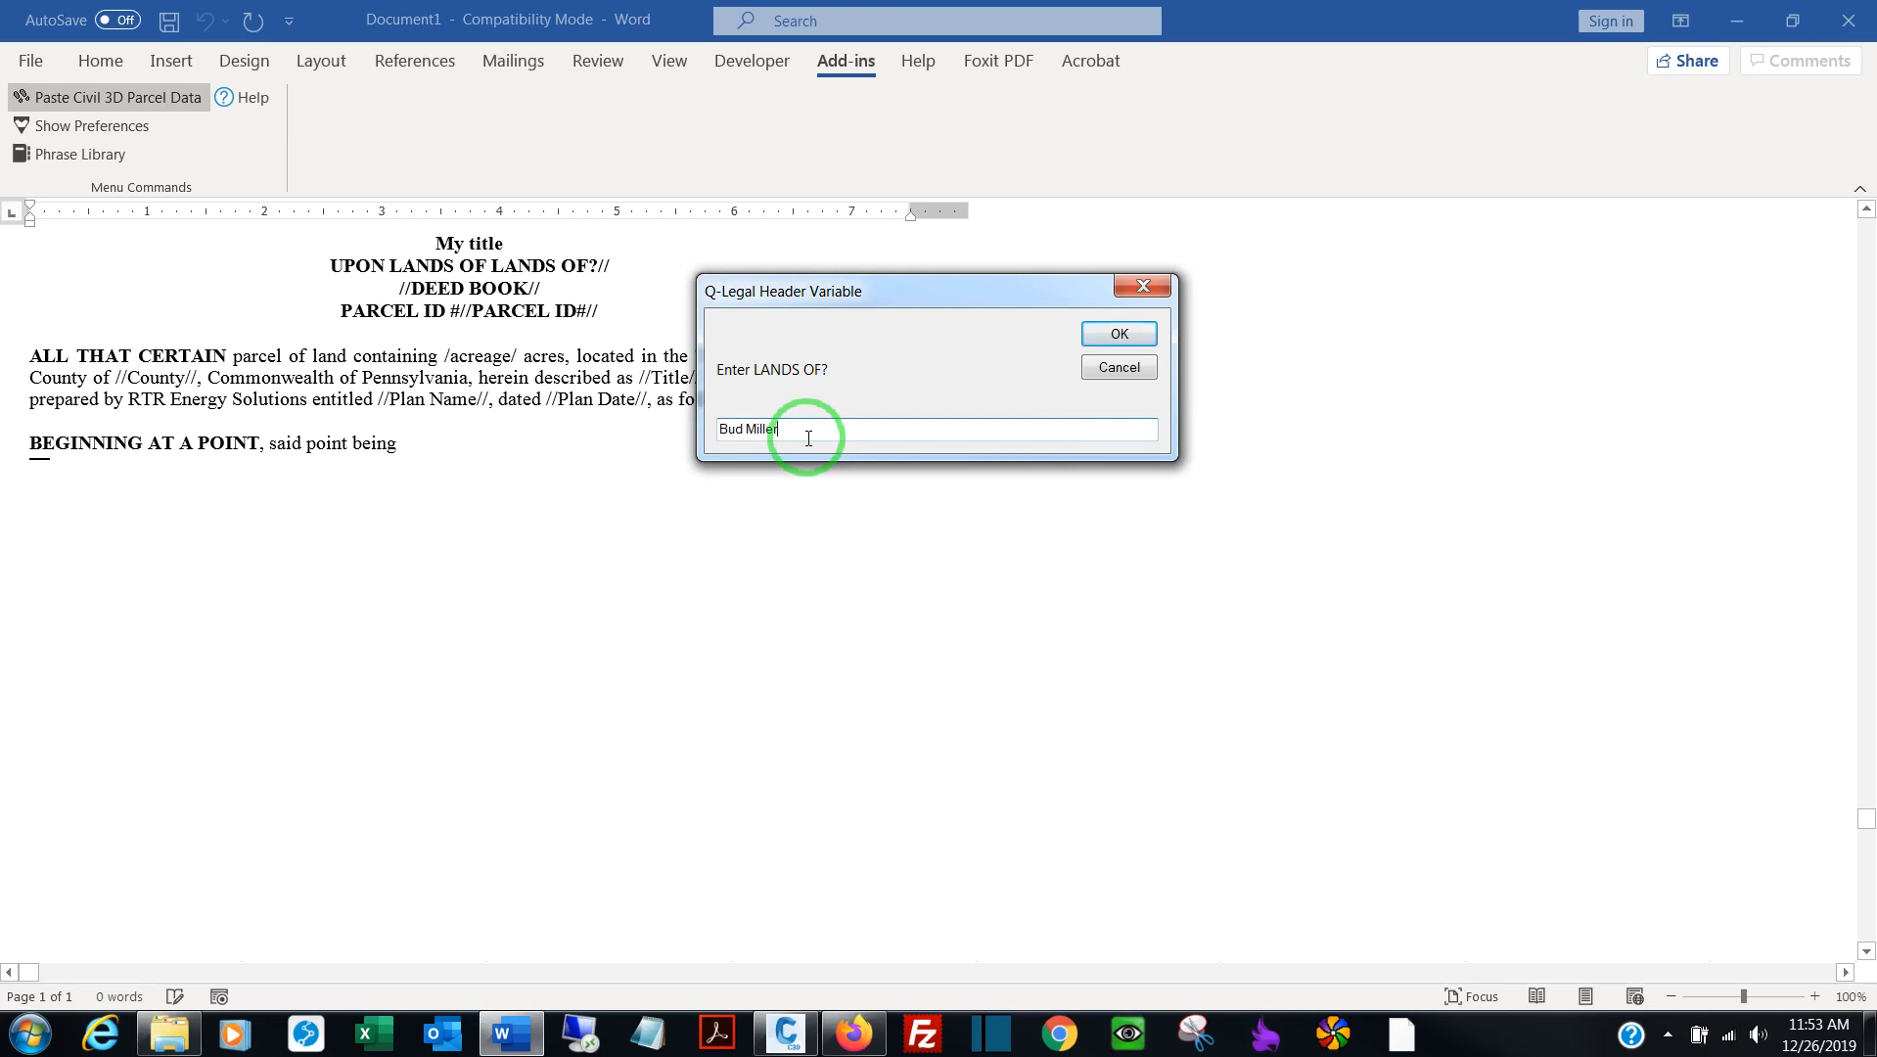
pyautogui.moveTo(1117, 333)
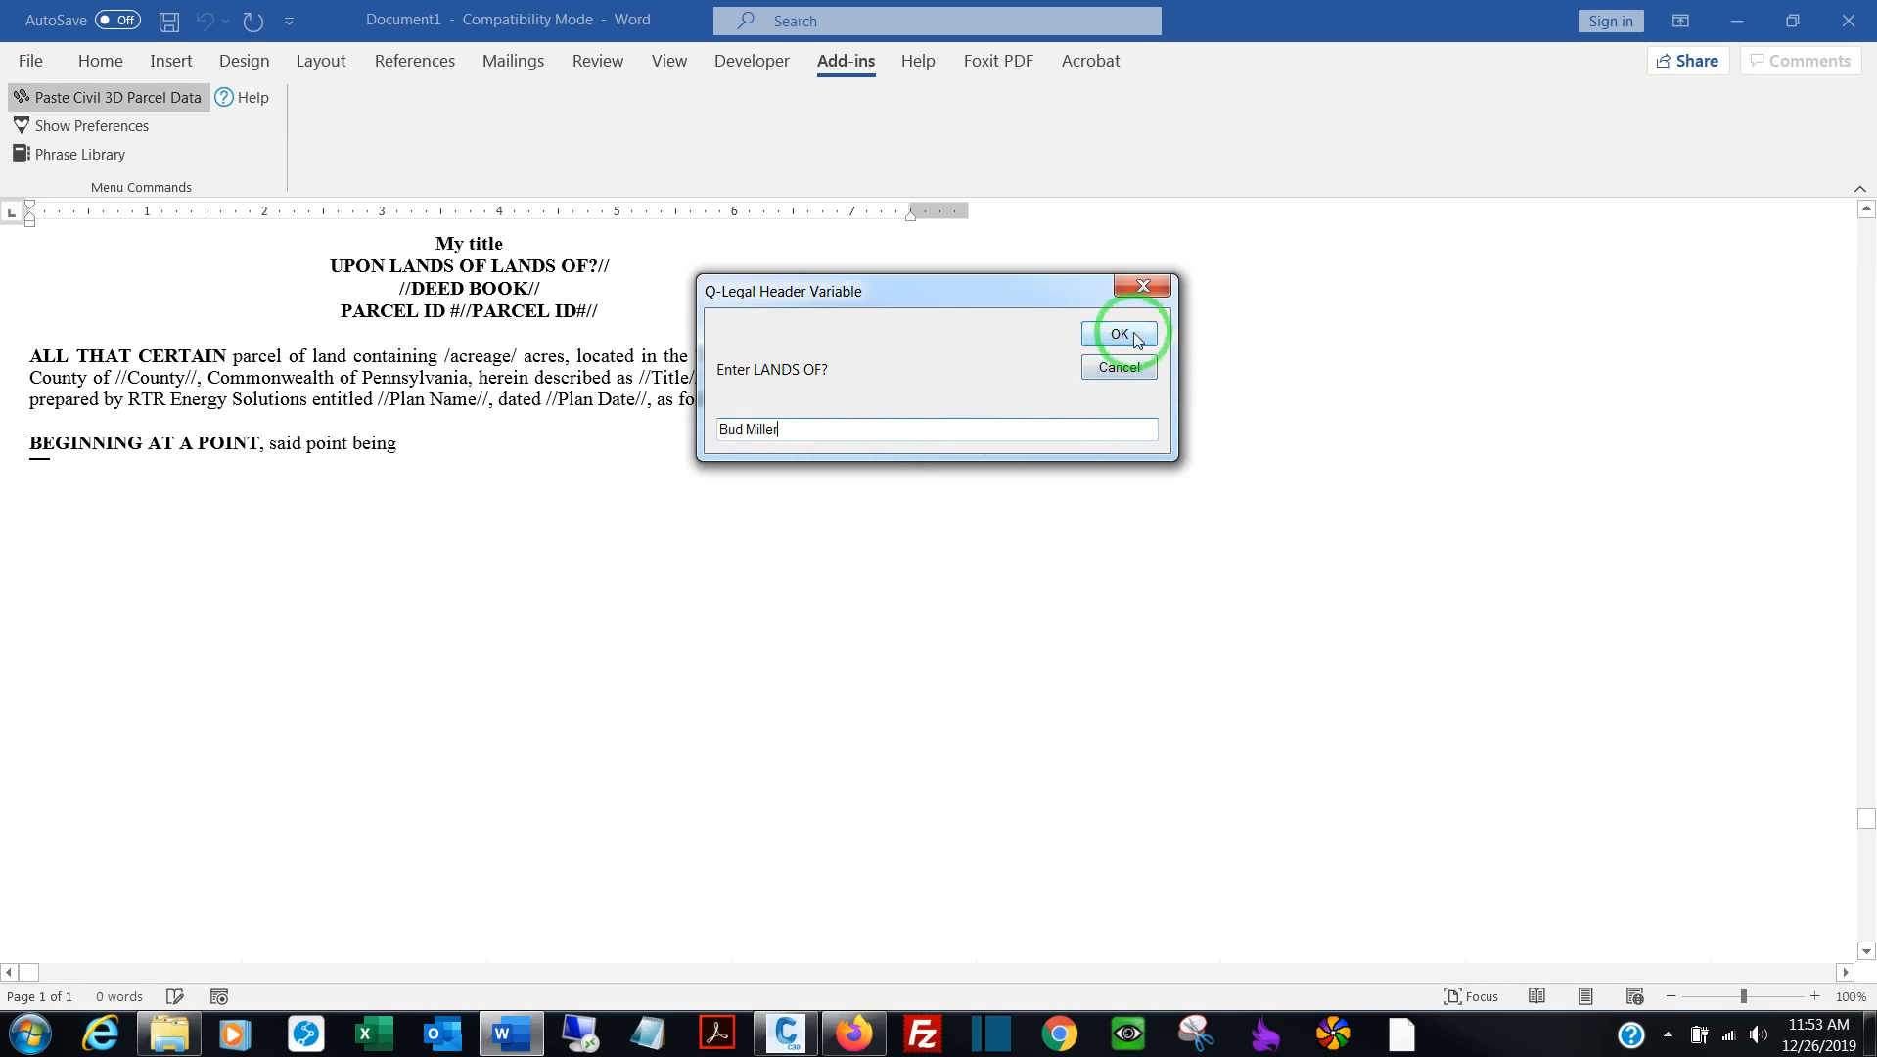
pyautogui.click(1118, 332)
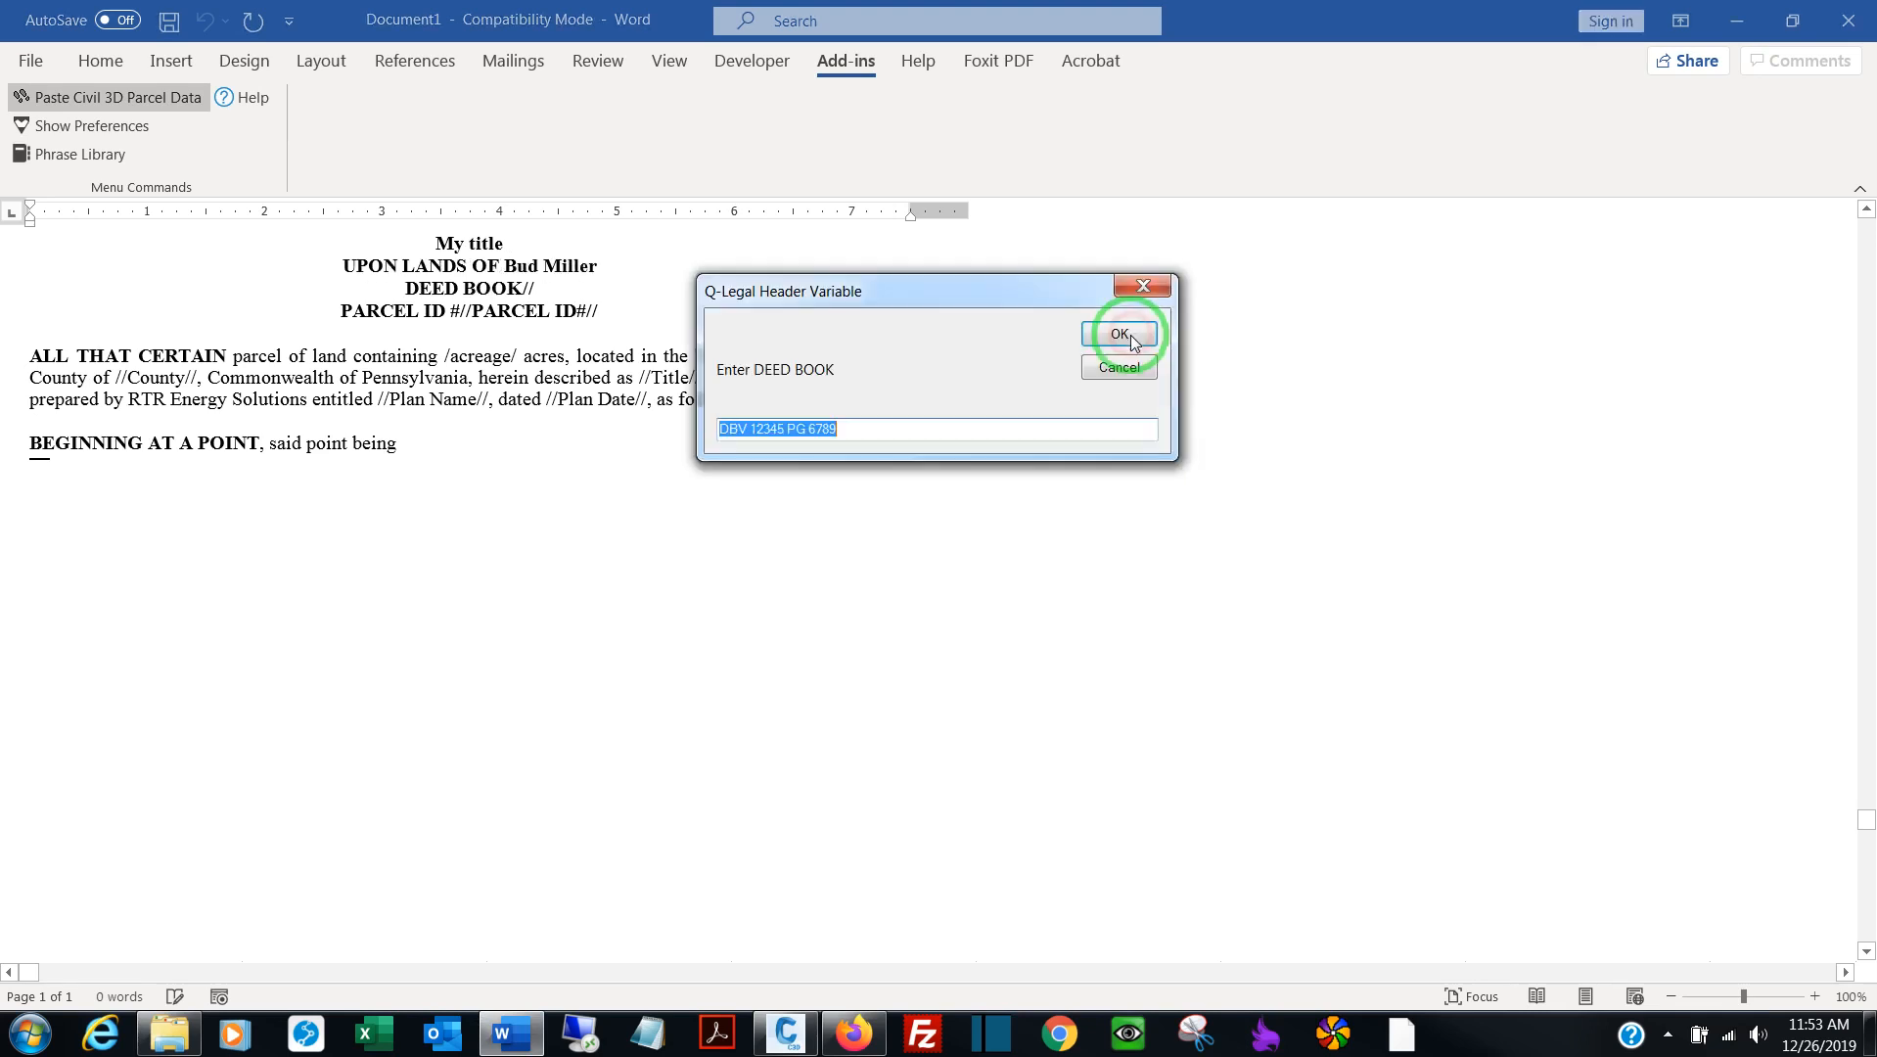
pyautogui.click(1118, 333)
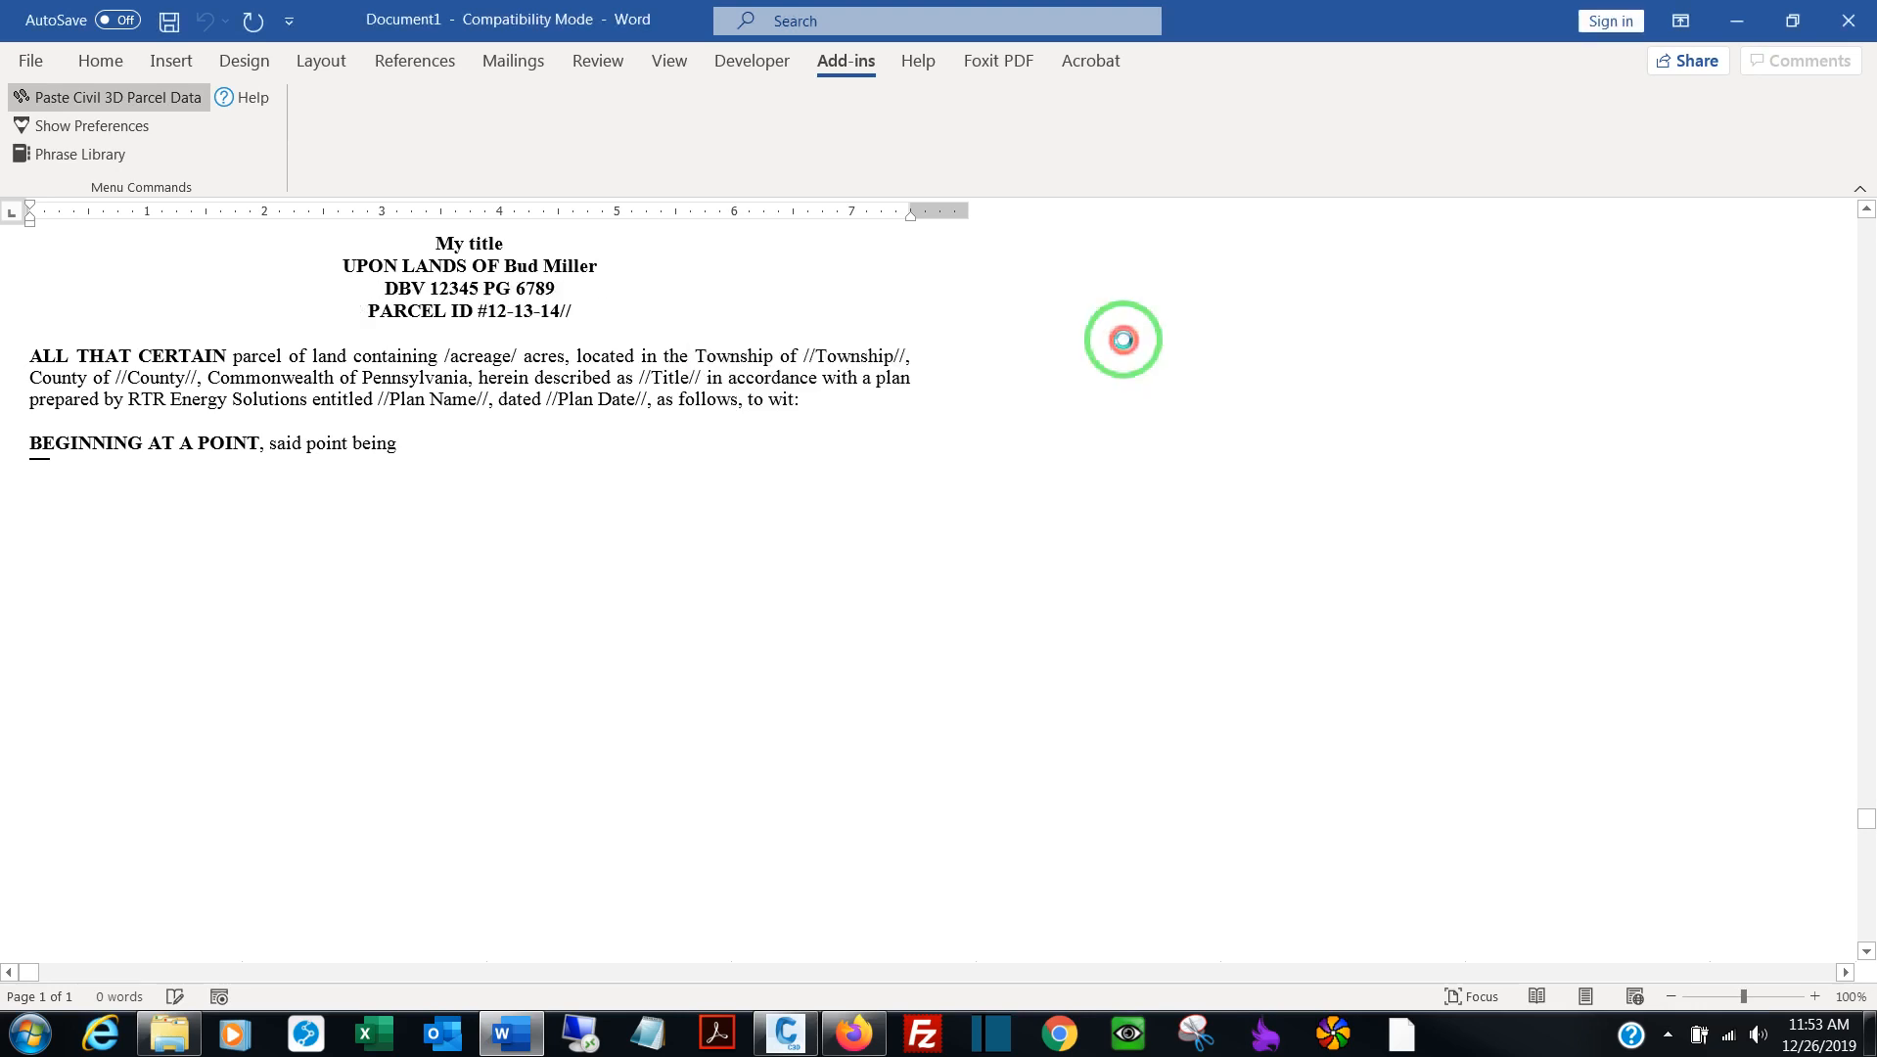
pyautogui.click(1117, 333)
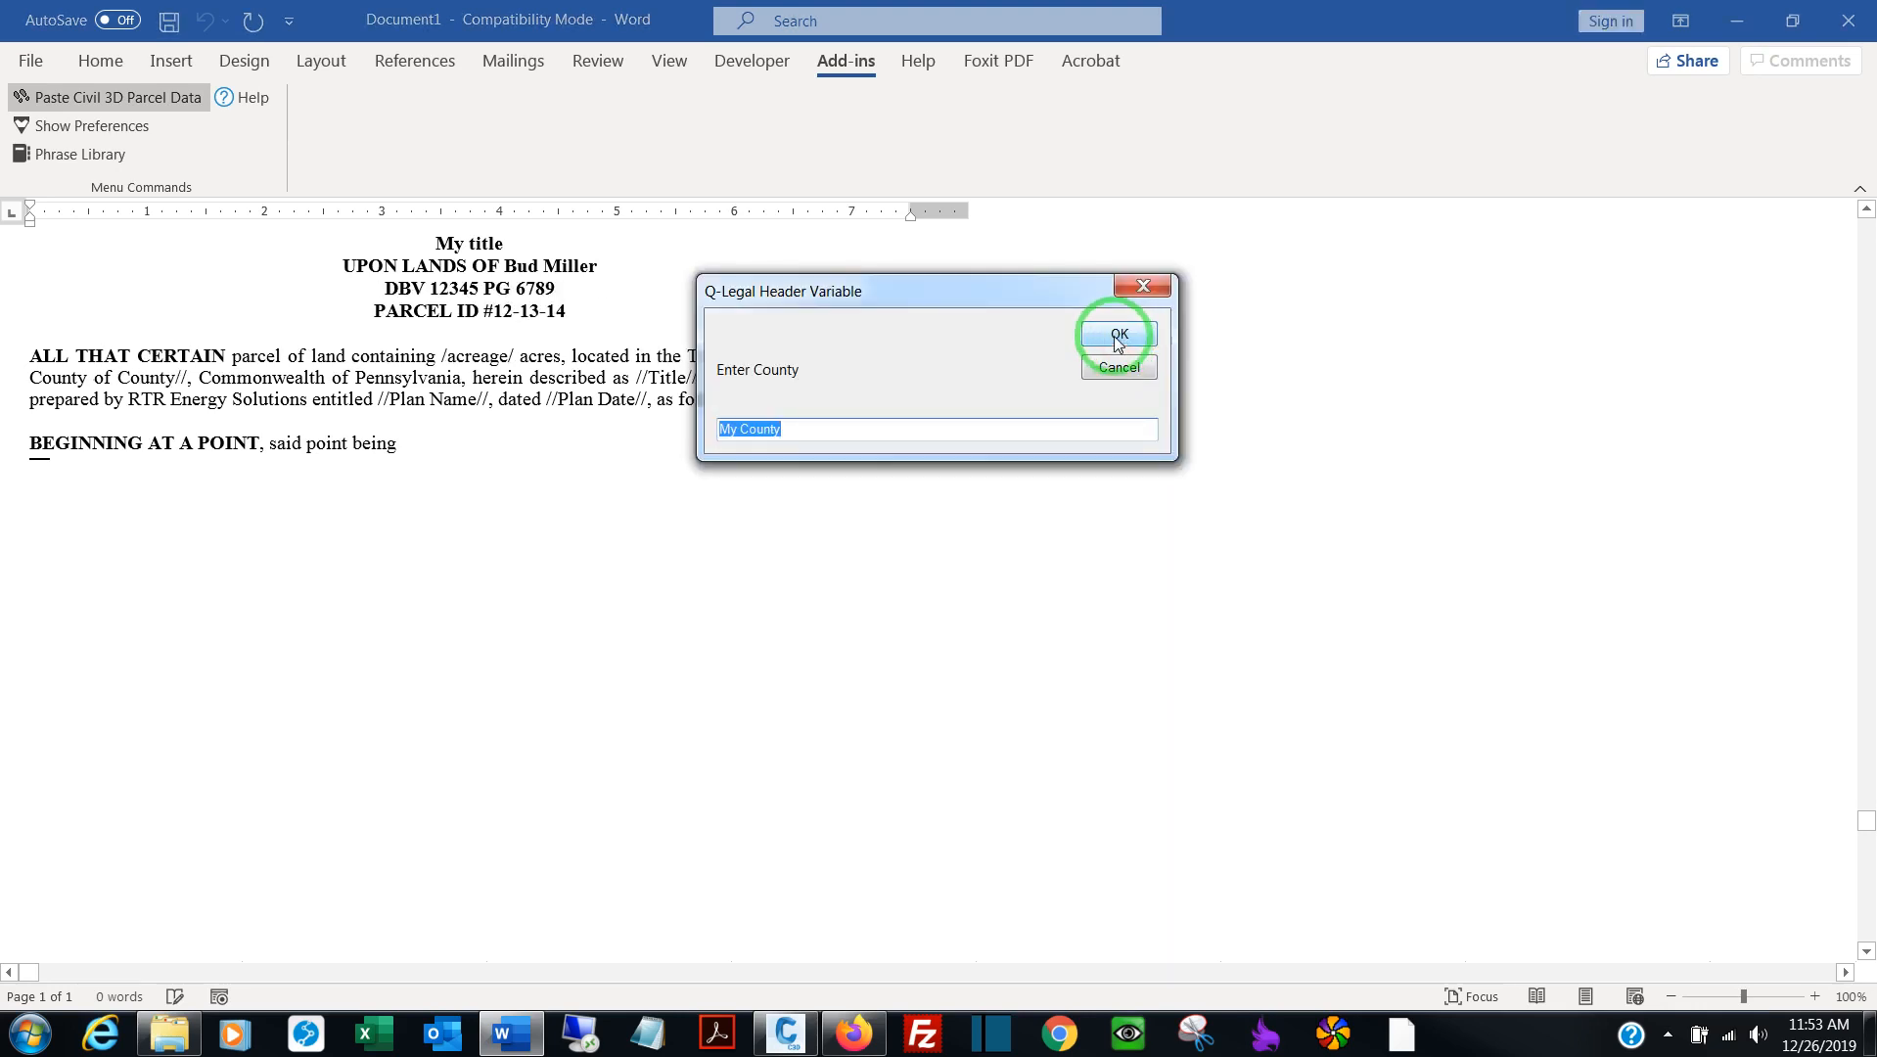
pyautogui.click(1113, 332)
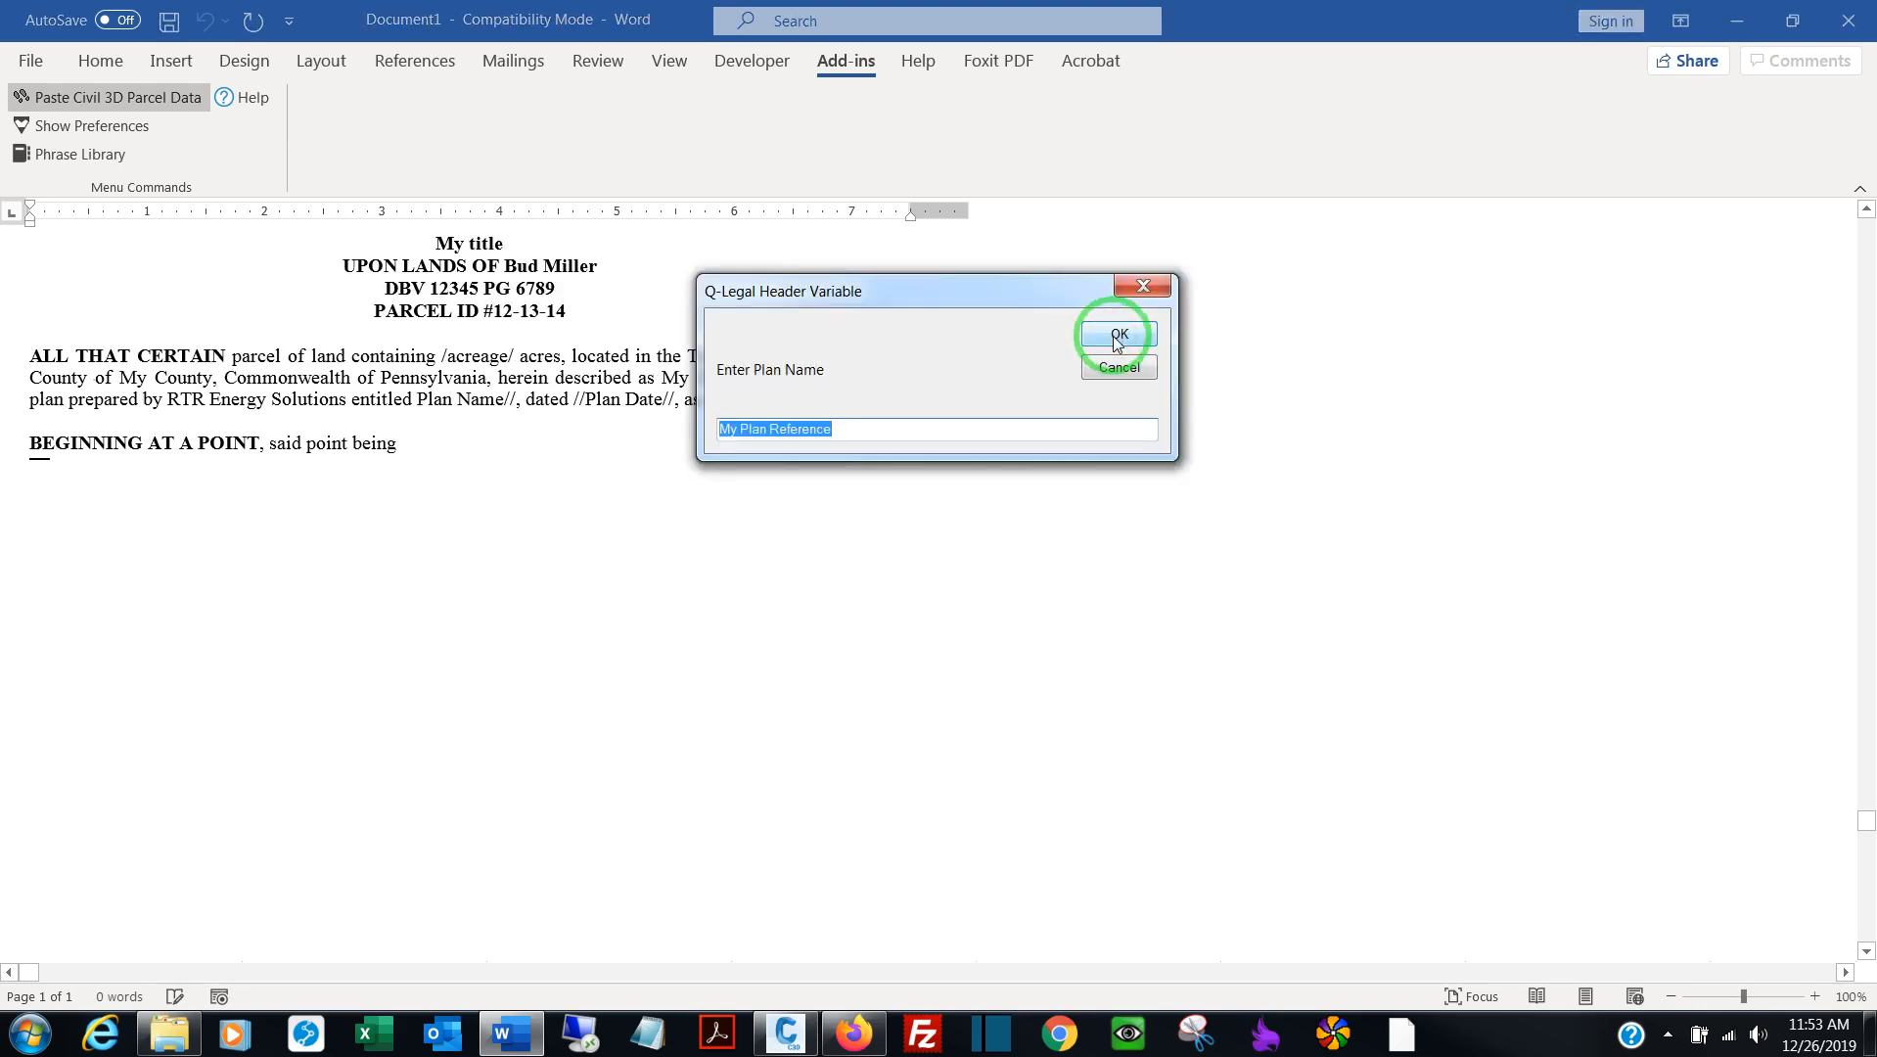
# Accept the plan name value and highlight the first course in the Parcel Direction Check list
pyautogui.click(1116, 332)
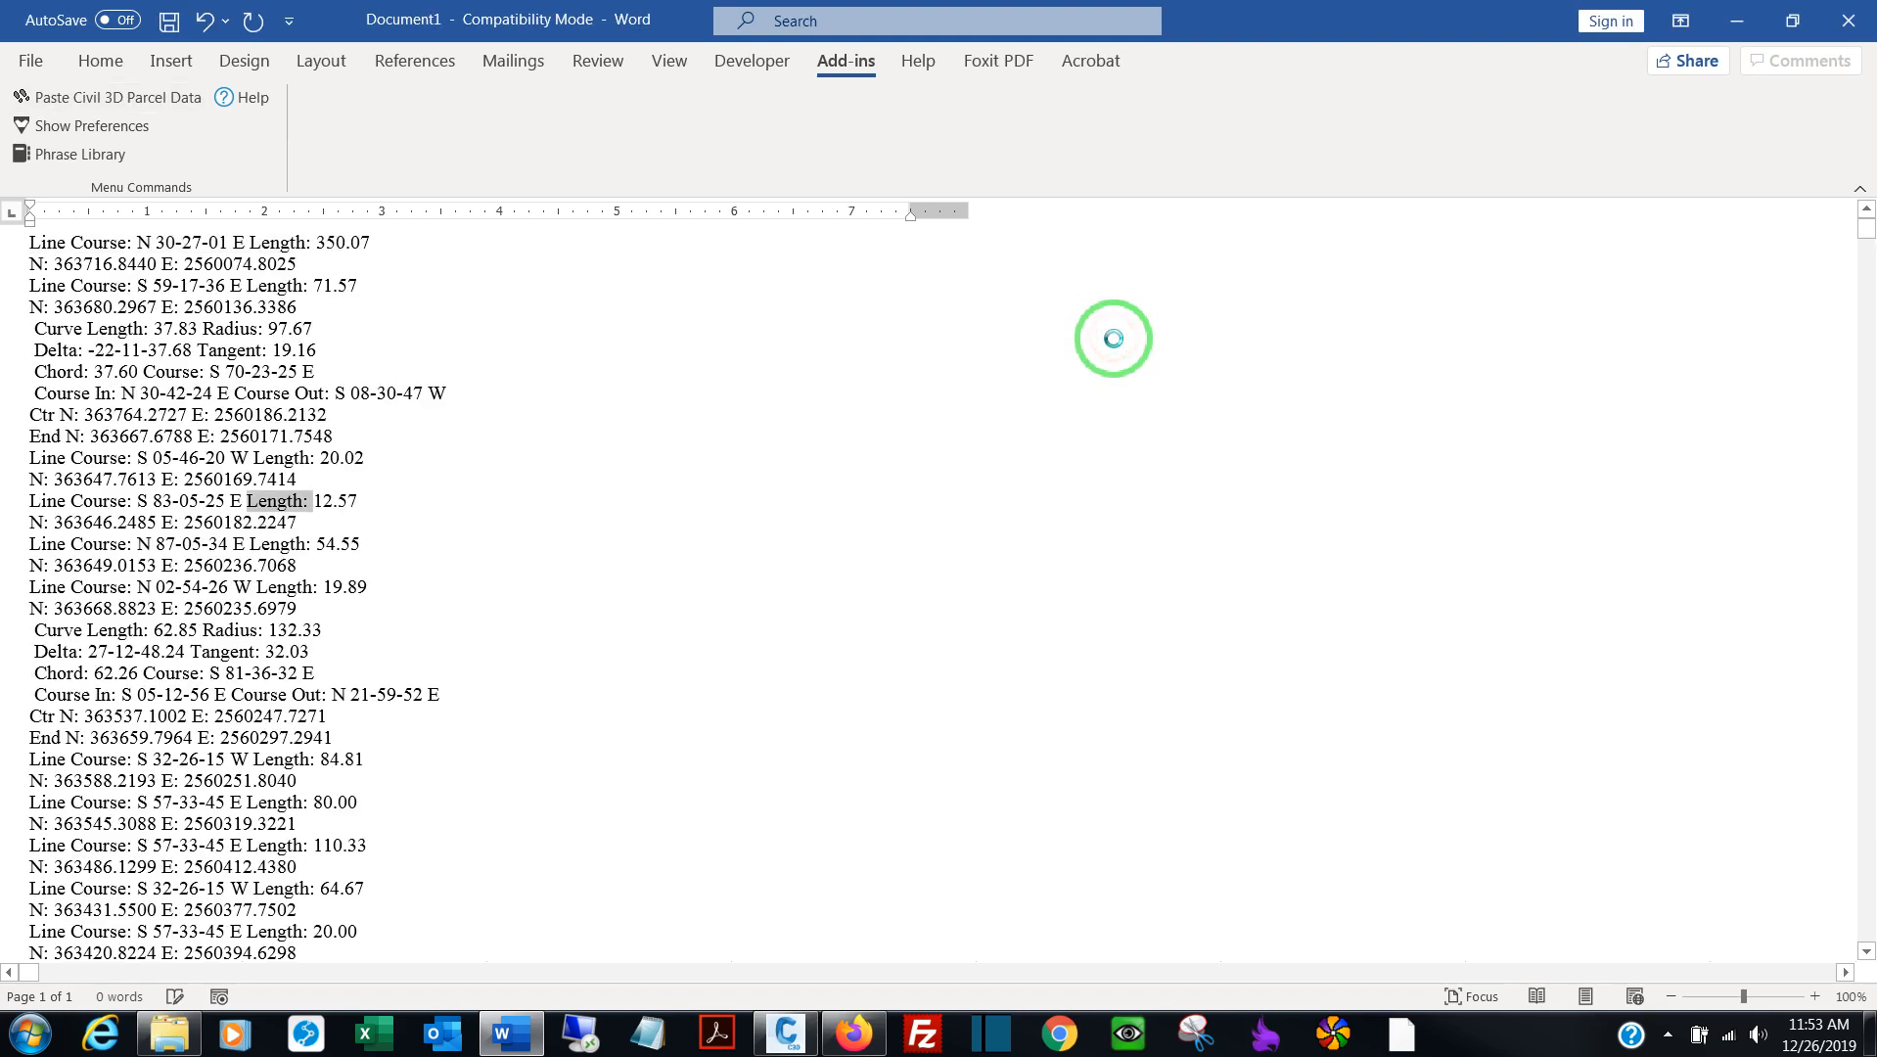
pyautogui.moveTo(1055, 489)
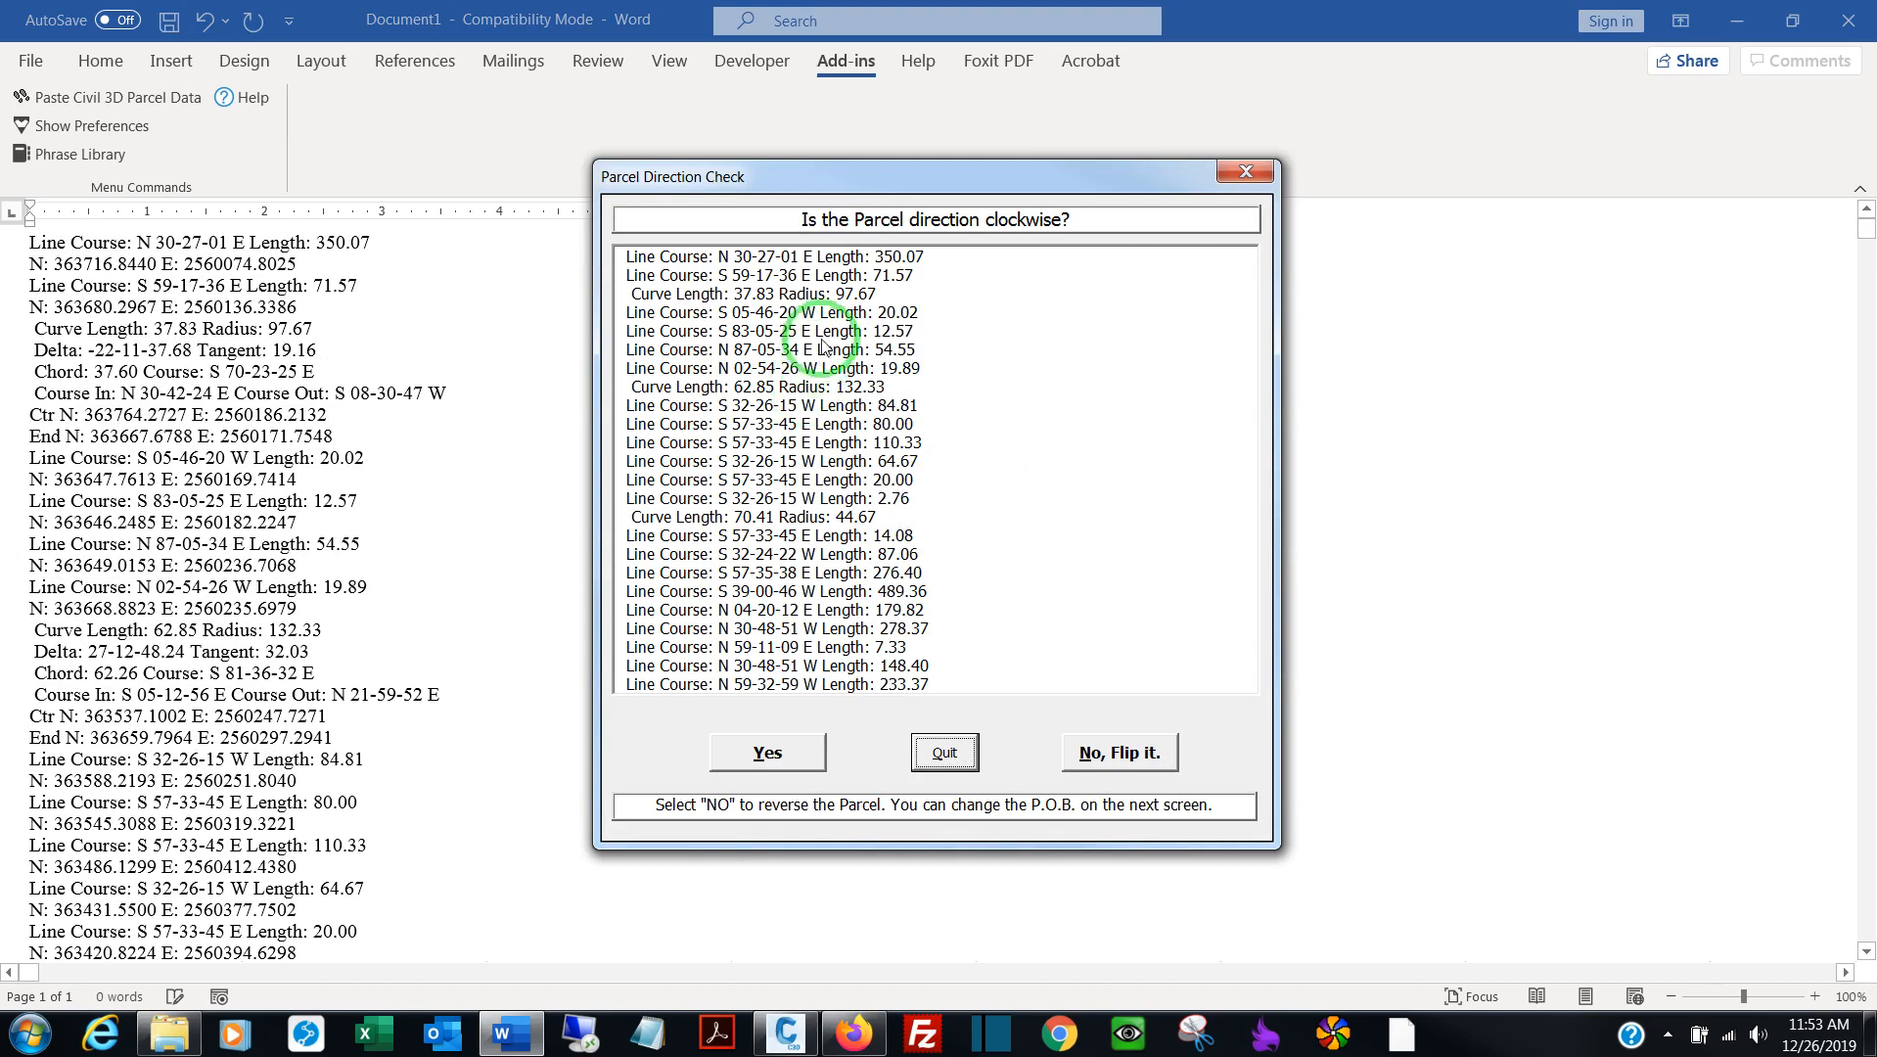
pyautogui.click(824, 254)
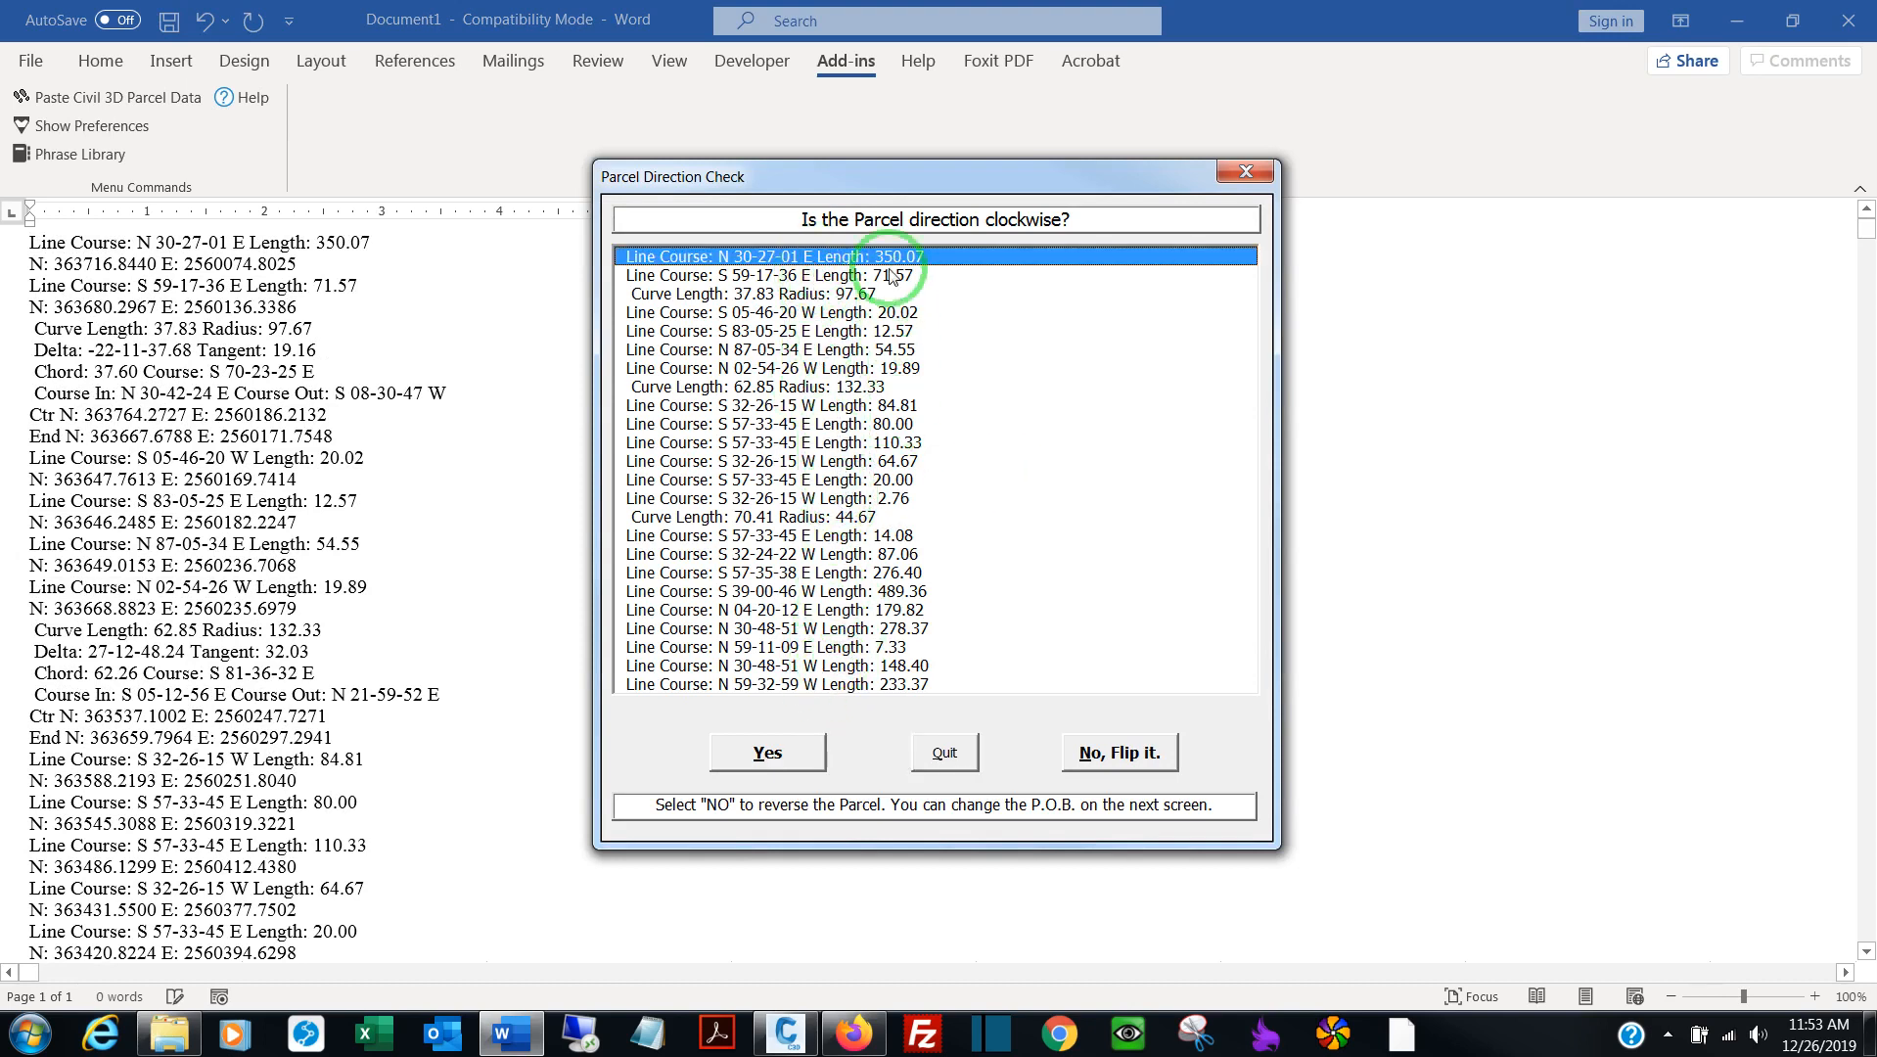
pyautogui.moveTo(988, 223)
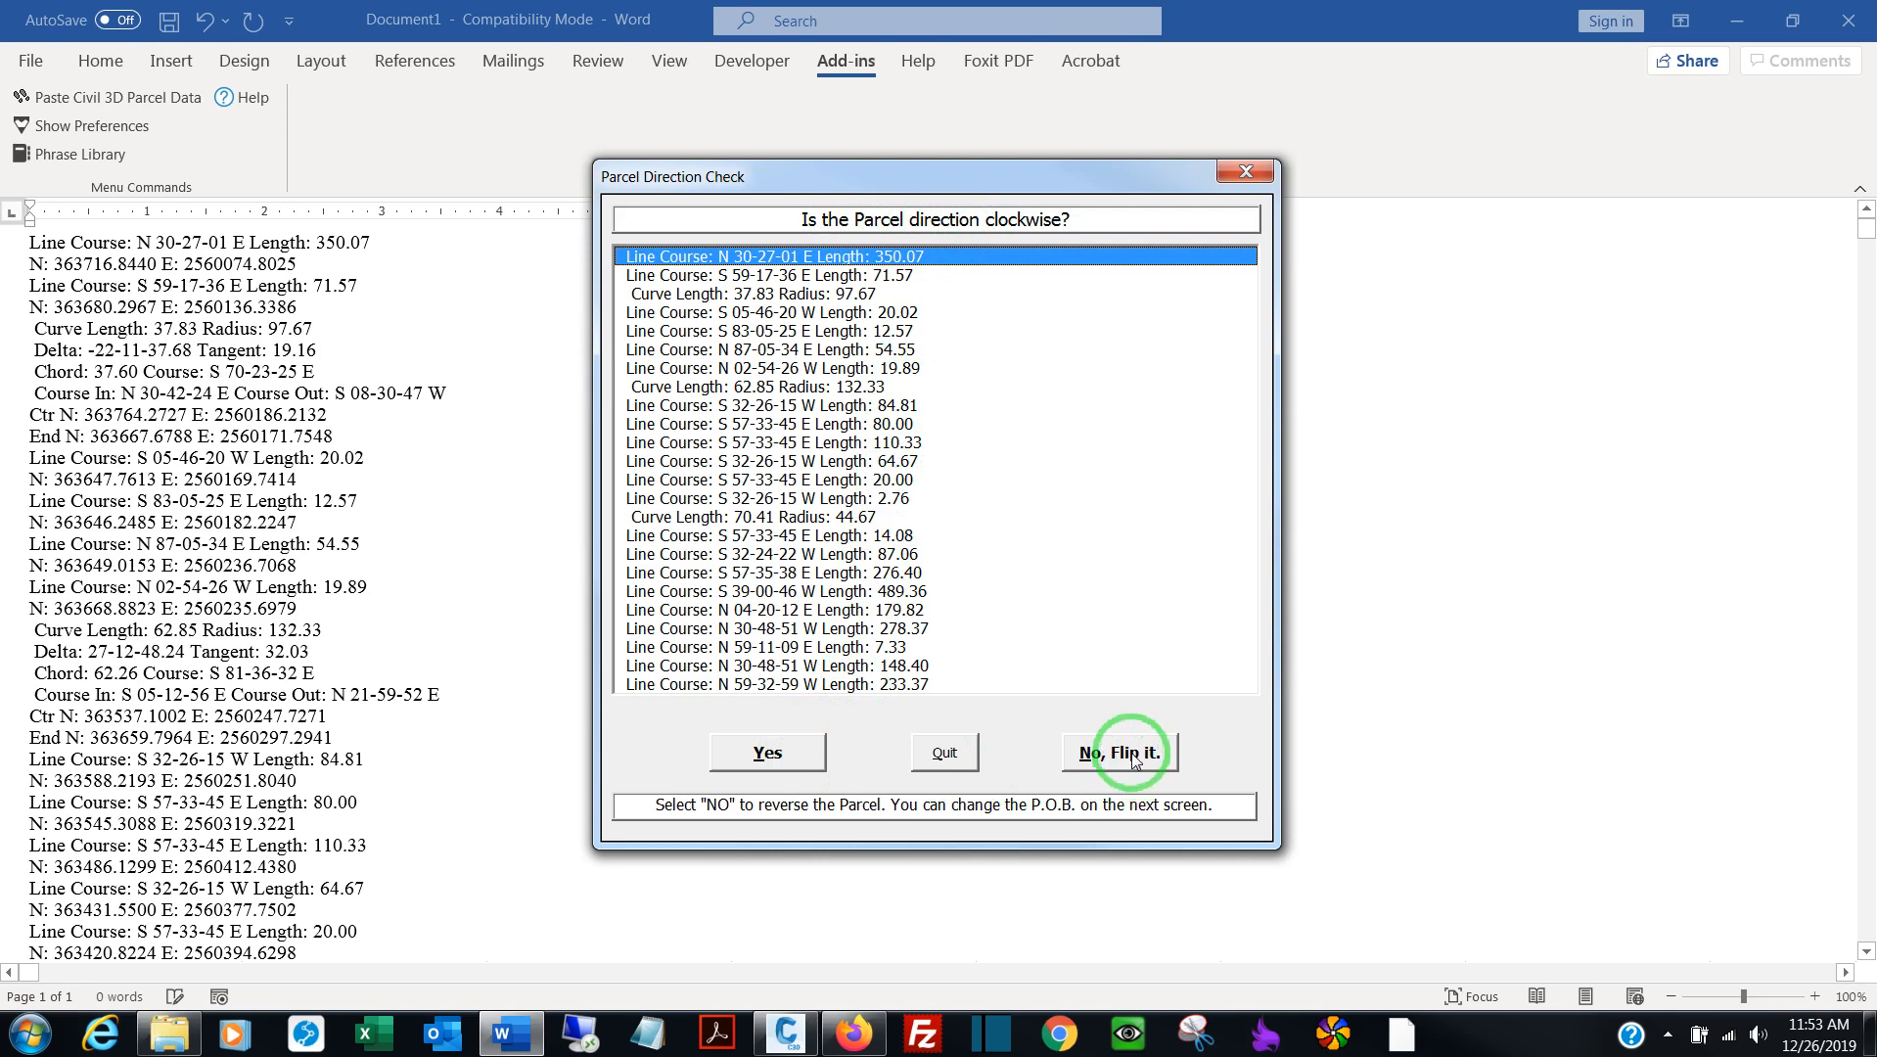
# Flip the parcel and make the S 57-33-45 E 80.00 course the point of beginning
pyautogui.click(1117, 751)
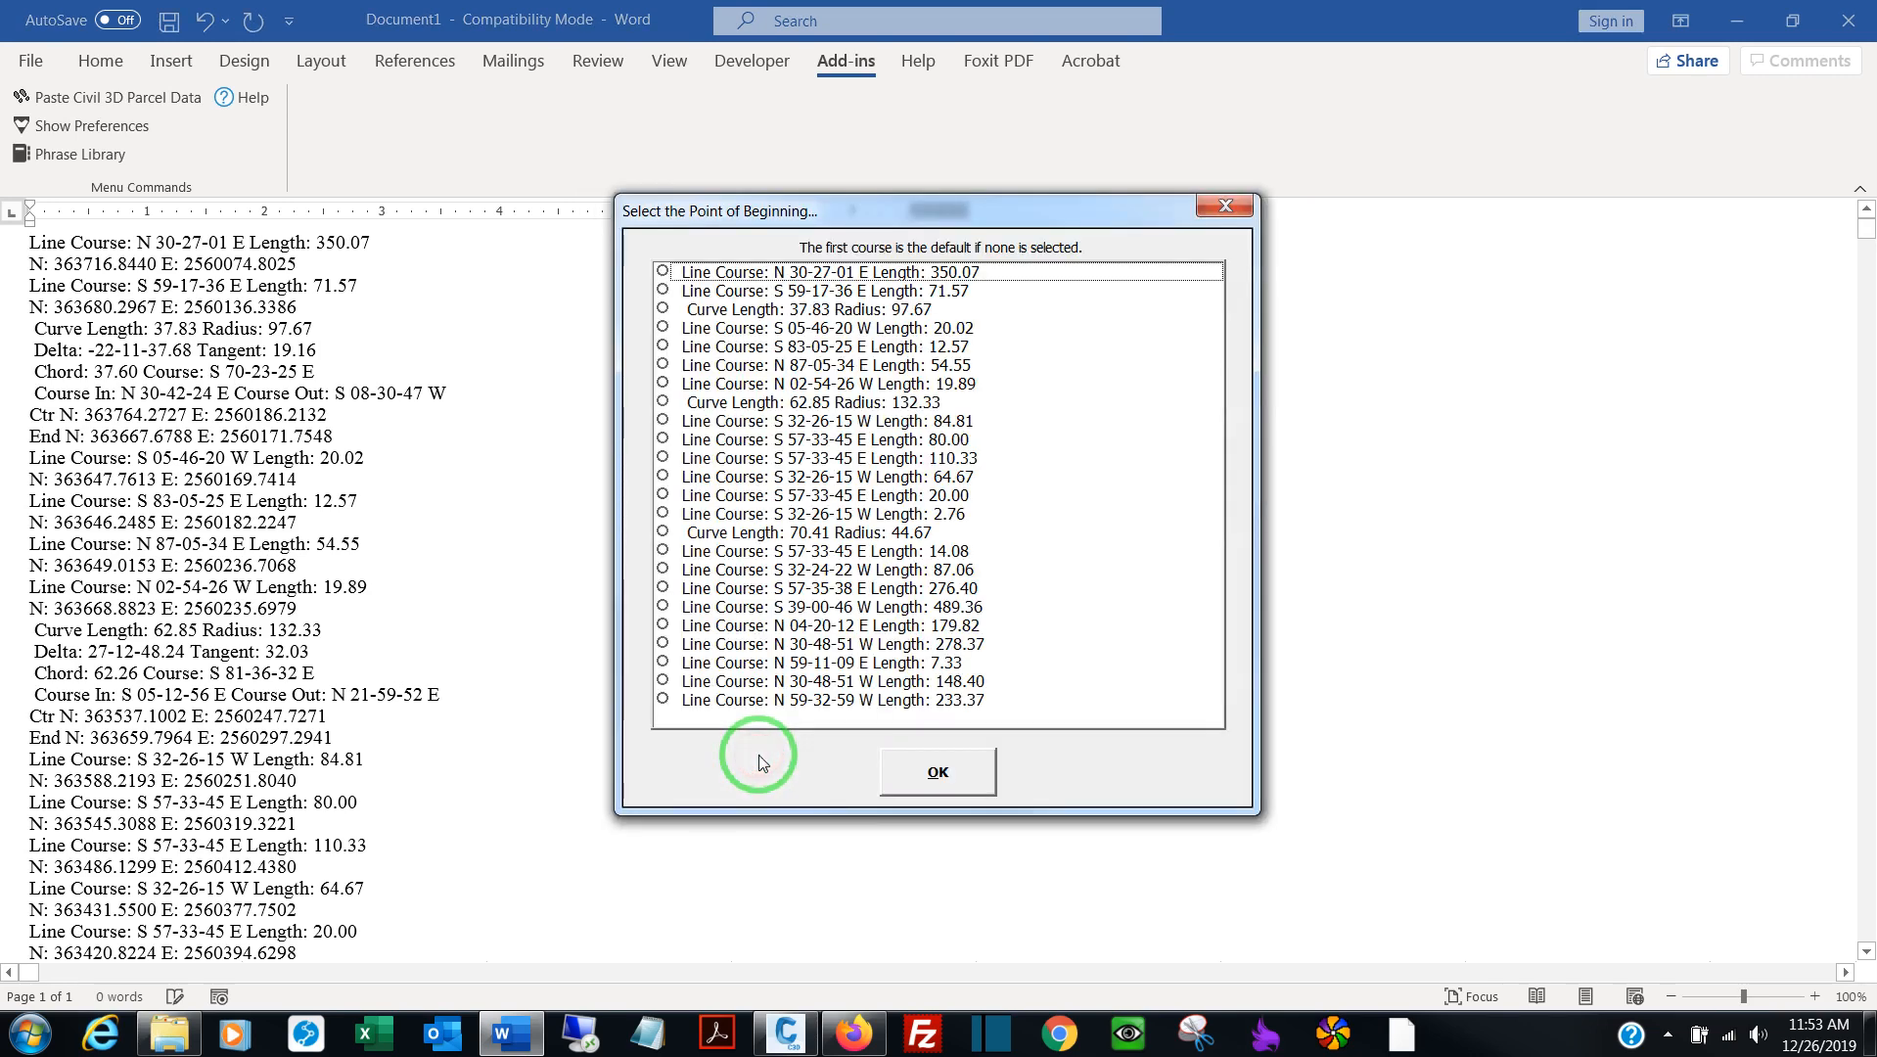
pyautogui.moveTo(859, 685)
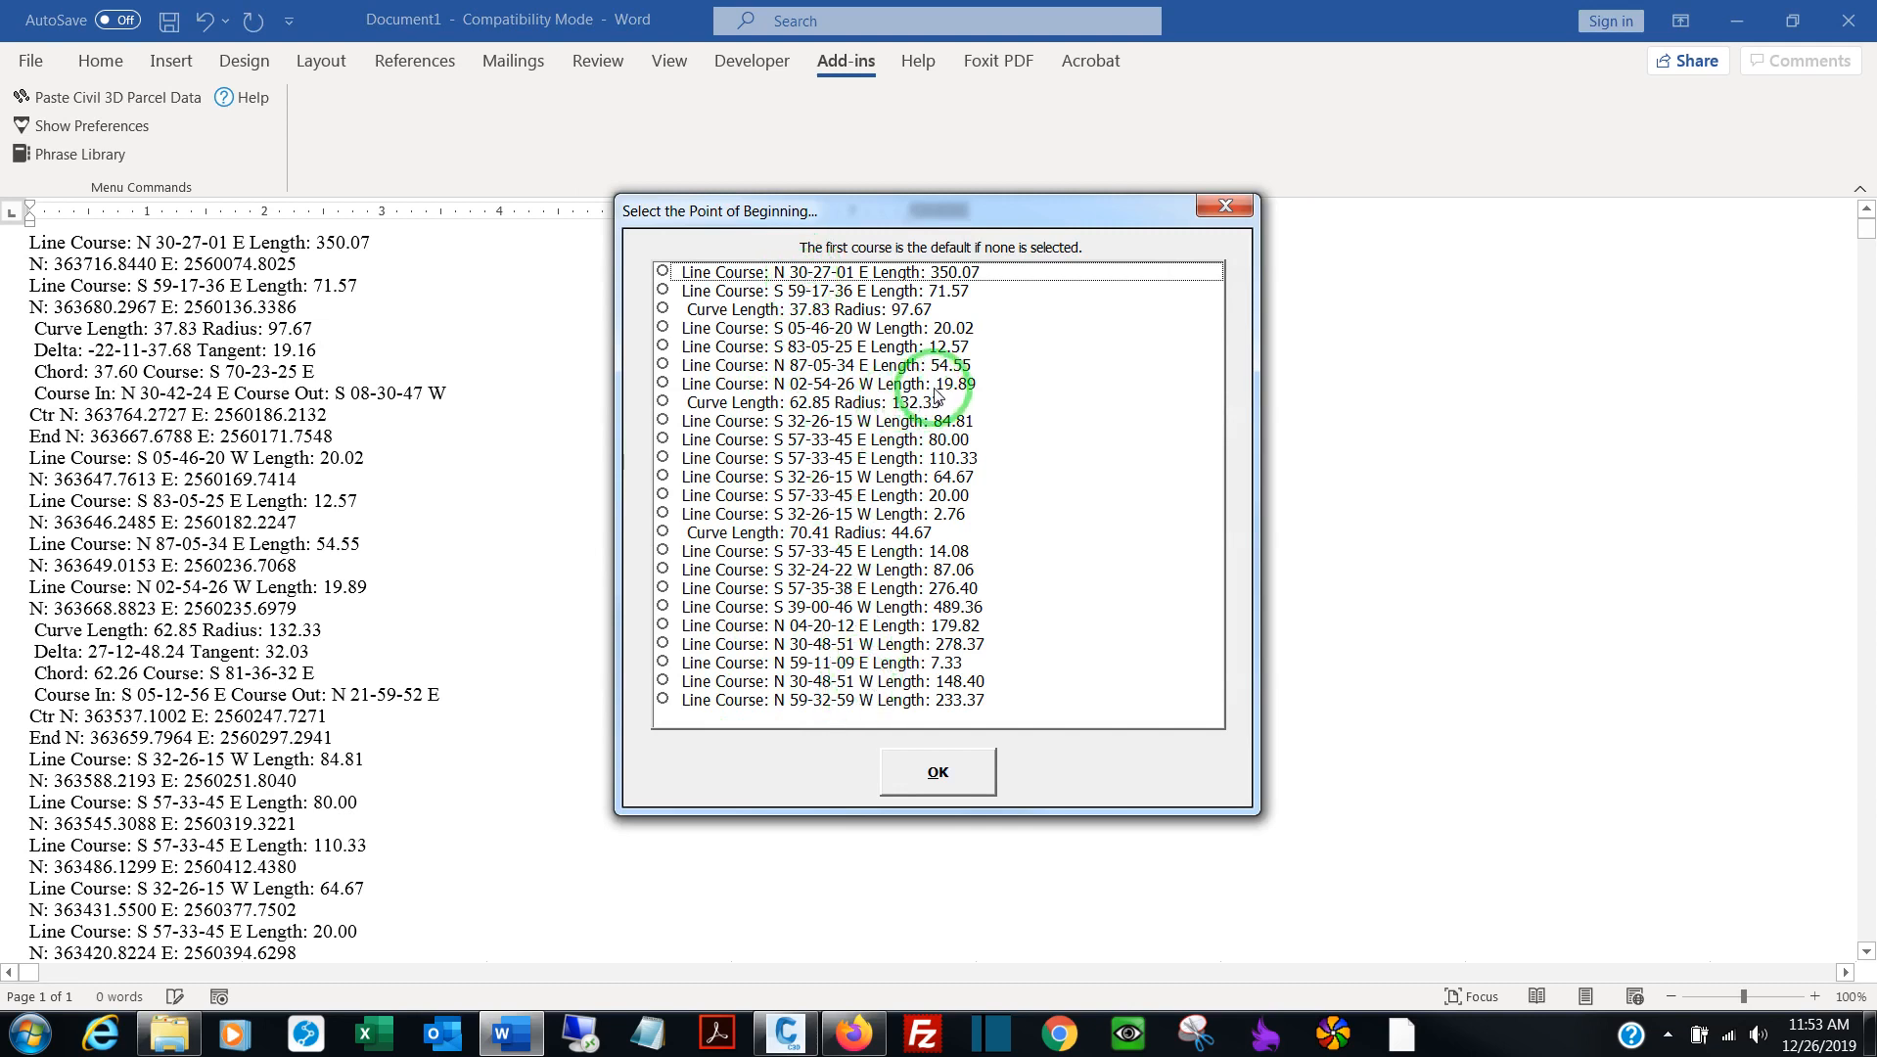
pyautogui.moveTo(978, 441)
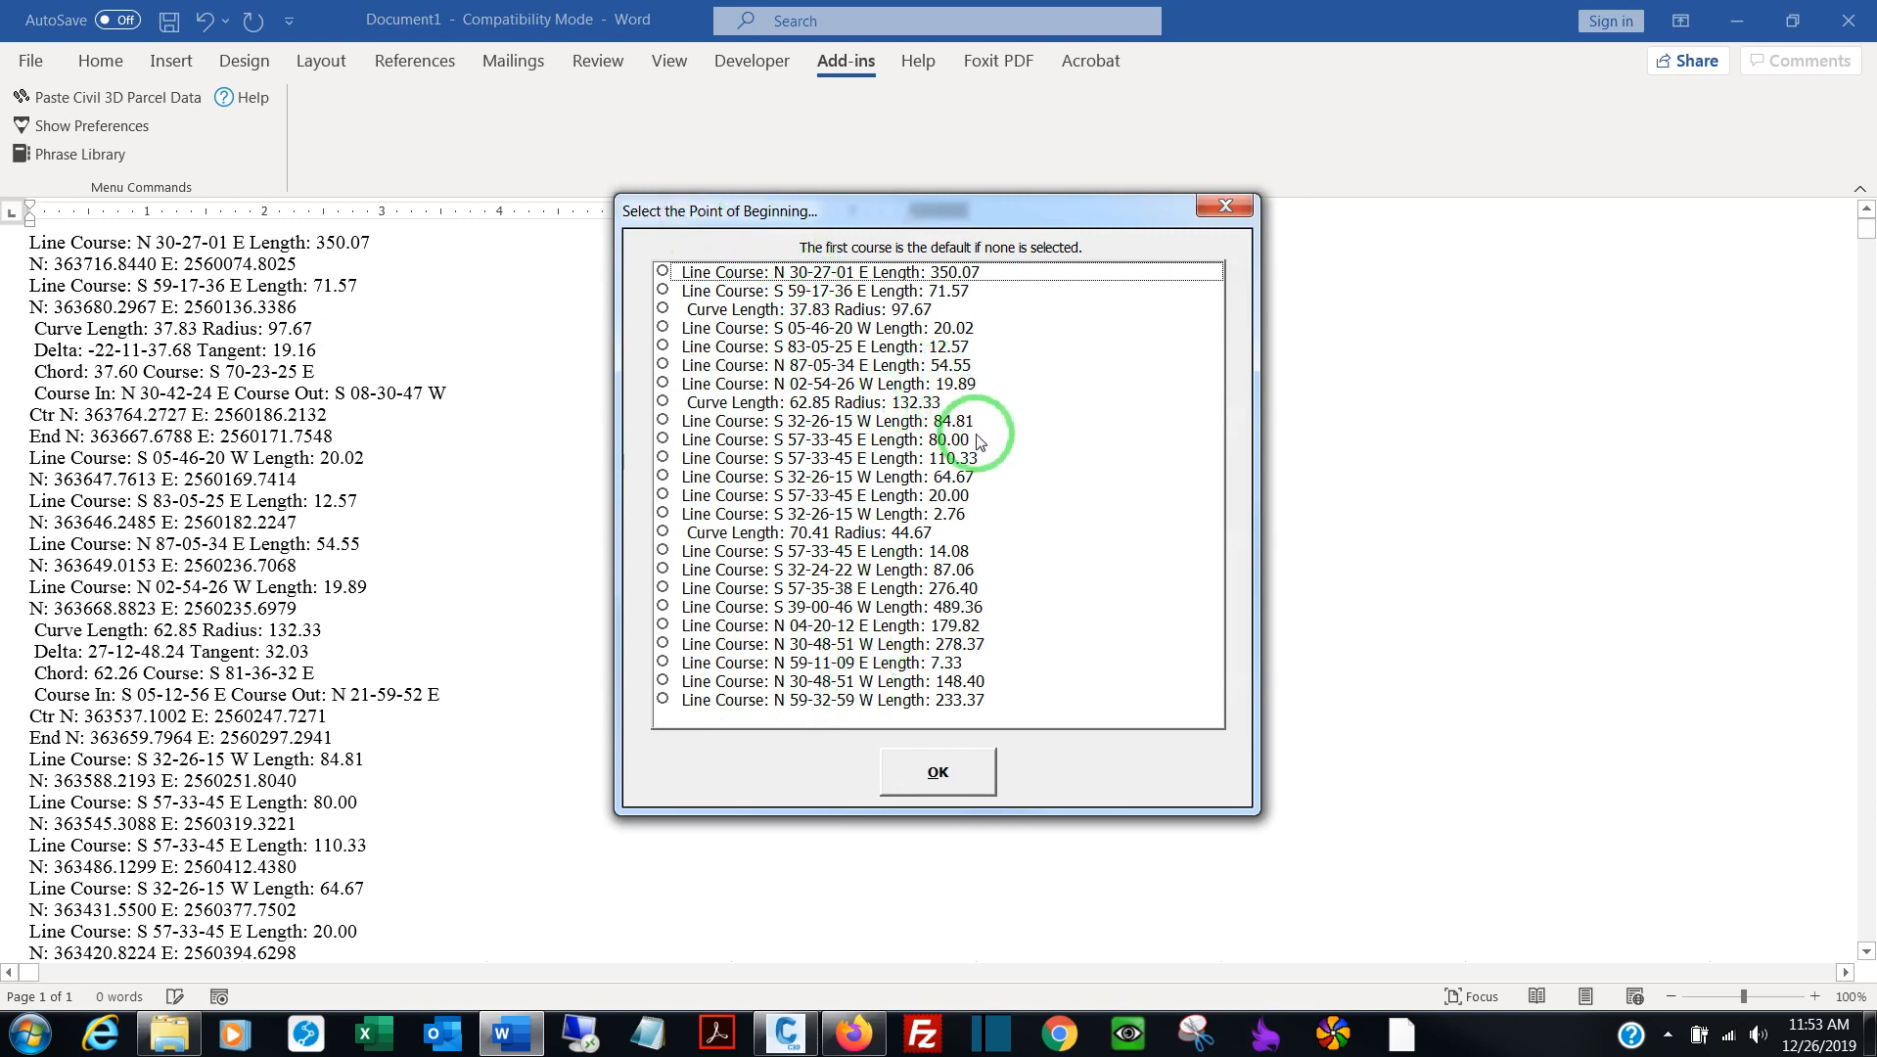
pyautogui.click(825, 438)
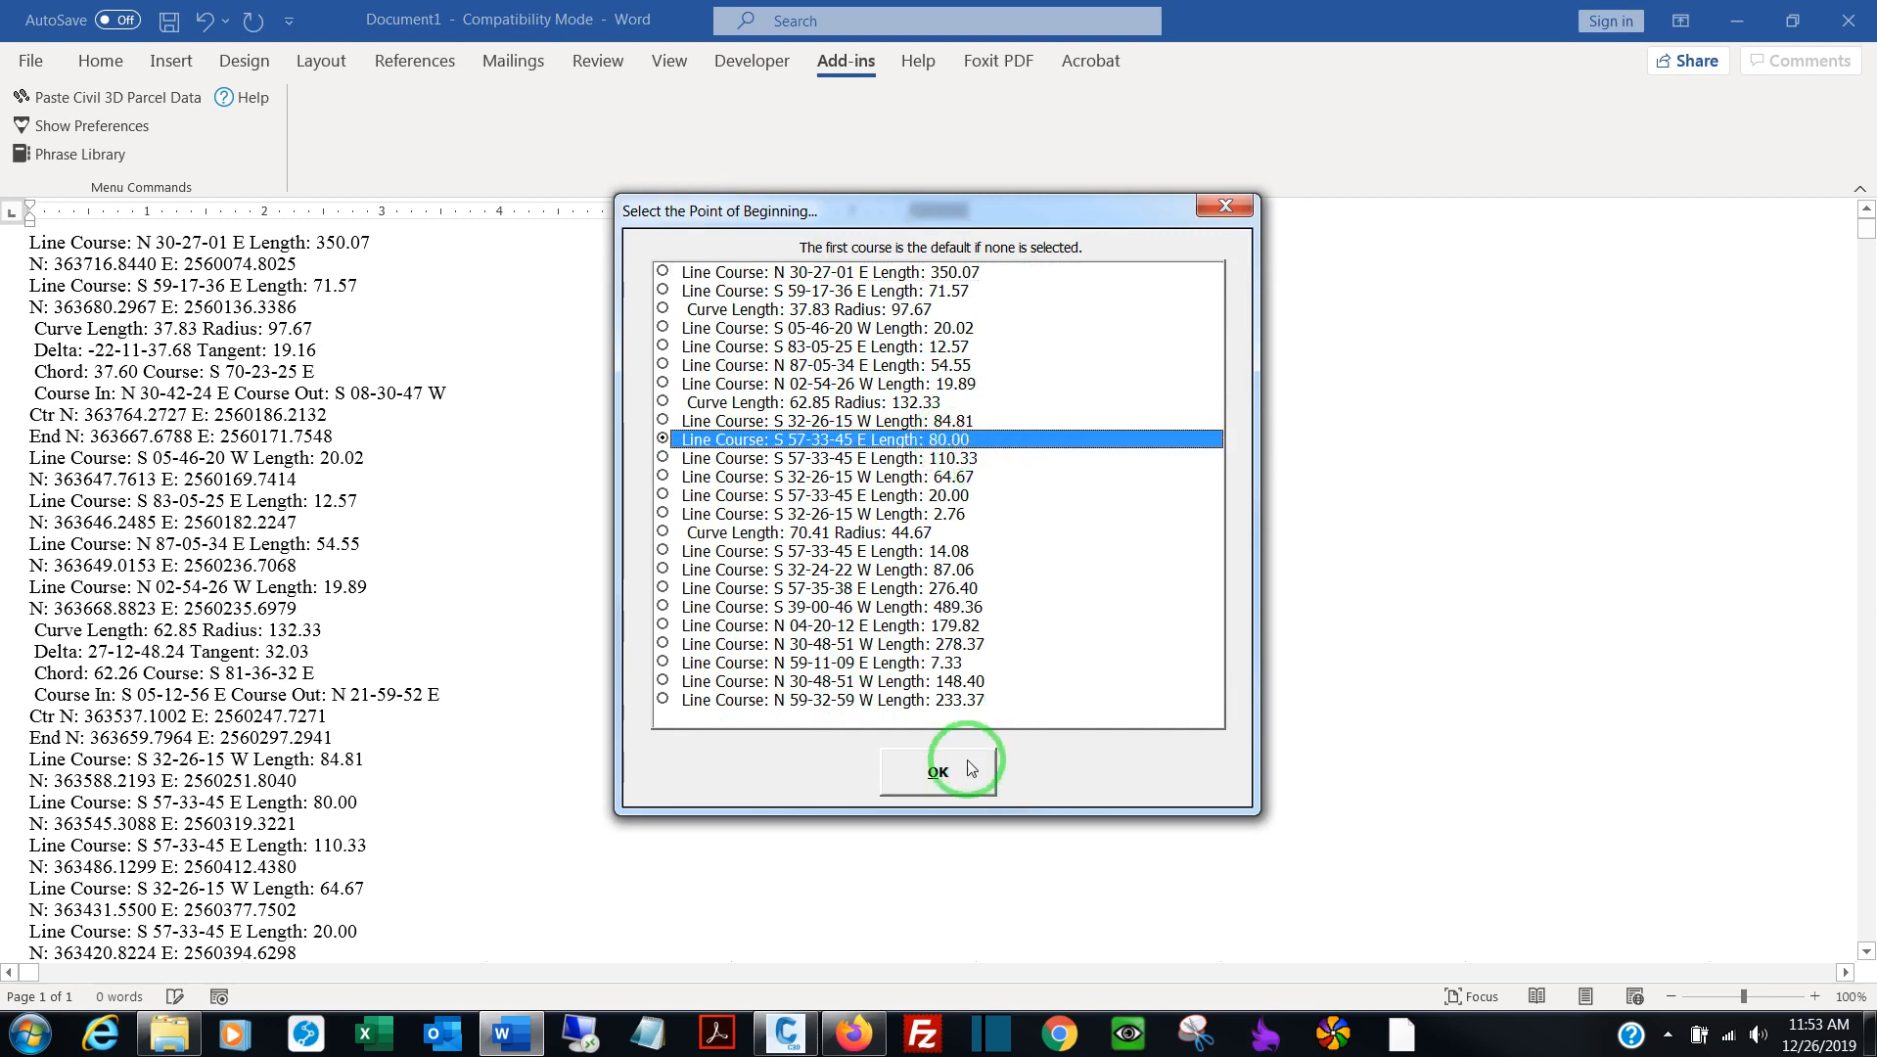
pyautogui.click(937, 769)
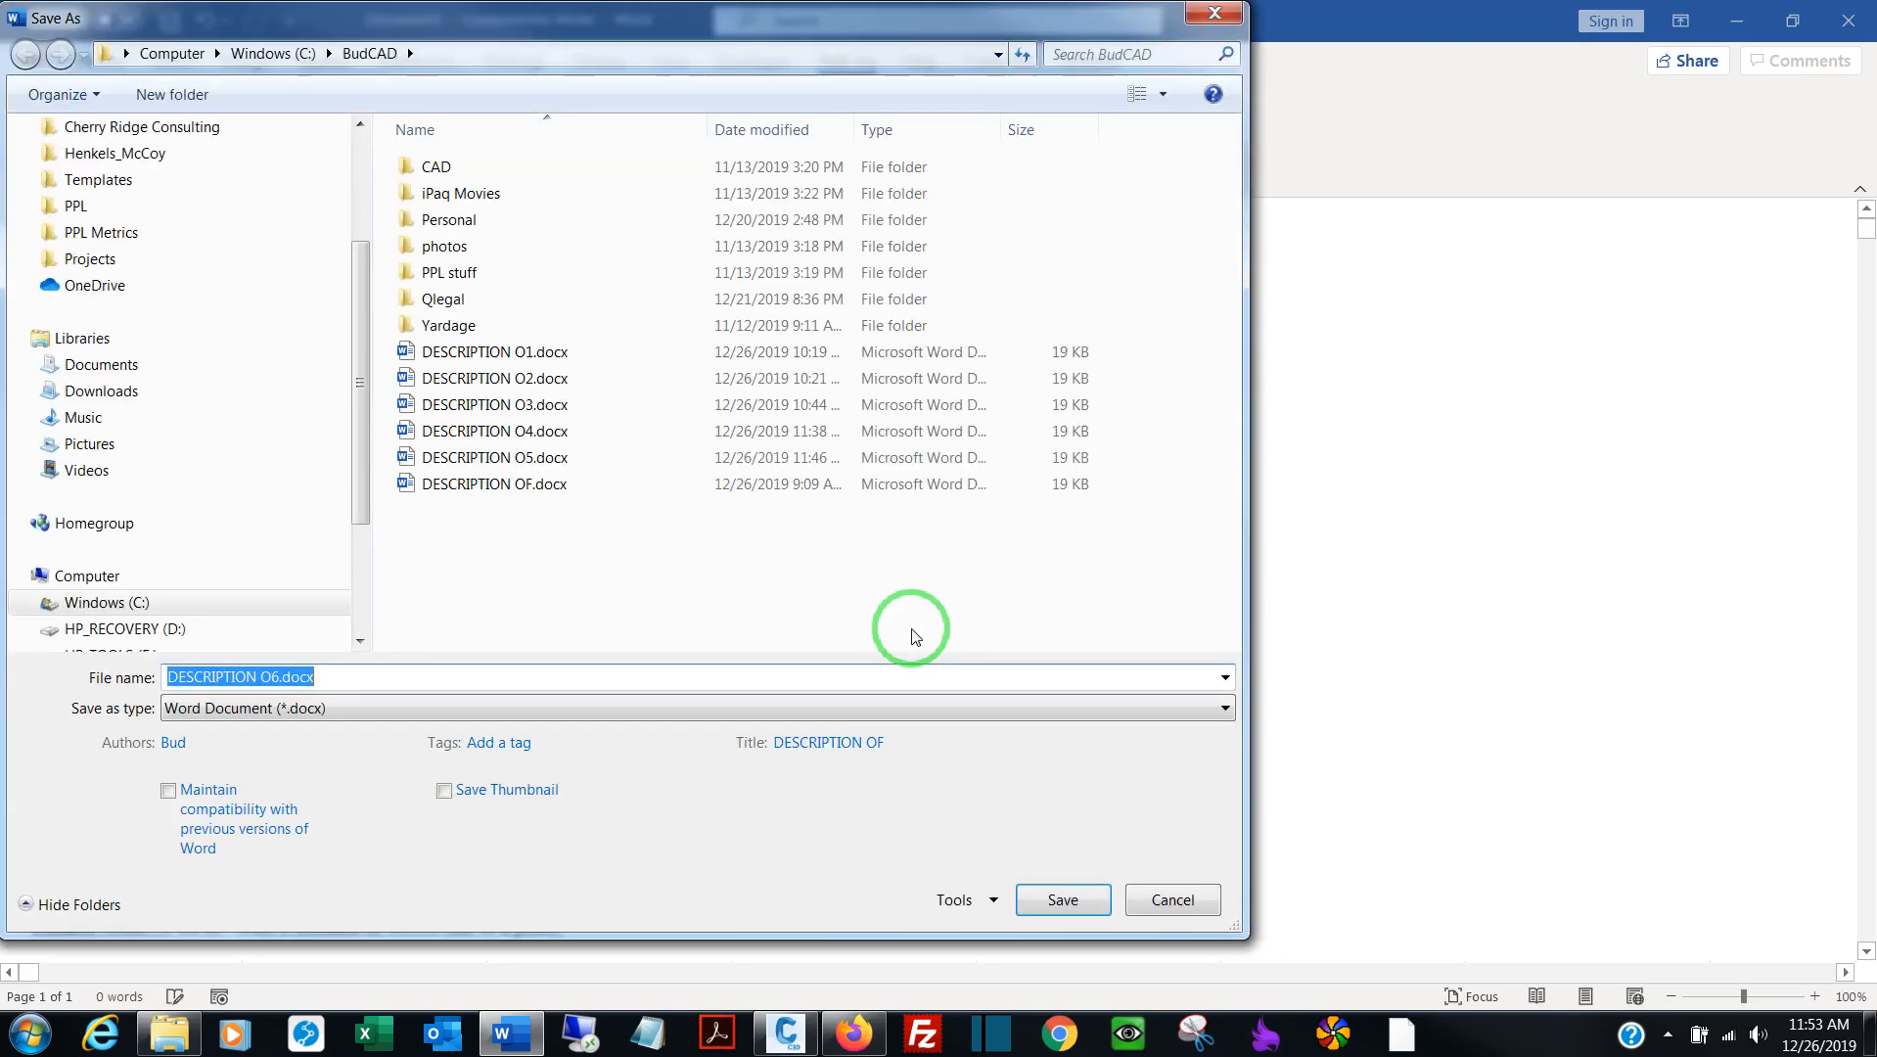
pyautogui.moveTo(685, 31)
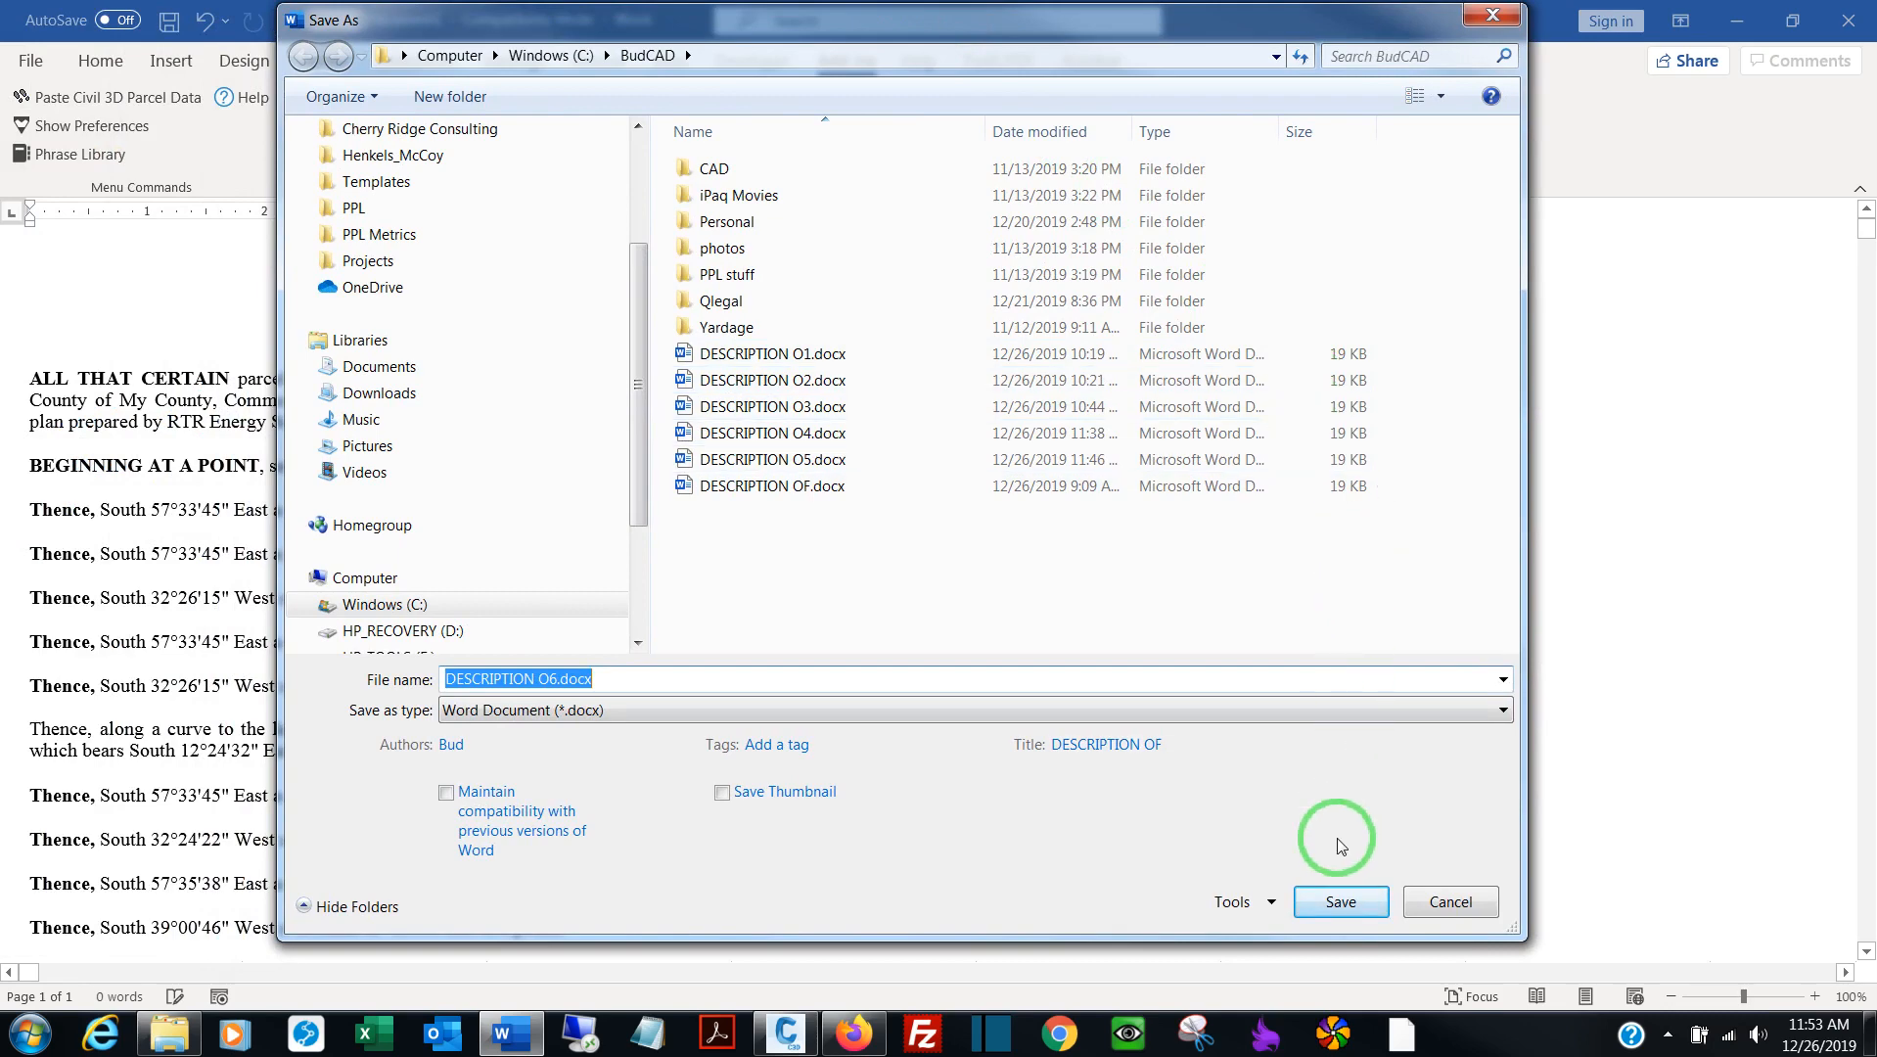
# Save the generated description as DESCRIPTION O6.docx
pyautogui.click(1338, 900)
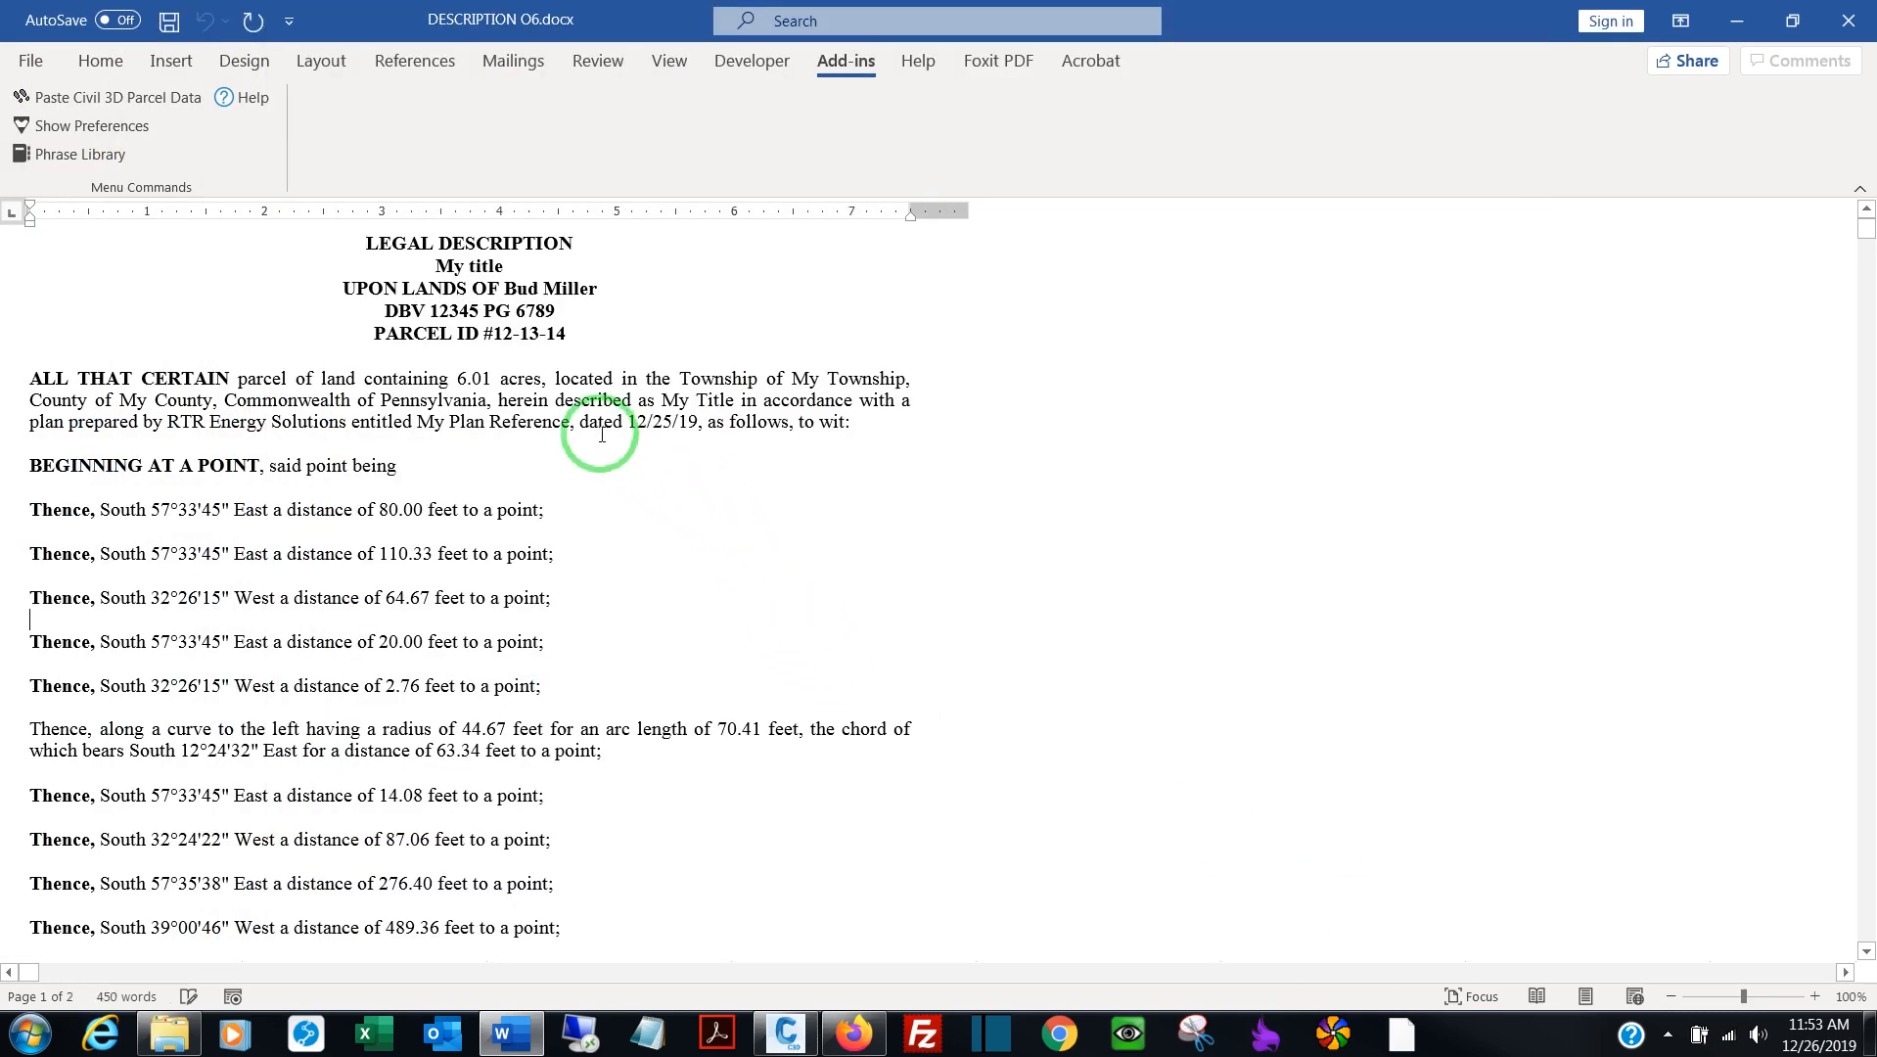
pyautogui.scroll(-3)
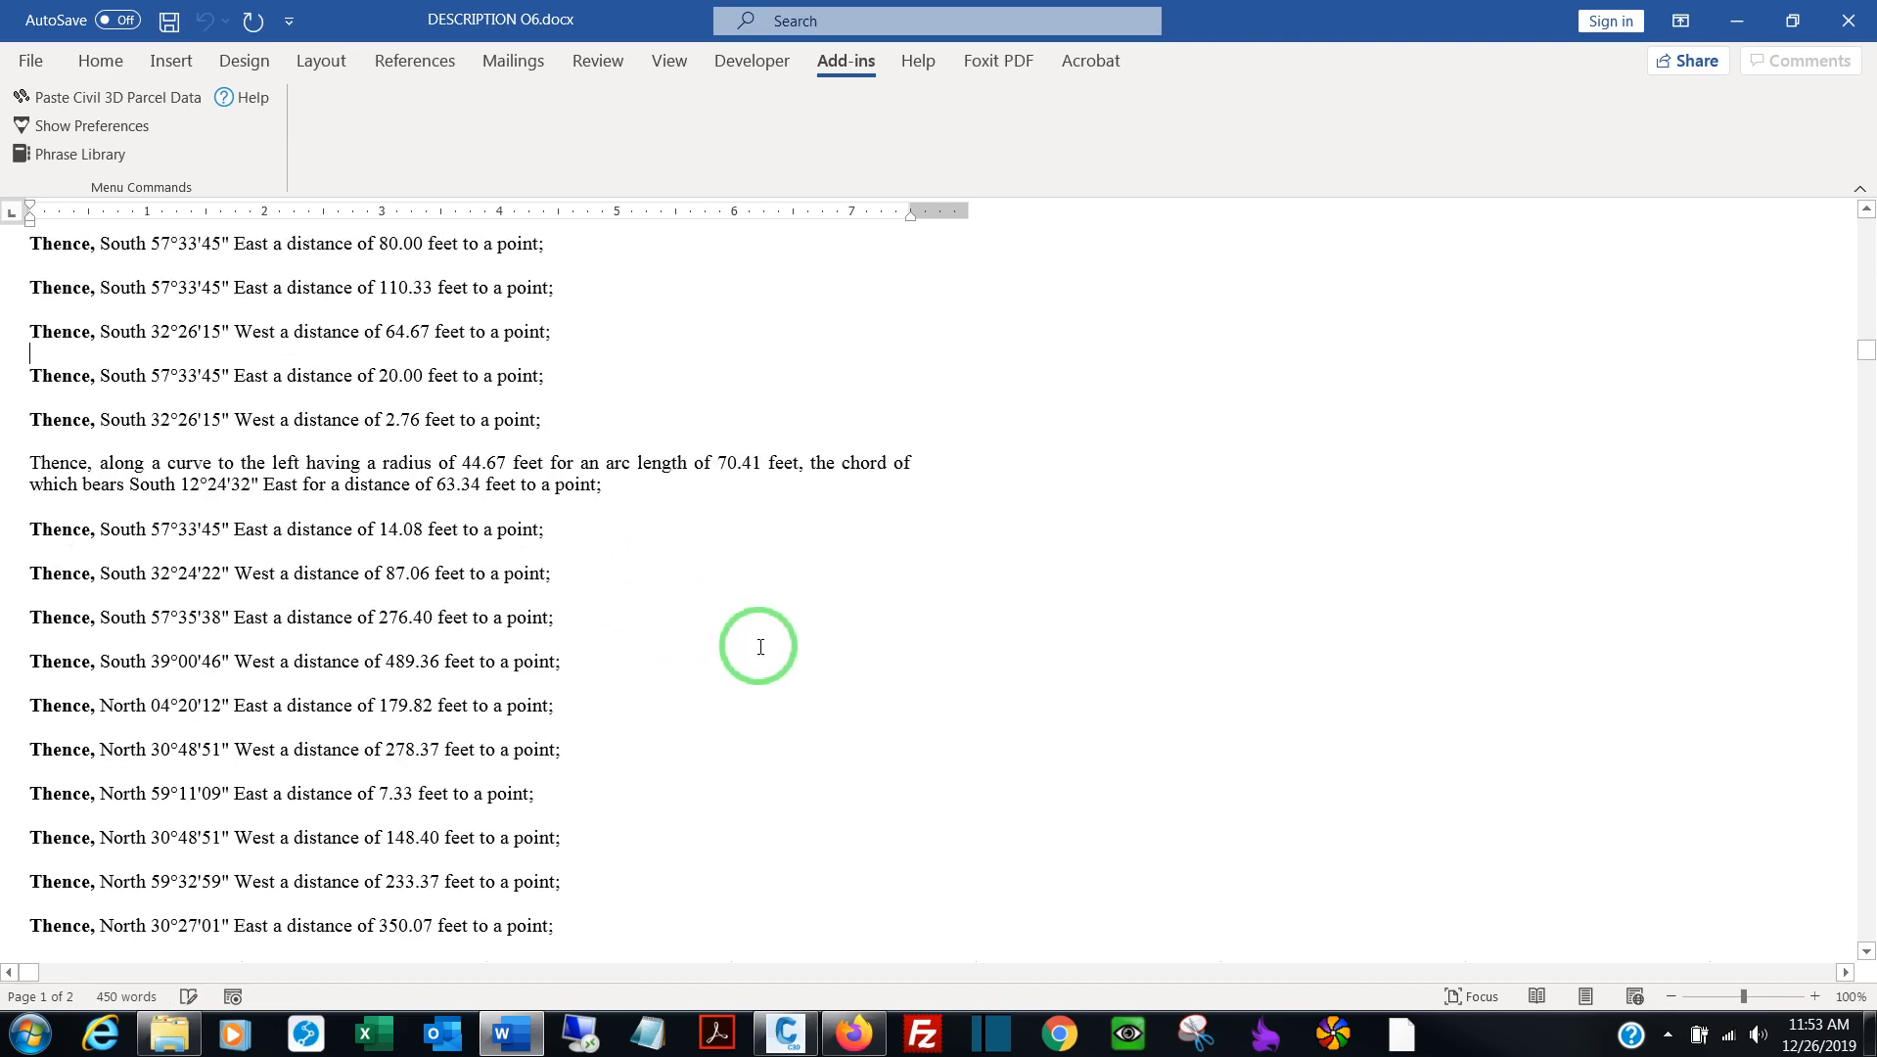
pyautogui.scroll(-3)
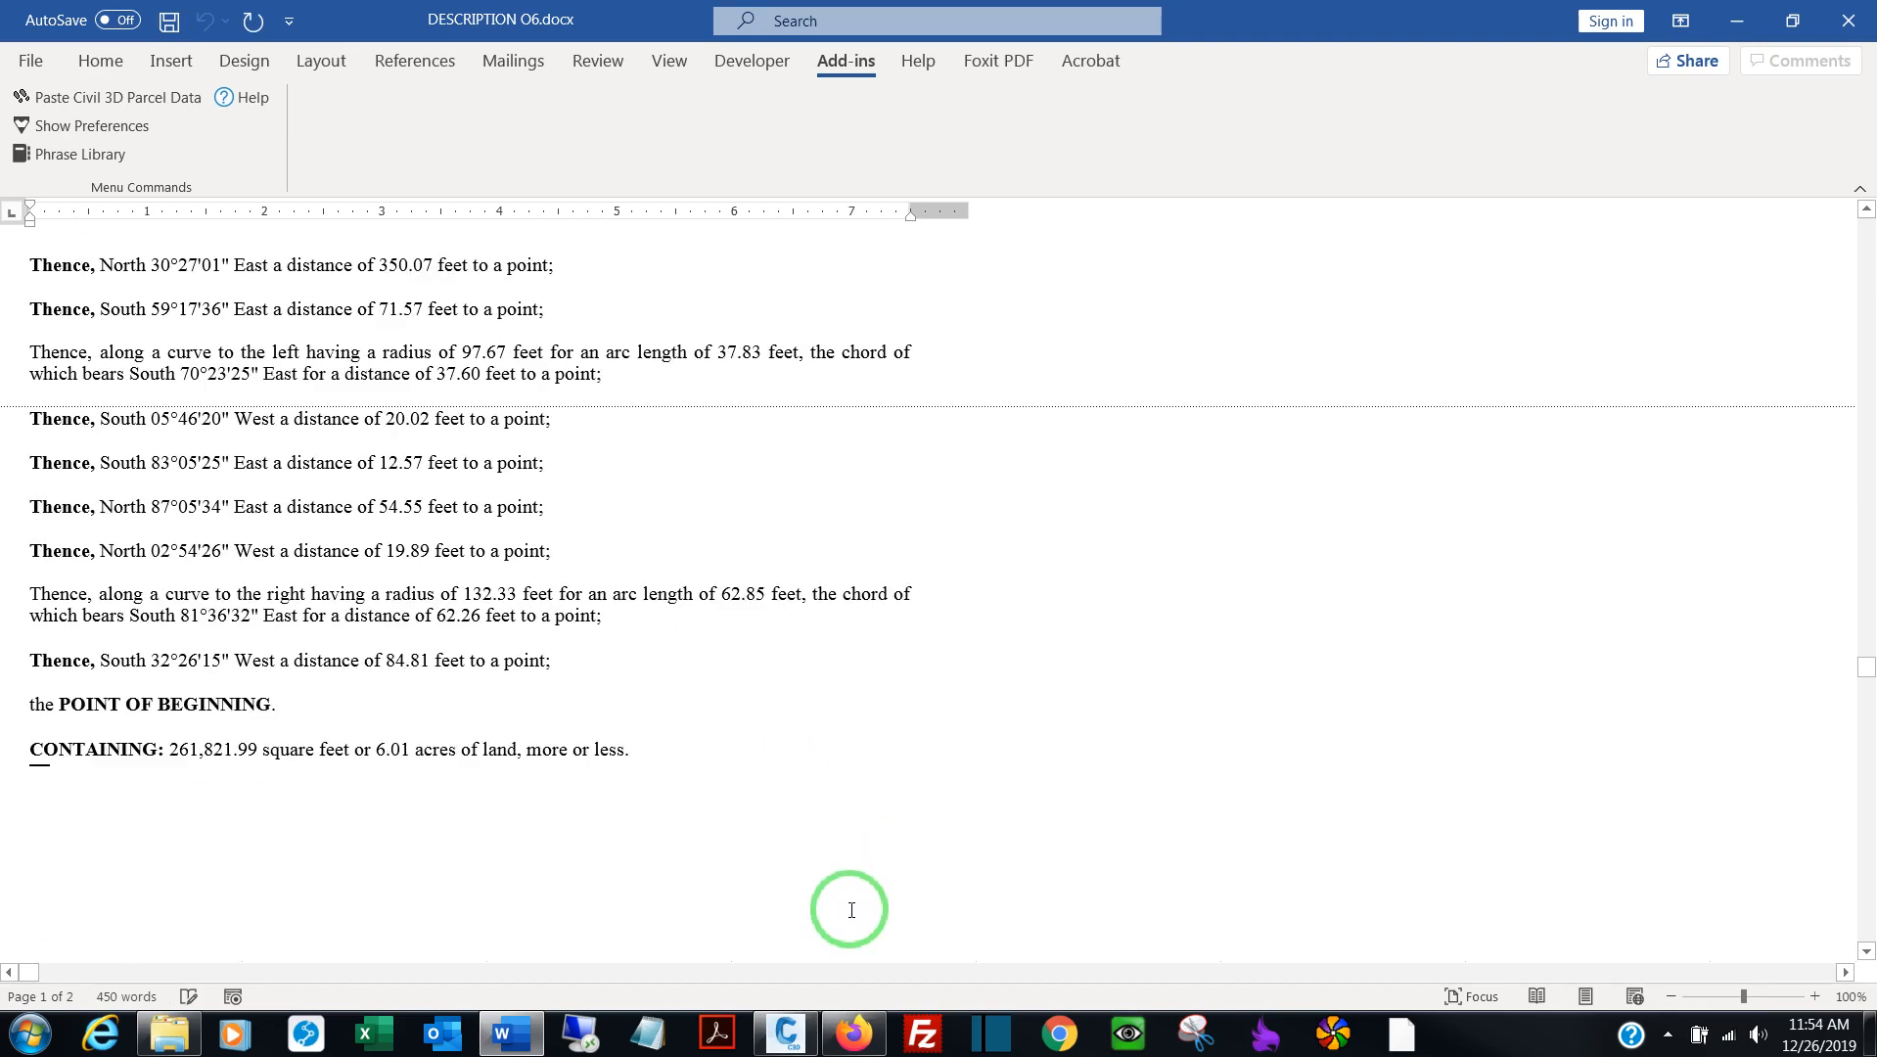
pyautogui.scroll(3)
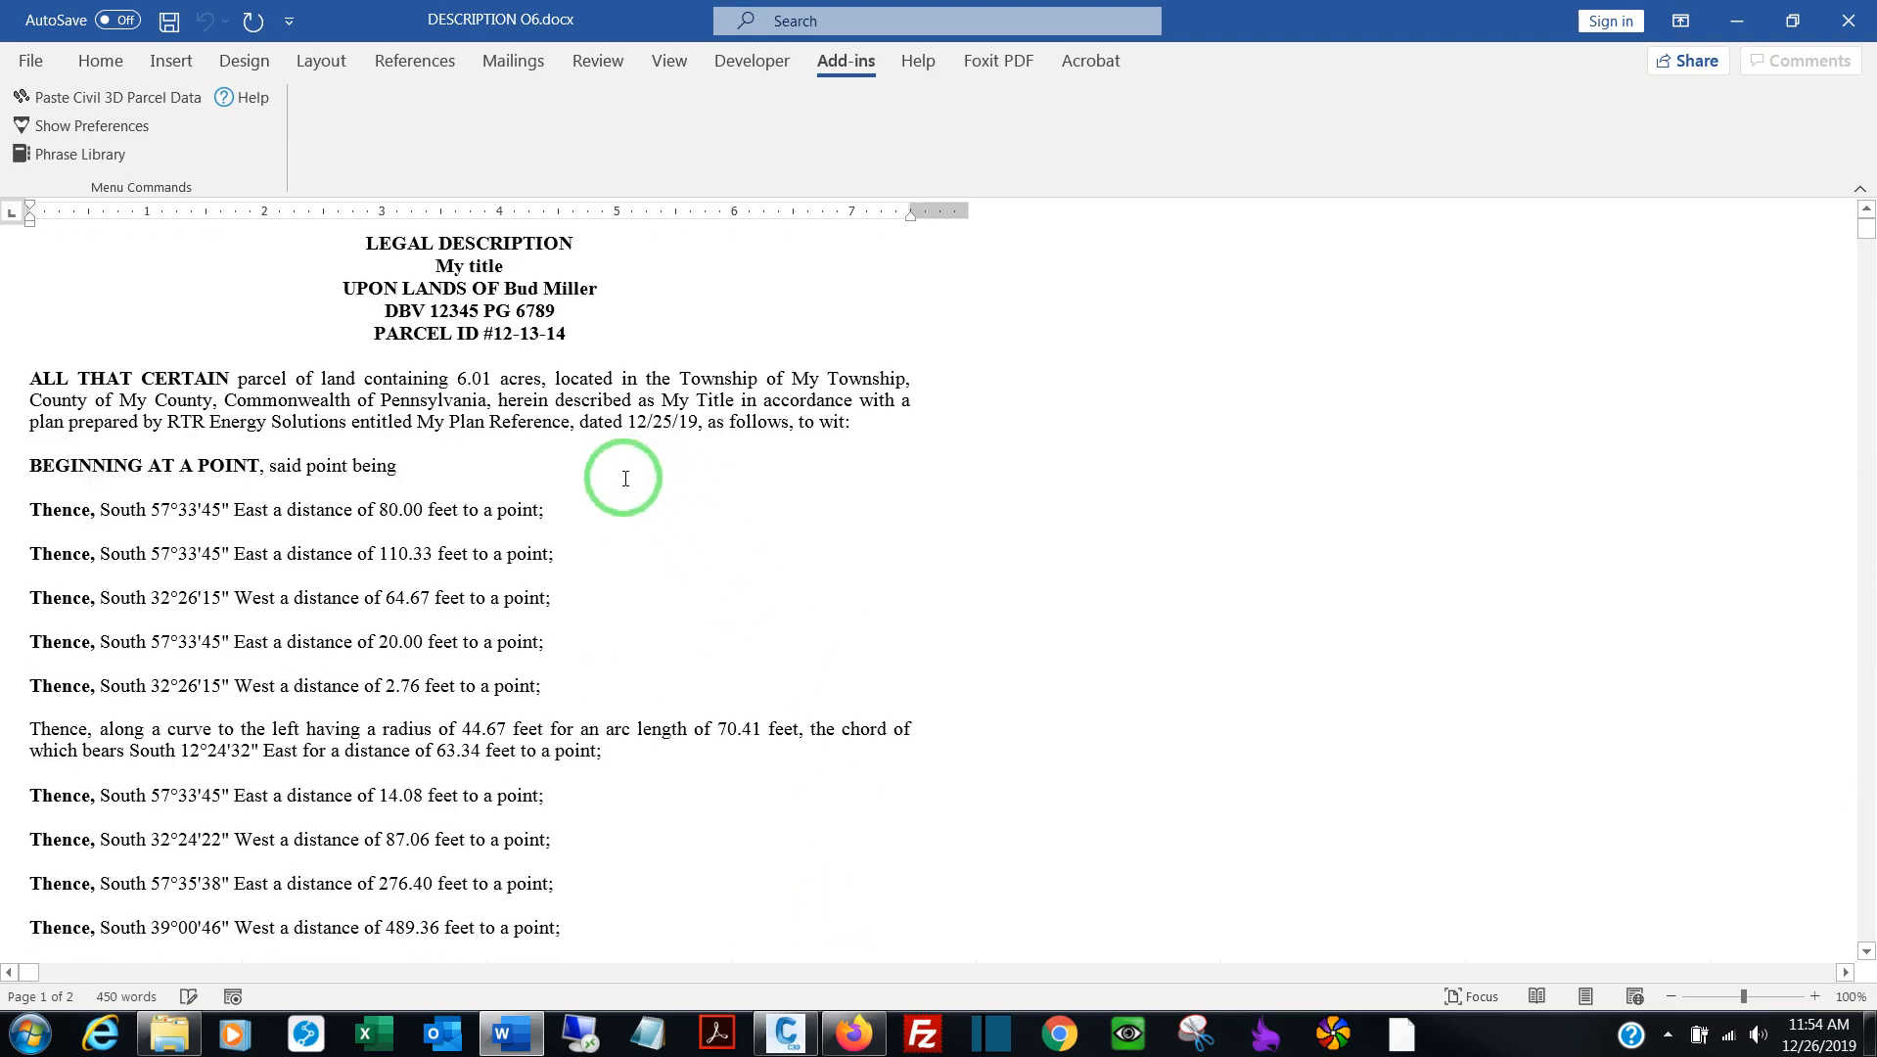
pyautogui.moveTo(540, 510)
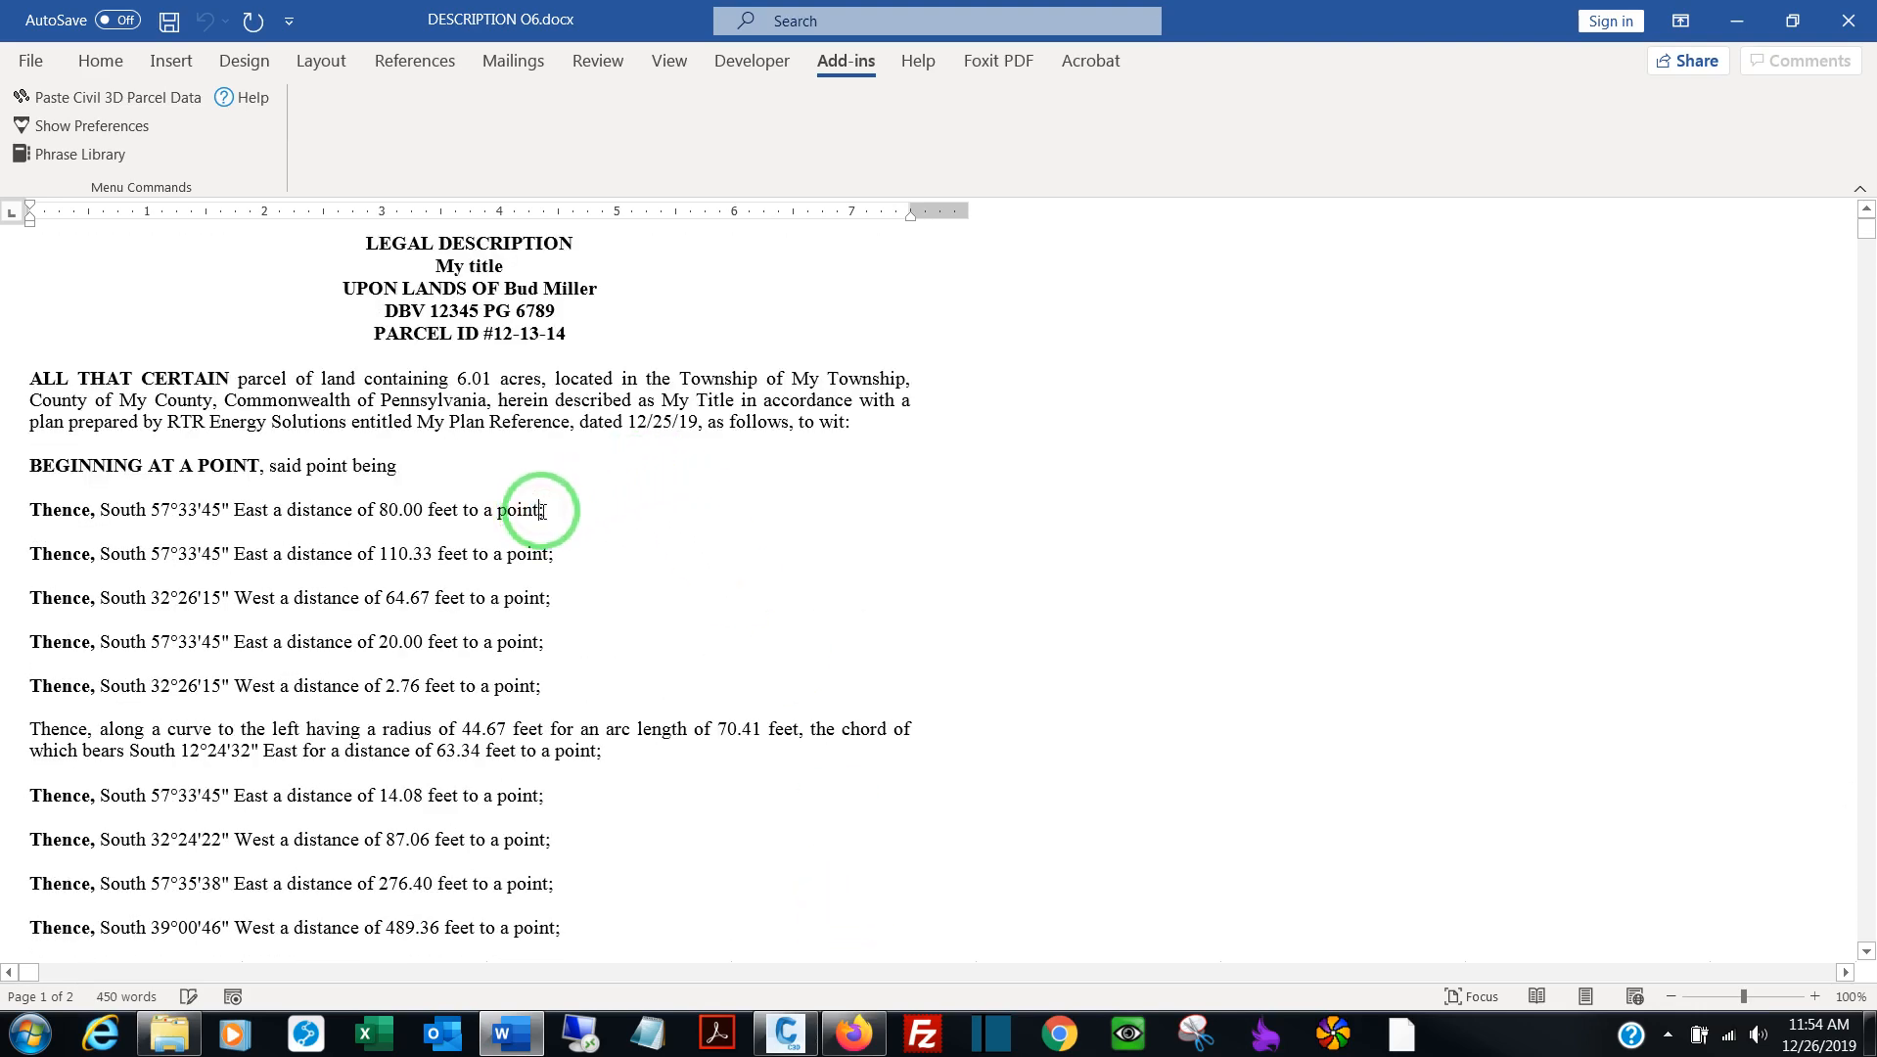
pyautogui.click(78, 152)
pyautogui.write(';')
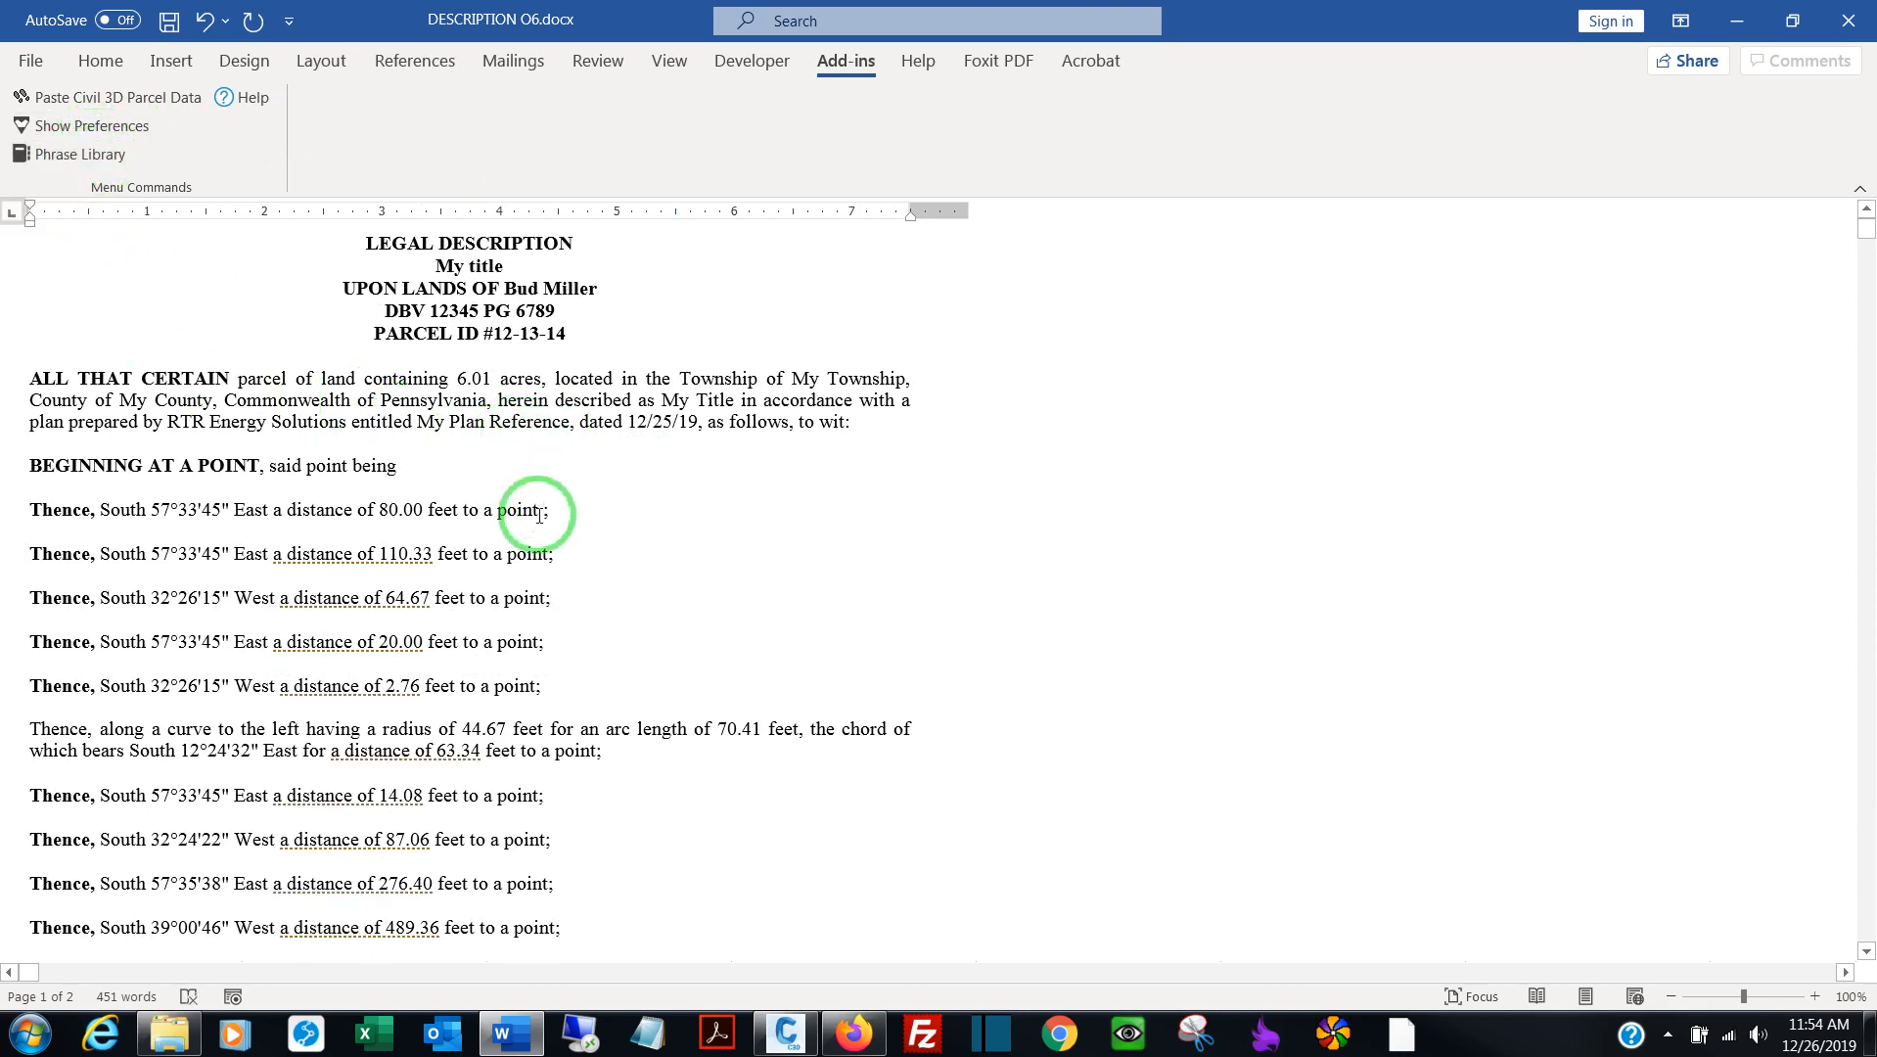
# Insert "a concrete monument found" from the Q-Legal phrase library into the first Thence course
pyautogui.click(79, 153)
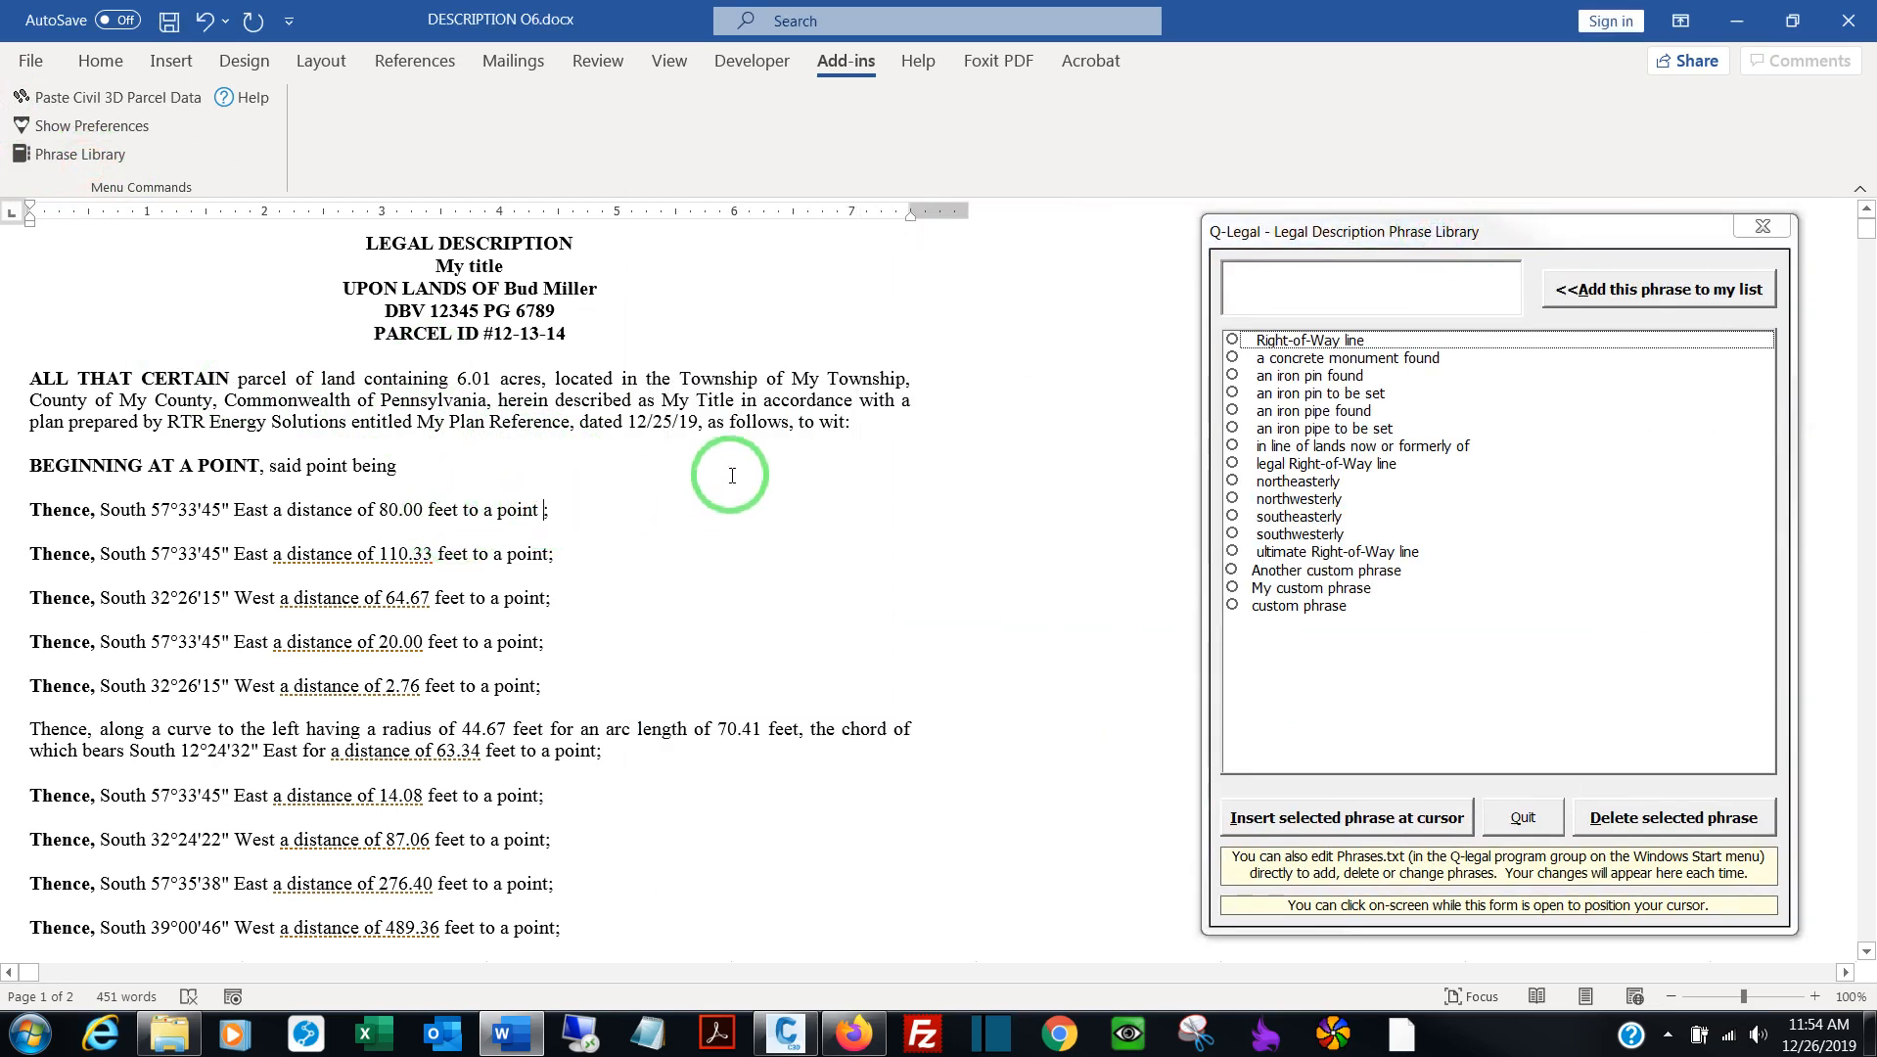
pyautogui.click(1347, 356)
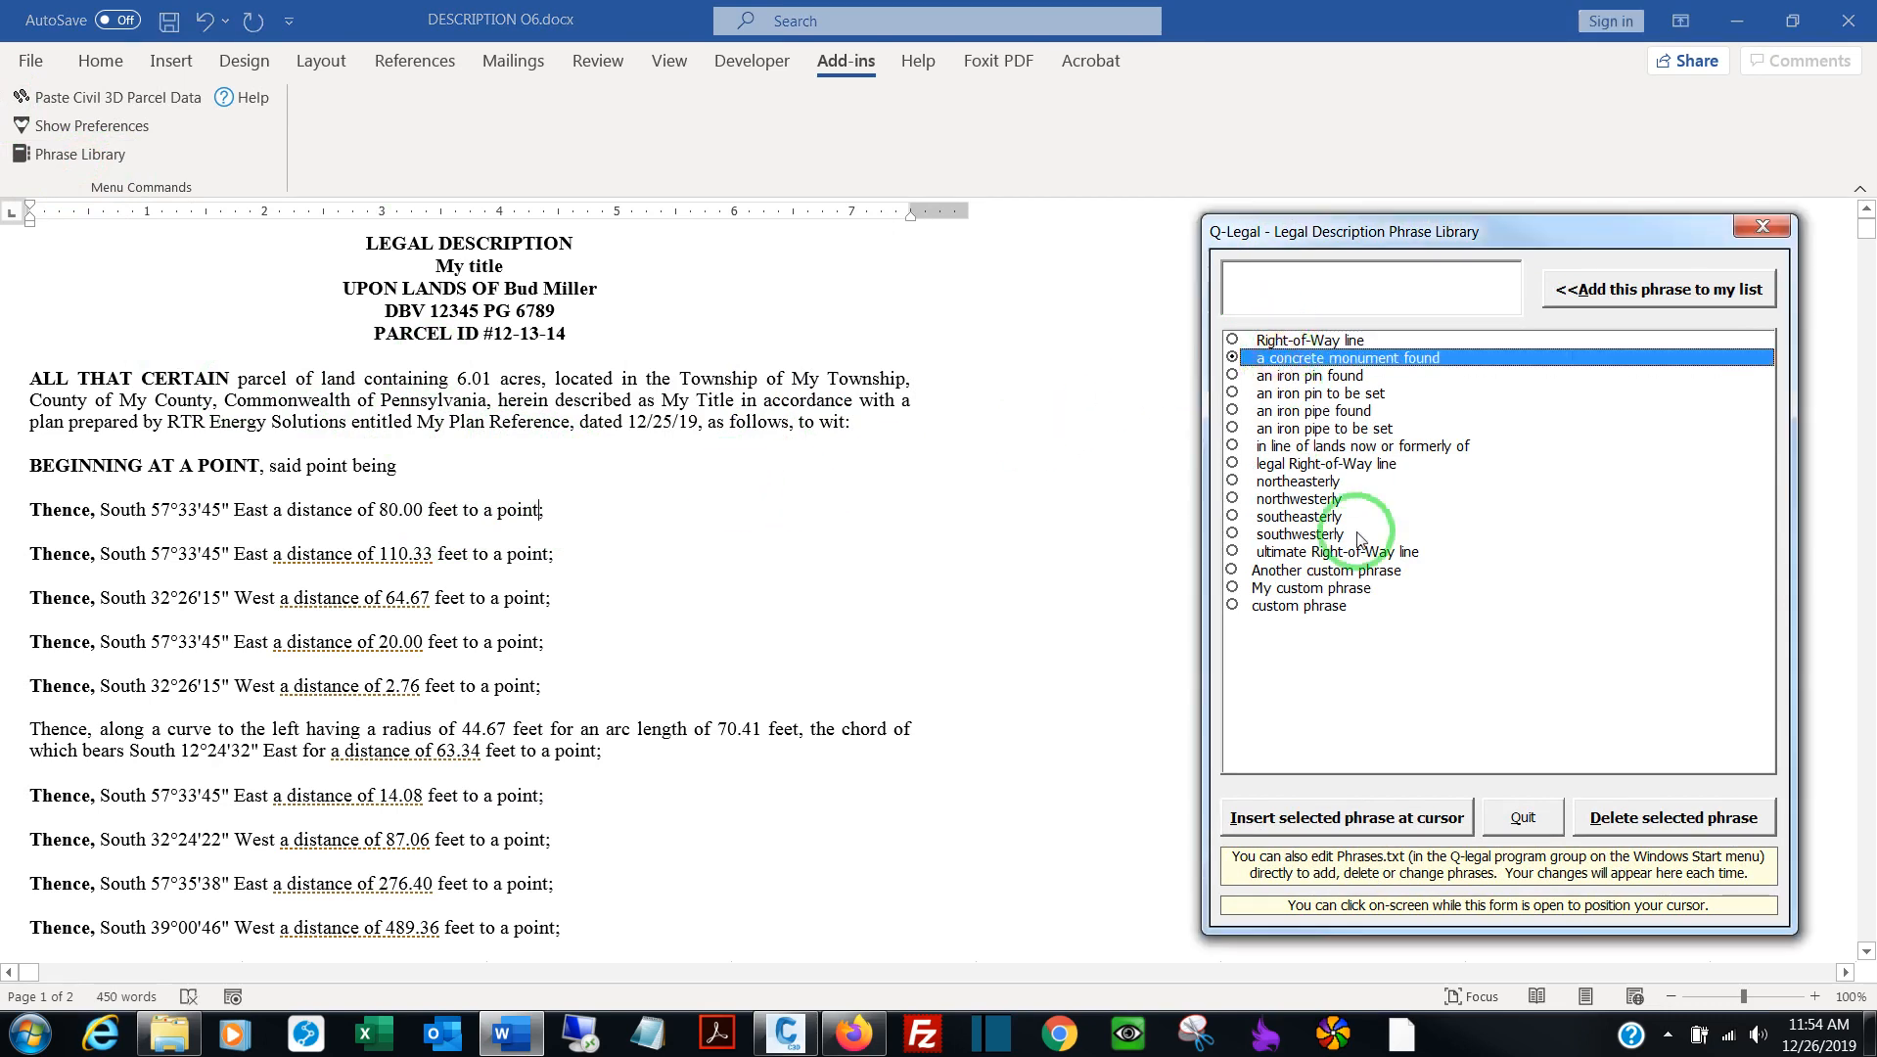
pyautogui.click(1344, 816)
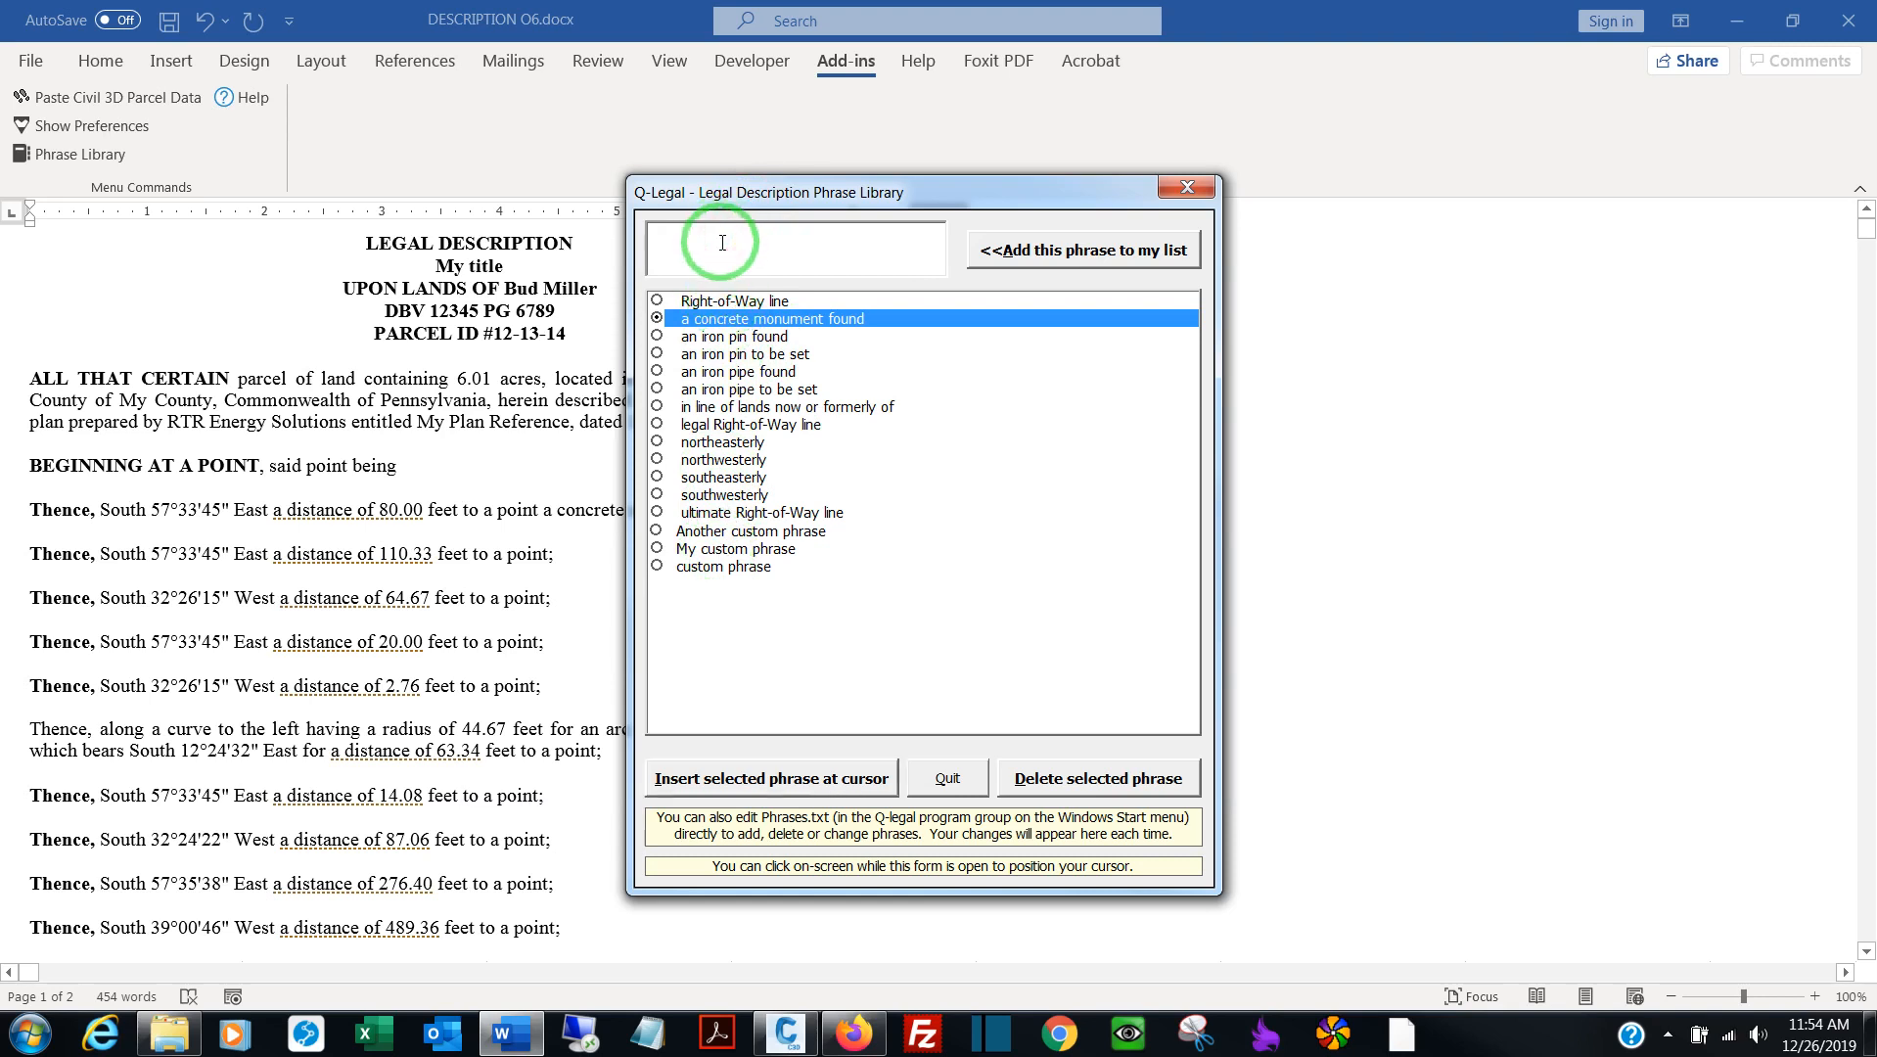
# Add "New custom phrase" to the phrase library list
pyautogui.write('New cust')
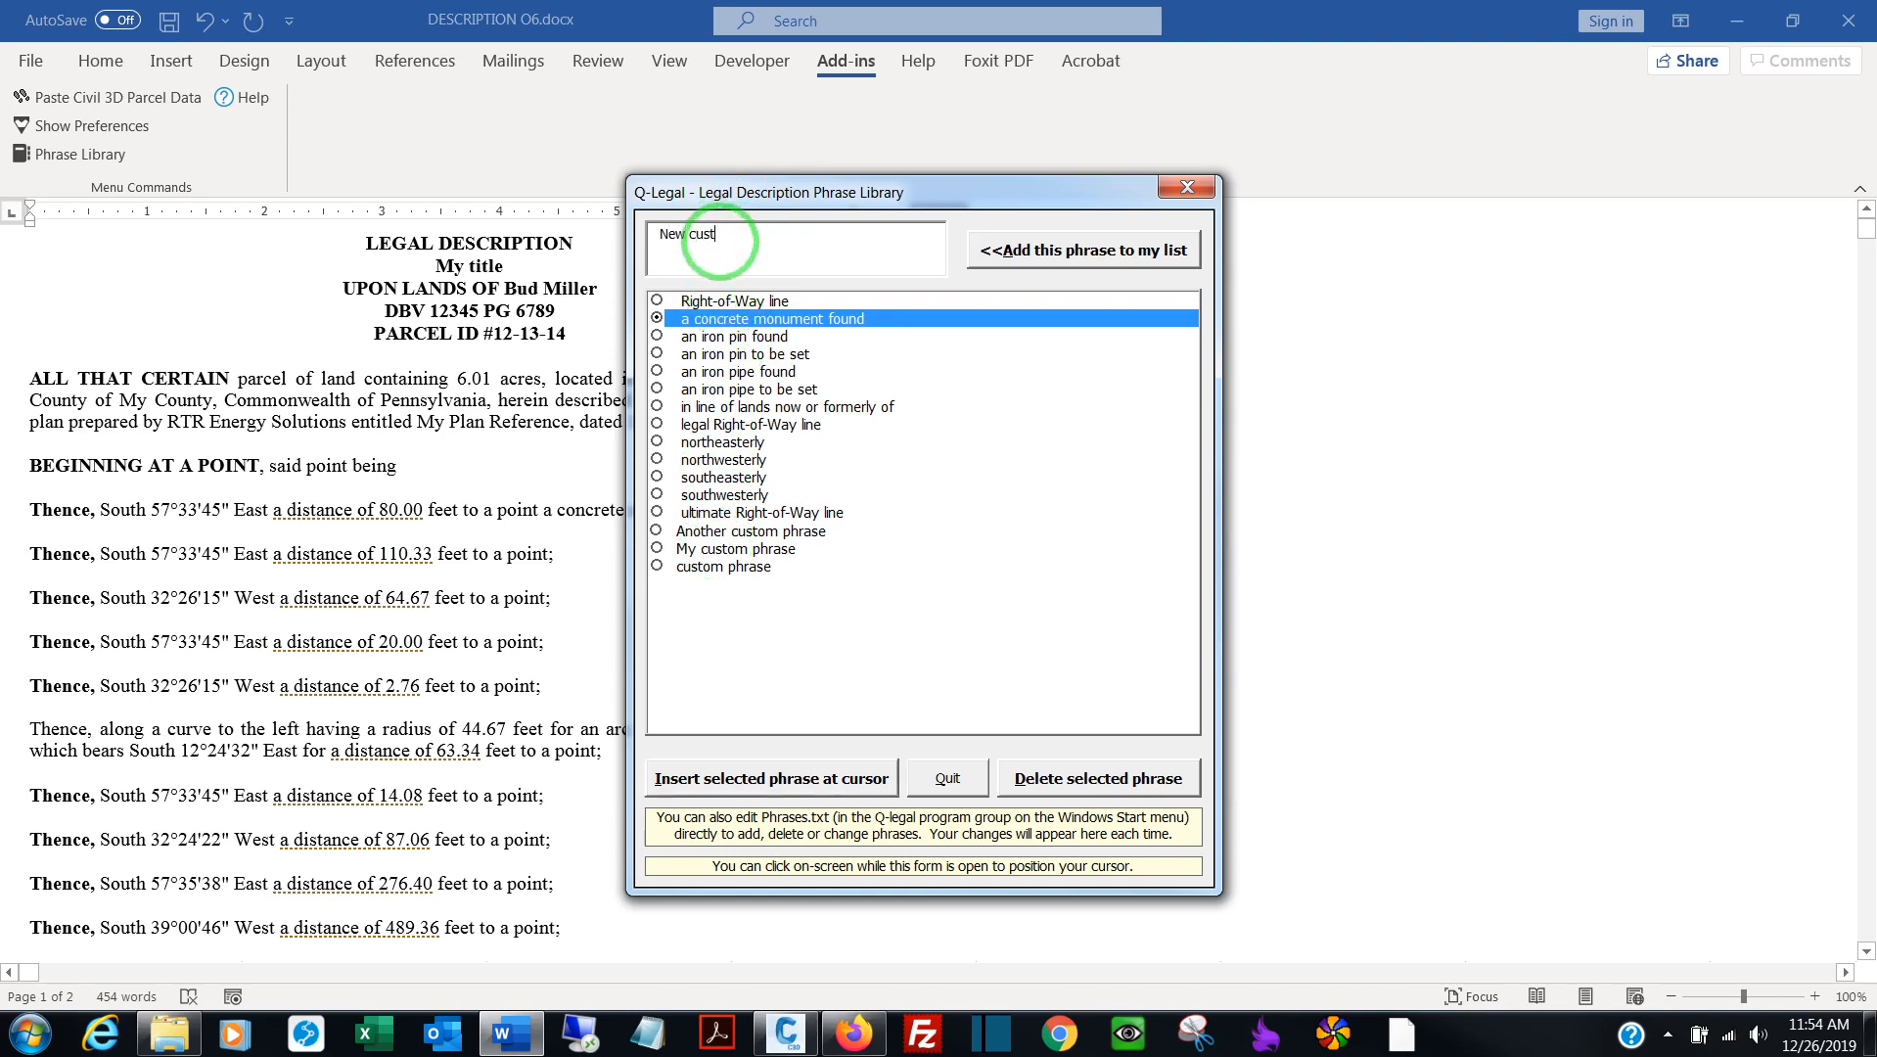
pyautogui.write('om ph')
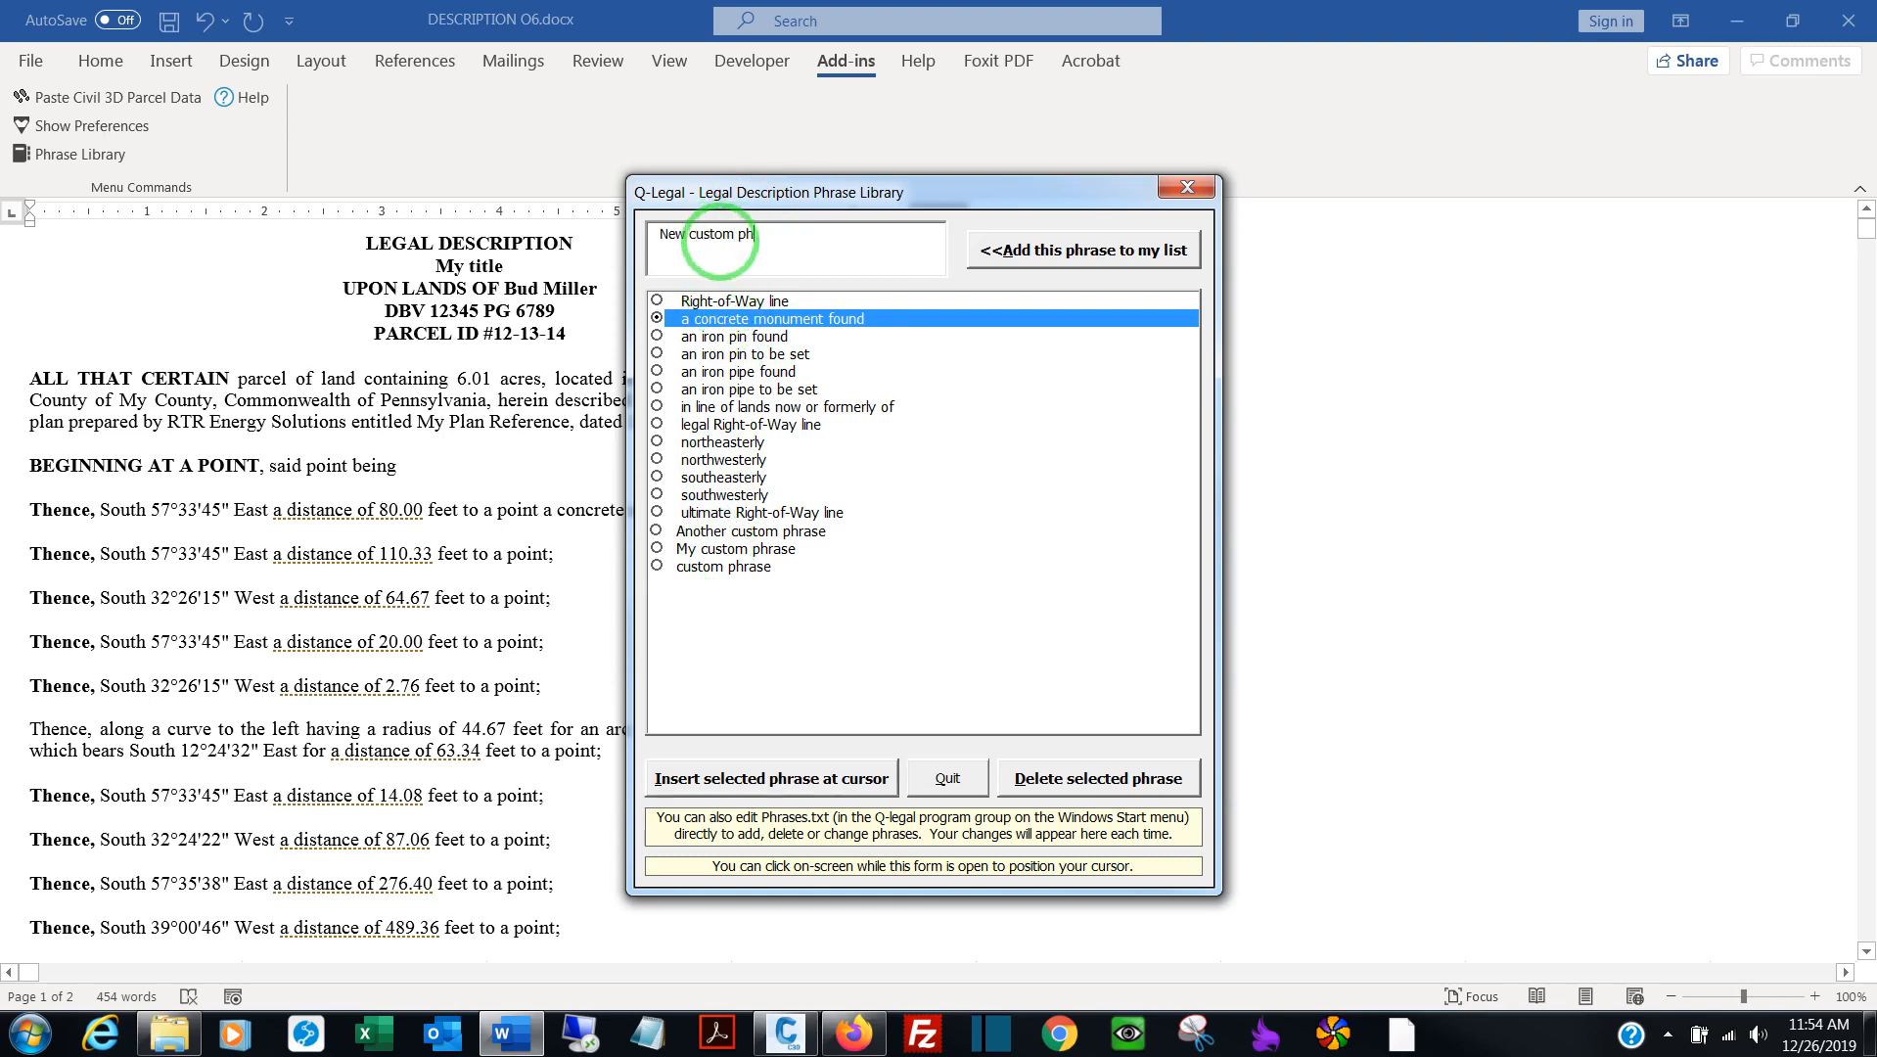
pyautogui.write('rase')
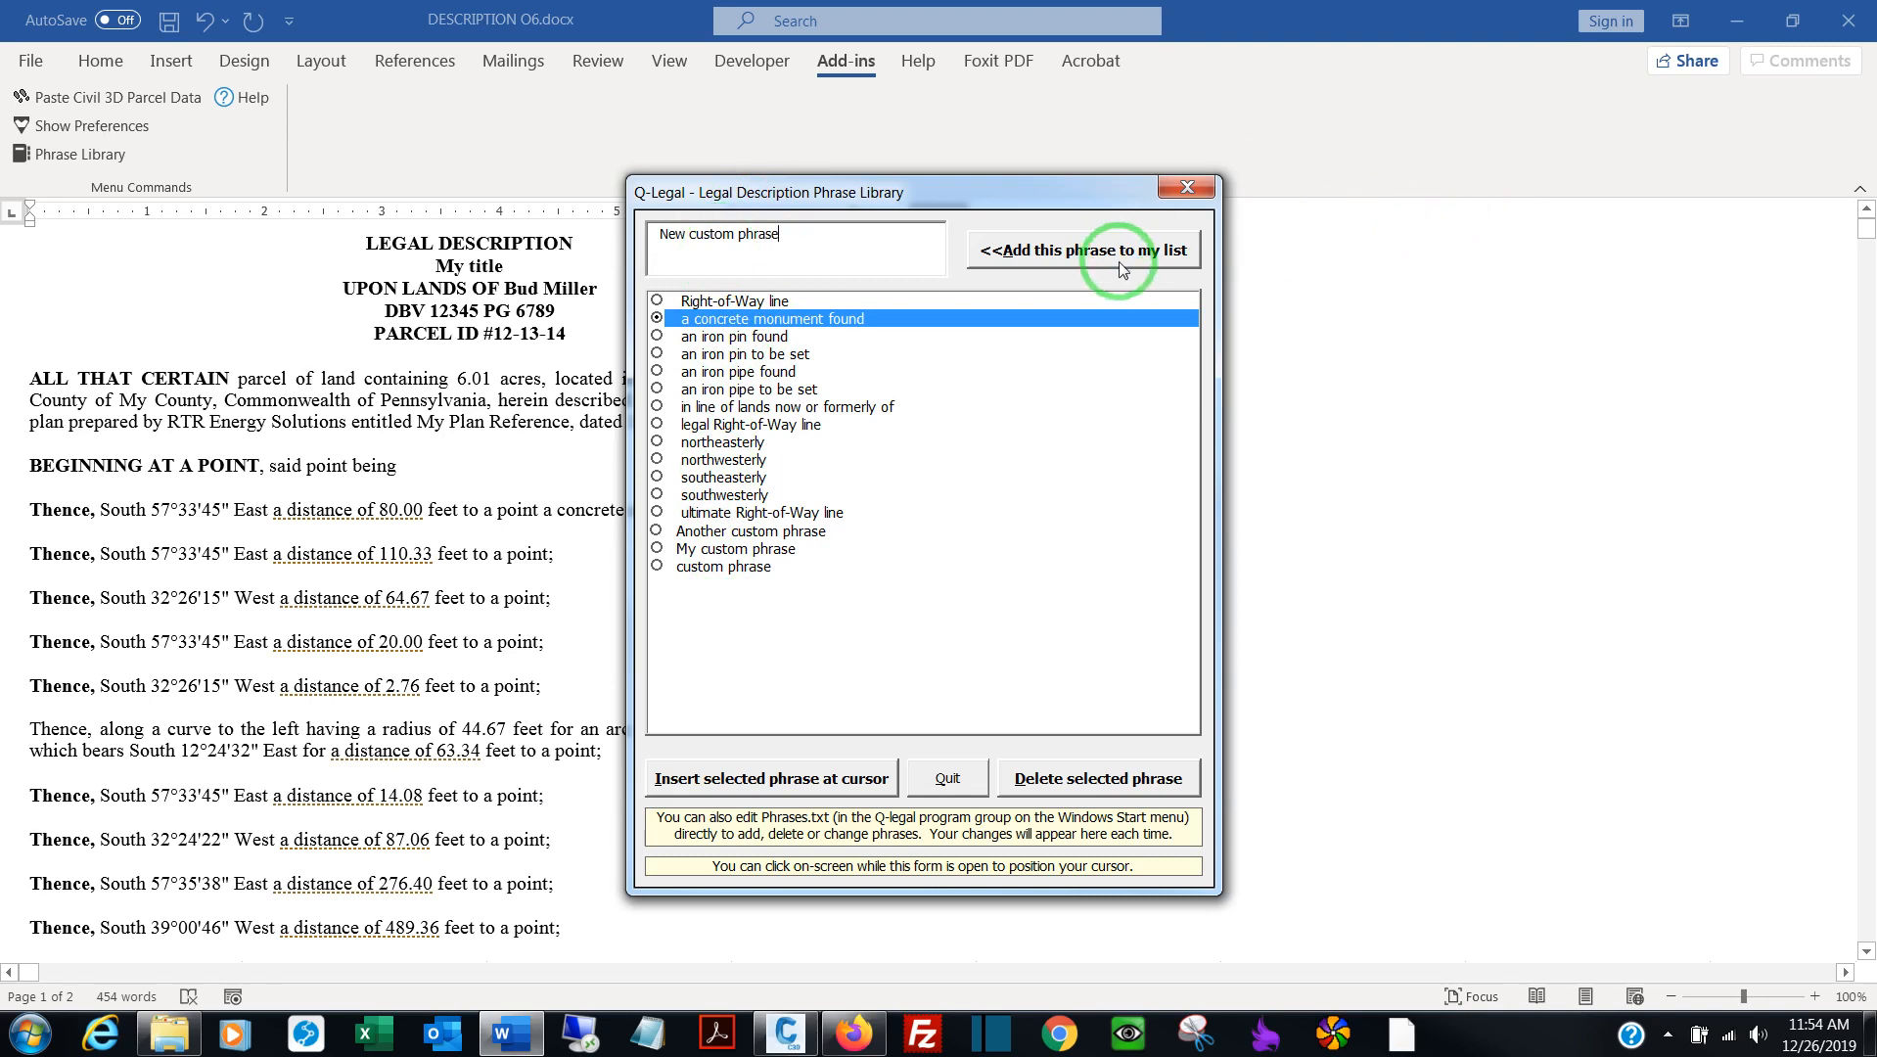
pyautogui.click(1080, 248)
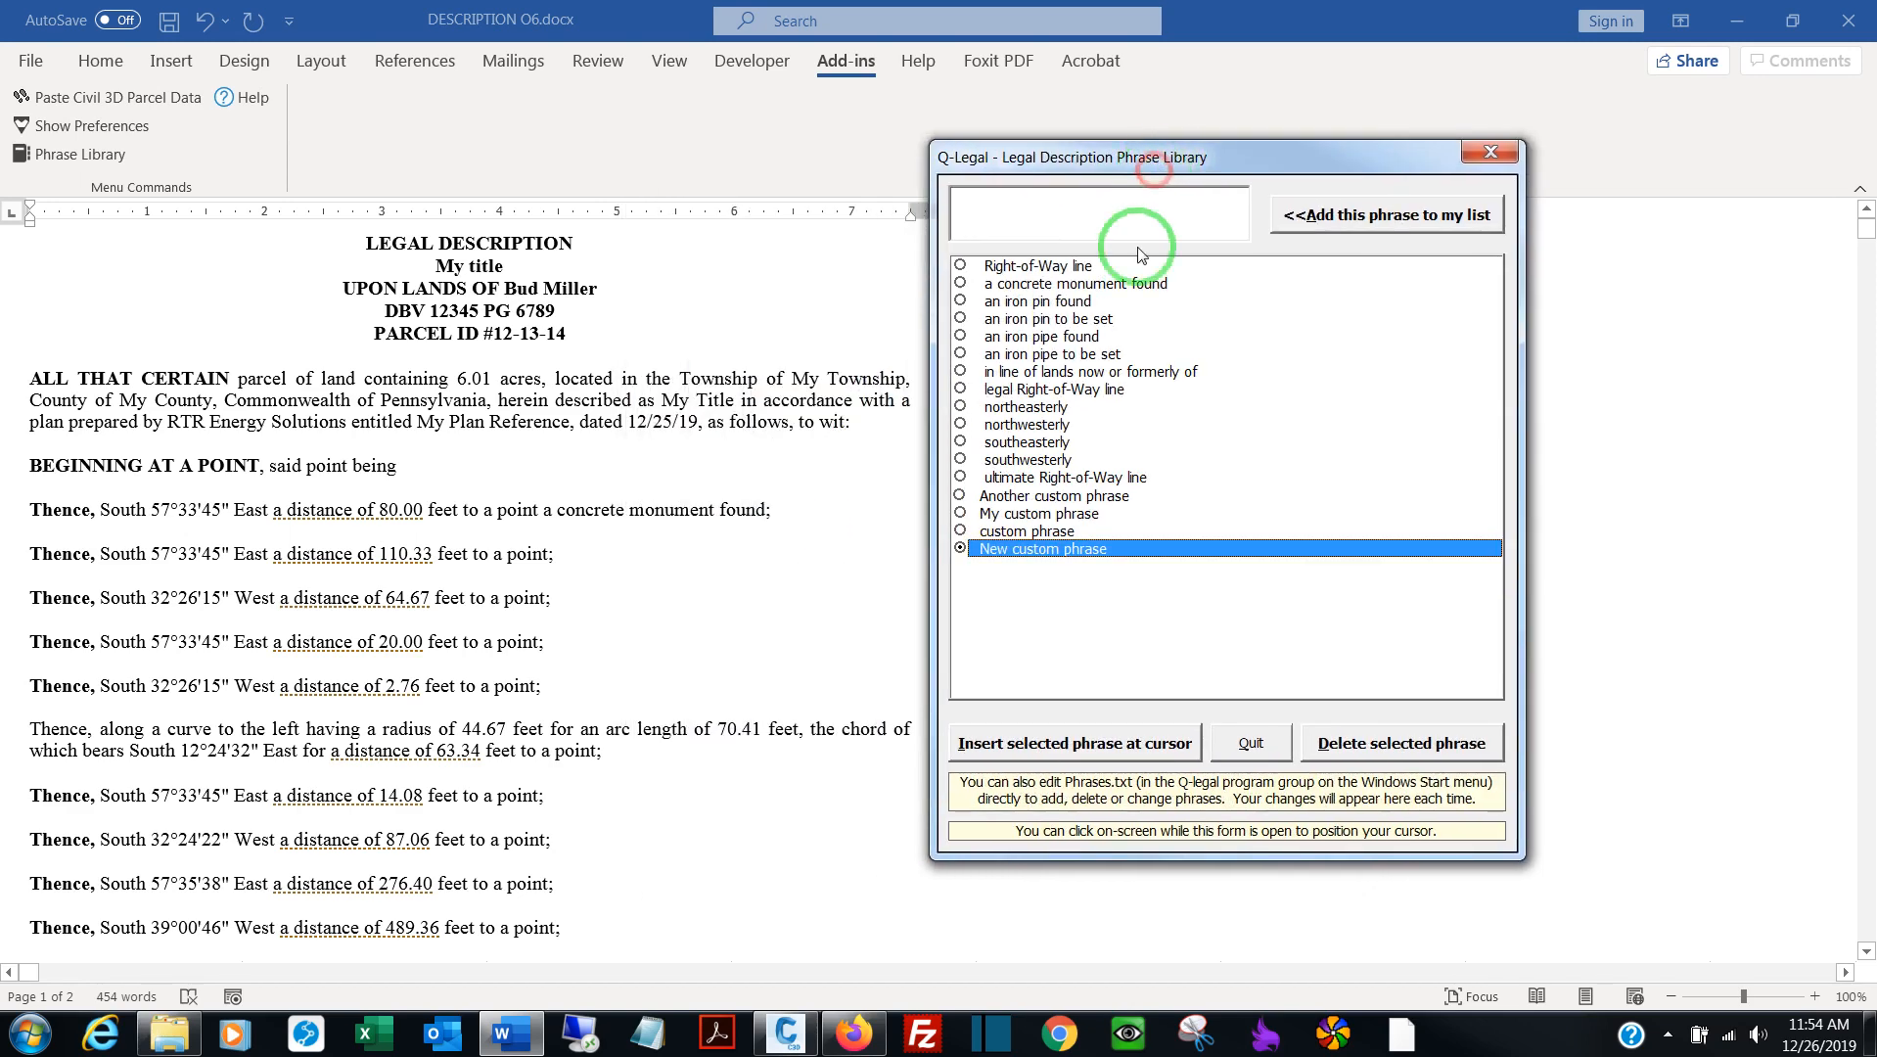
pyautogui.moveTo(1076, 499)
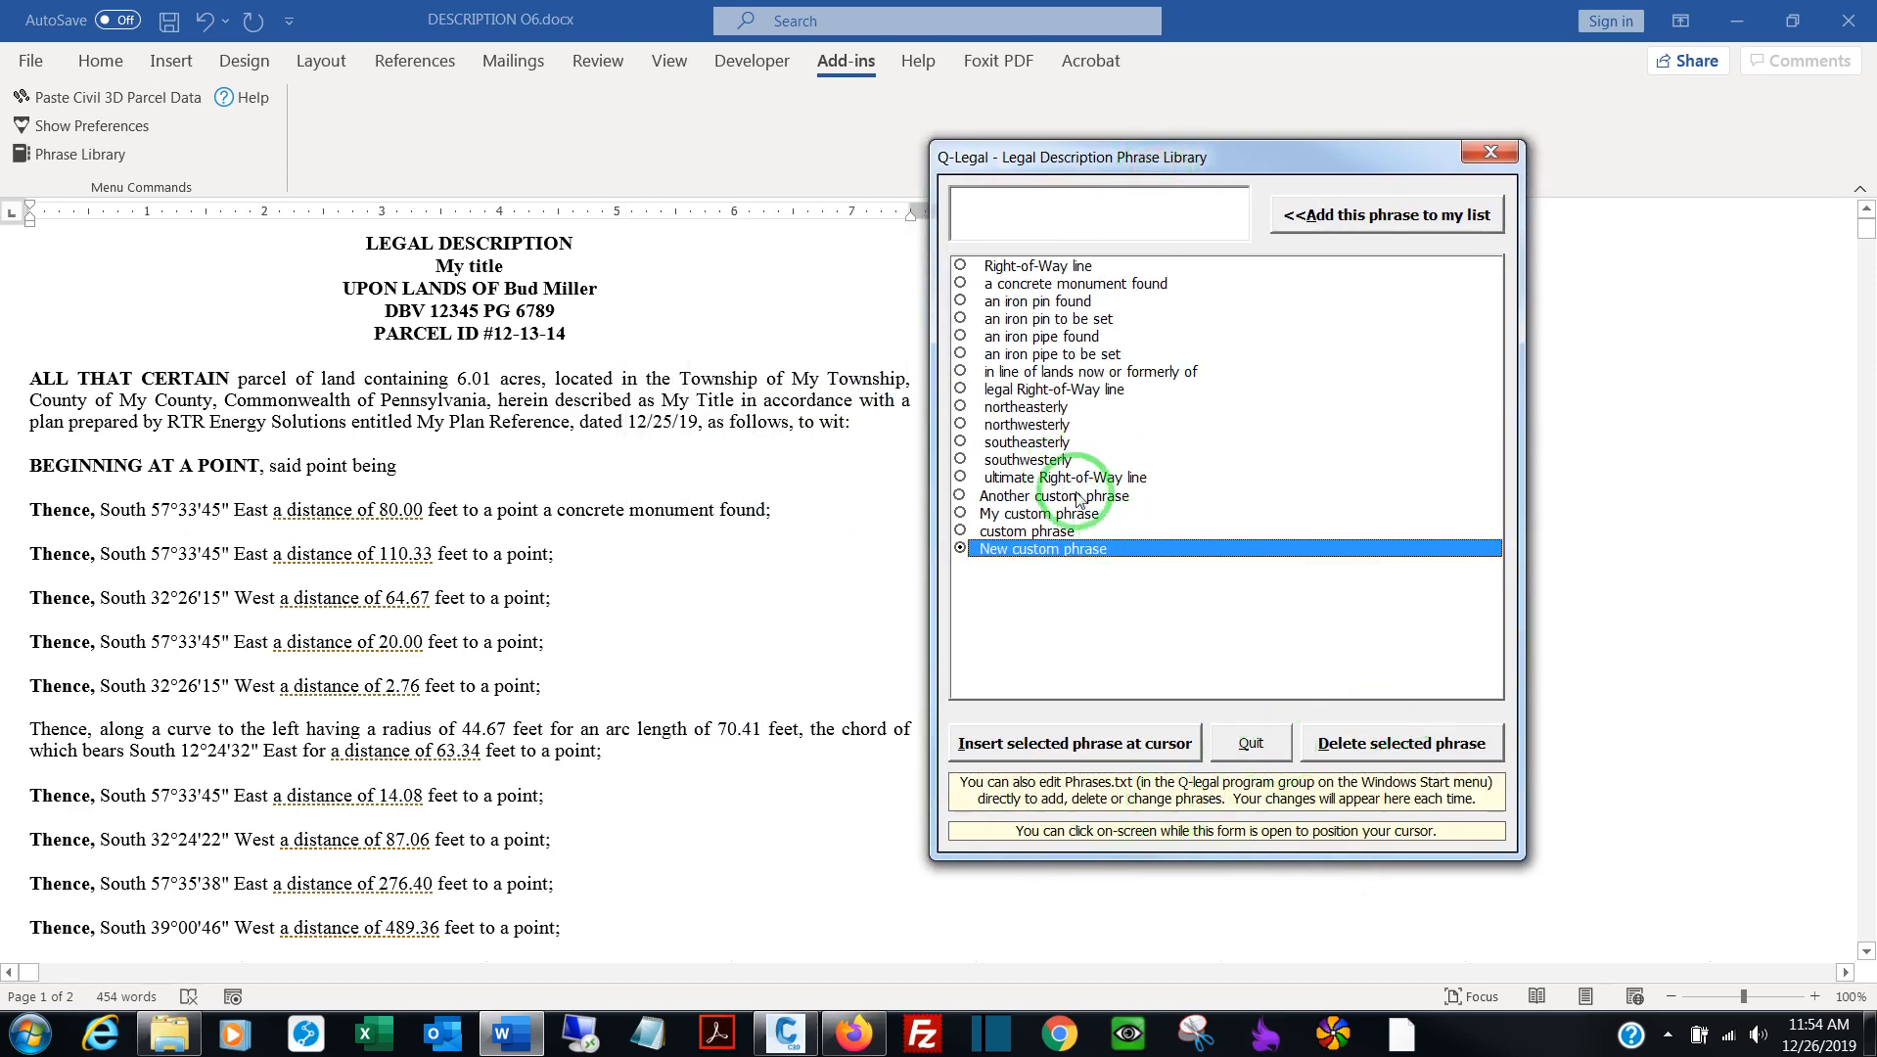
# Delete "legal Right-of-Way line" from the phrase library
pyautogui.click(1027, 460)
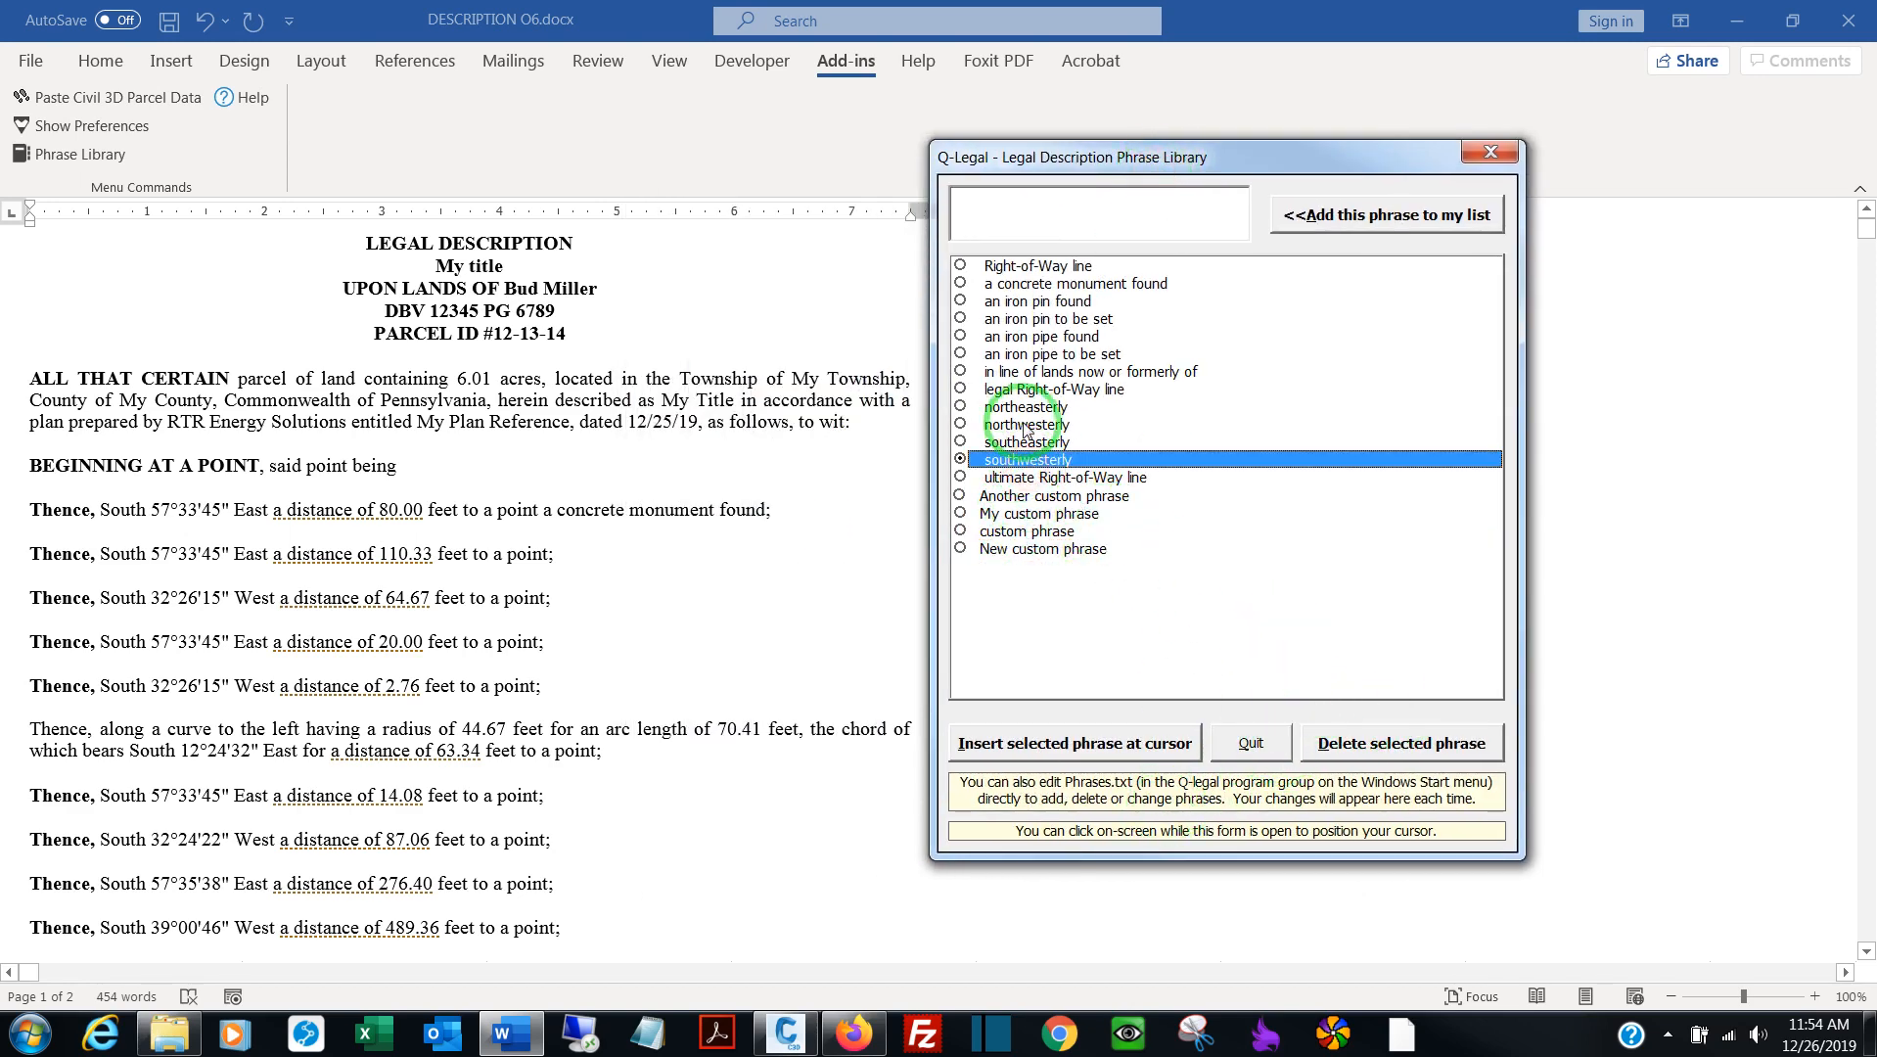
pyautogui.click(1401, 741)
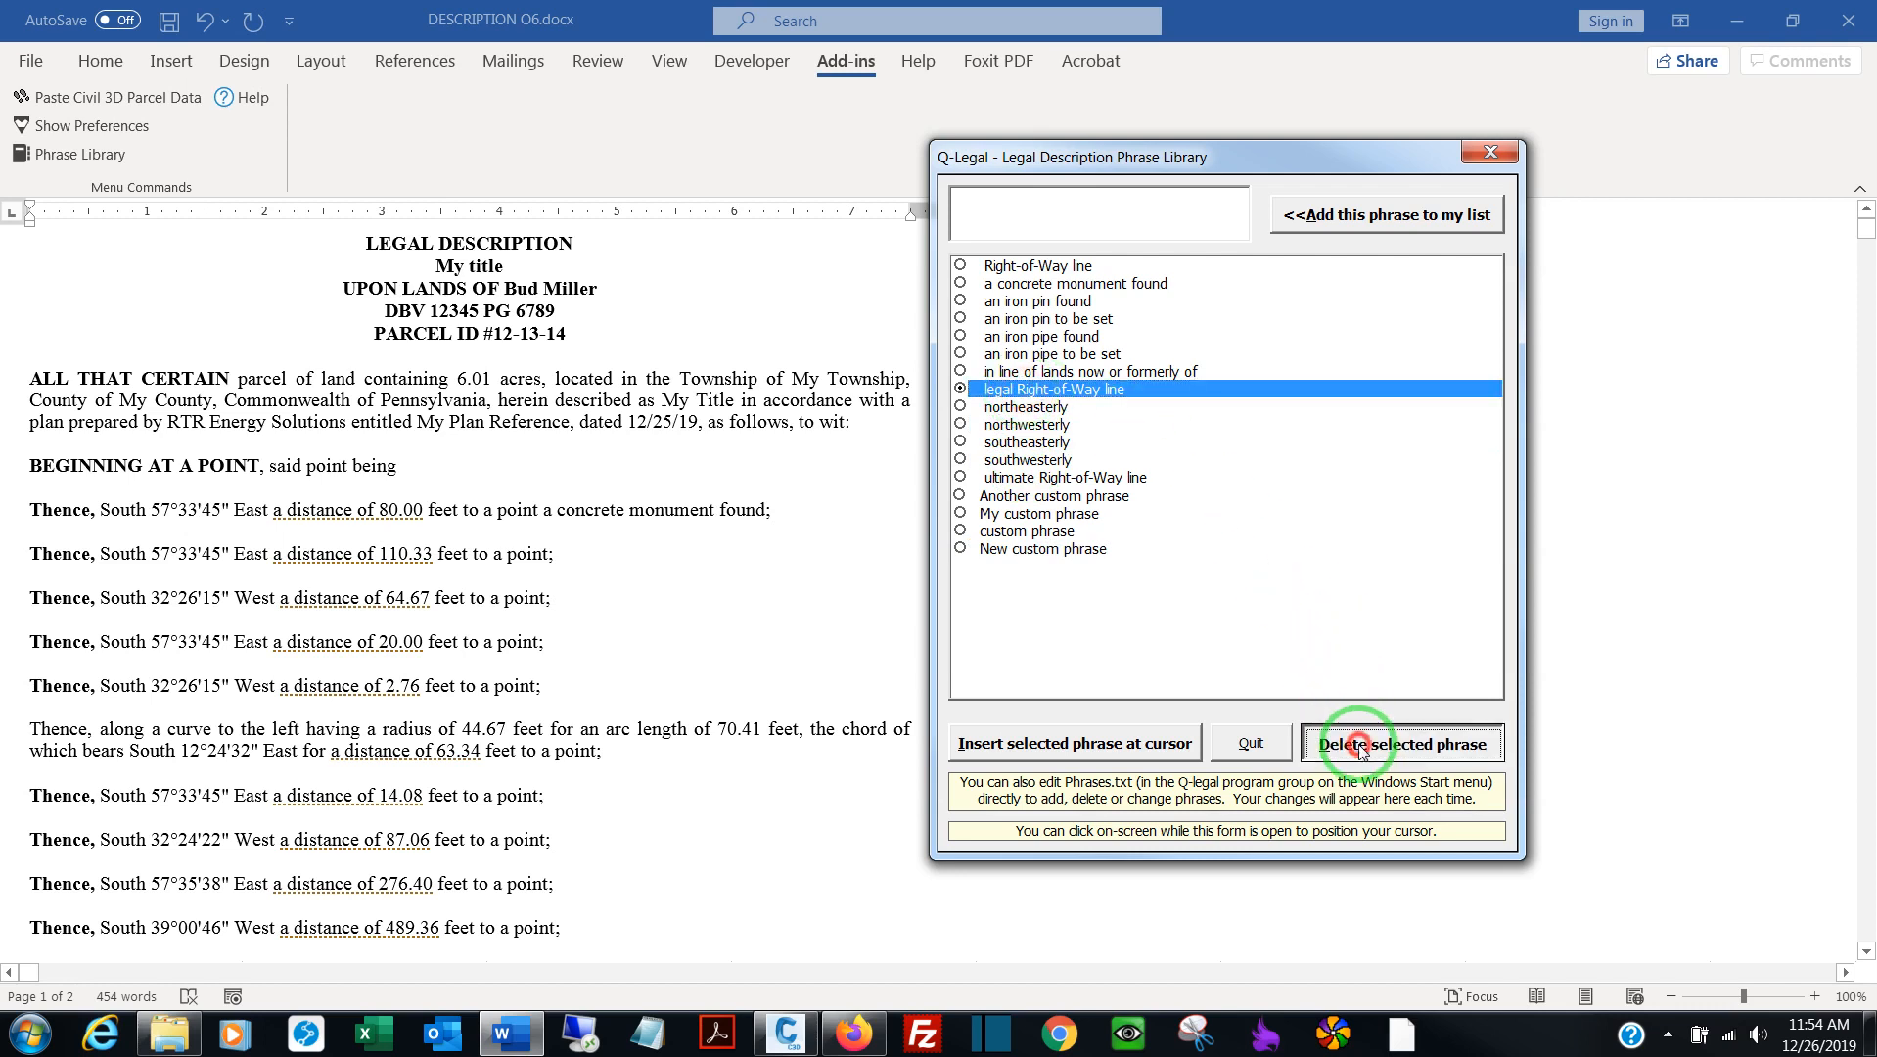
pyautogui.click(1402, 742)
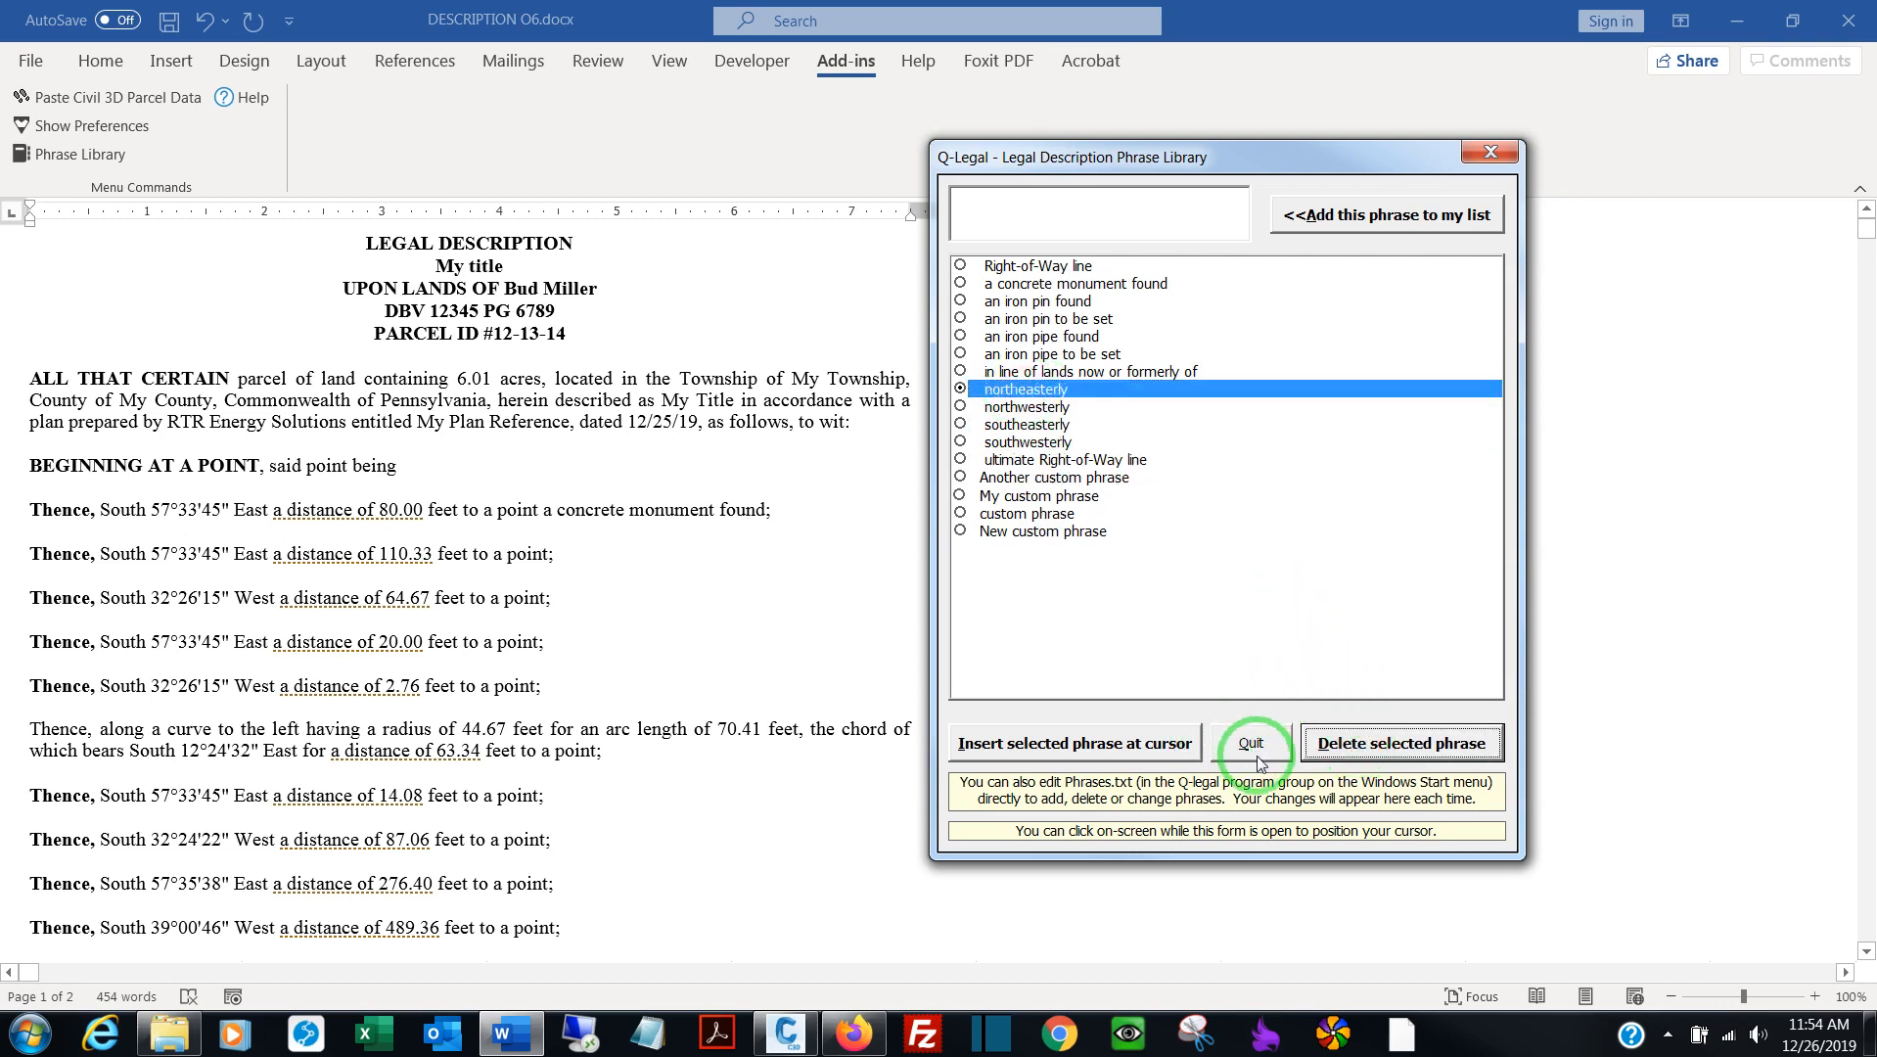
pyautogui.moveTo(1038, 424)
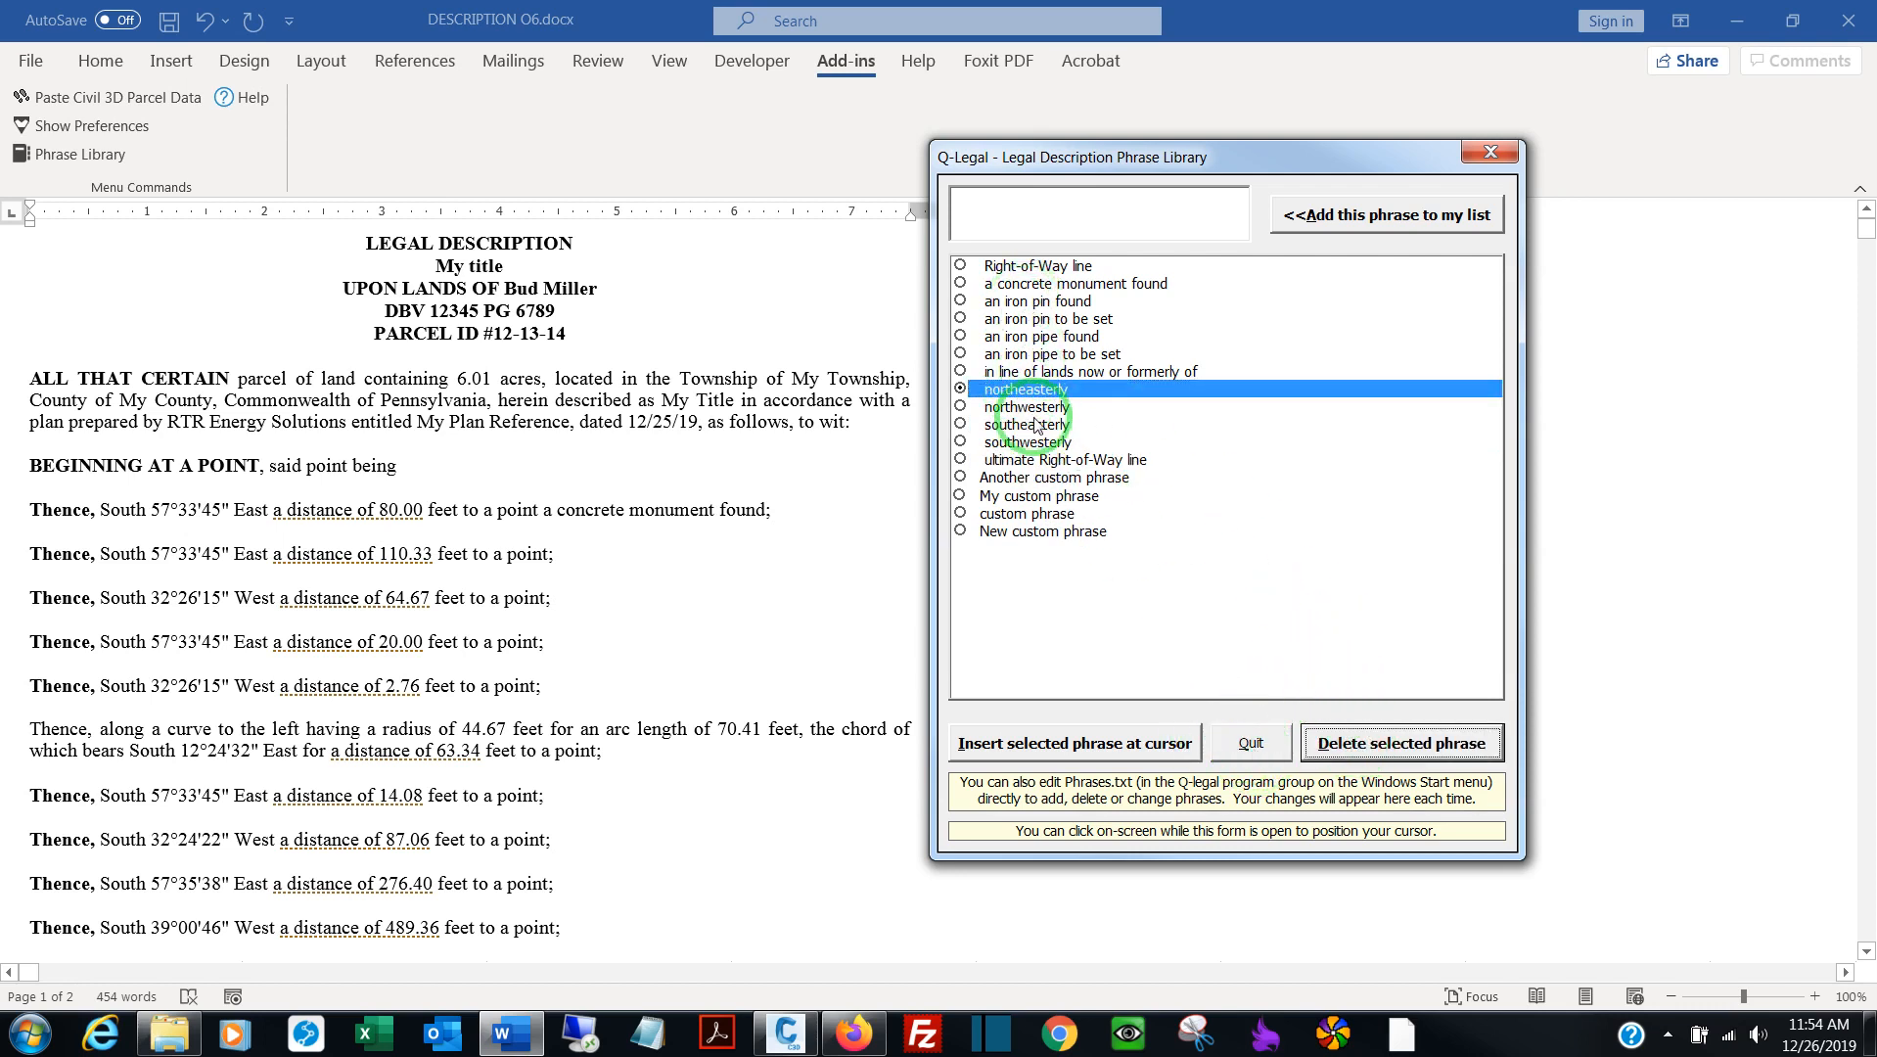
pyautogui.moveTo(1047, 513)
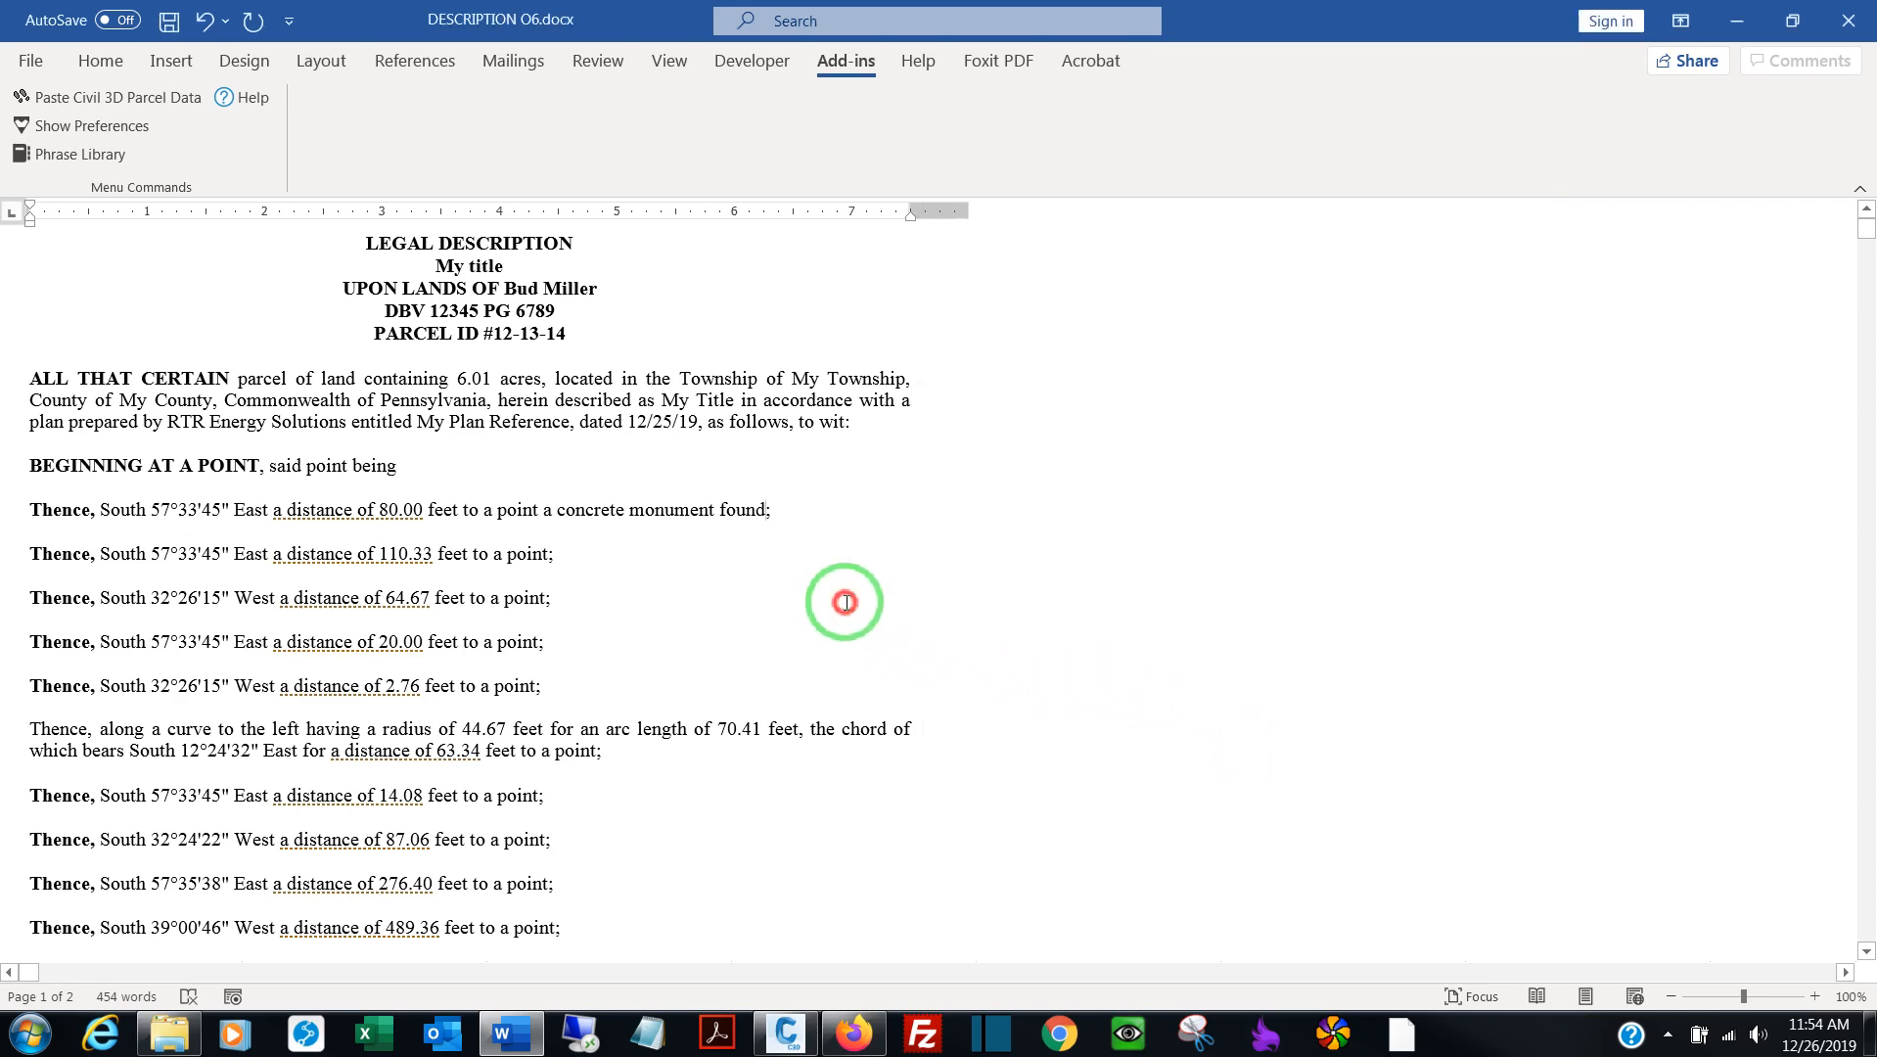
pyautogui.moveTo(939, 722)
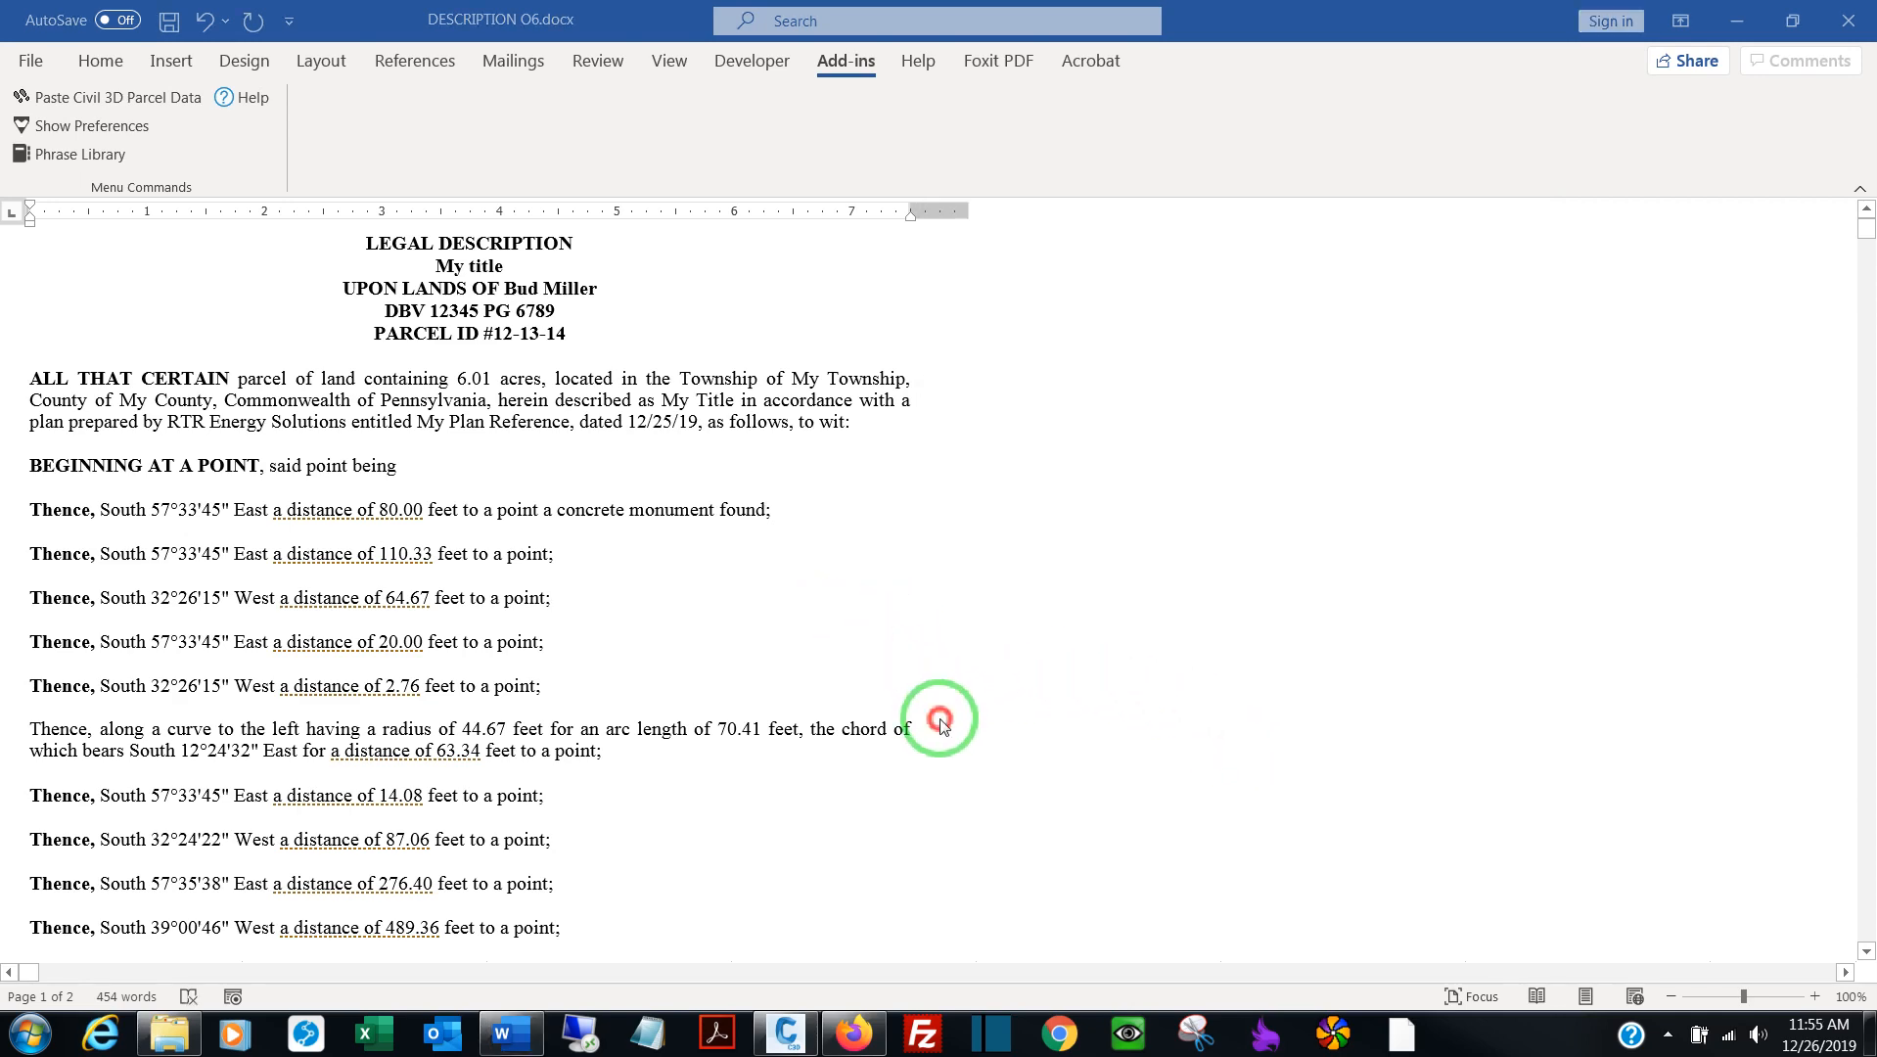
# Scroll through the finished description and return to its heading
pyautogui.scroll(-3)
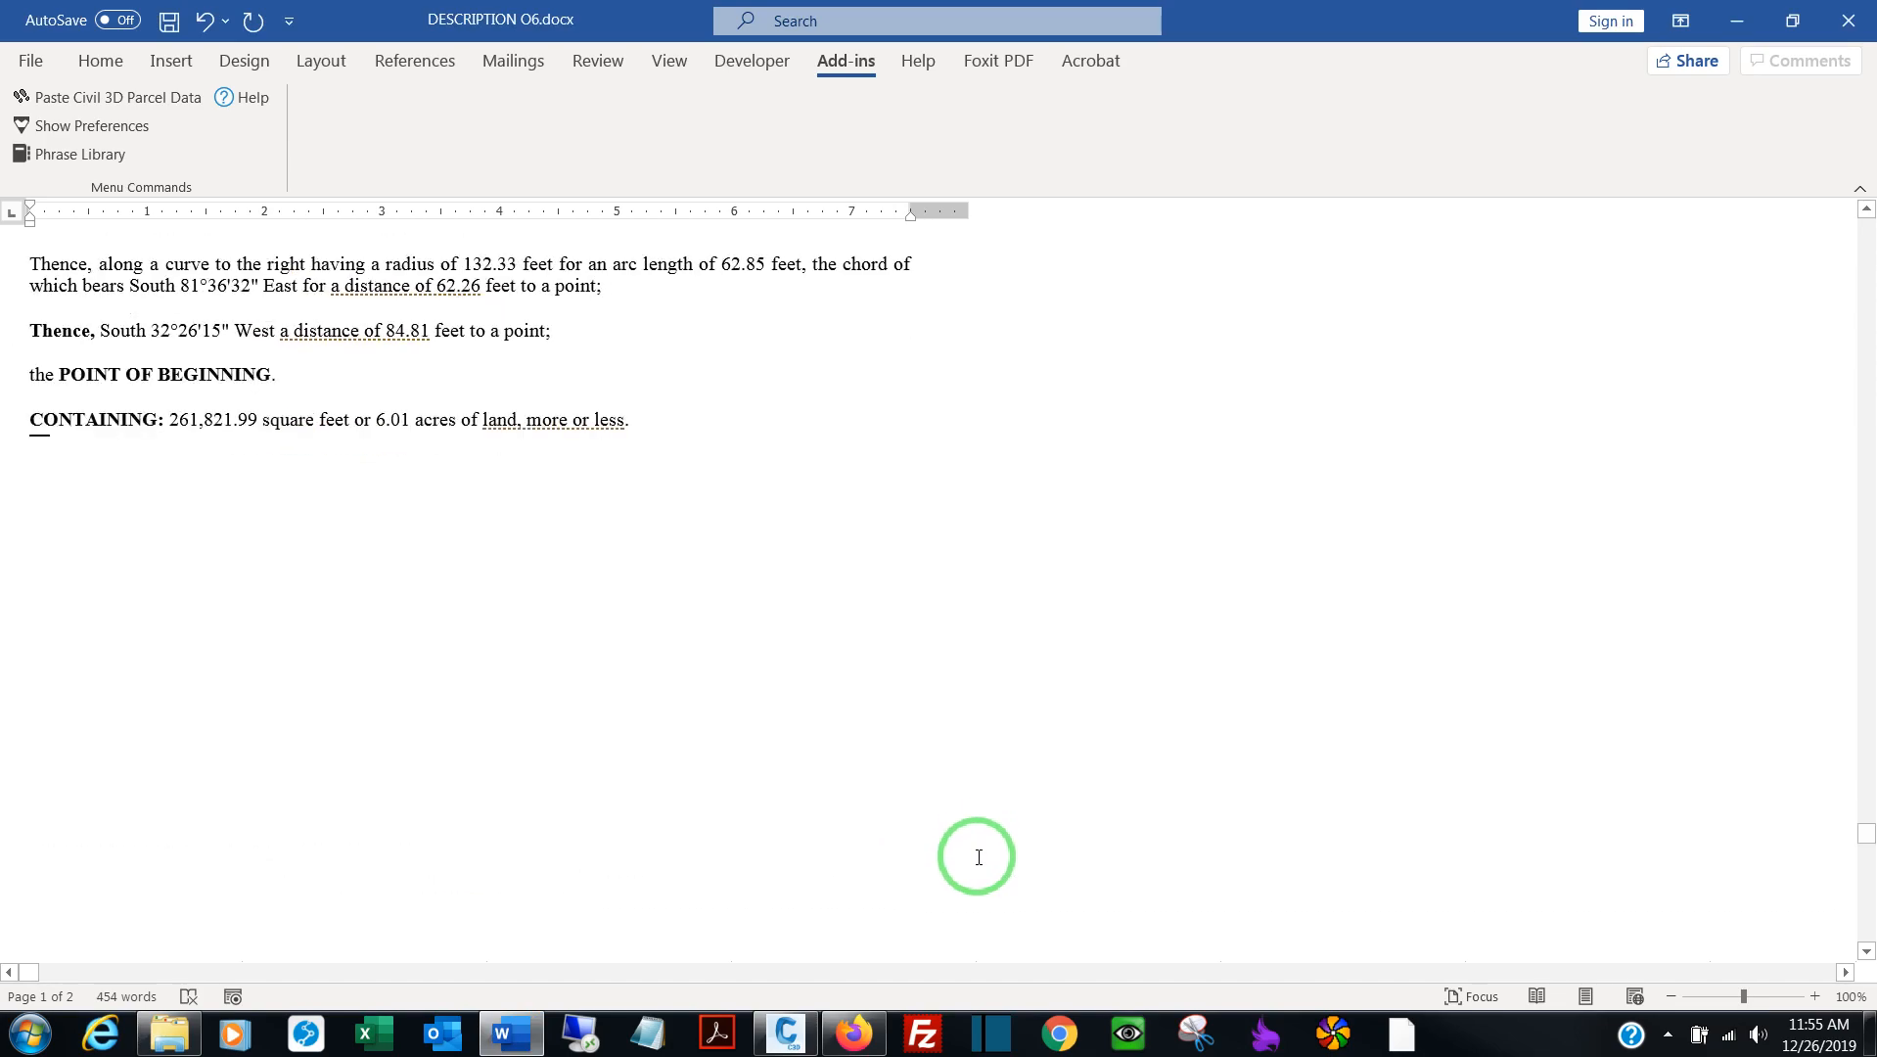
pyautogui.scroll(3)
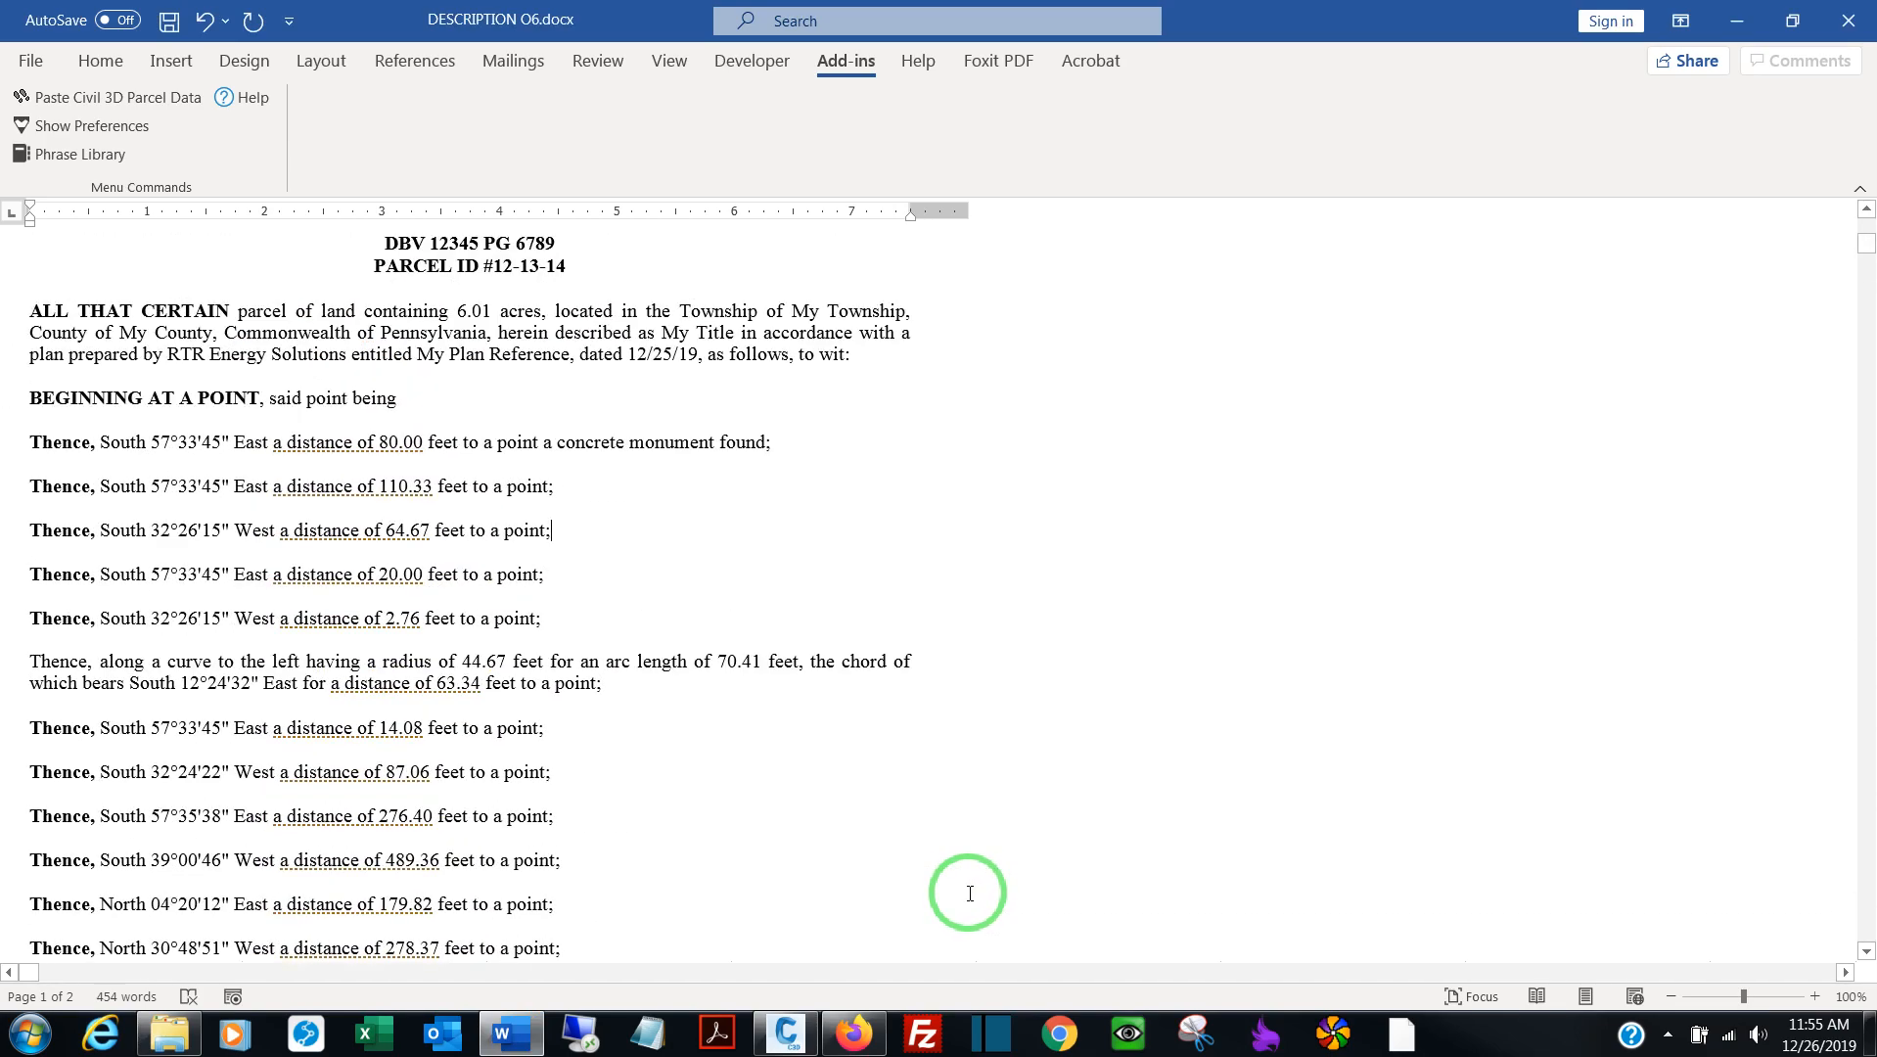
pyautogui.scroll(-3)
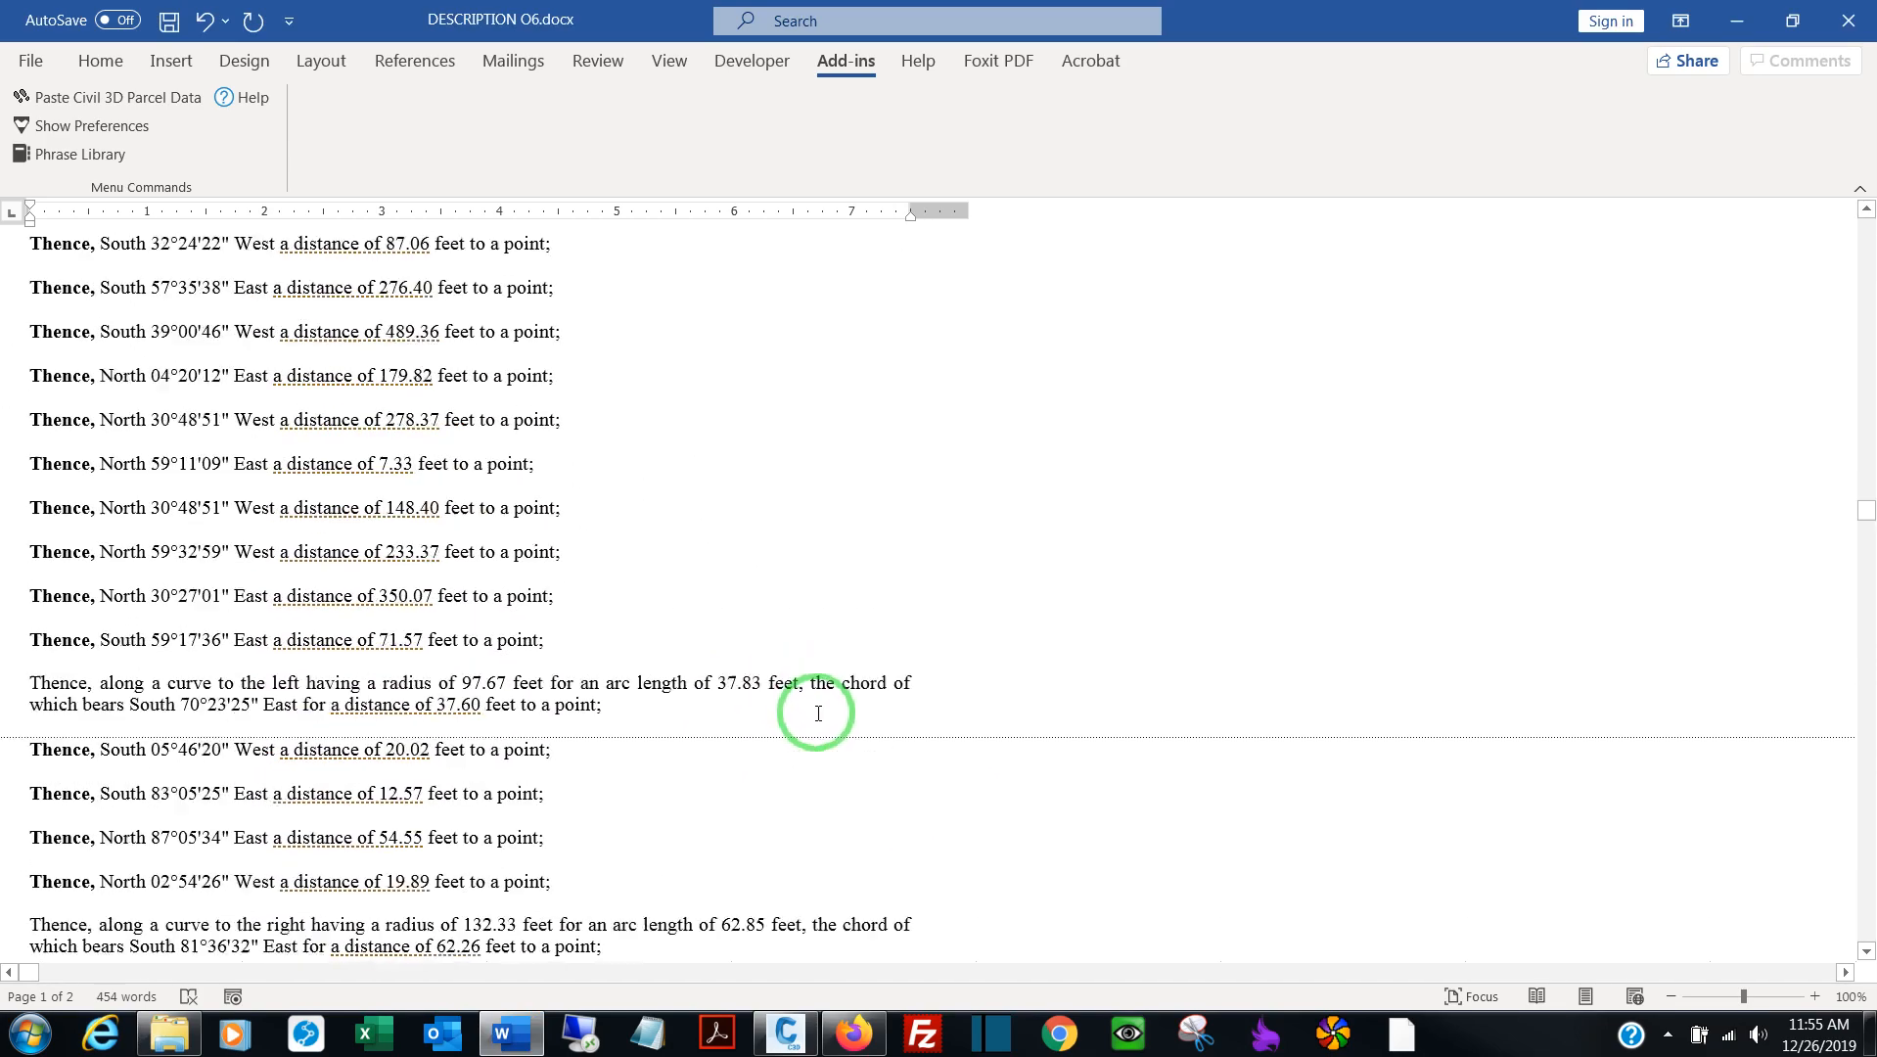
pyautogui.scroll(3)
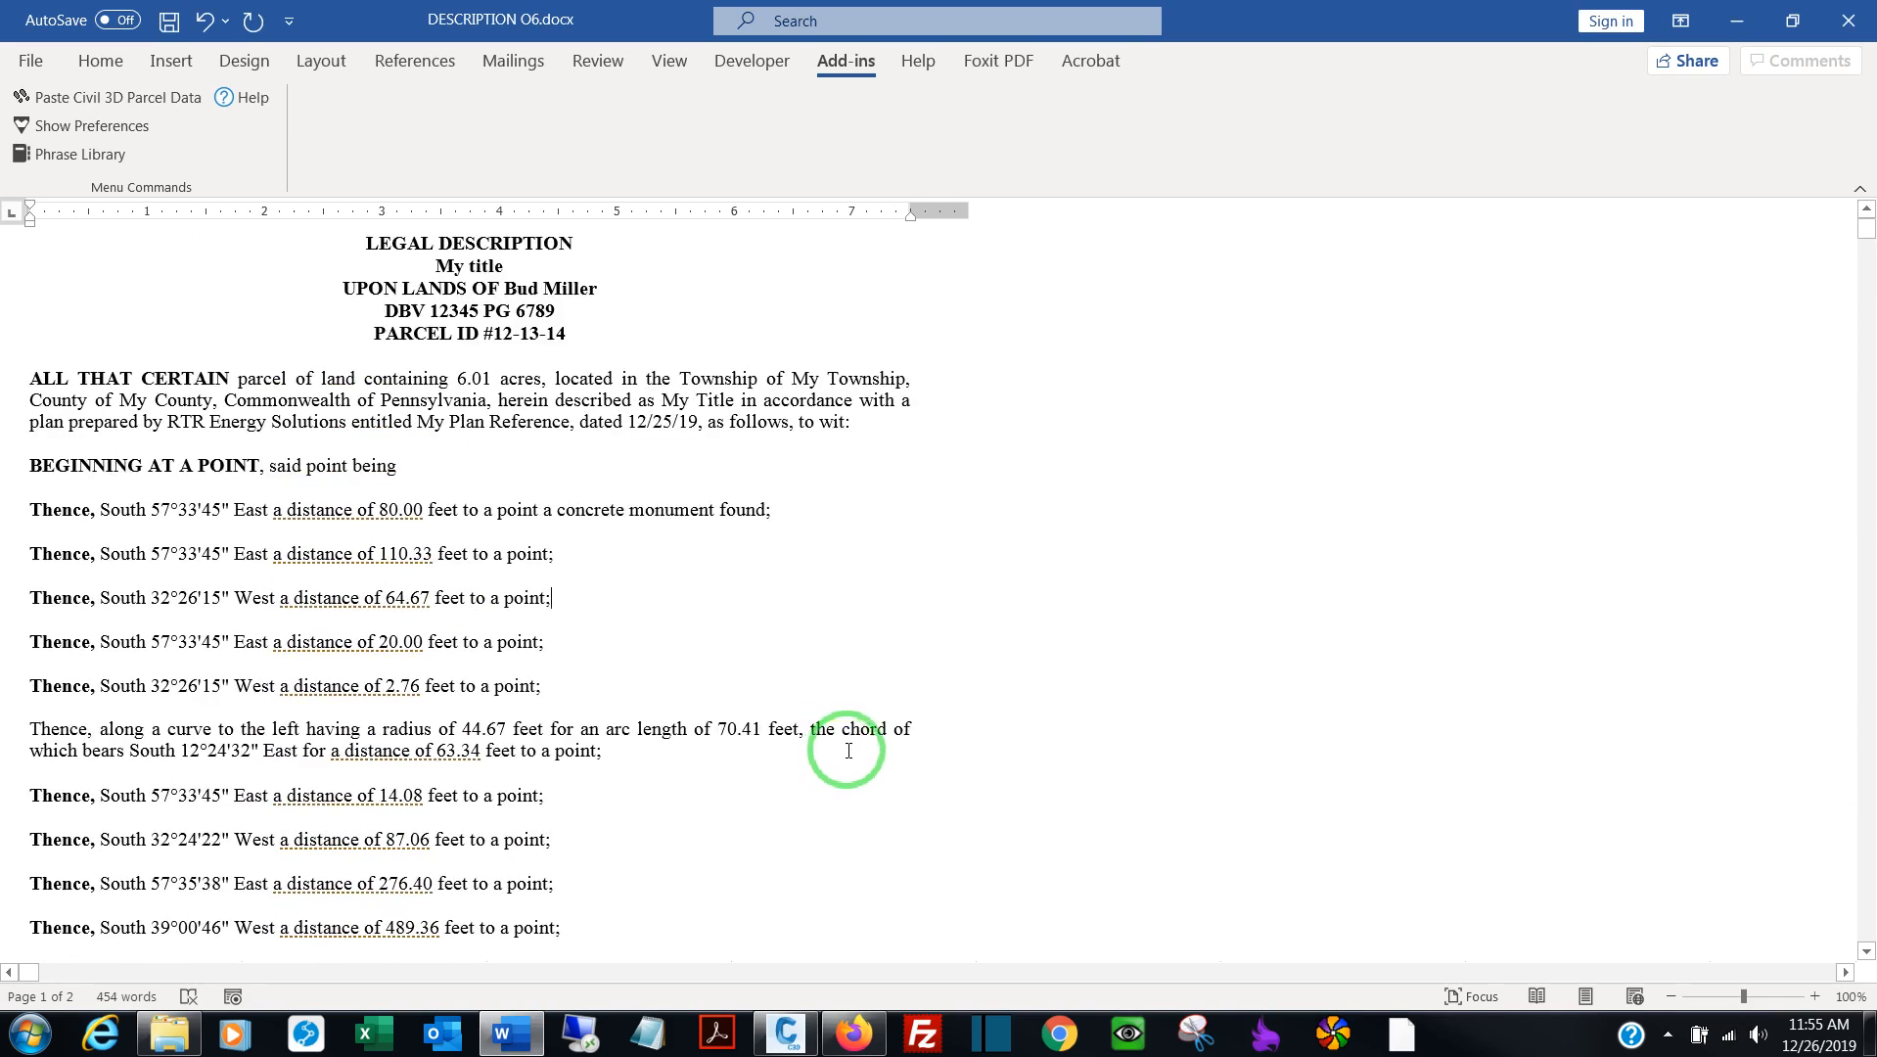
pyautogui.moveTo(765, 571)
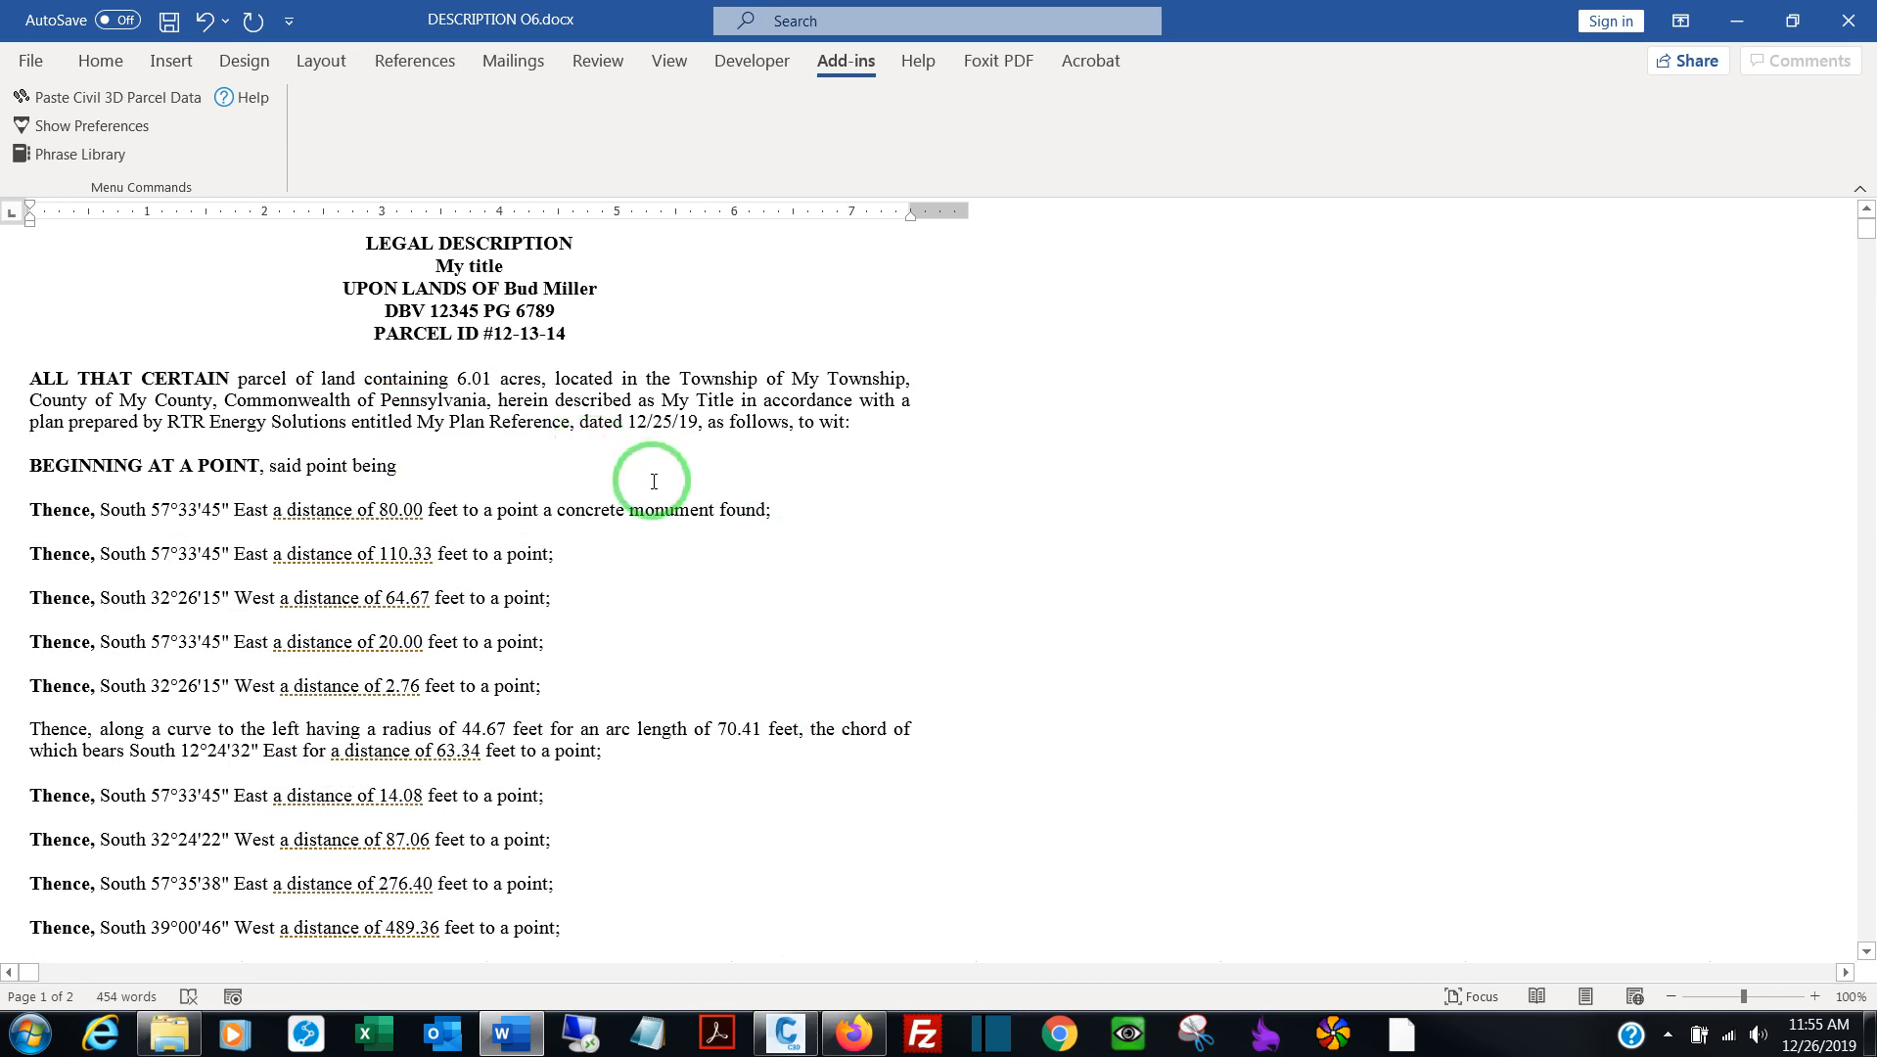
pyautogui.moveTo(642, 477)
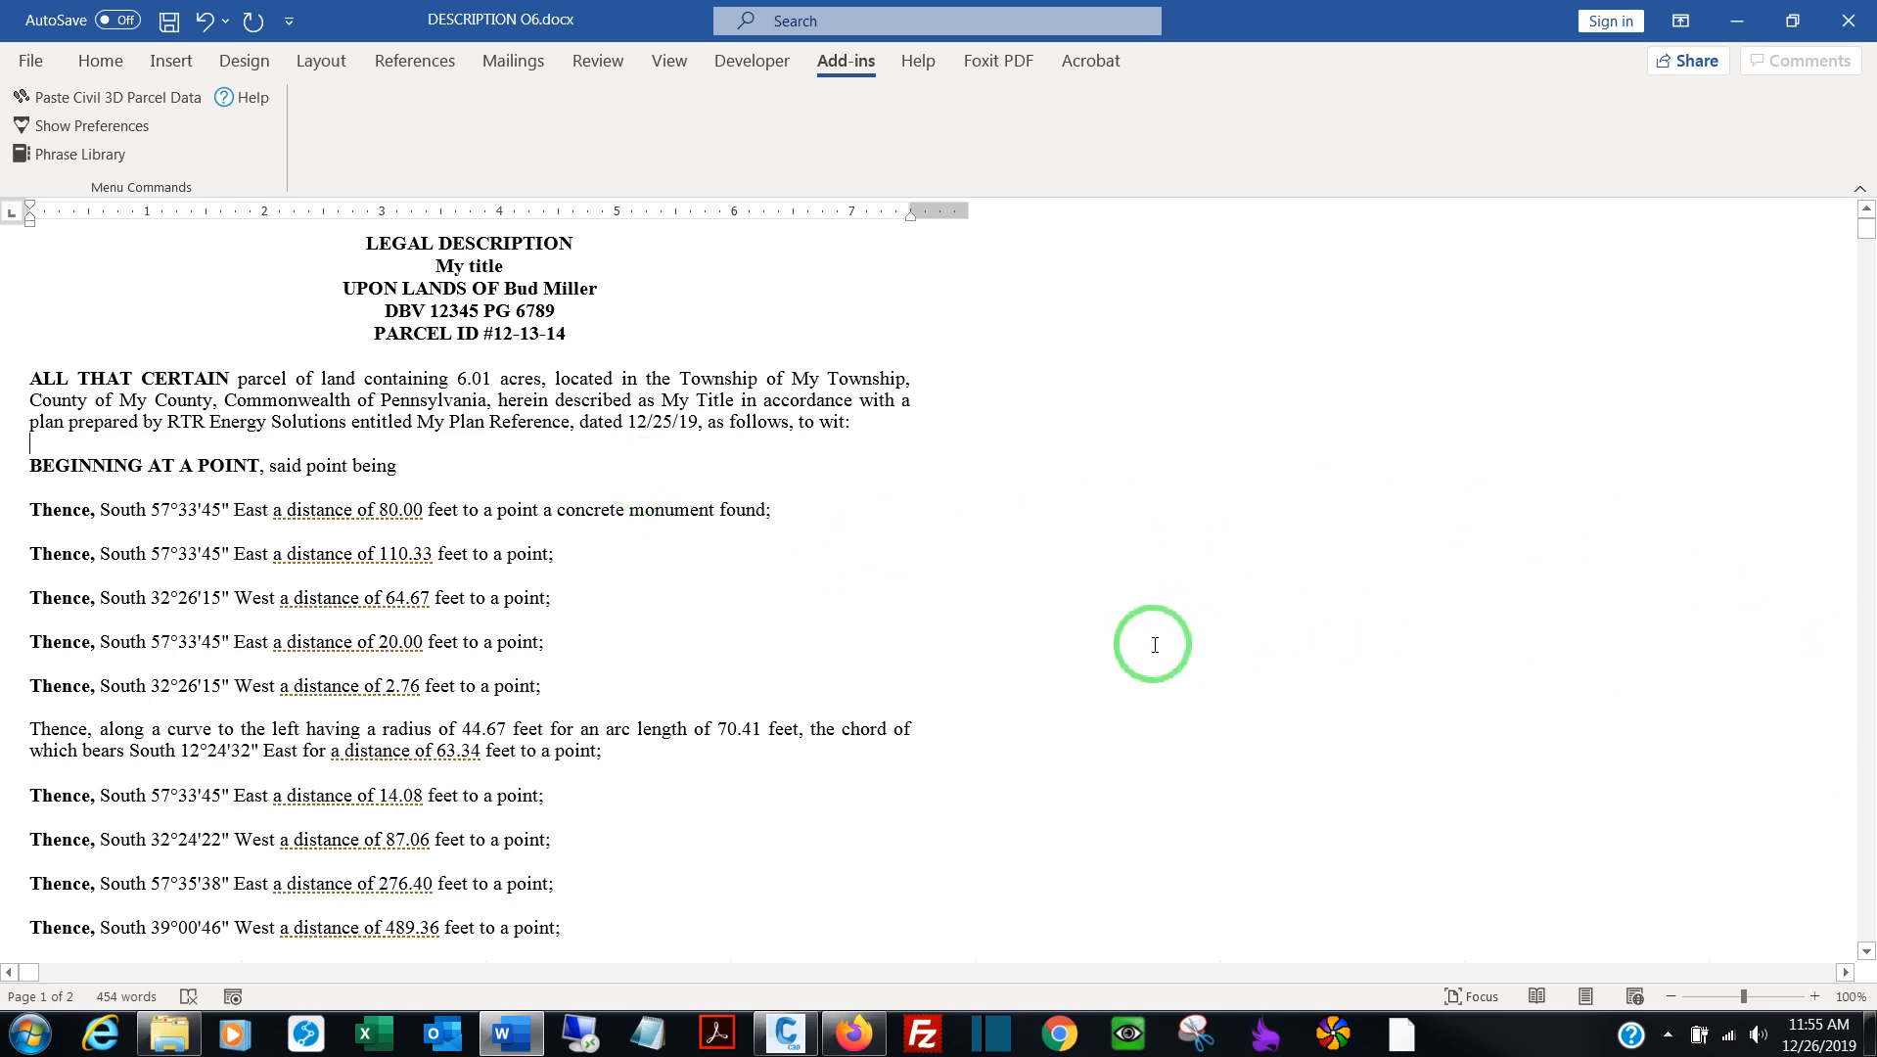
pyautogui.moveTo(1161, 659)
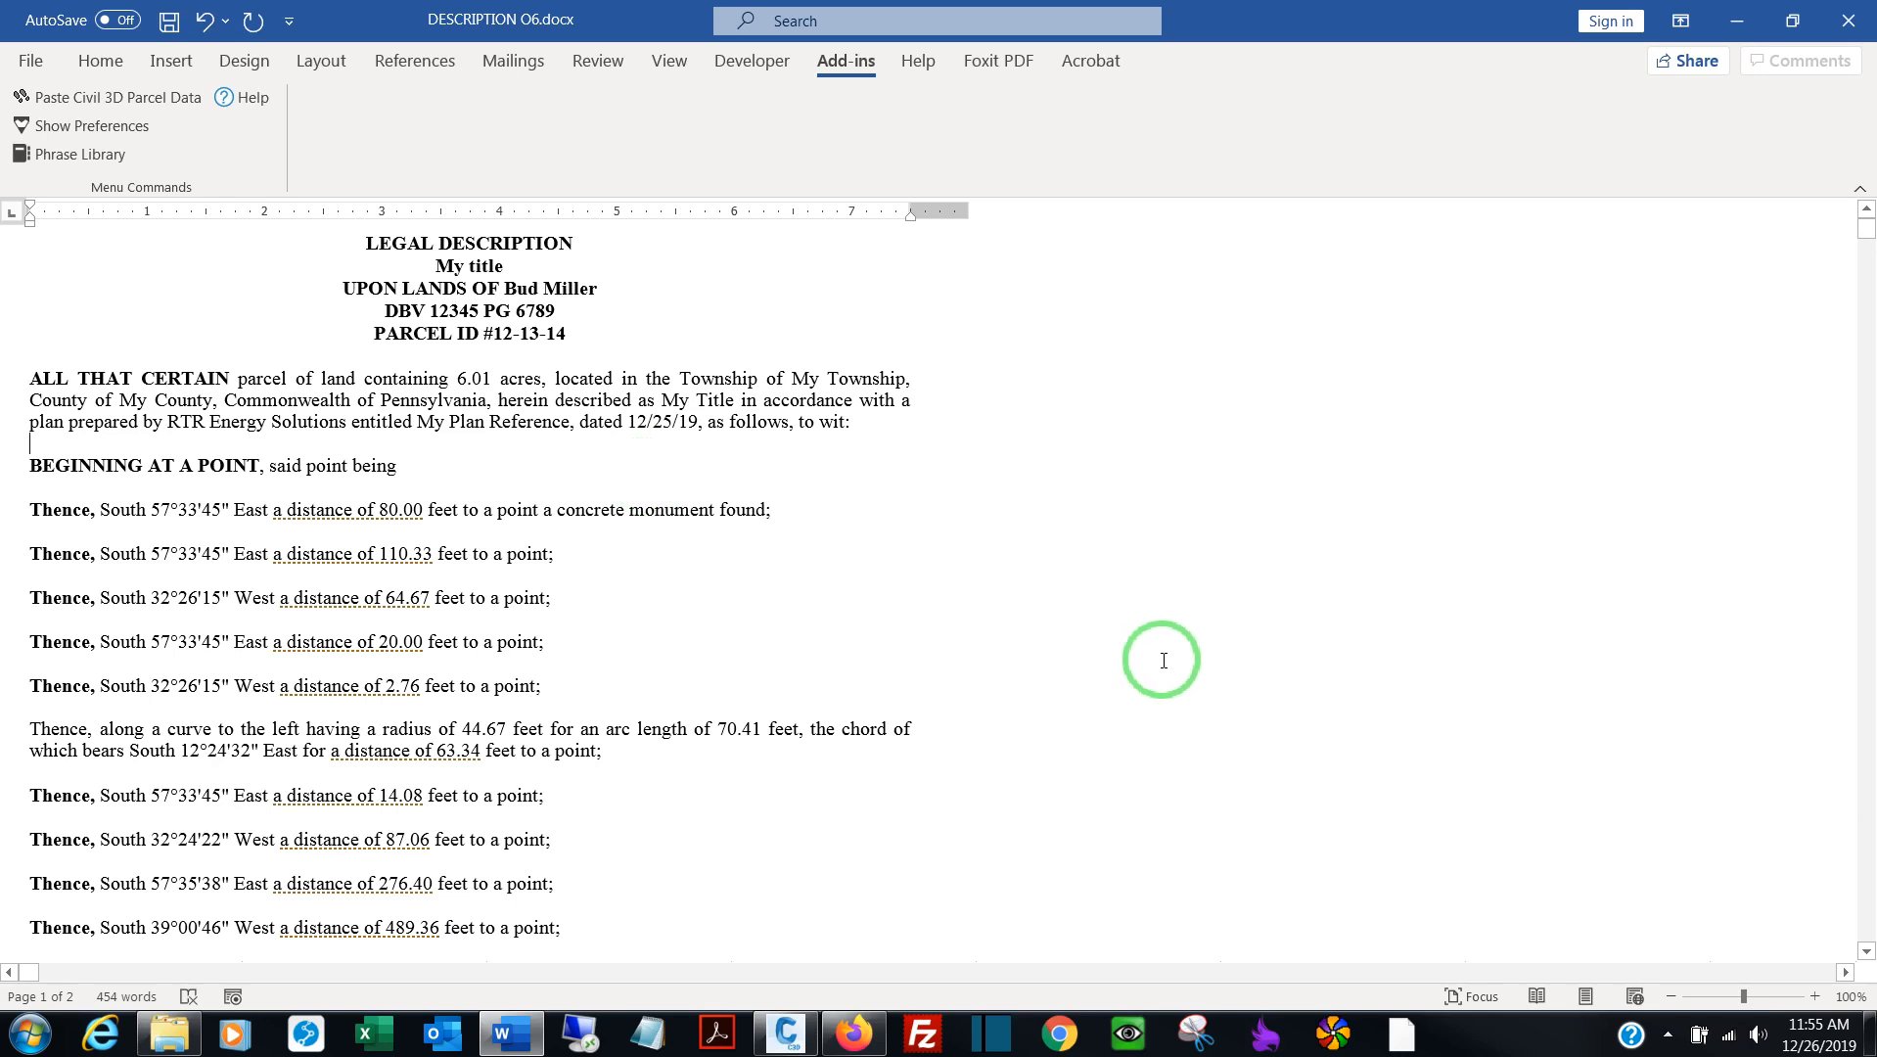
pyautogui.moveTo(1070, 658)
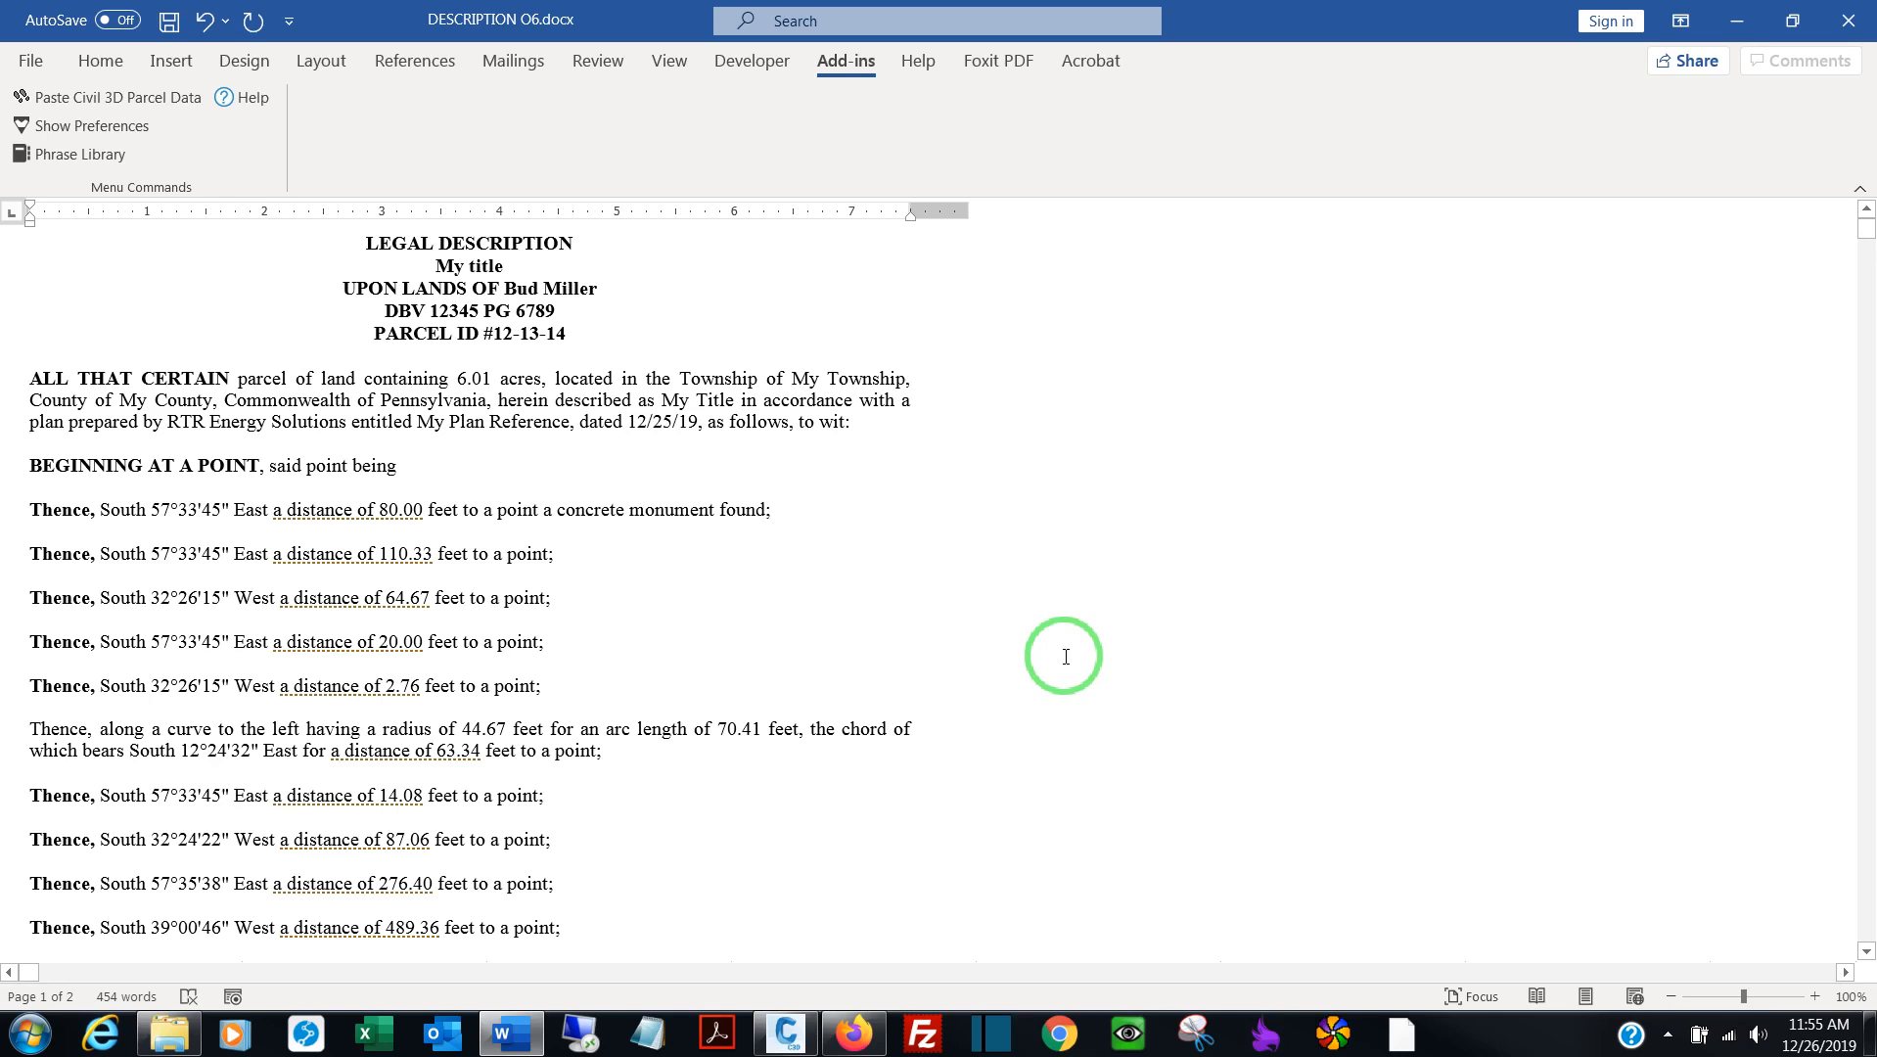
pyautogui.click(32, 444)
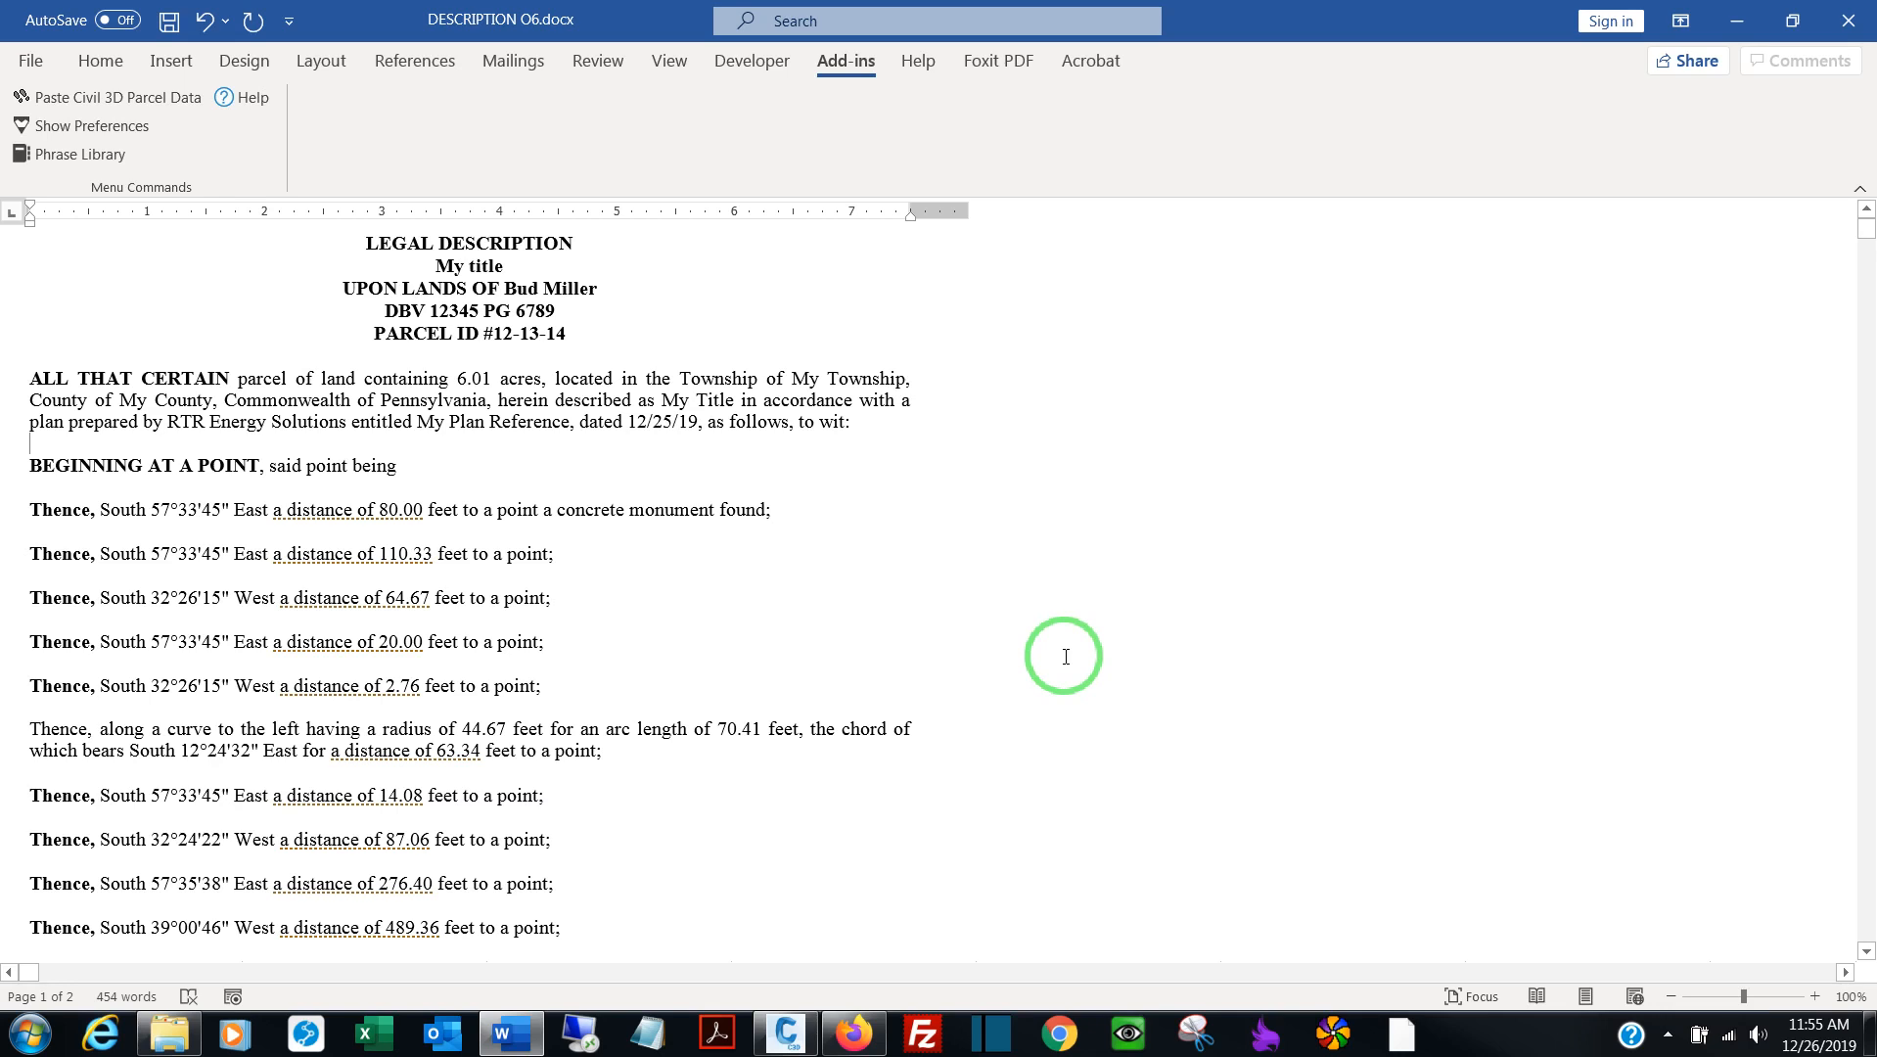
pyautogui.moveTo(1080, 683)
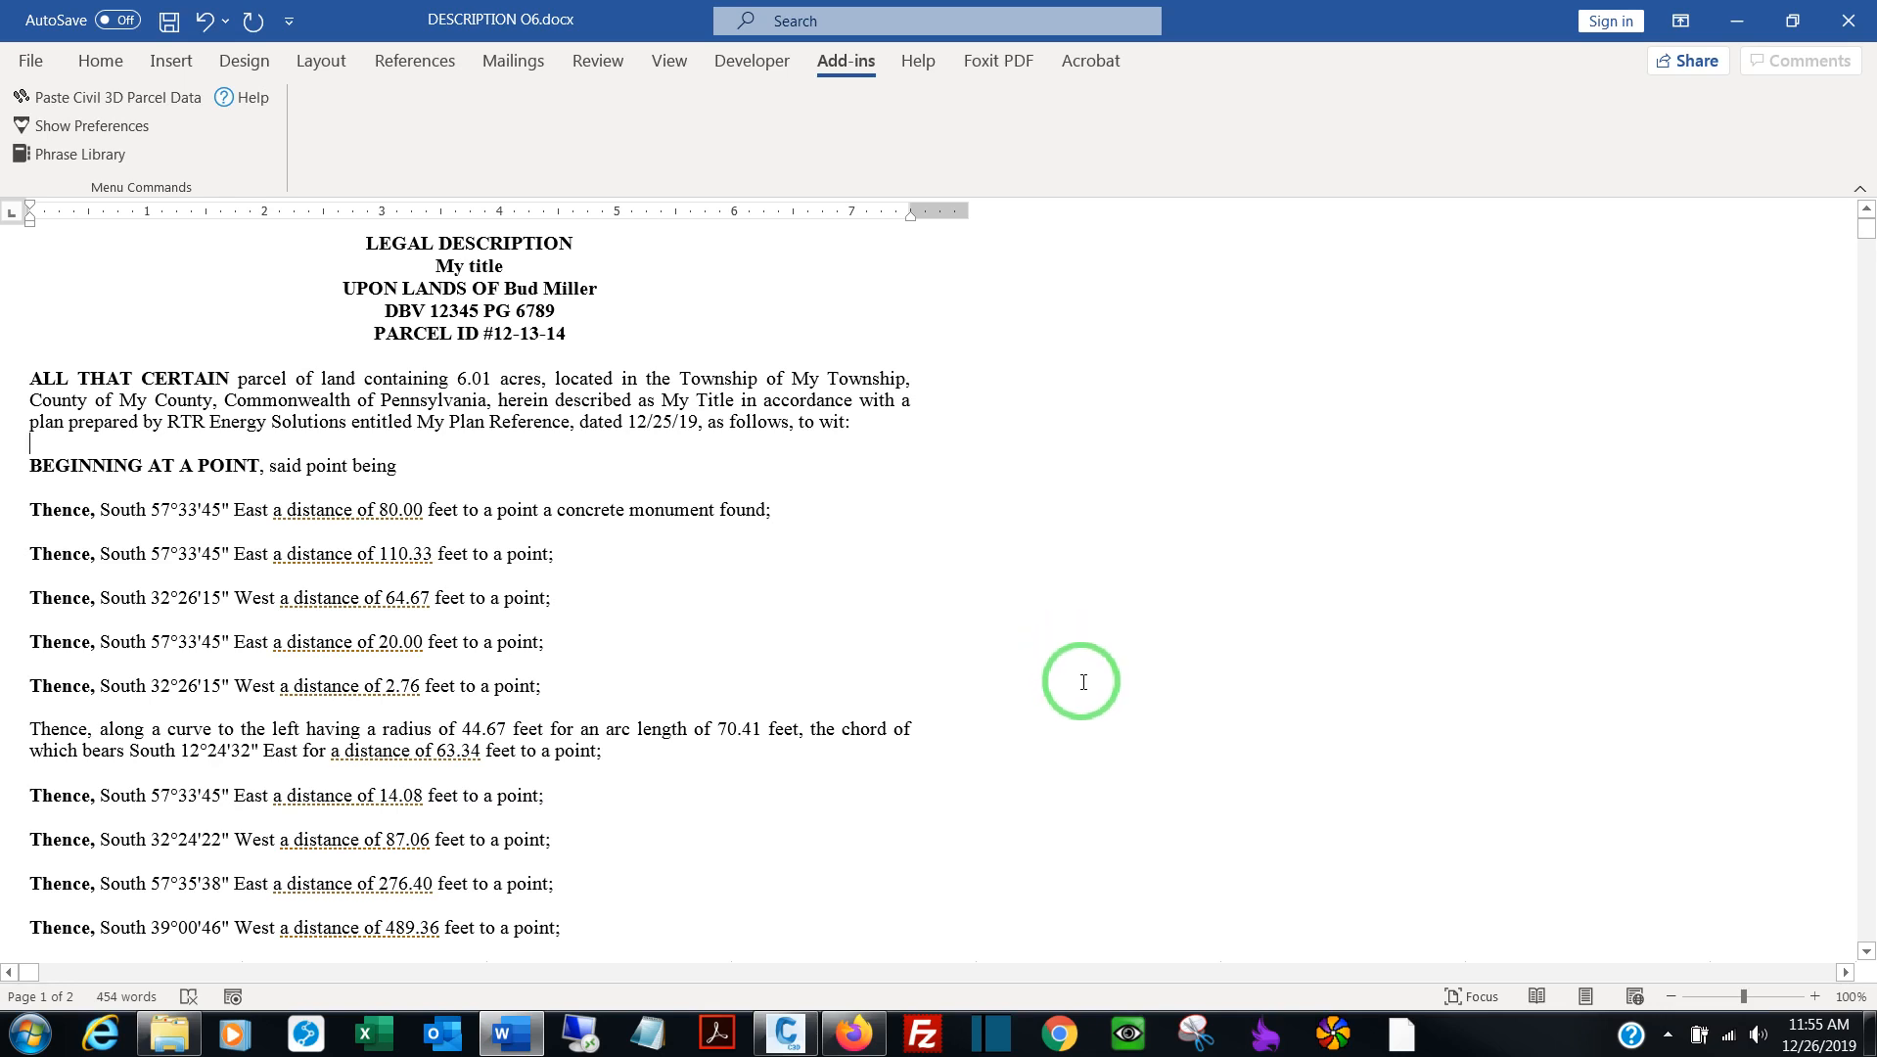
pyautogui.moveTo(1161, 704)
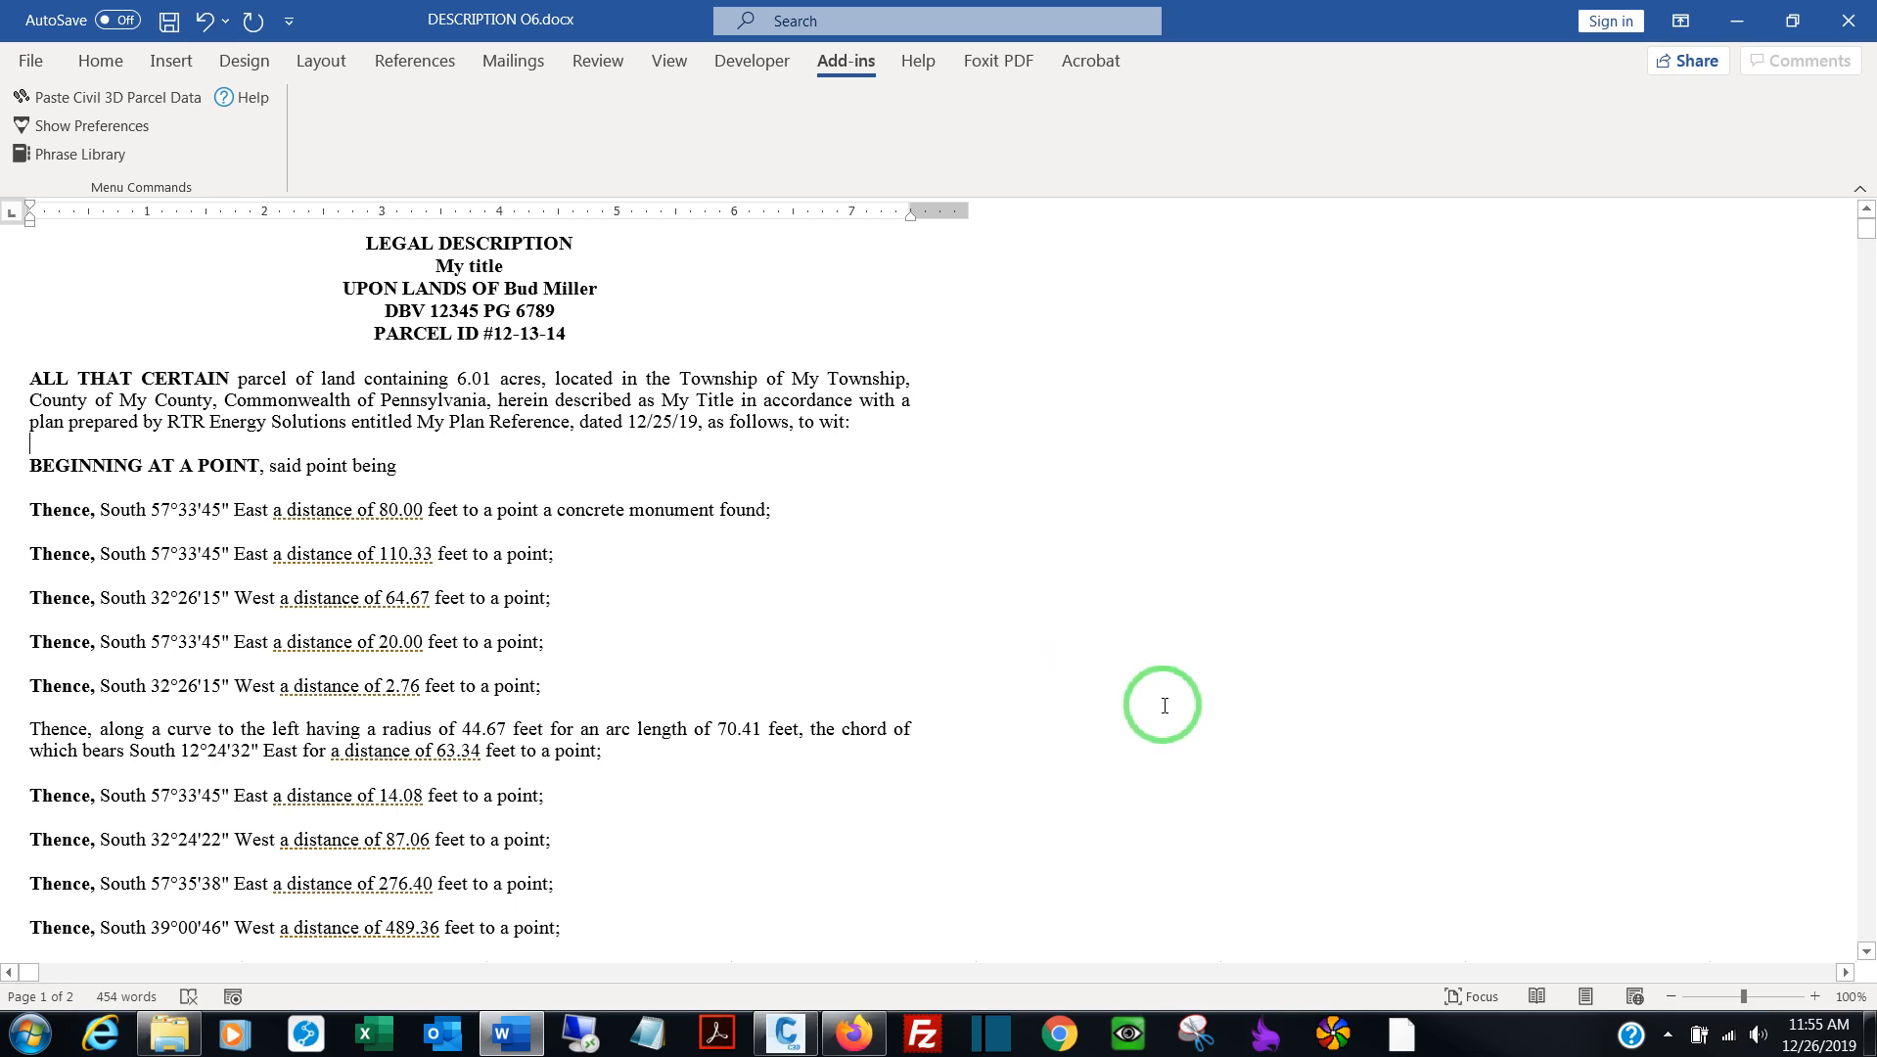